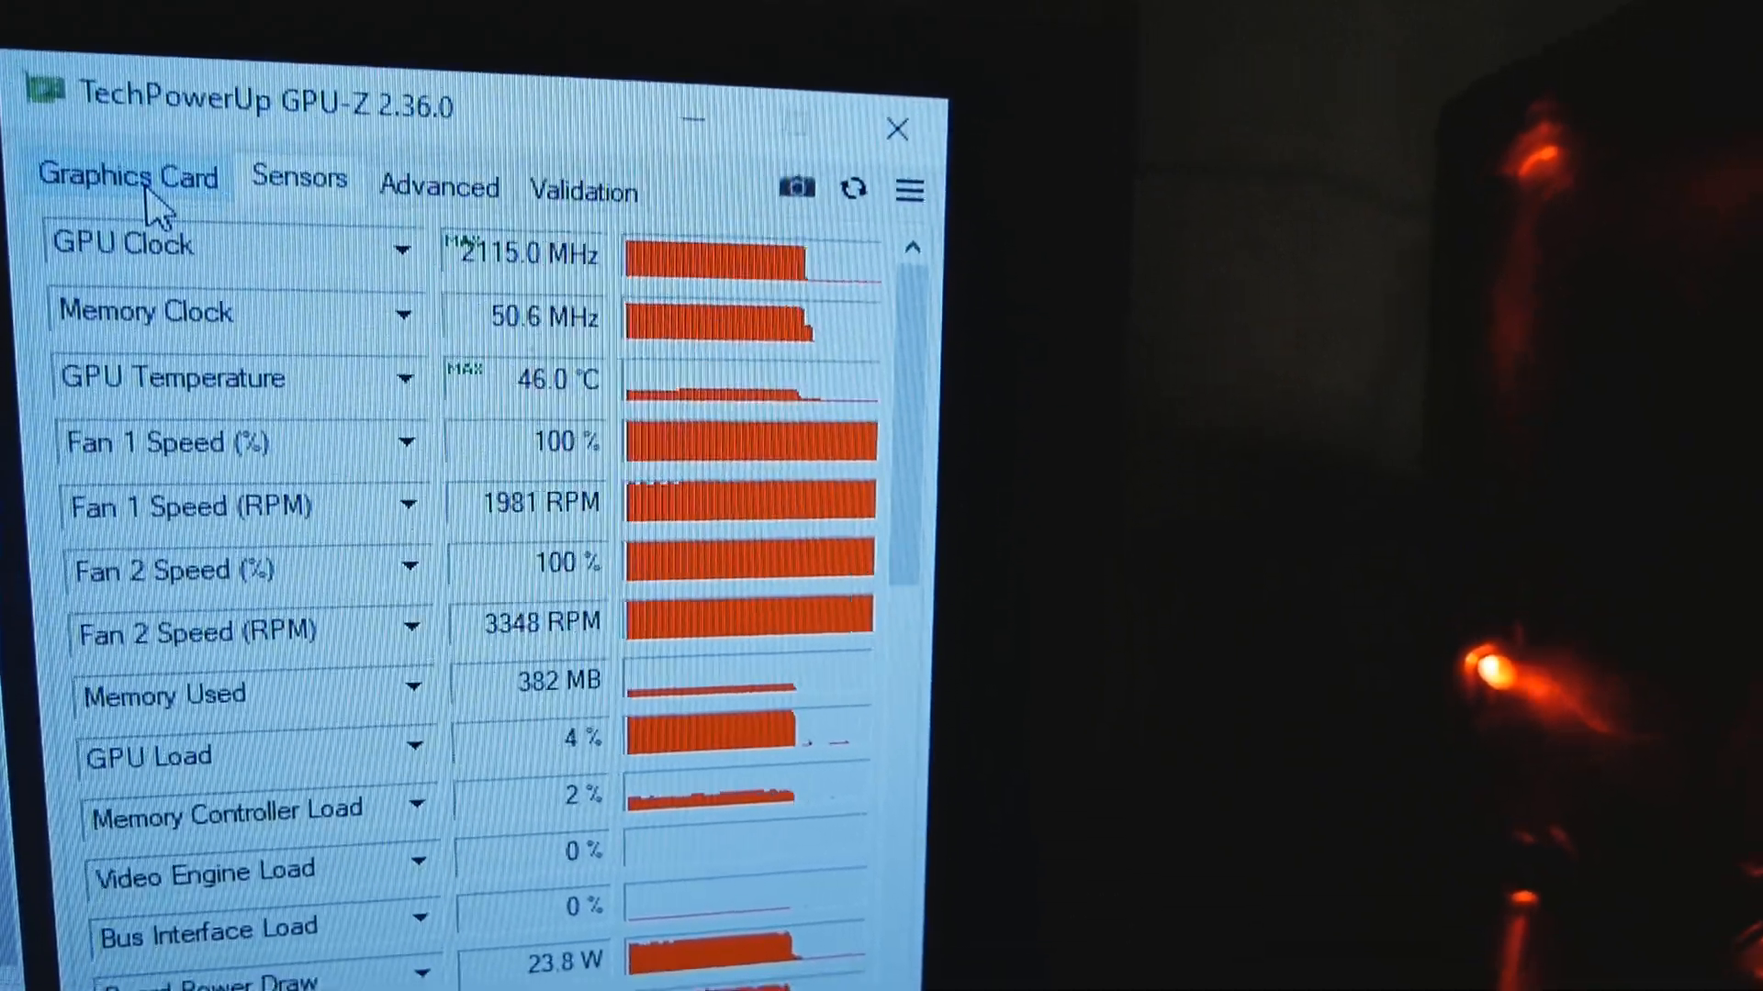
Show the GeForce RTX 3090's specification details on GPU-Z's Graphics Card tab
click(130, 177)
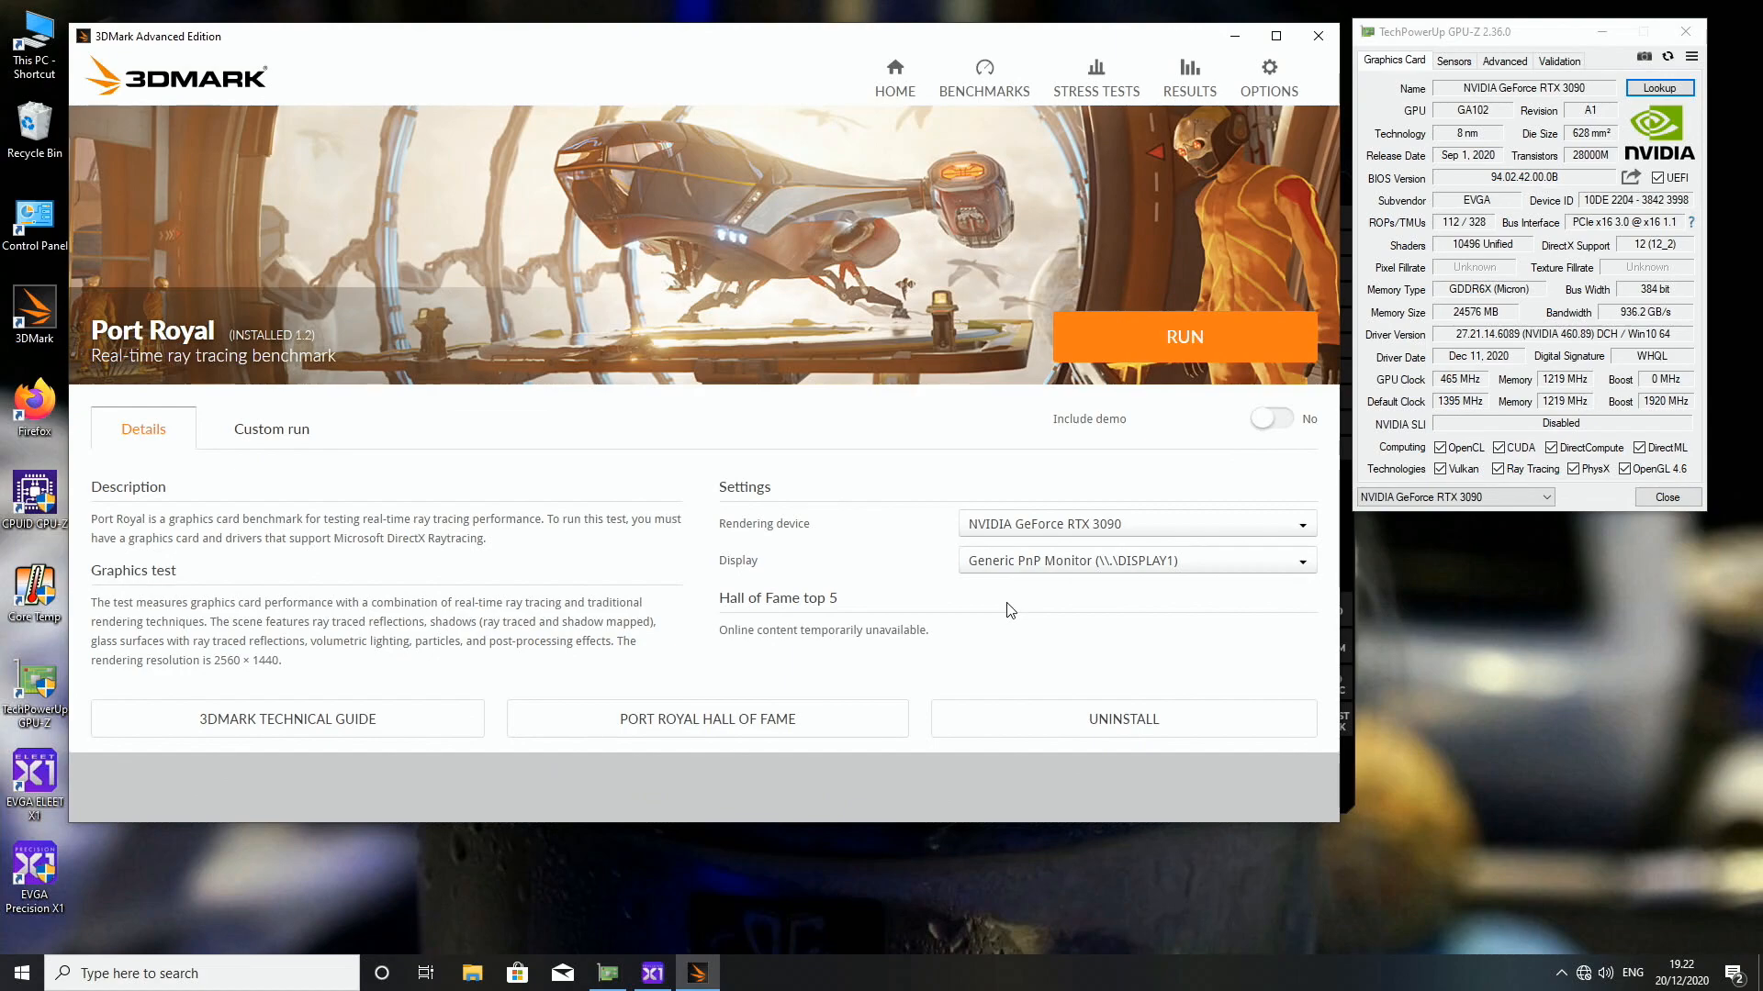
Bring up EVGA Precision X1 for the RTX 3090 Kingpin Hybrid over 3DMark
click(1453, 61)
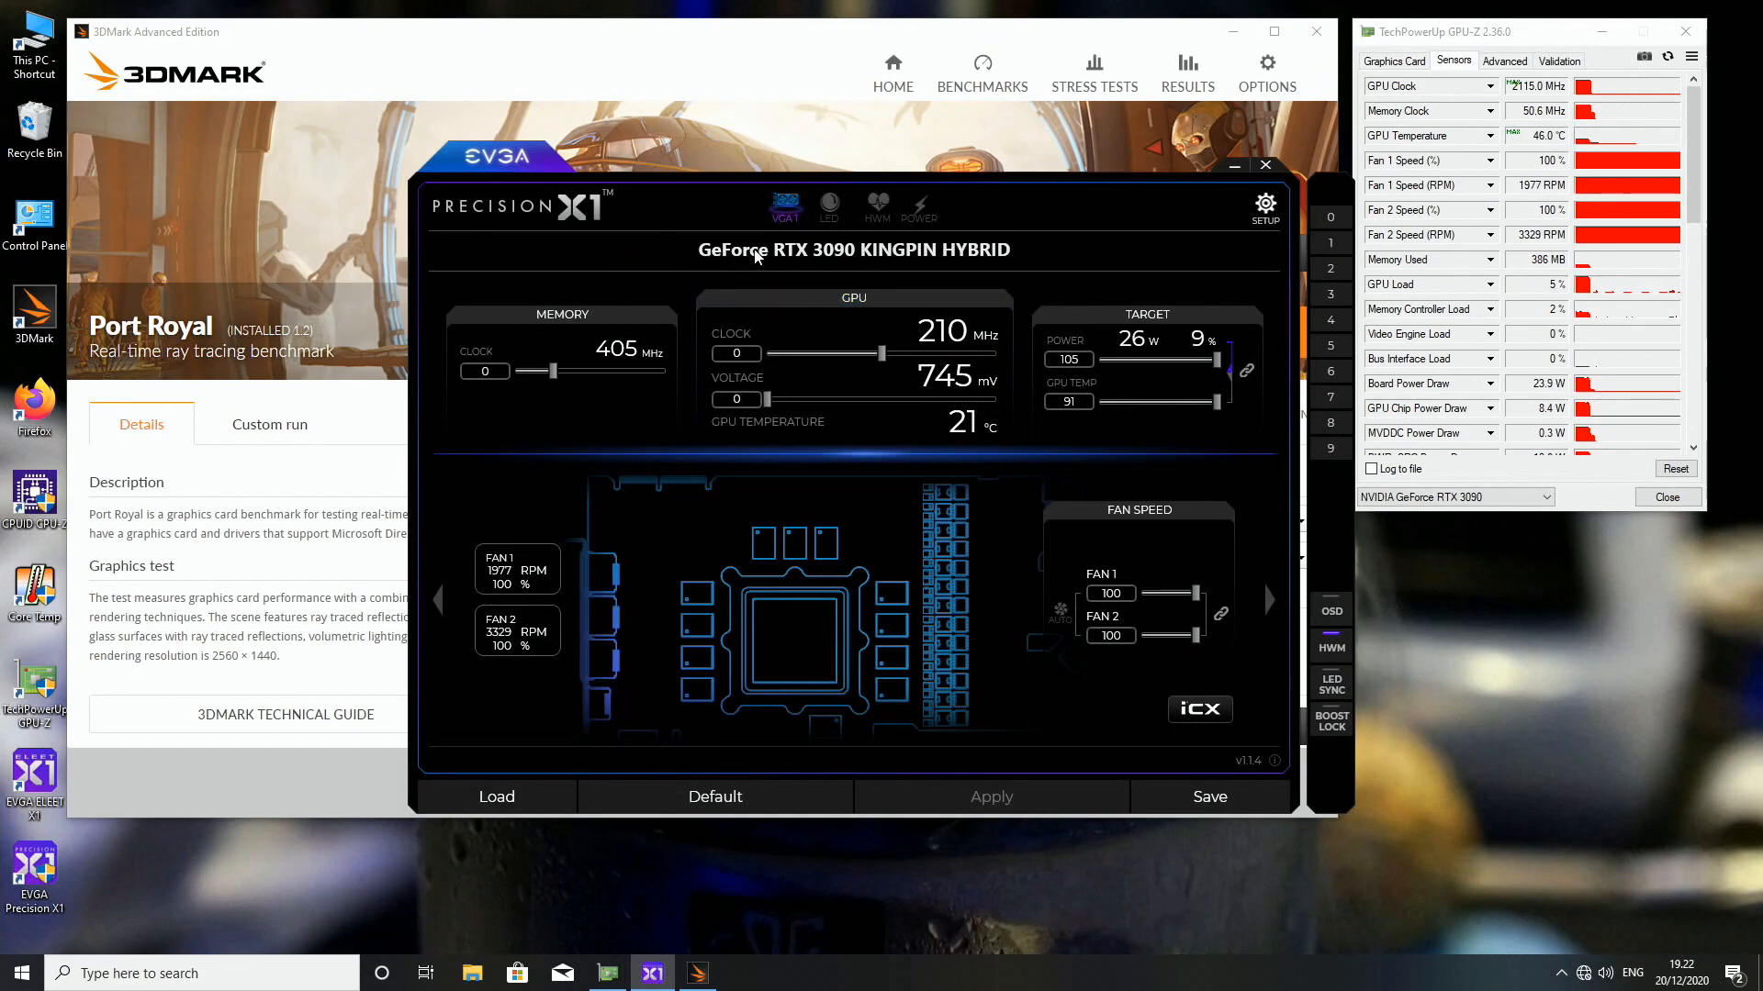
mouse_move(834, 267)
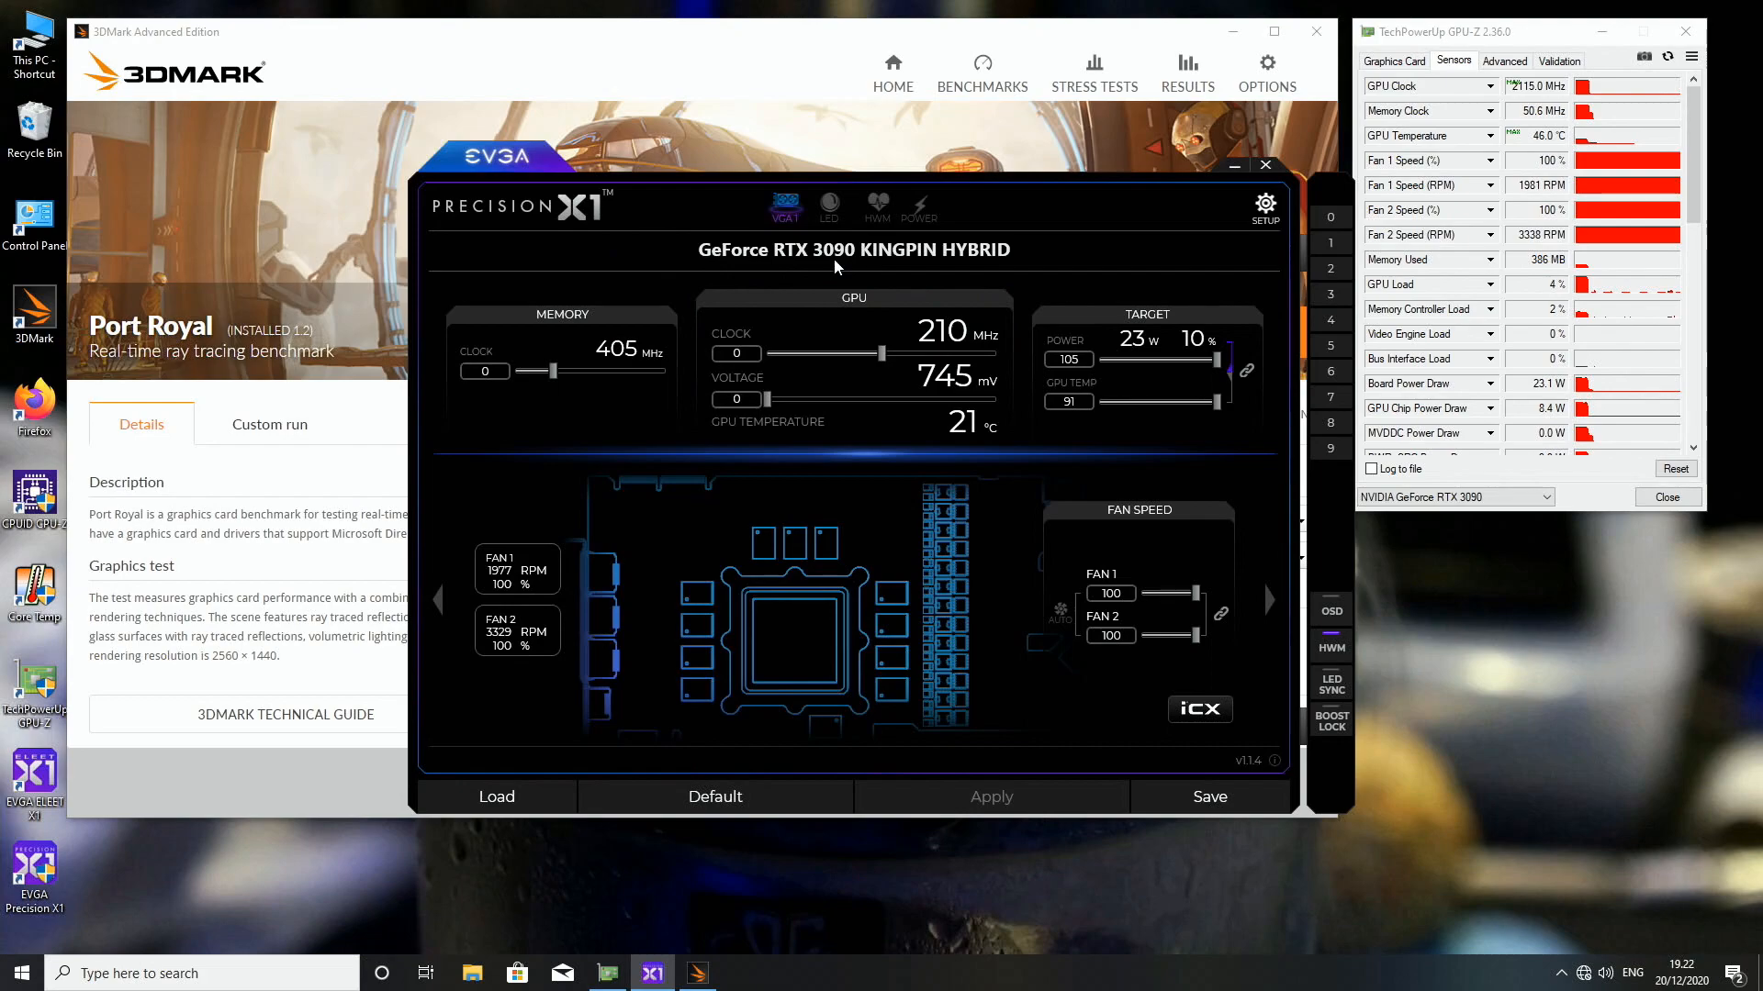
mouse_move(990, 279)
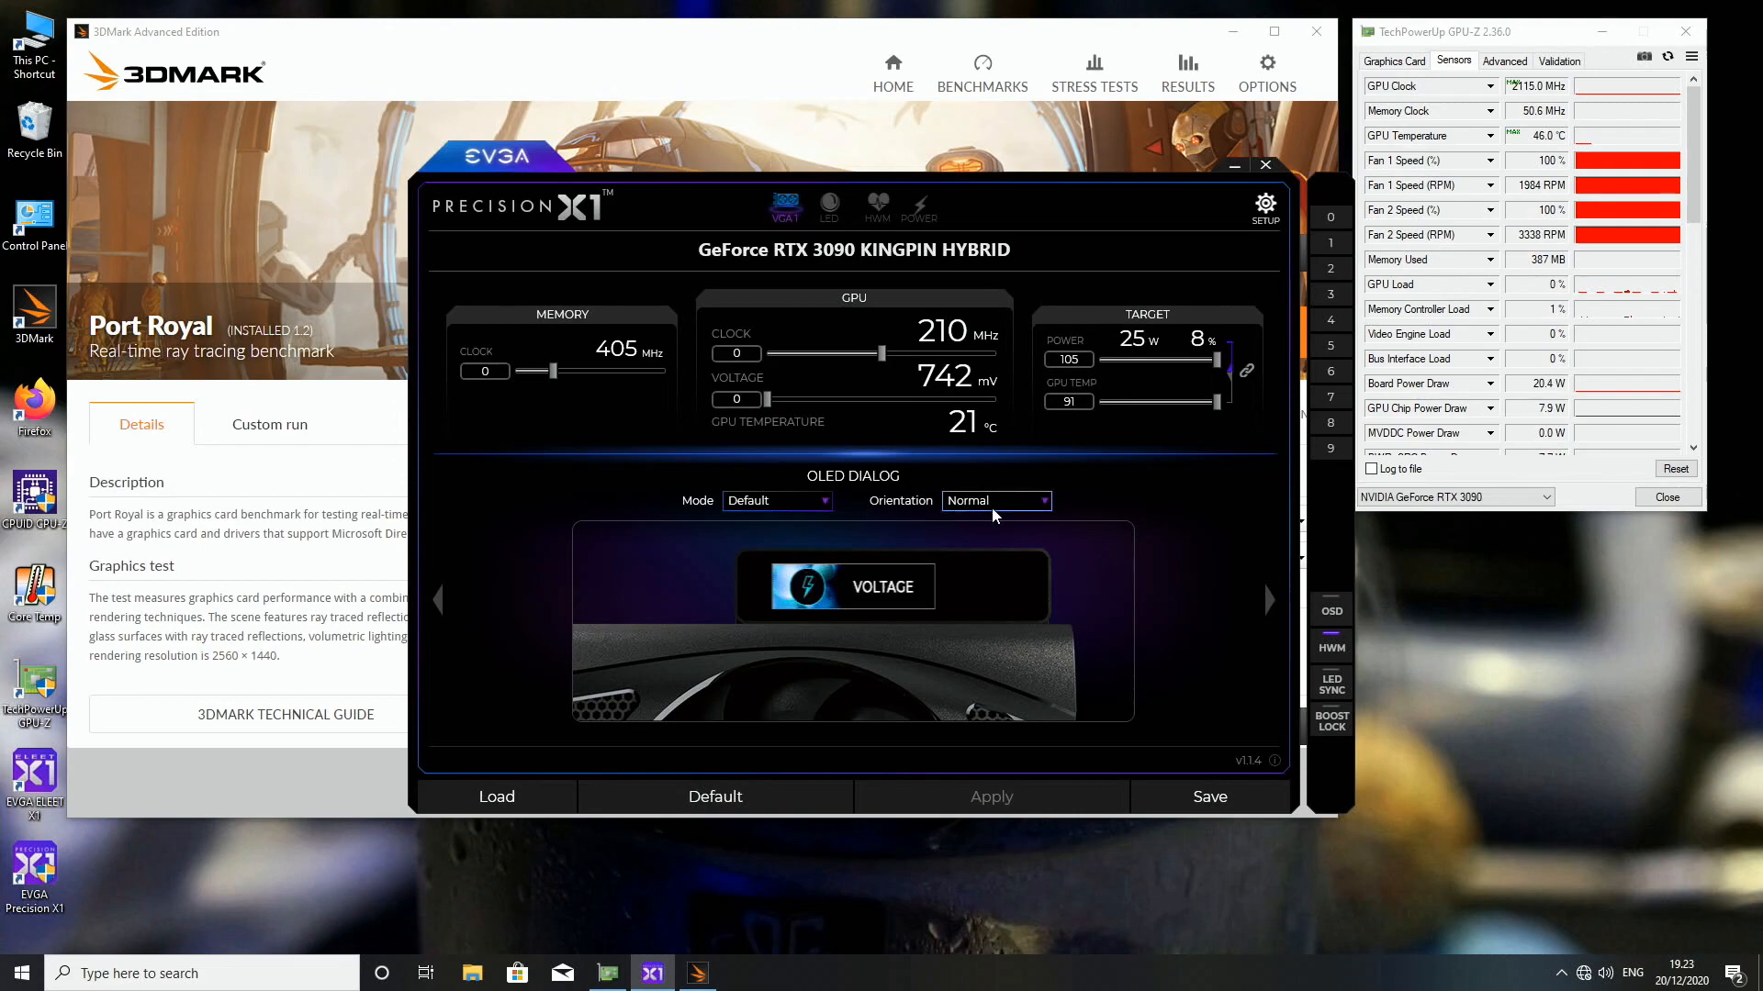
Keep orientation Normal and switch the OLED to Message mode showing 'Luumi', applied
click(993, 501)
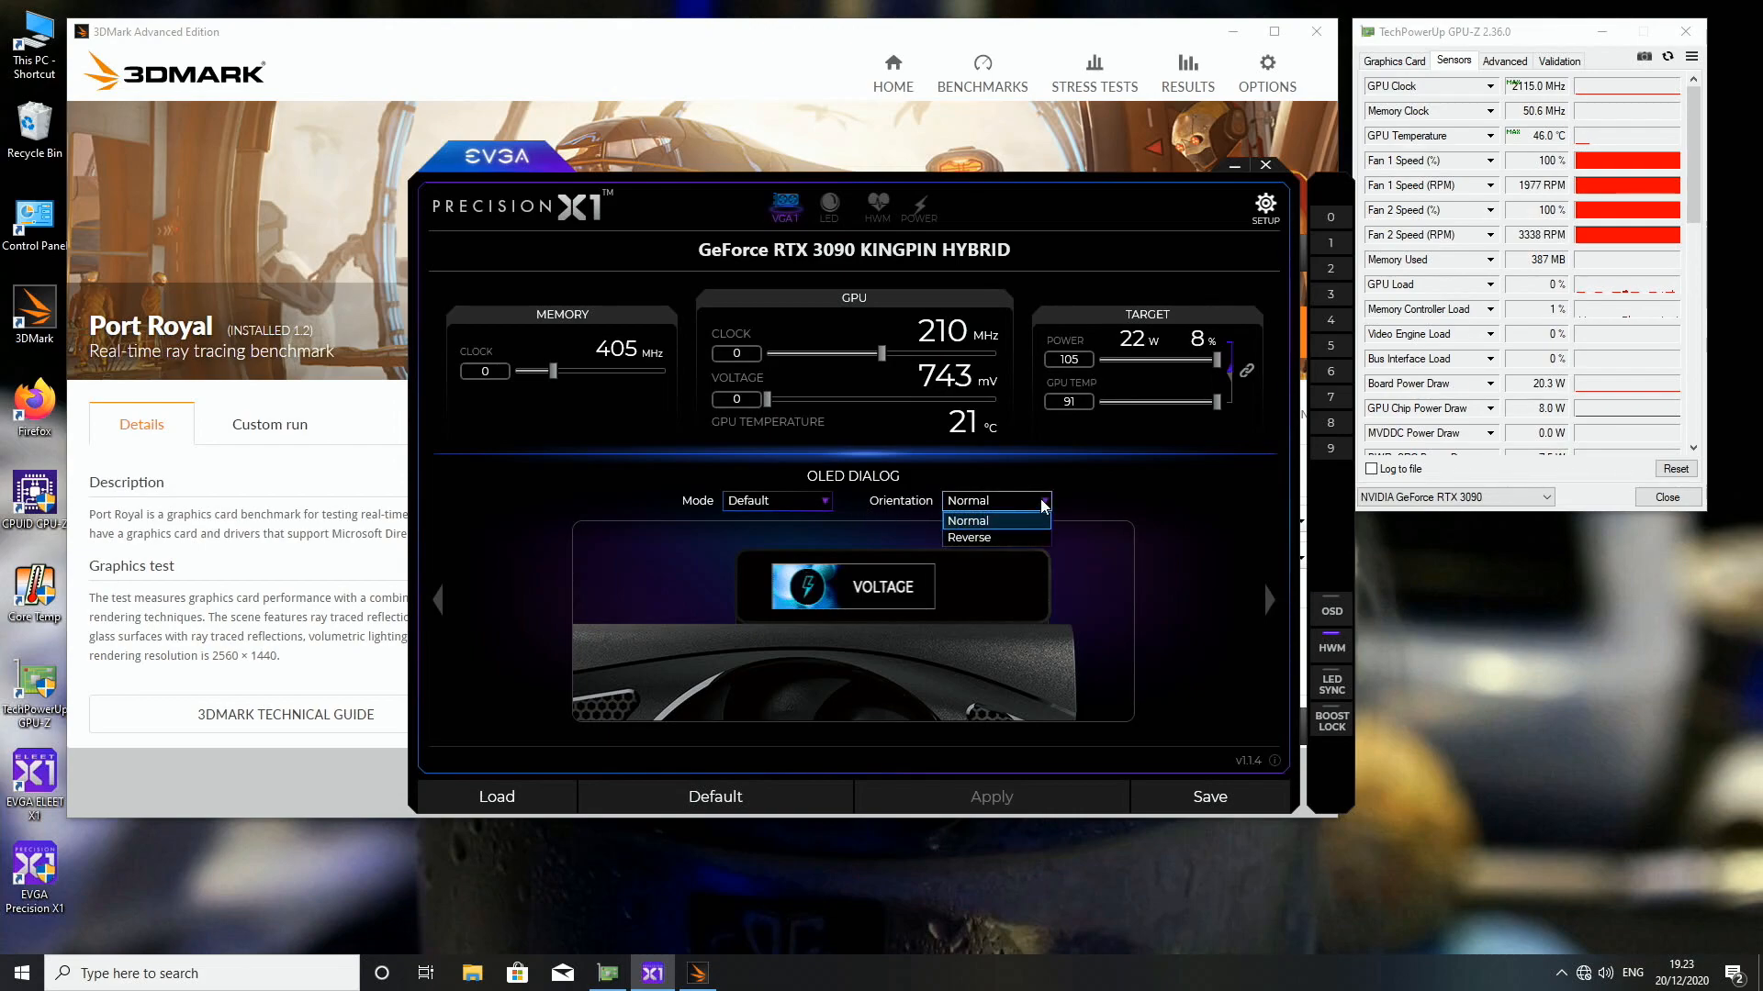
click(966, 520)
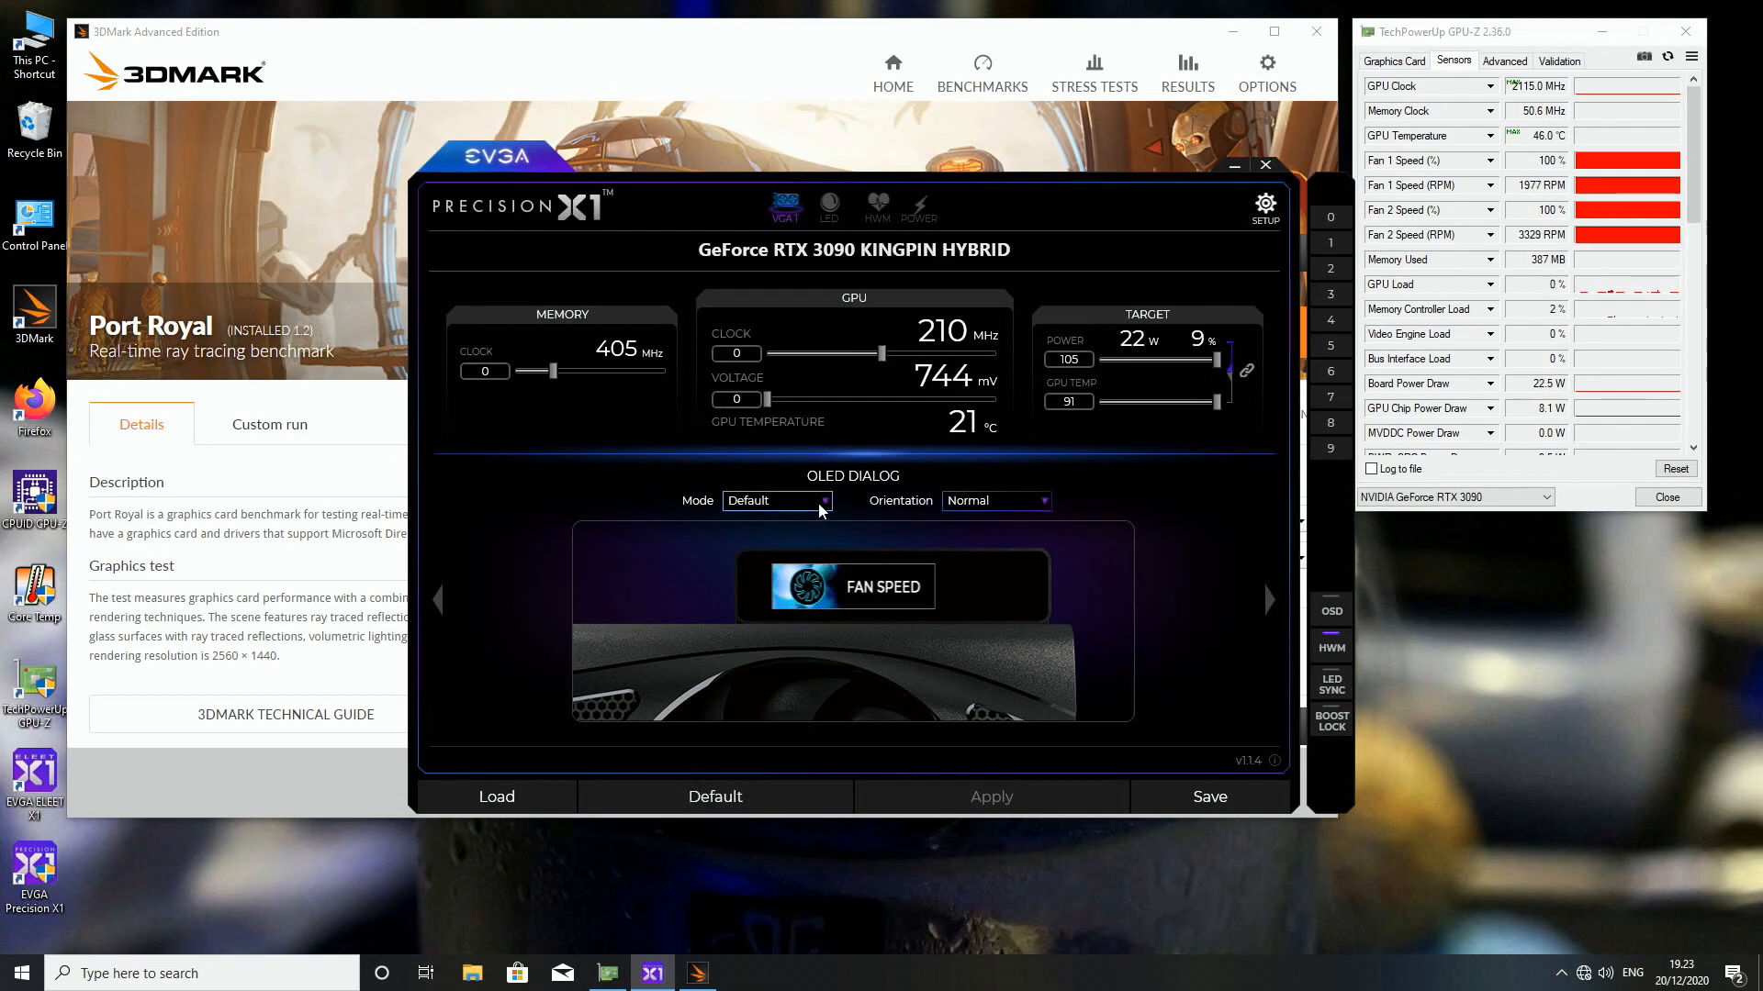
click(775, 501)
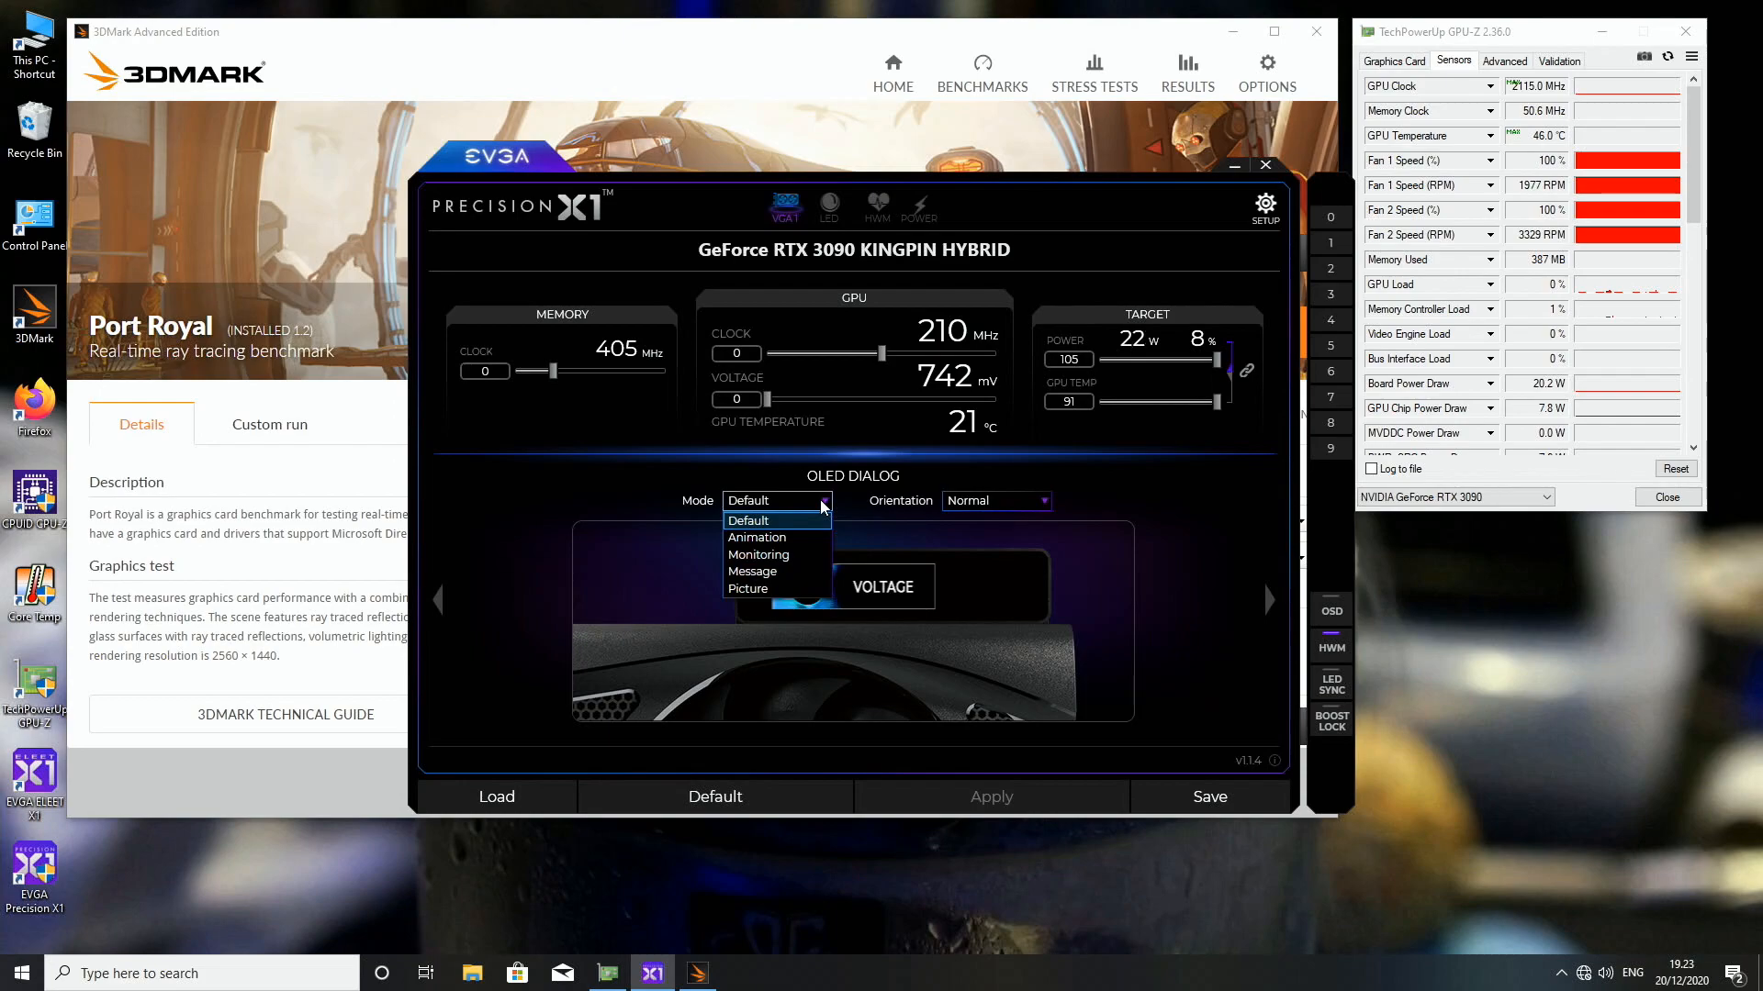
mouse_move(776, 570)
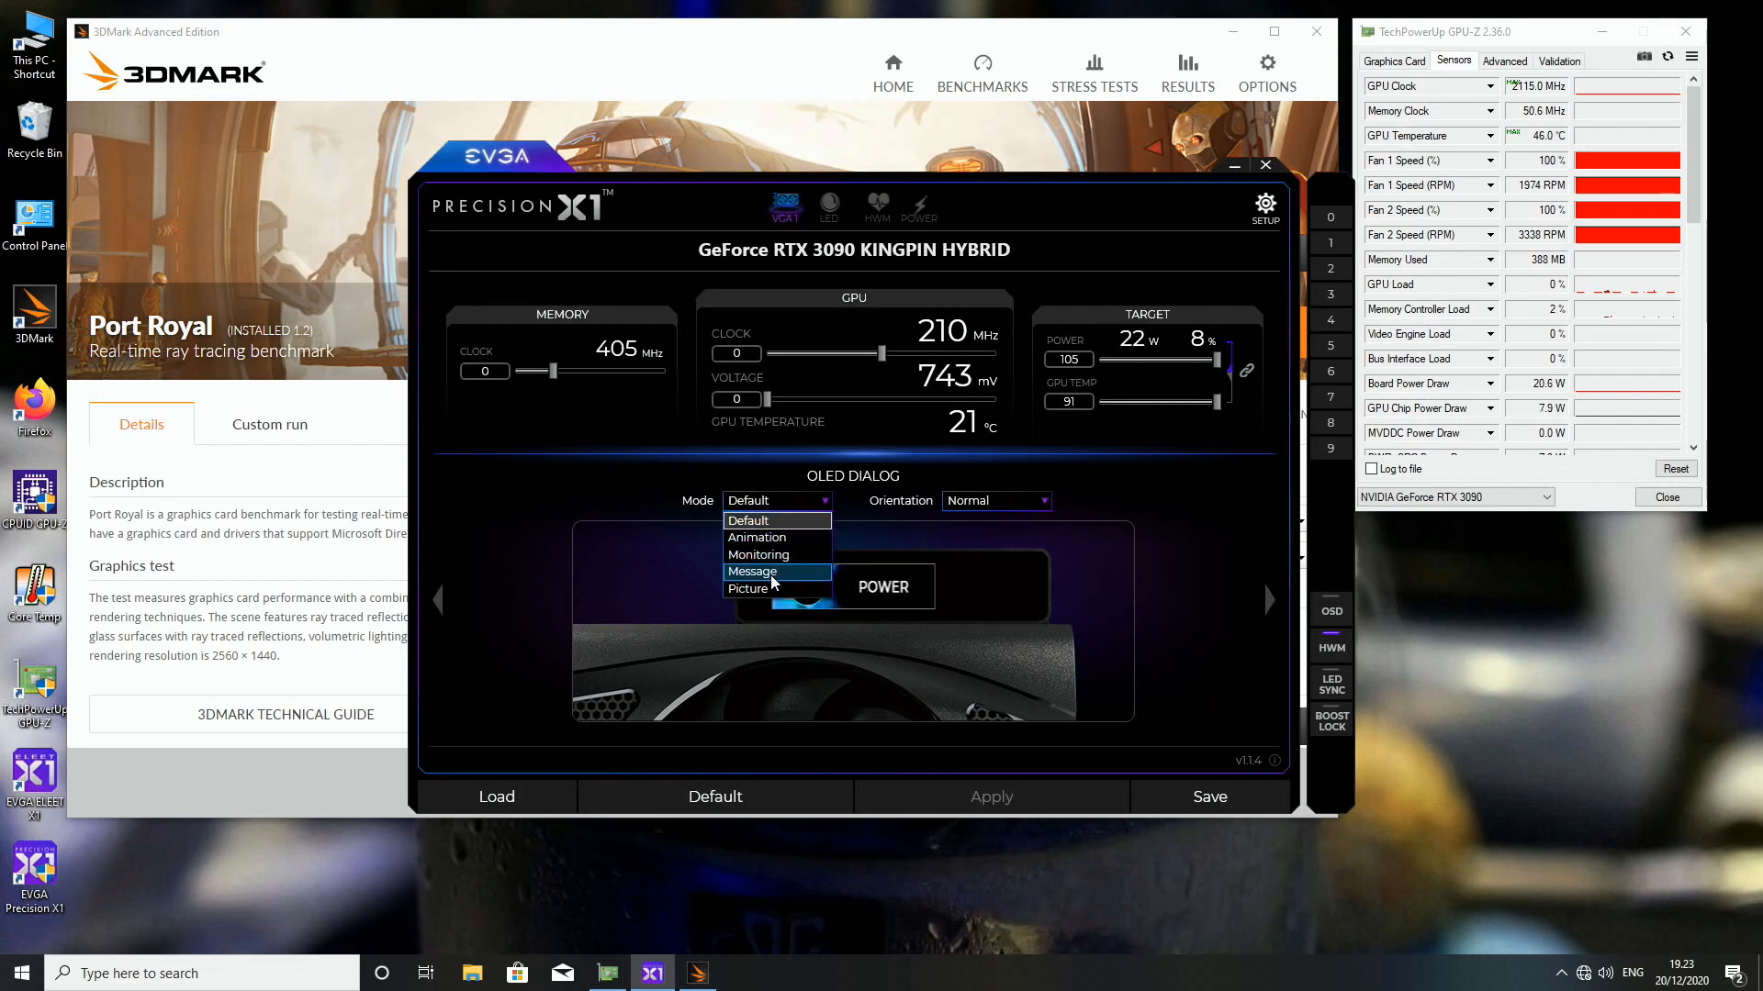
click(751, 571)
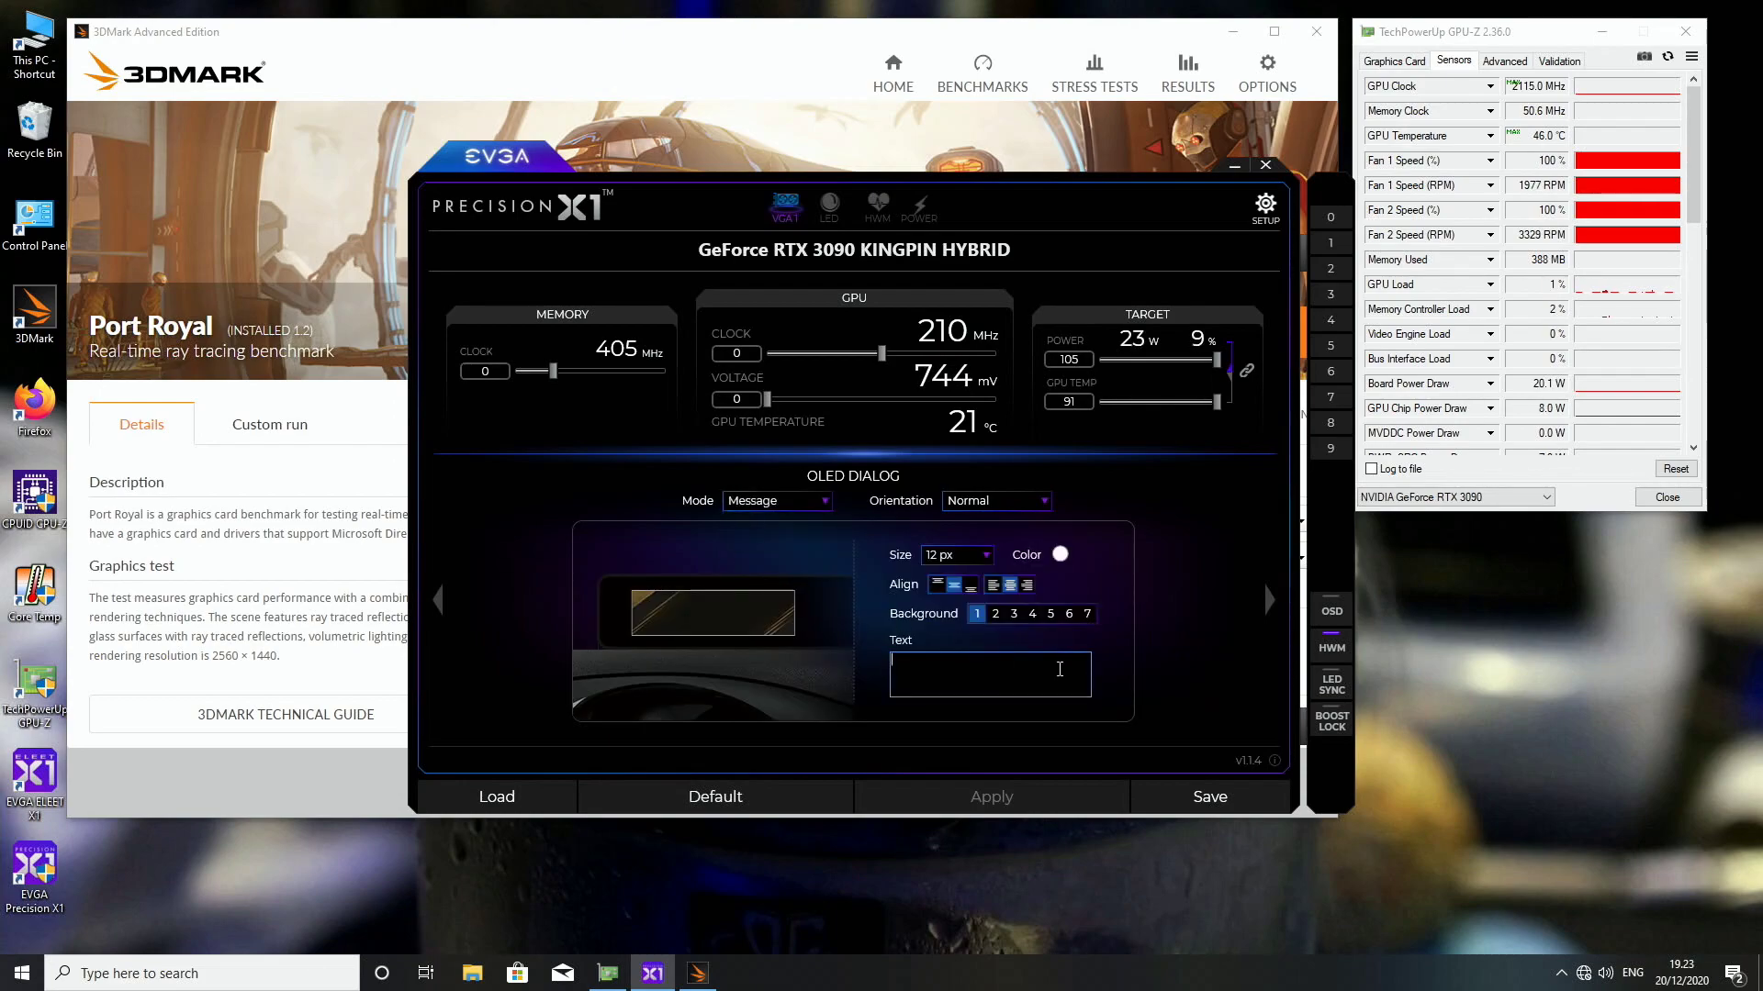
text(Luumi)
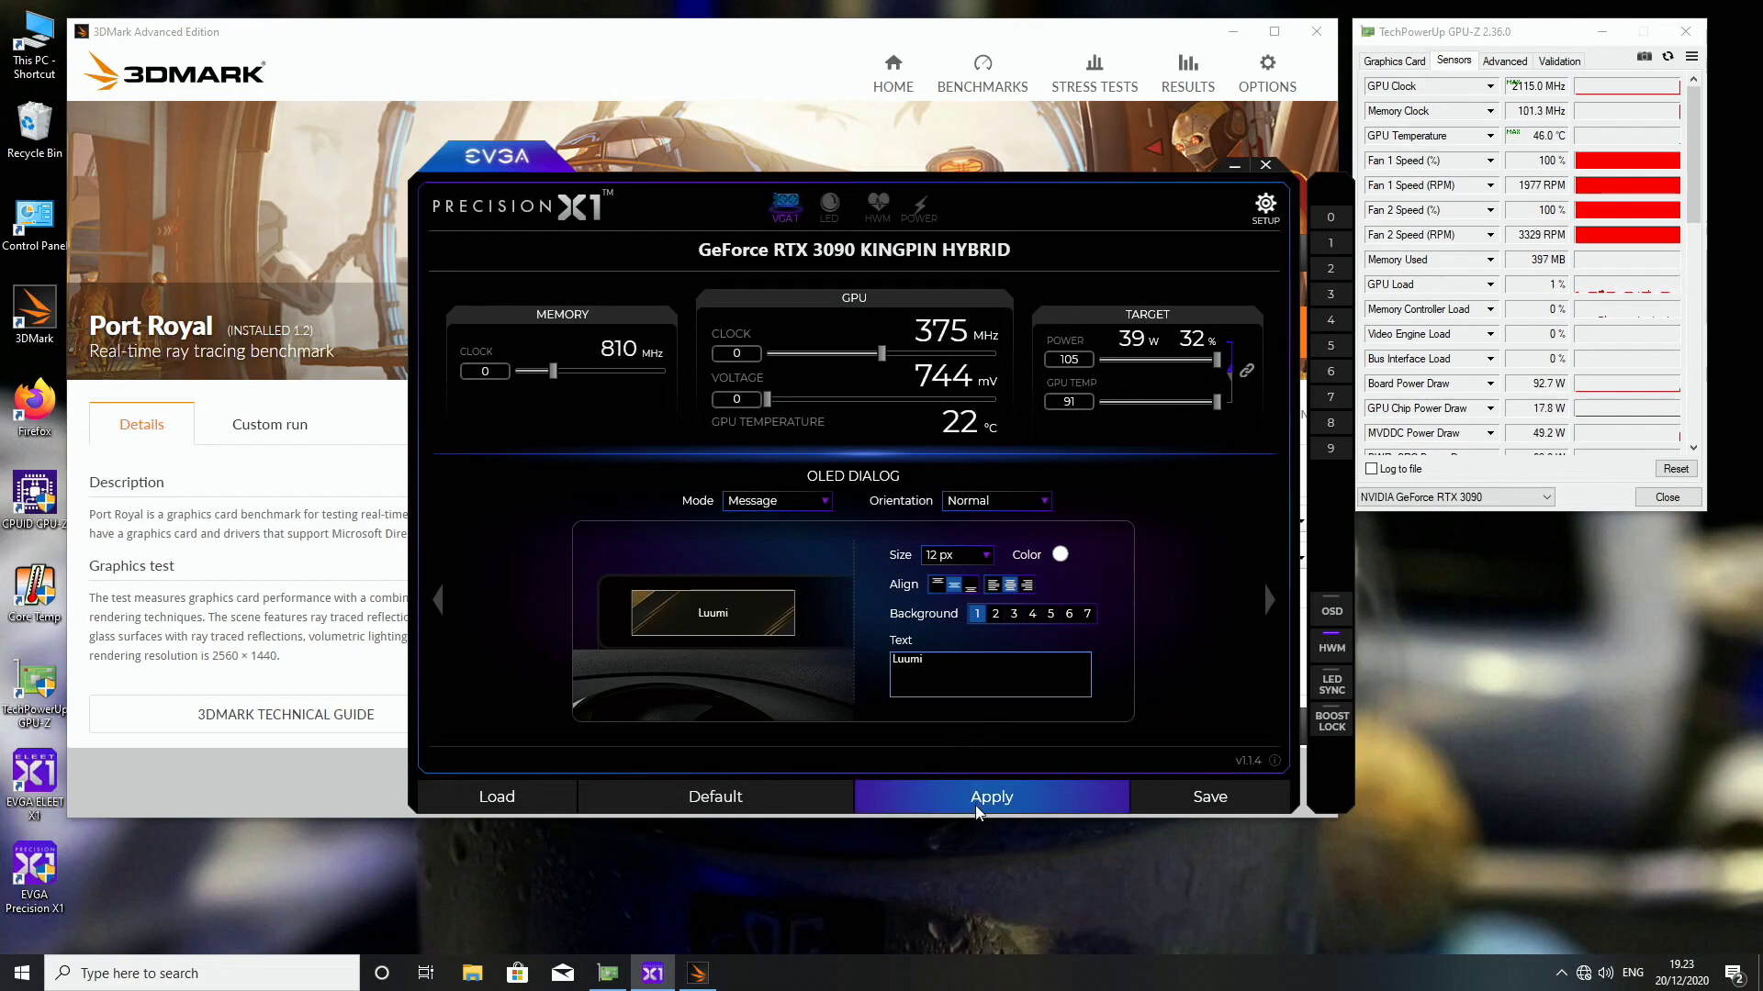
click(990, 796)
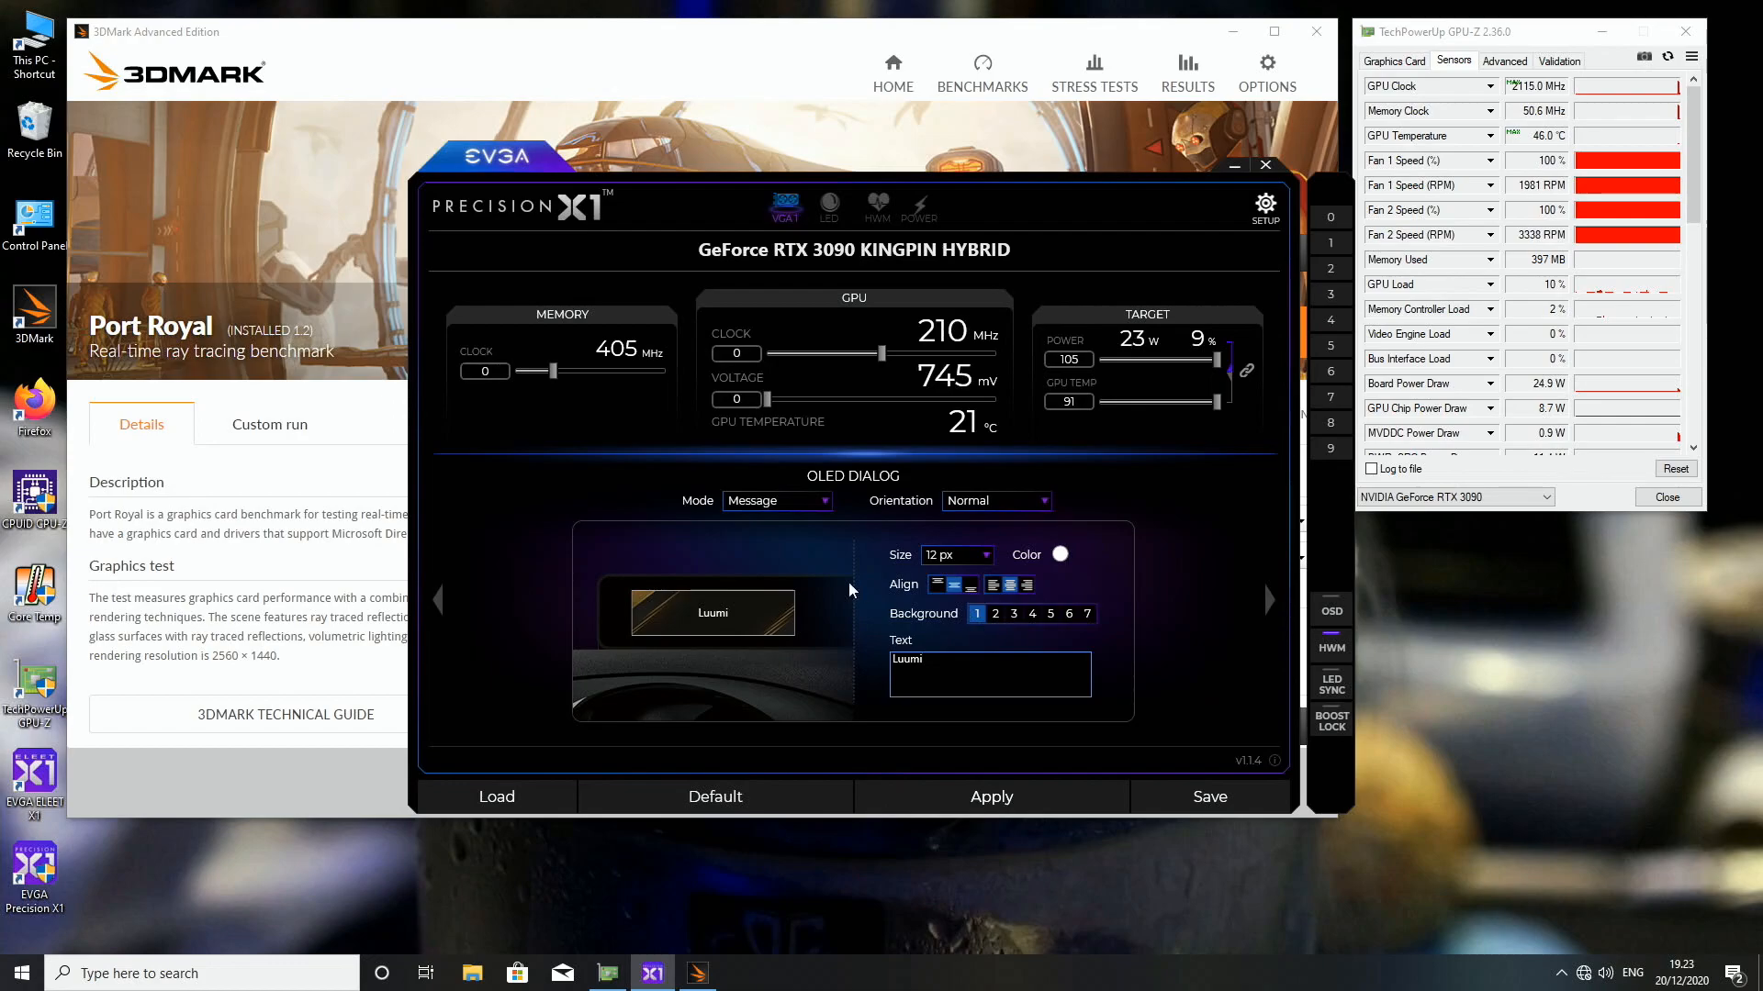
Make the OLED message text 24 px and red
click(955, 554)
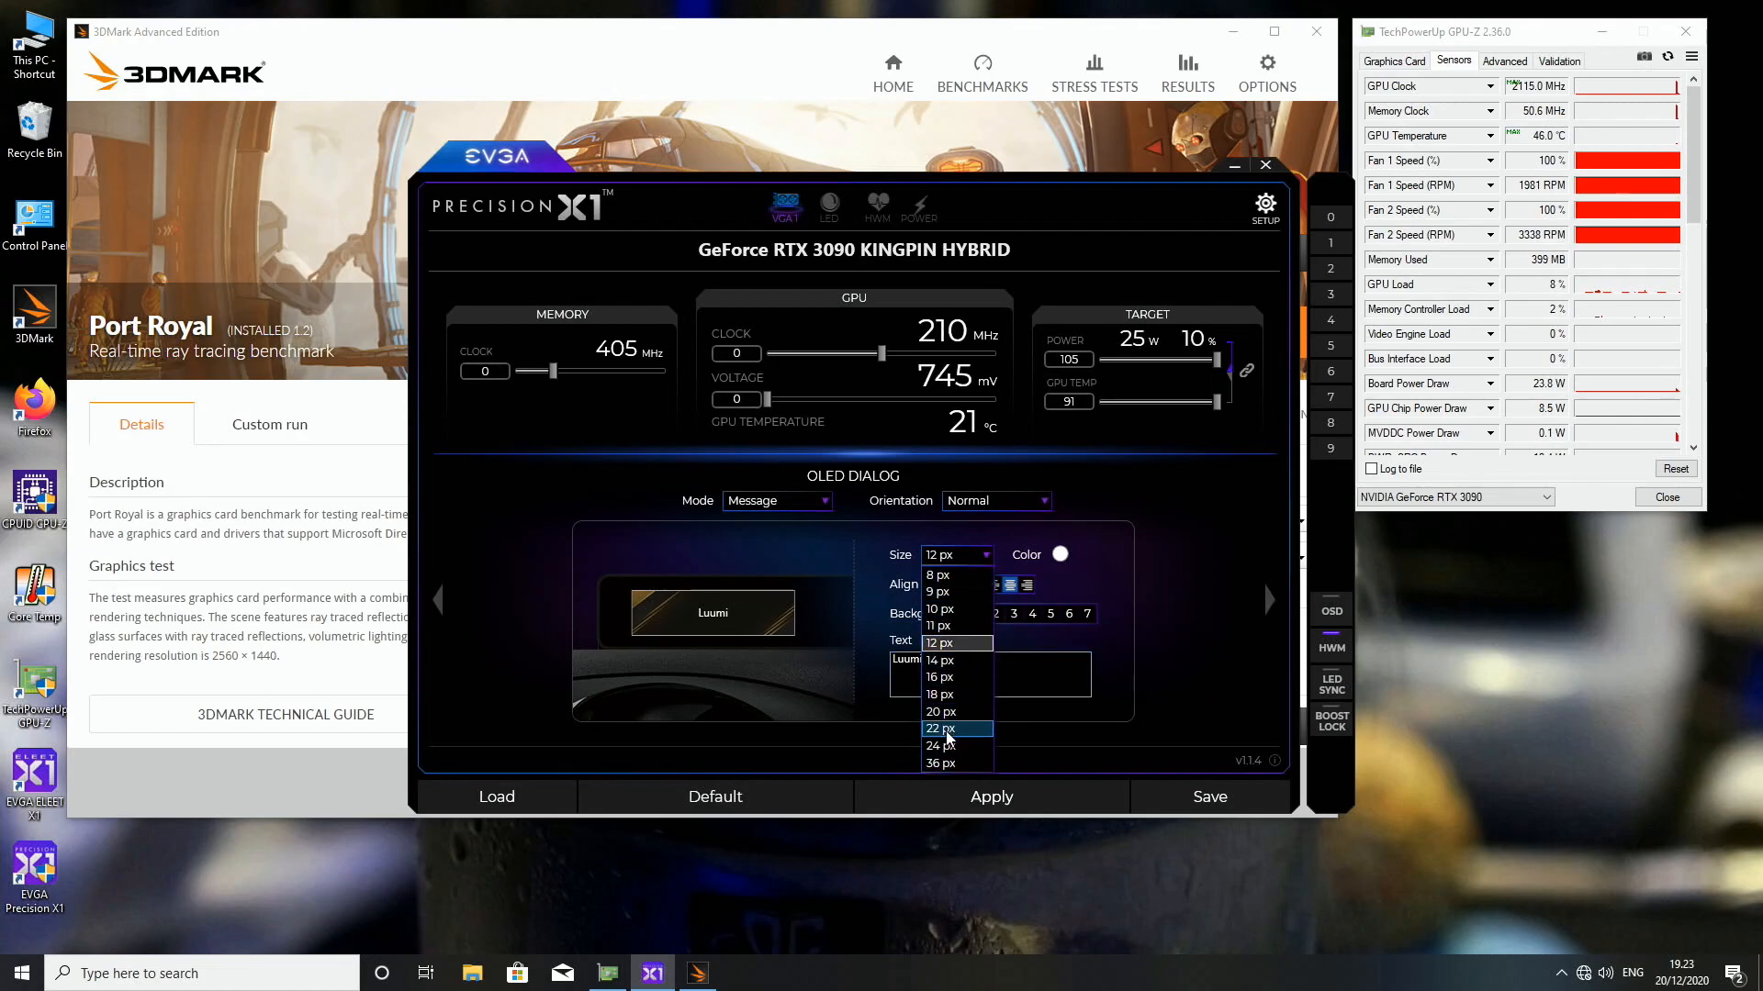
click(940, 745)
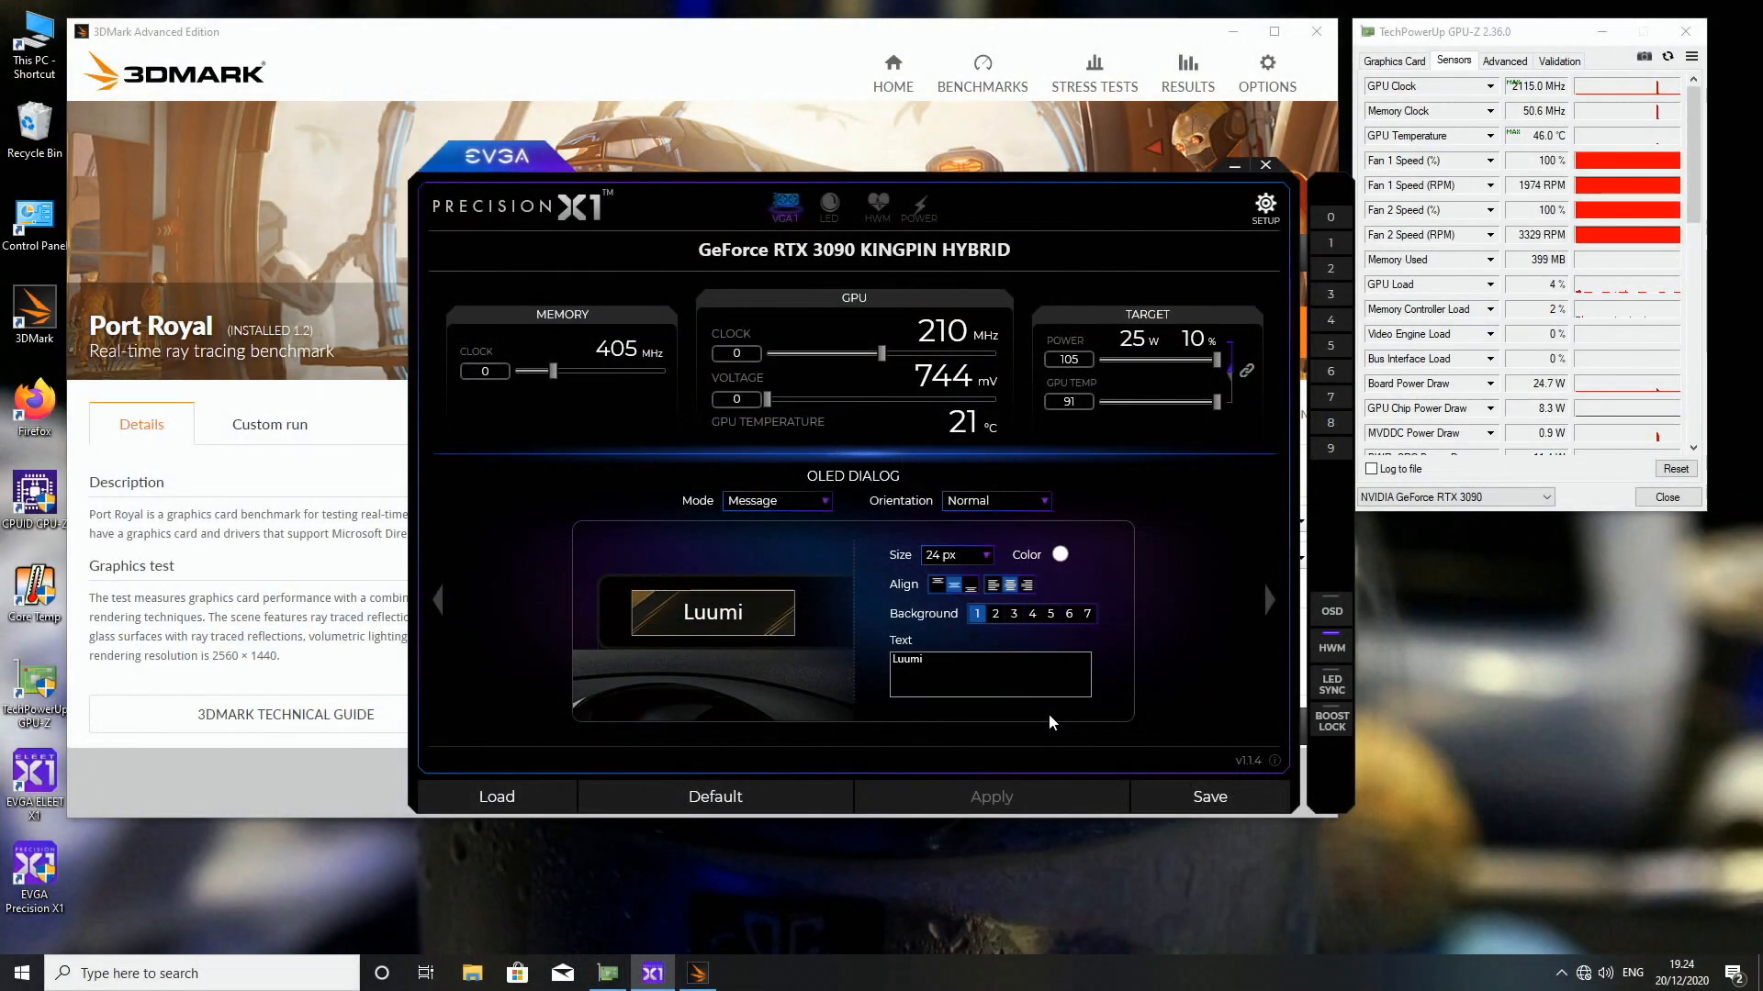
click(1062, 555)
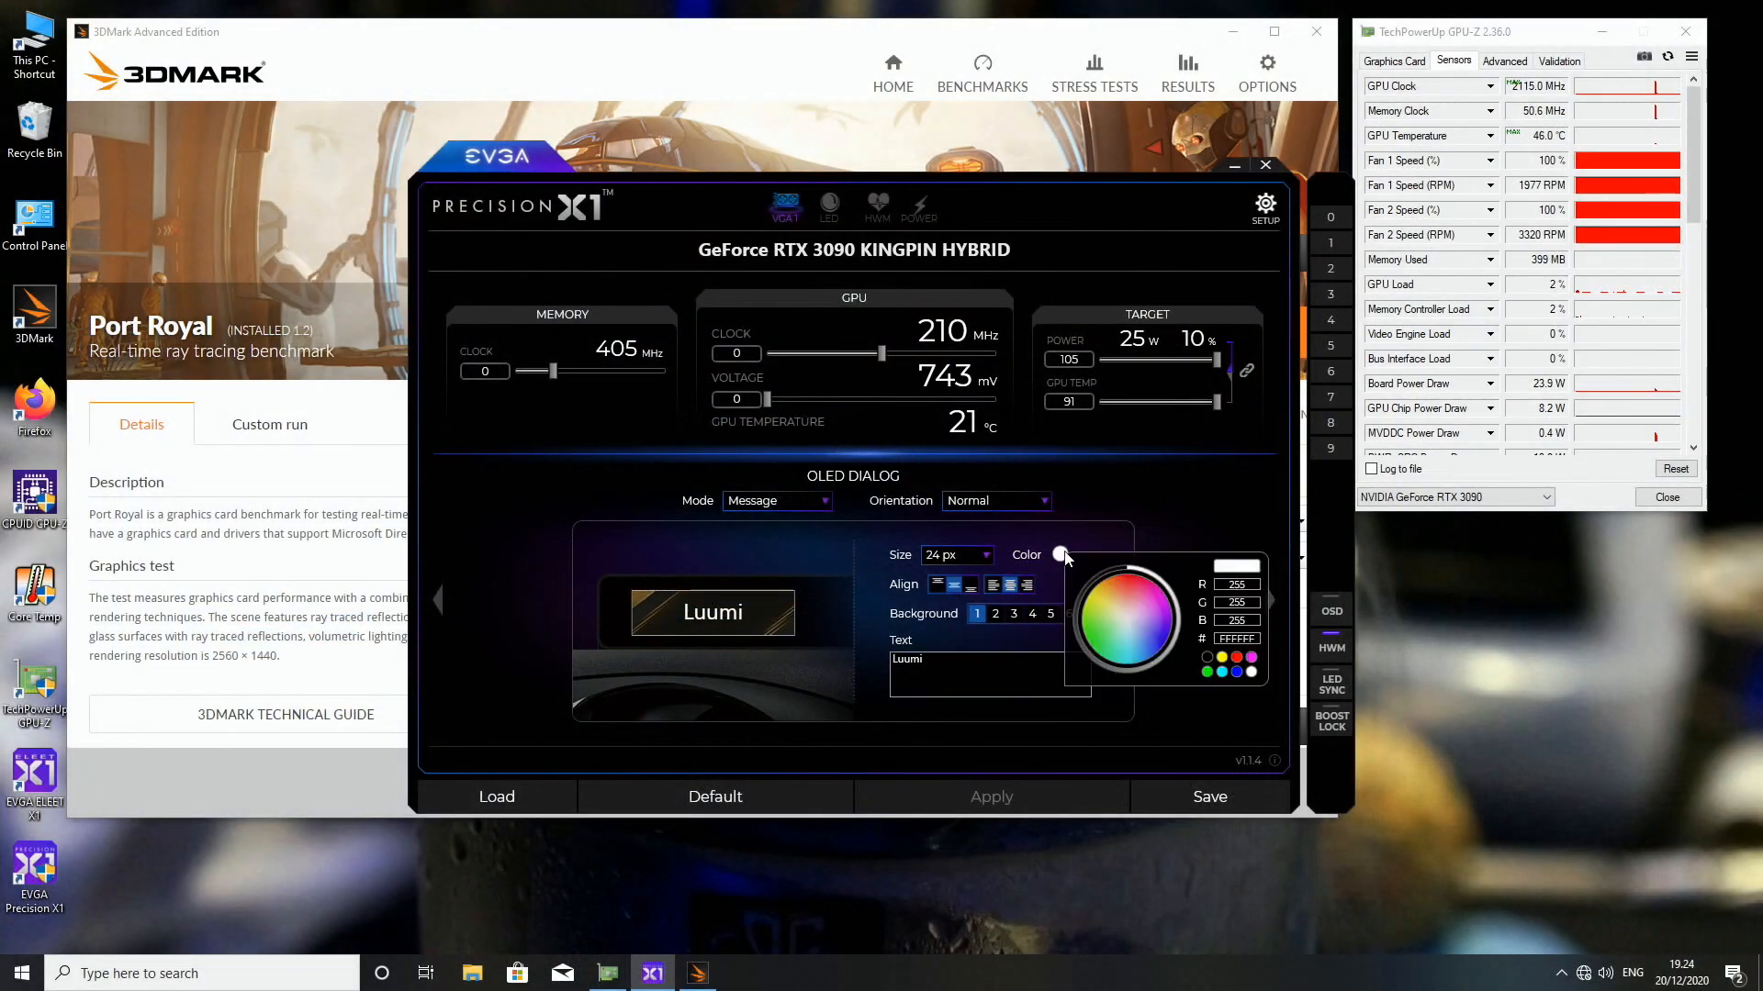
click(1131, 591)
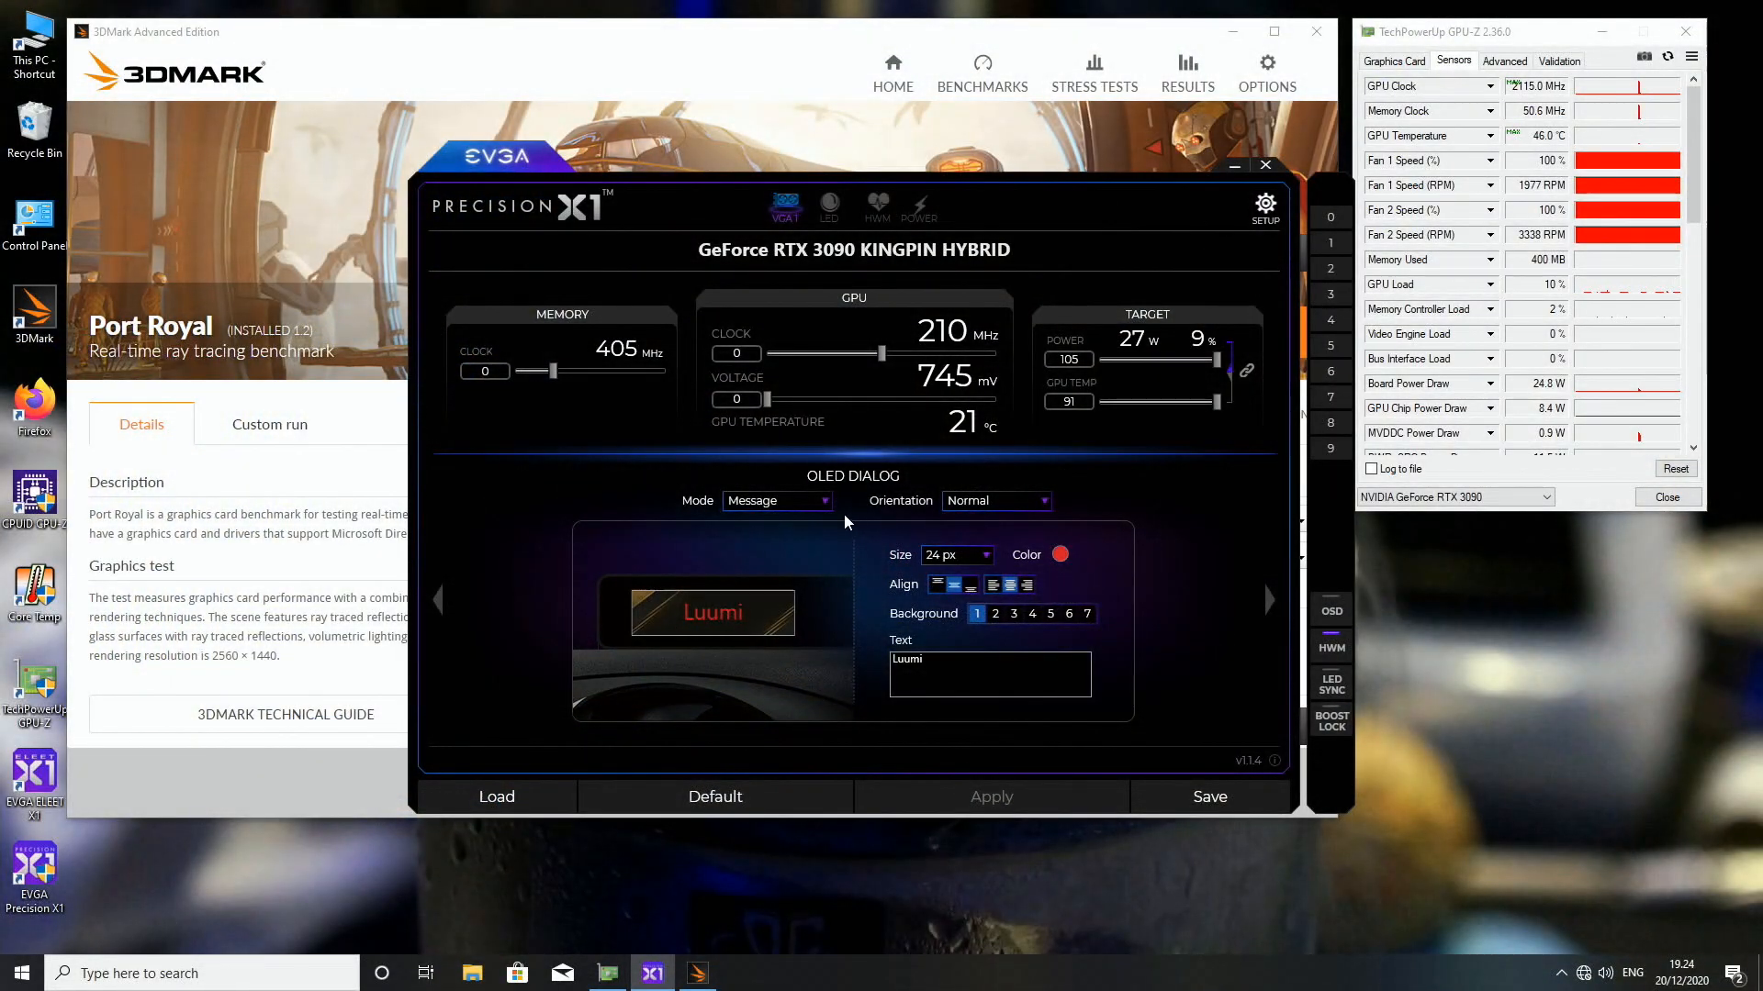
Switch the card's OLED display to Monitoring mode
click(772, 500)
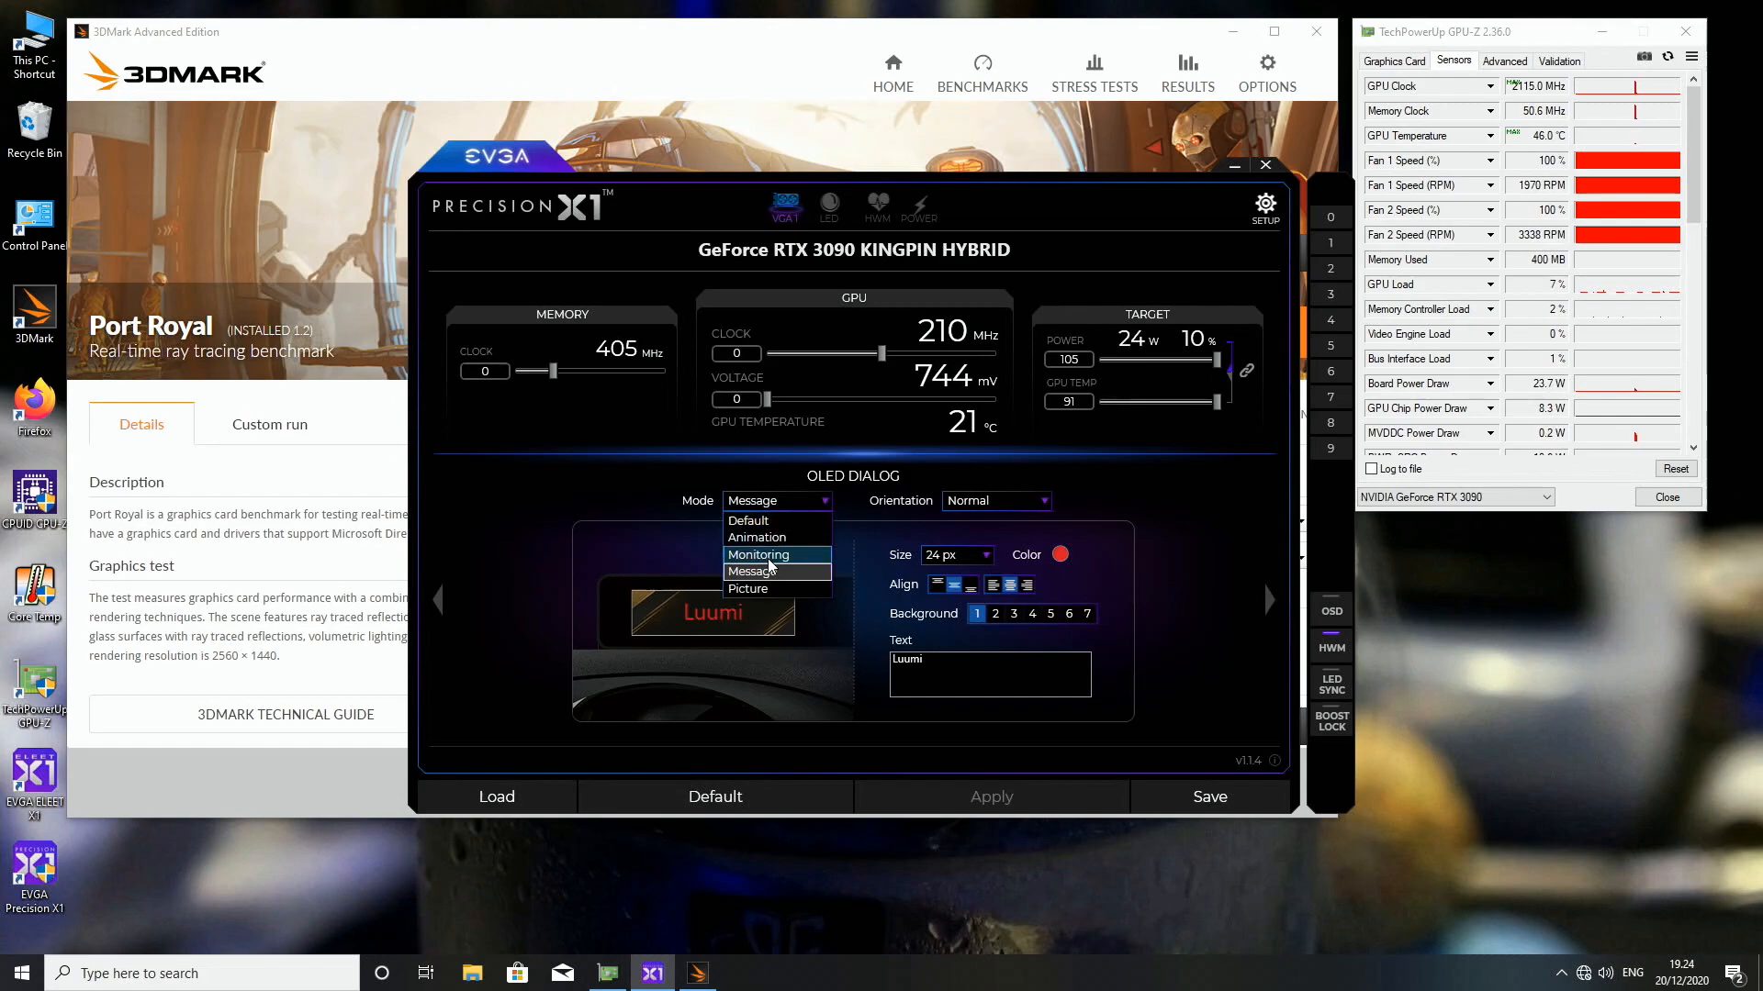
click(759, 554)
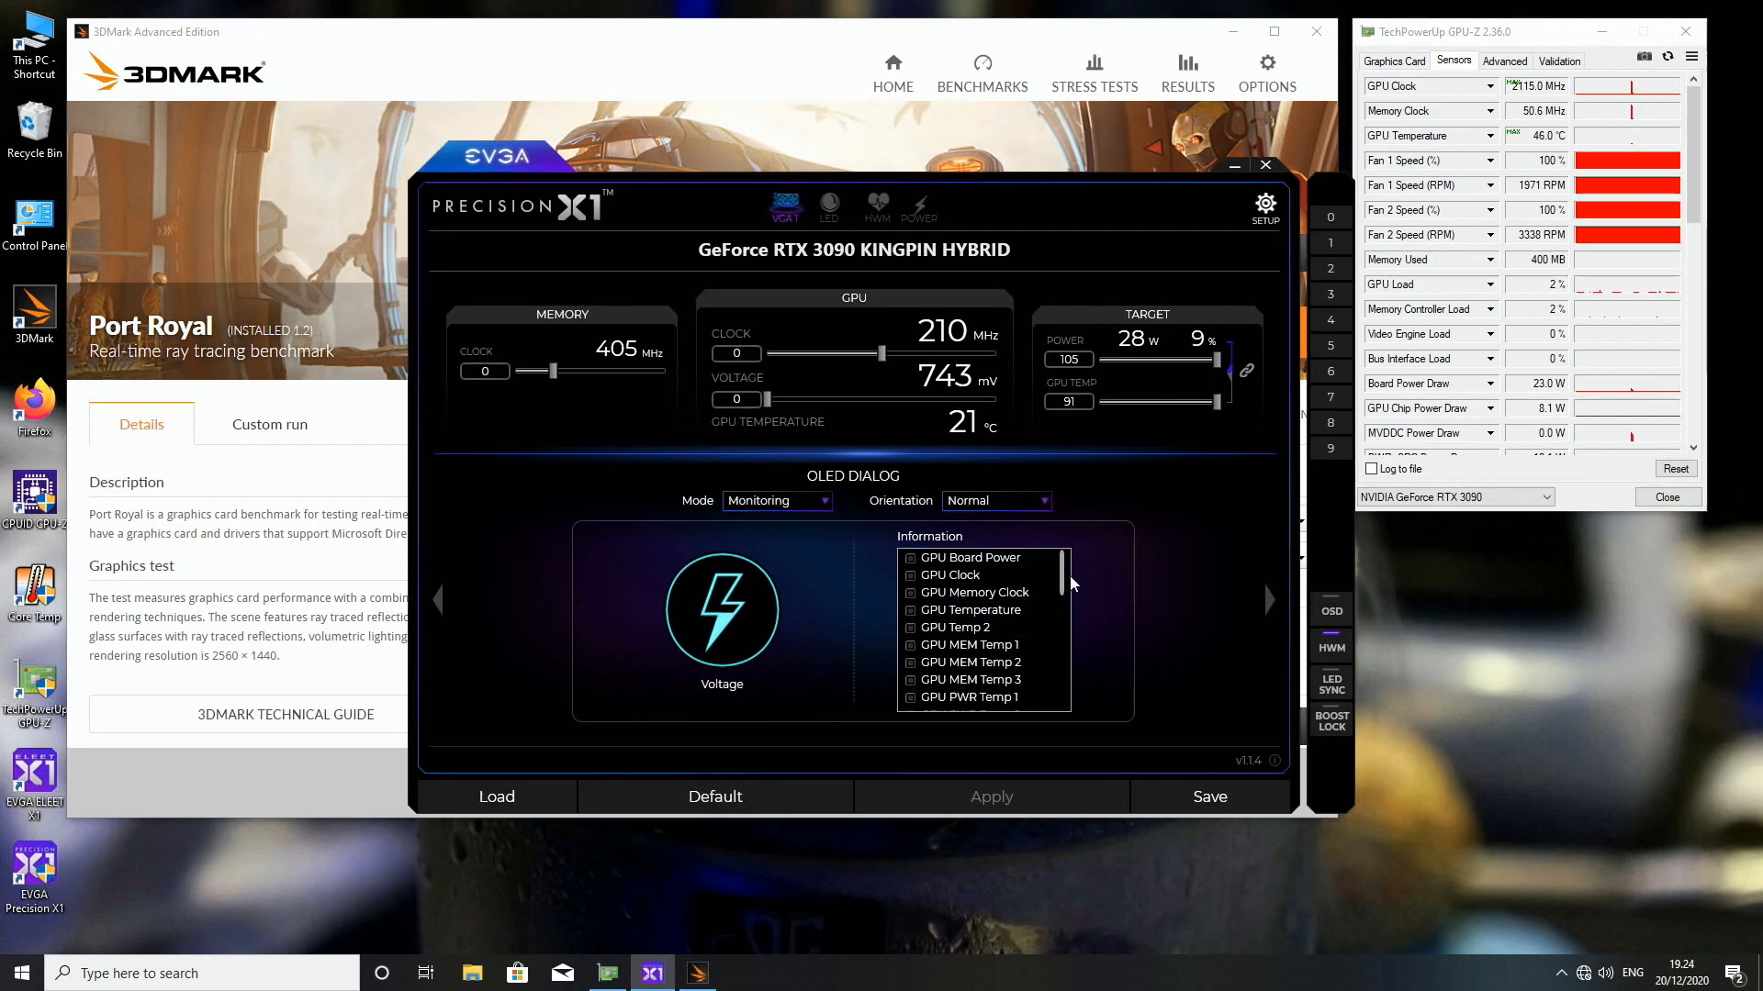
scroll(down, 3)
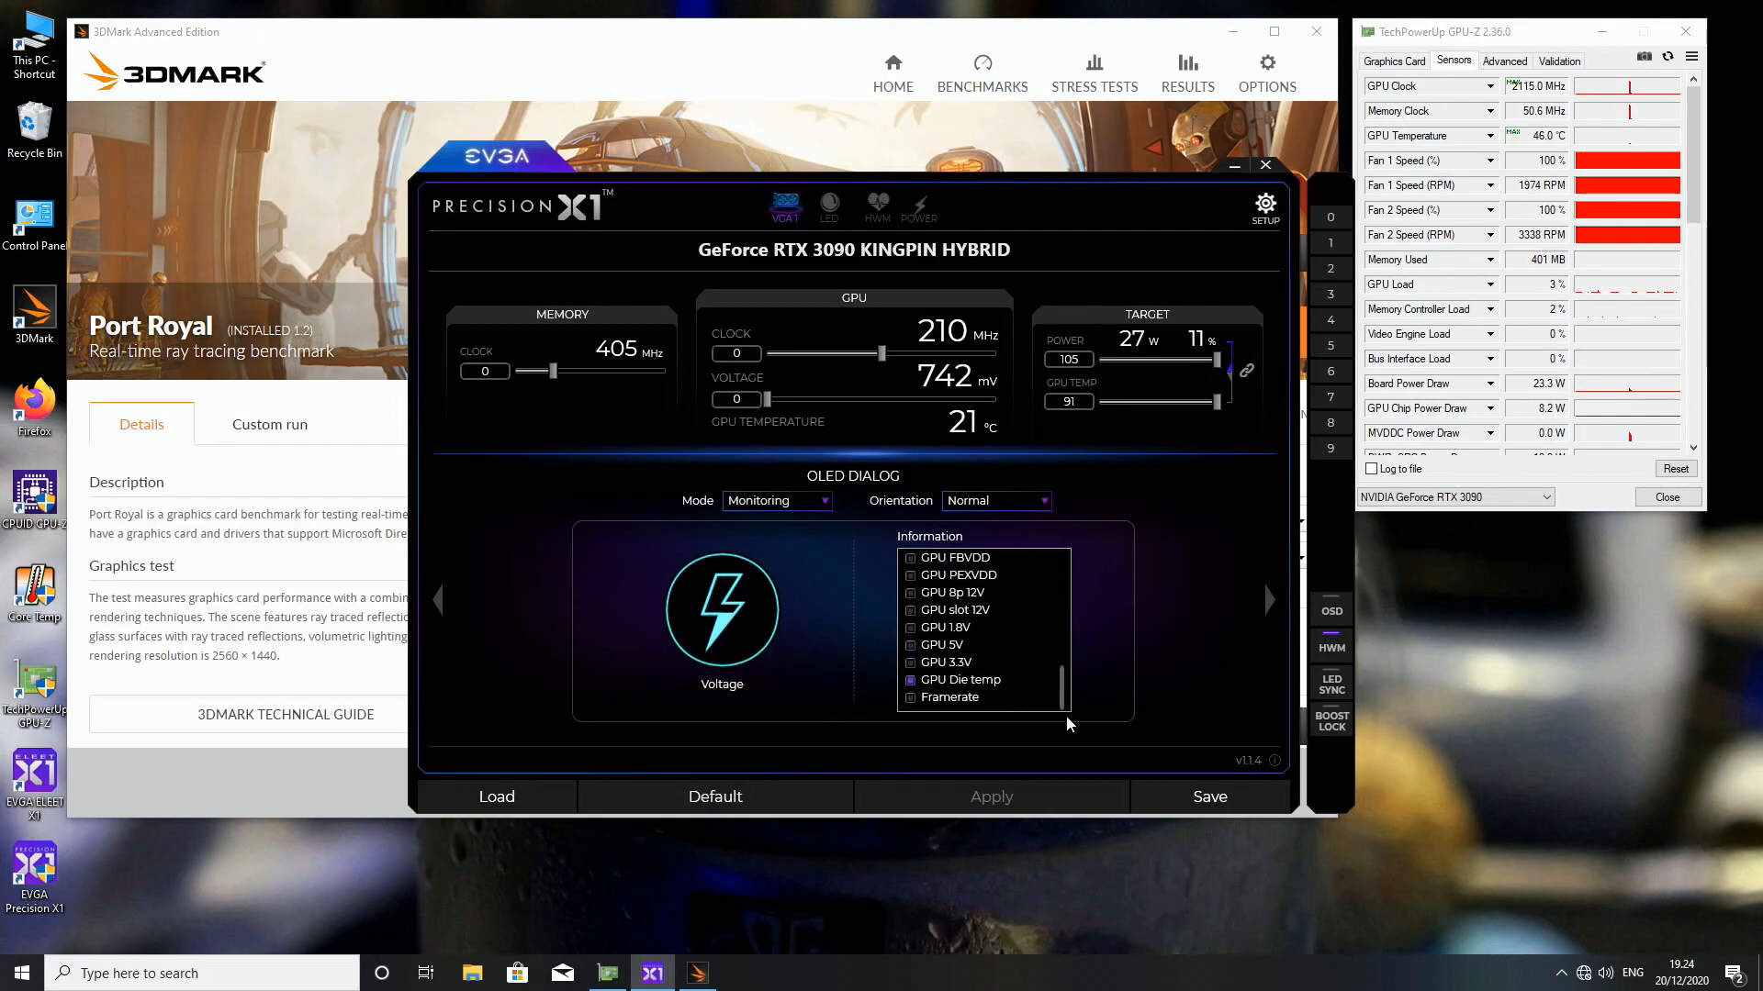
scroll(up, 3)
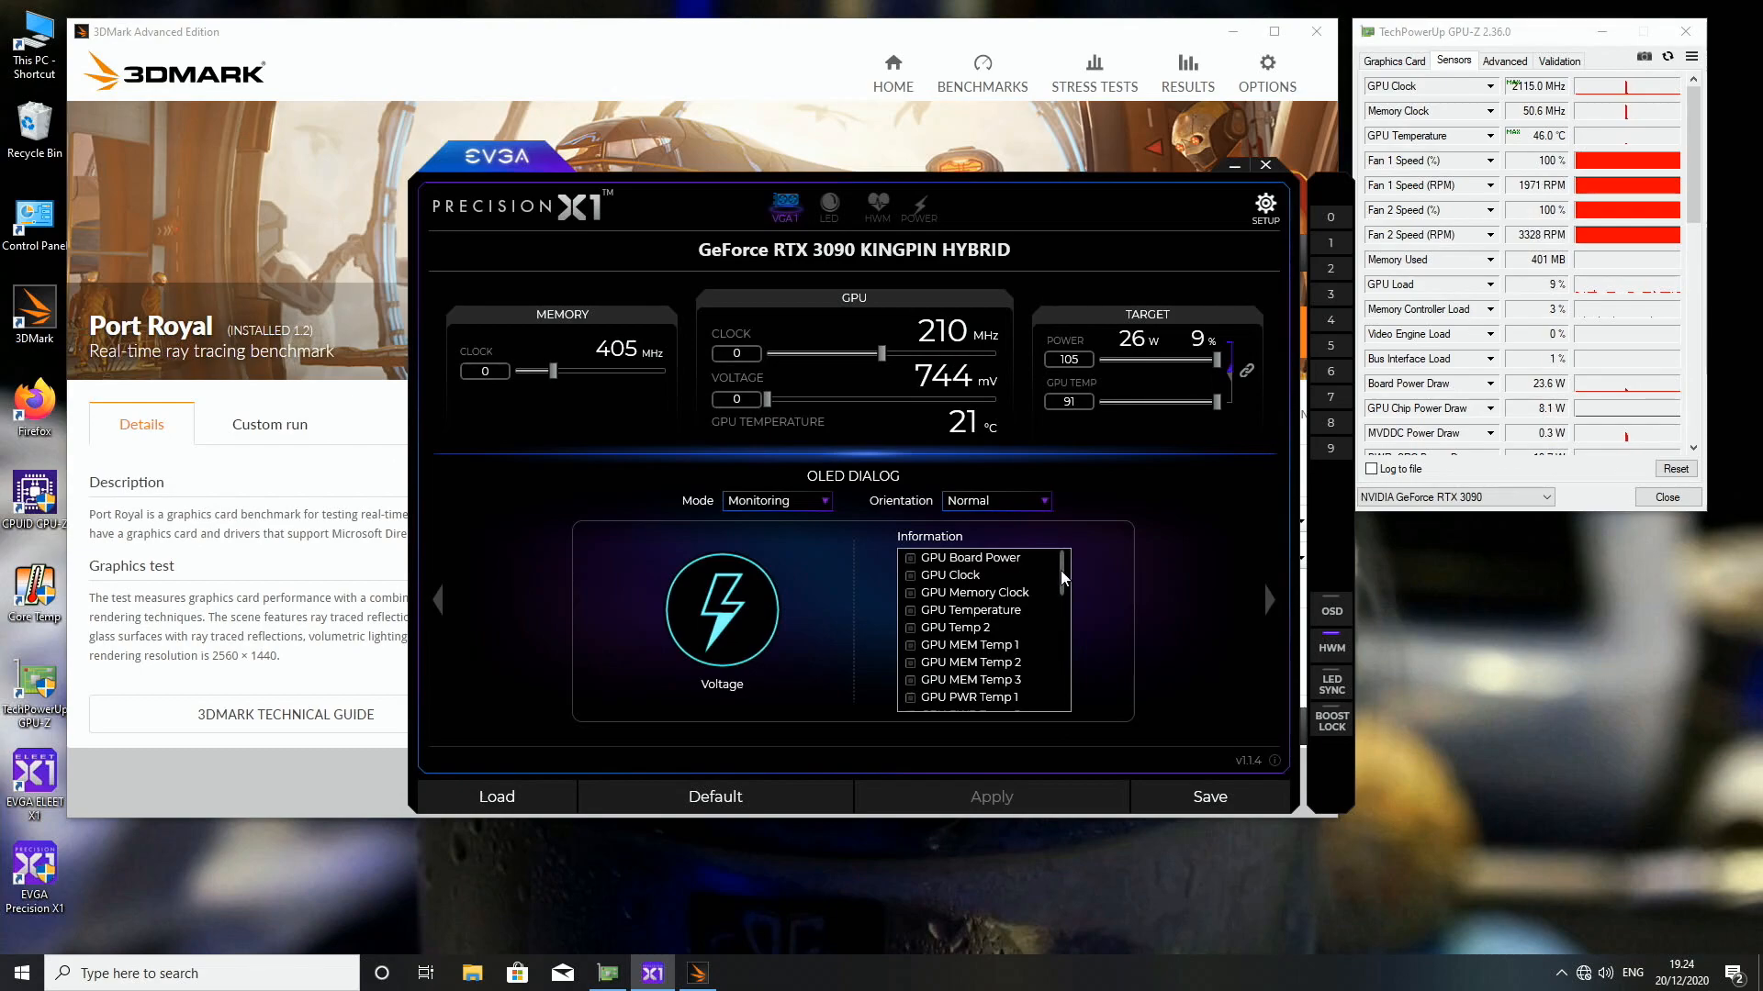
scroll(down, 3)
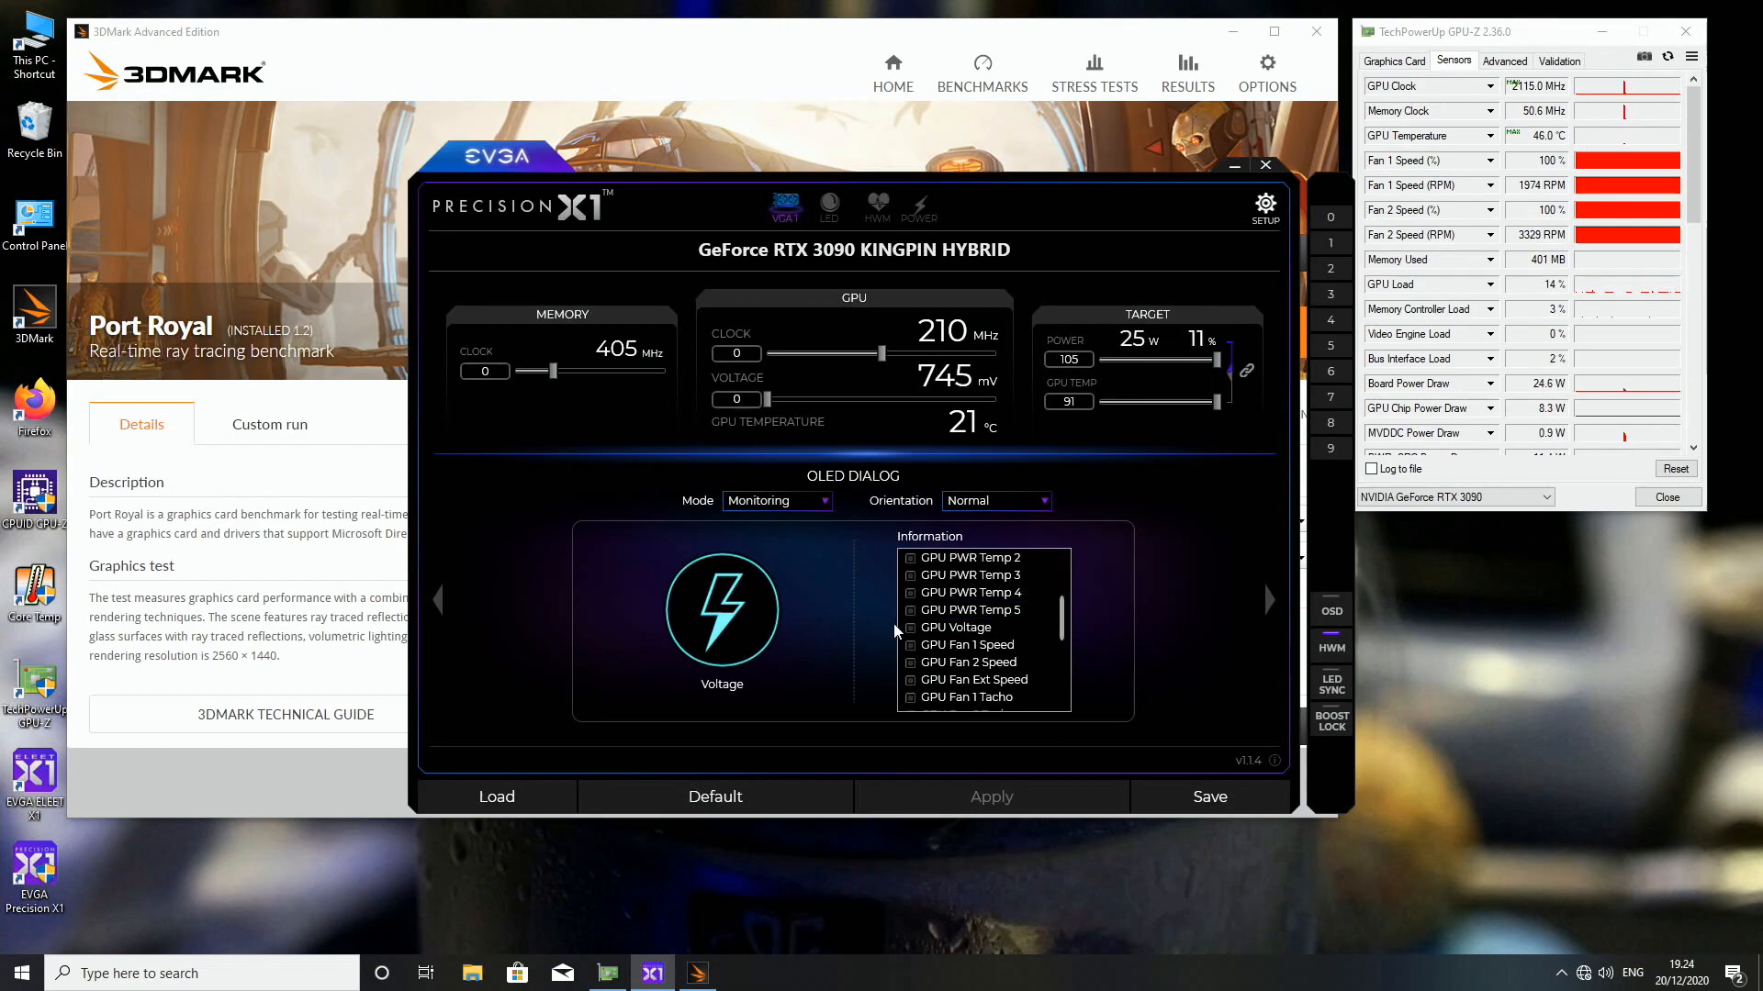
Tick GPU NVVDD, GPU MSVDD and GPU Die temp as OLED readouts
click(956, 627)
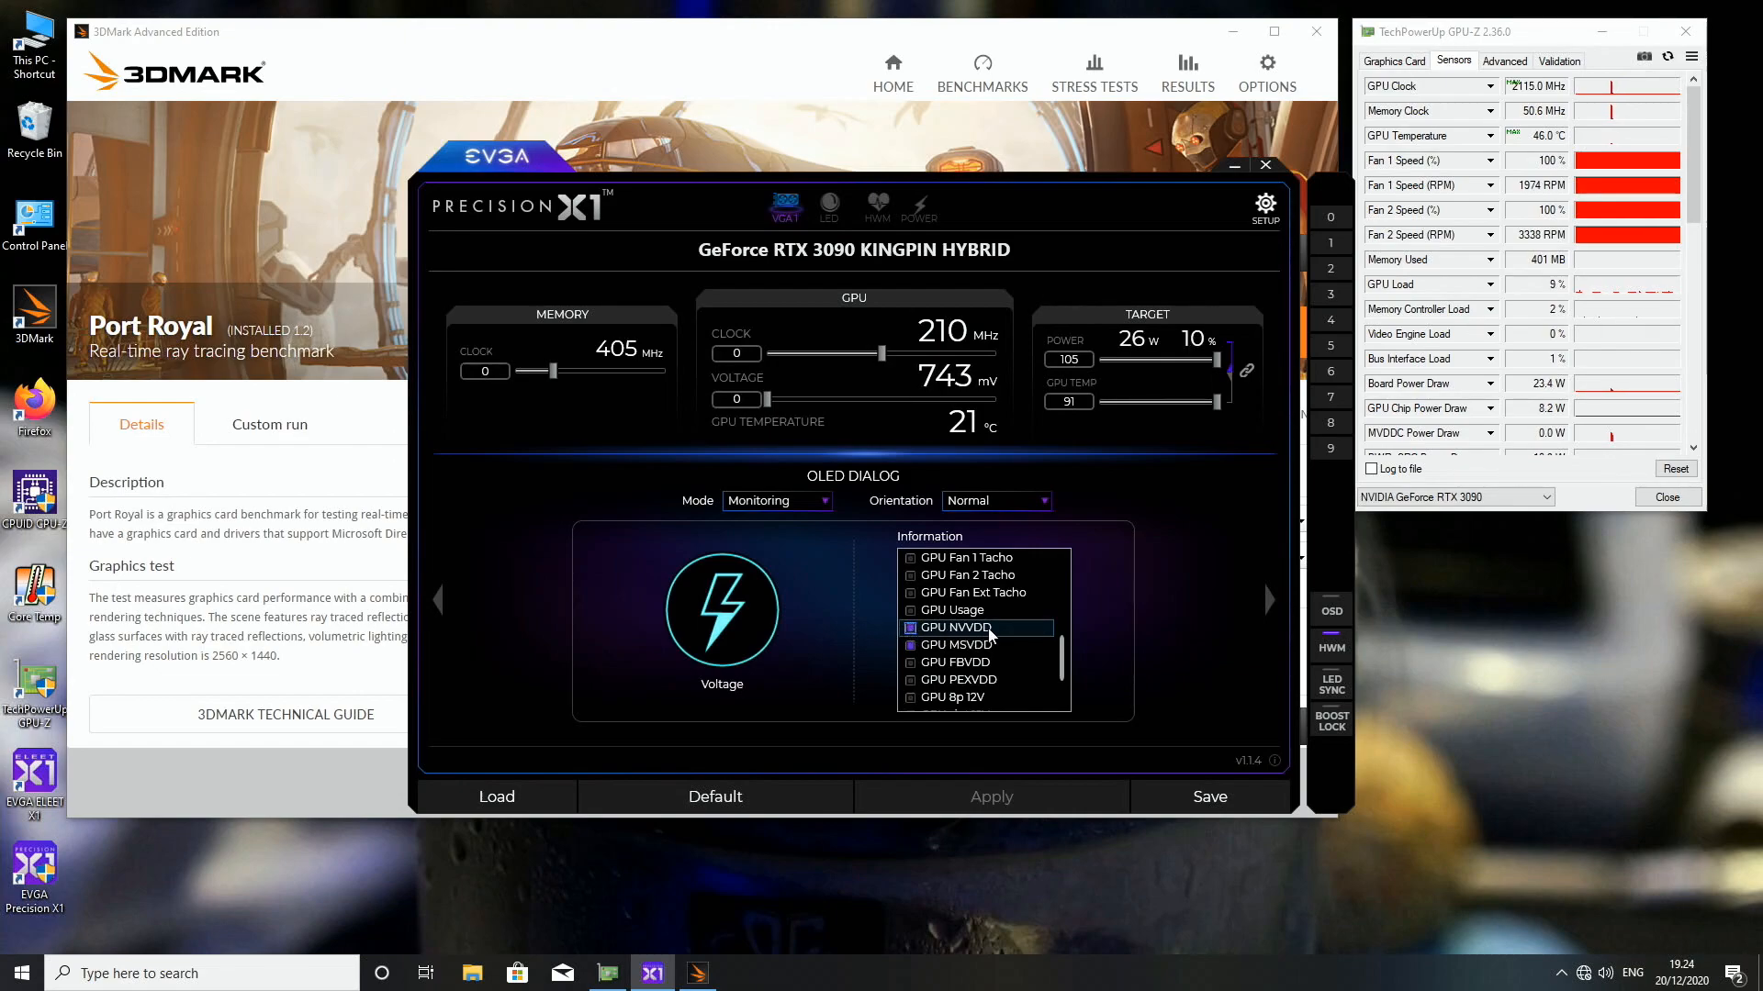
click(952, 662)
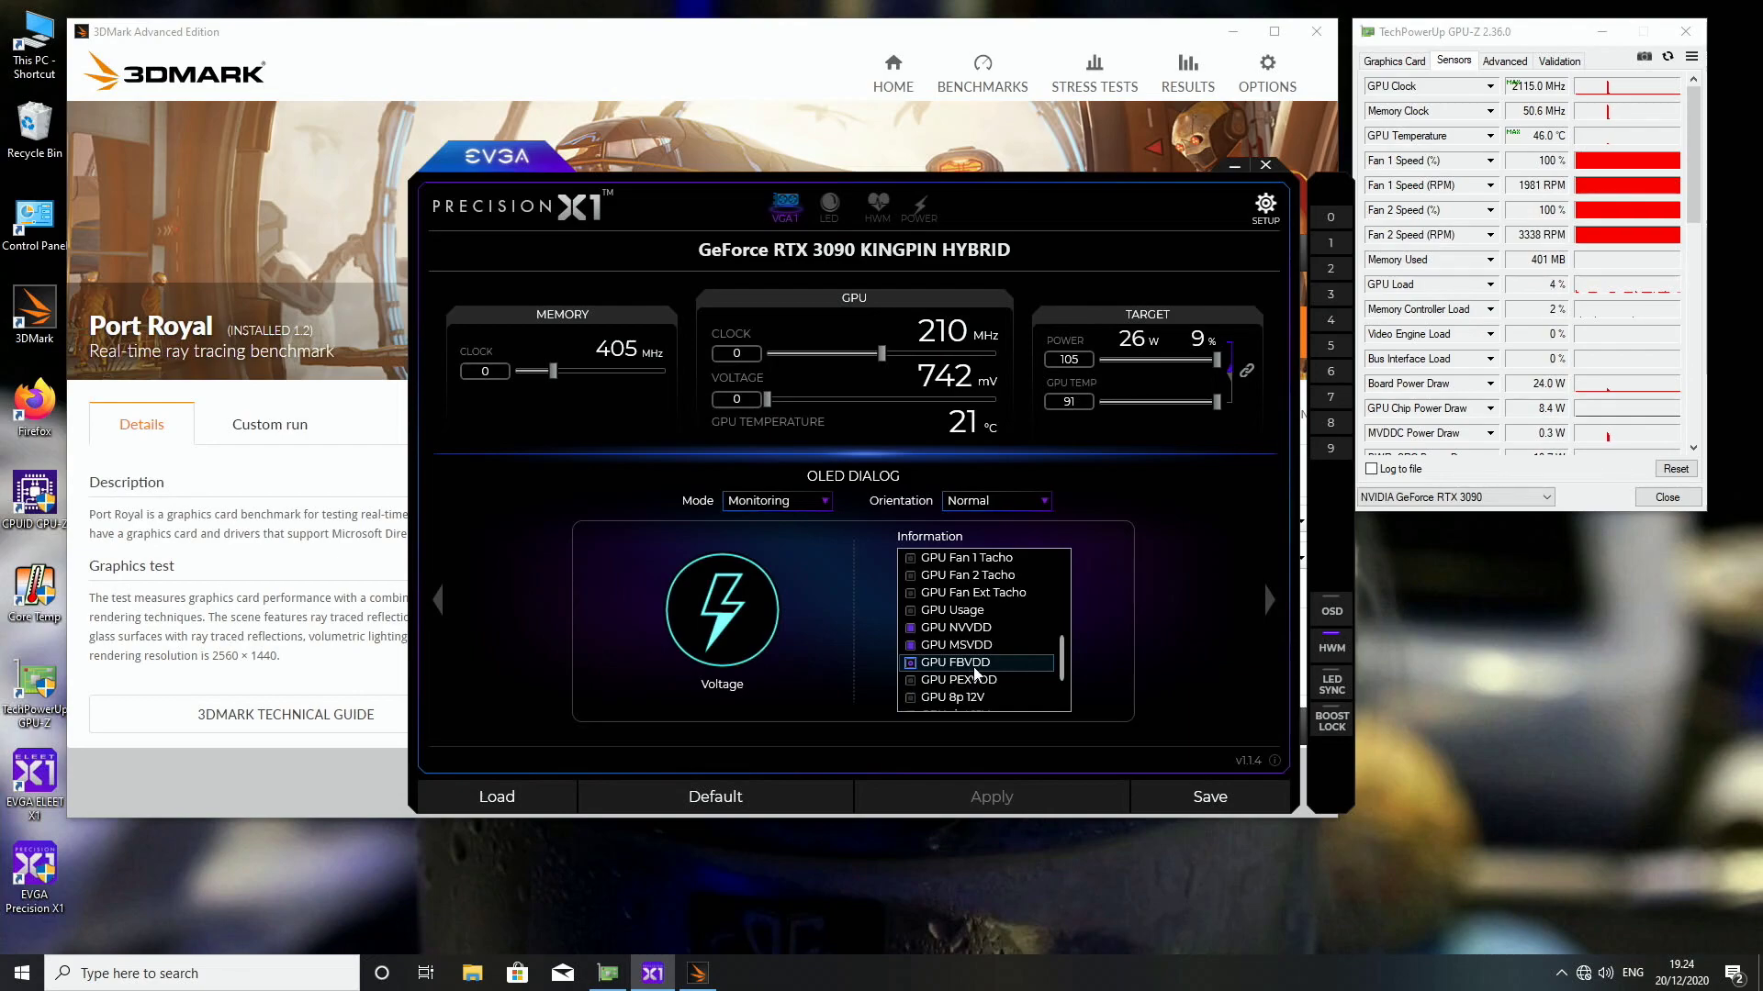
click(955, 680)
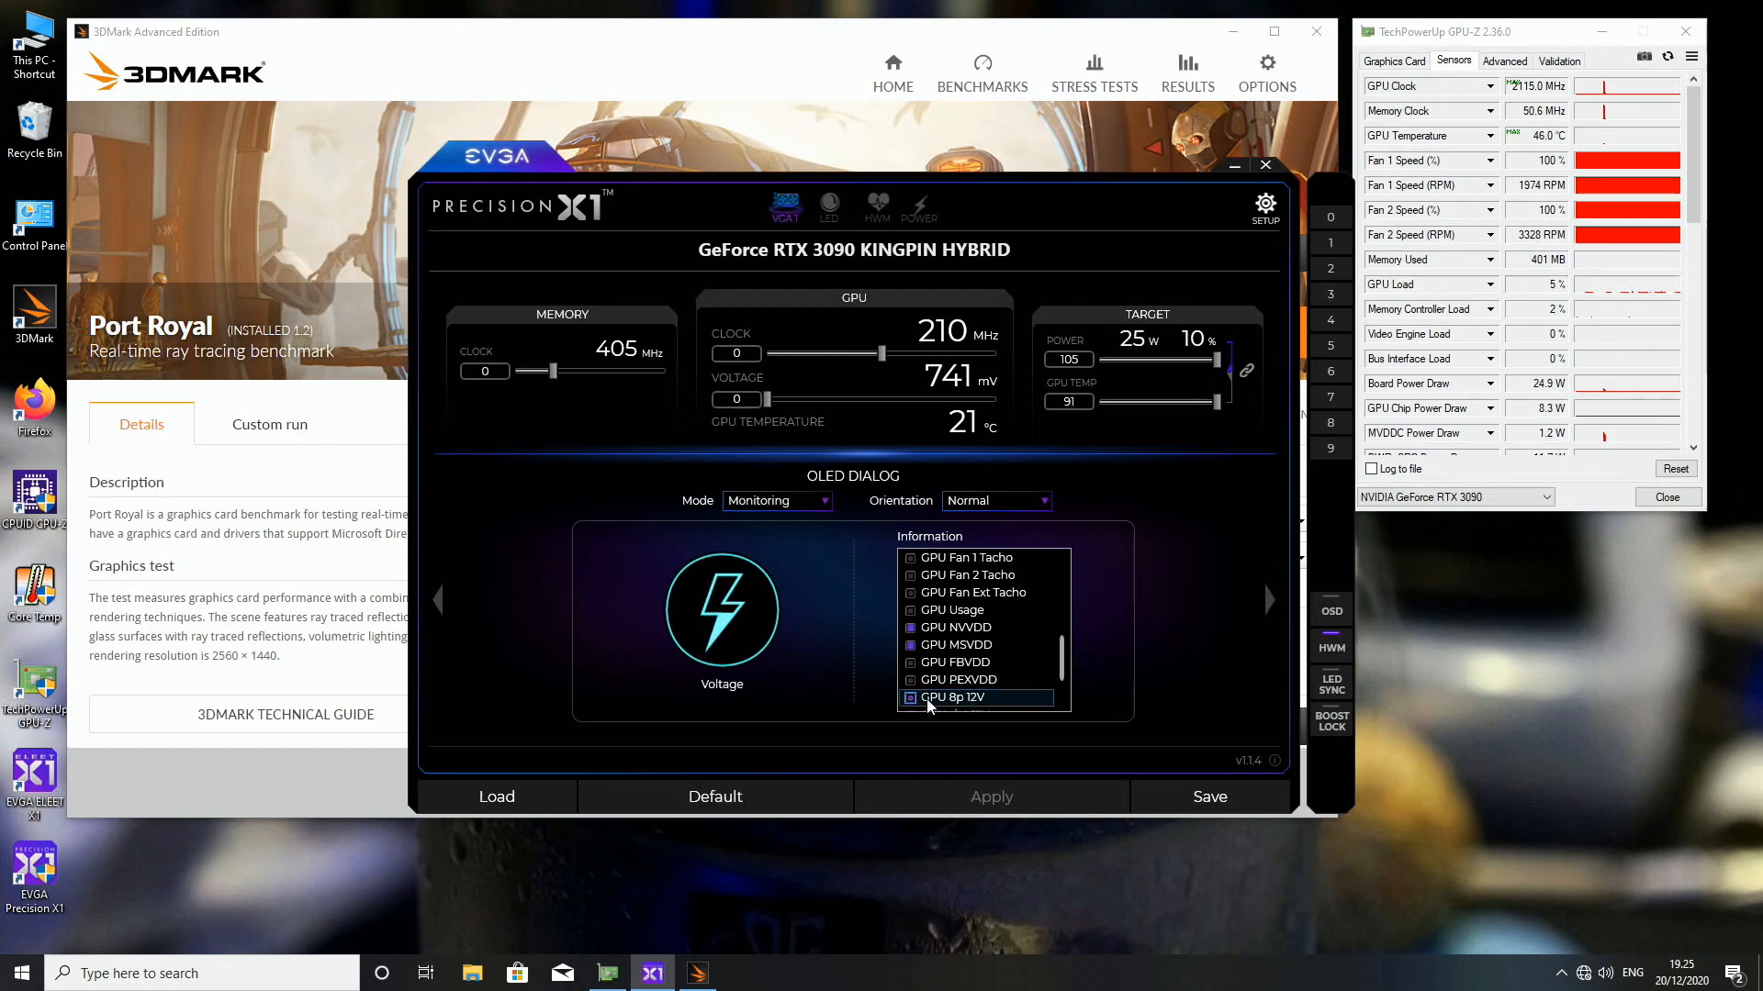
scroll(down, 3)
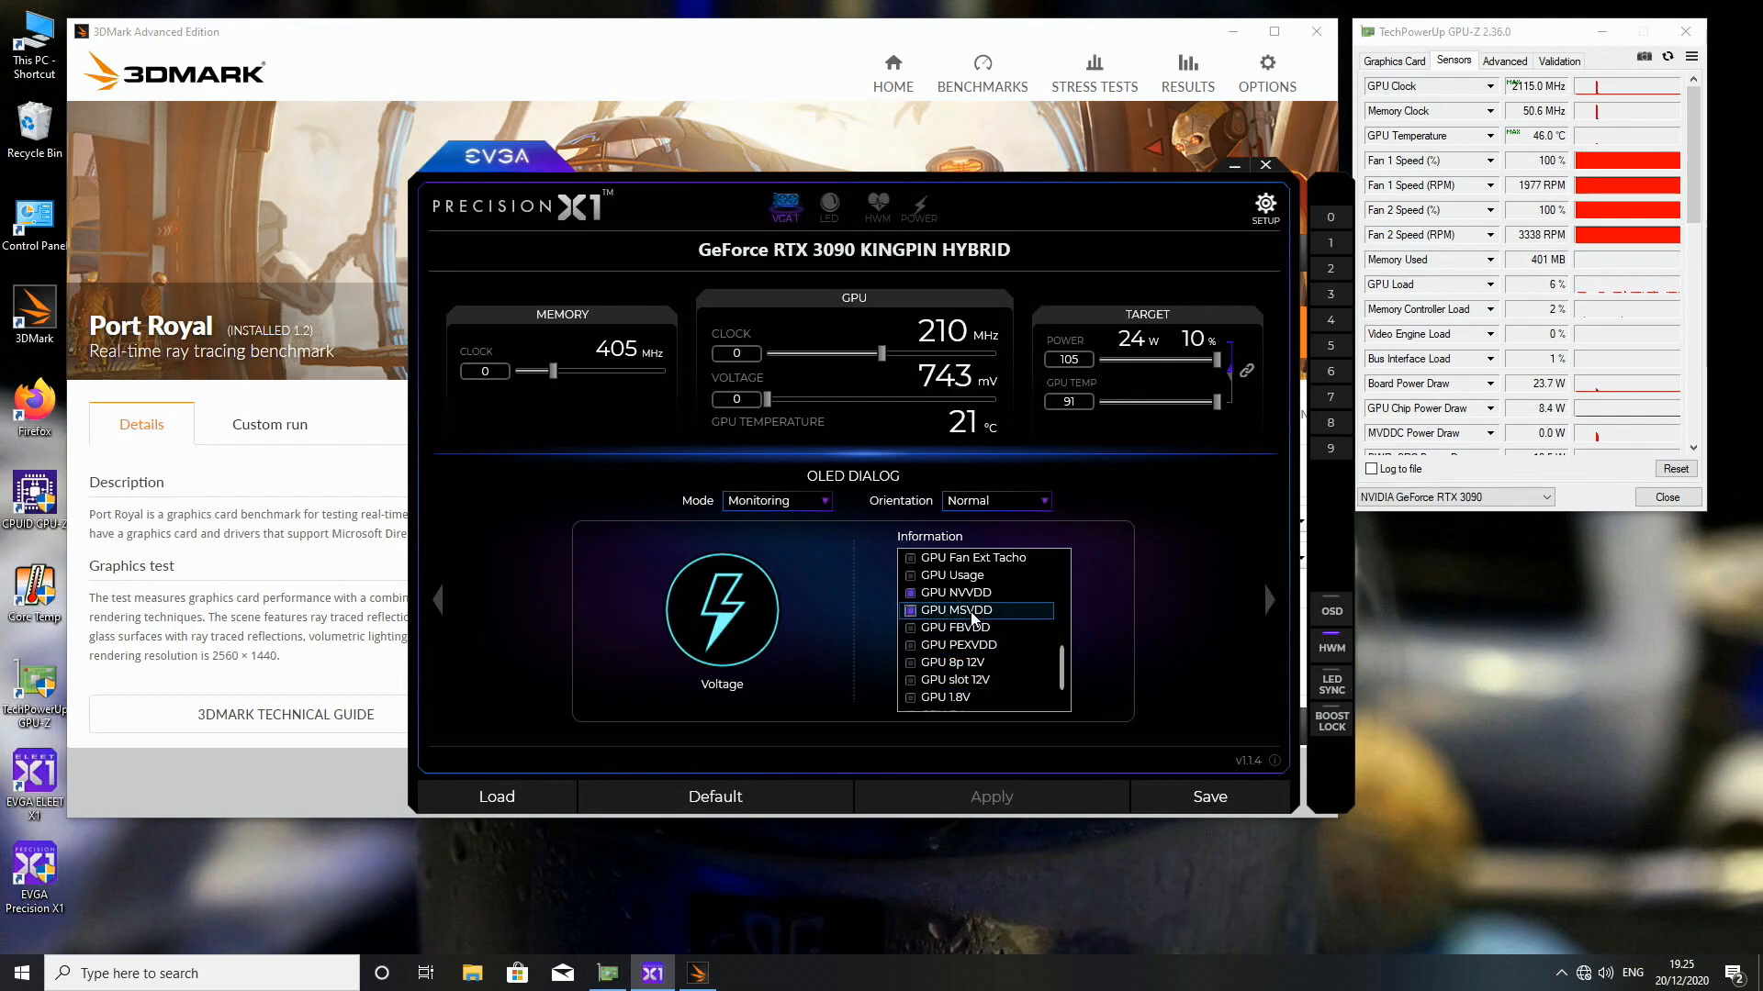
scroll(down, 3)
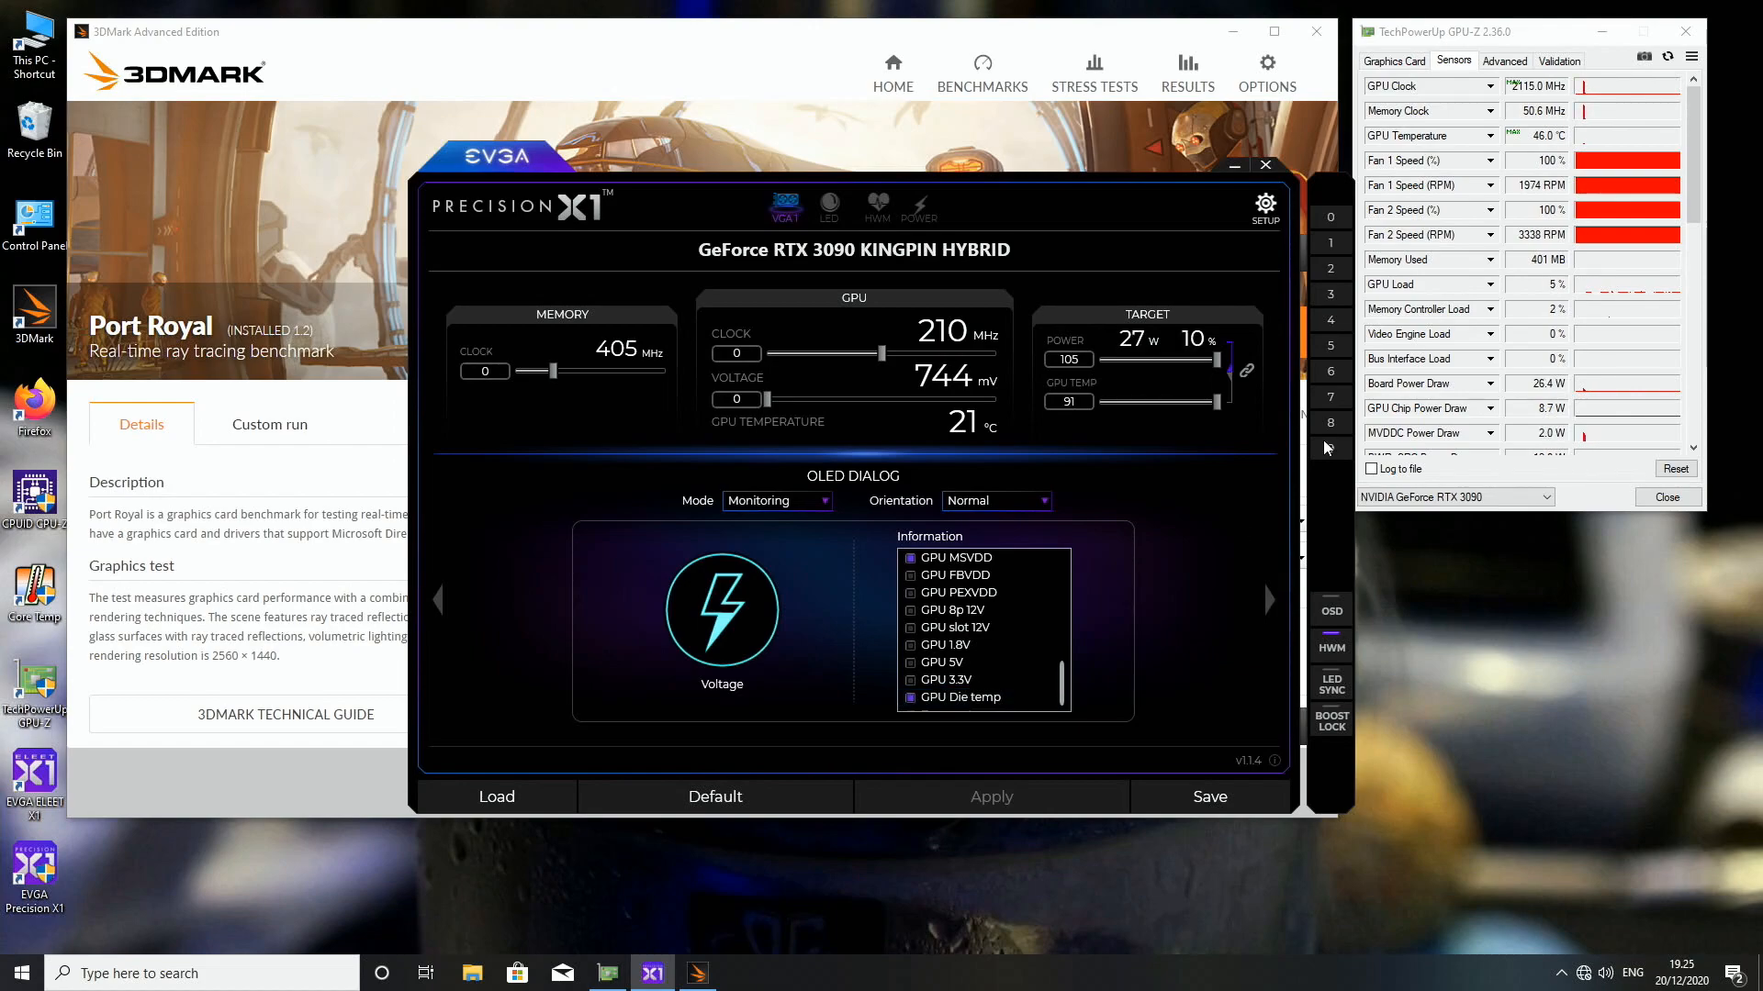
mouse_move(1207, 584)
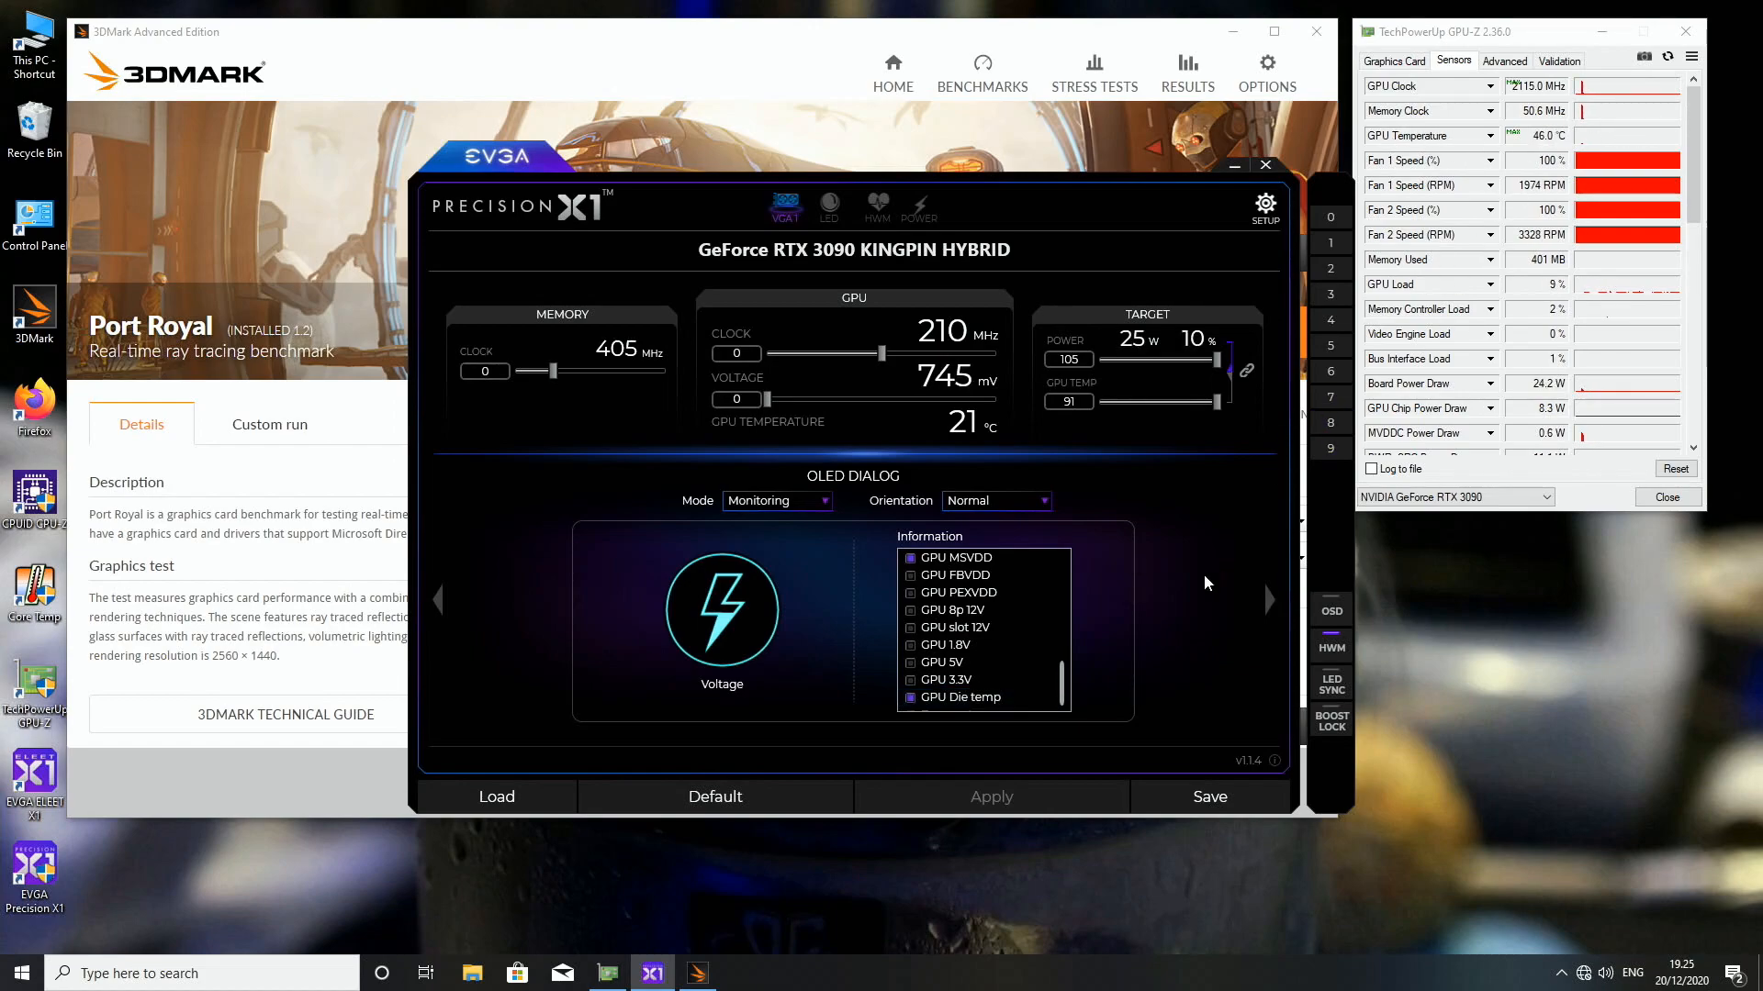
scroll(down, 3)
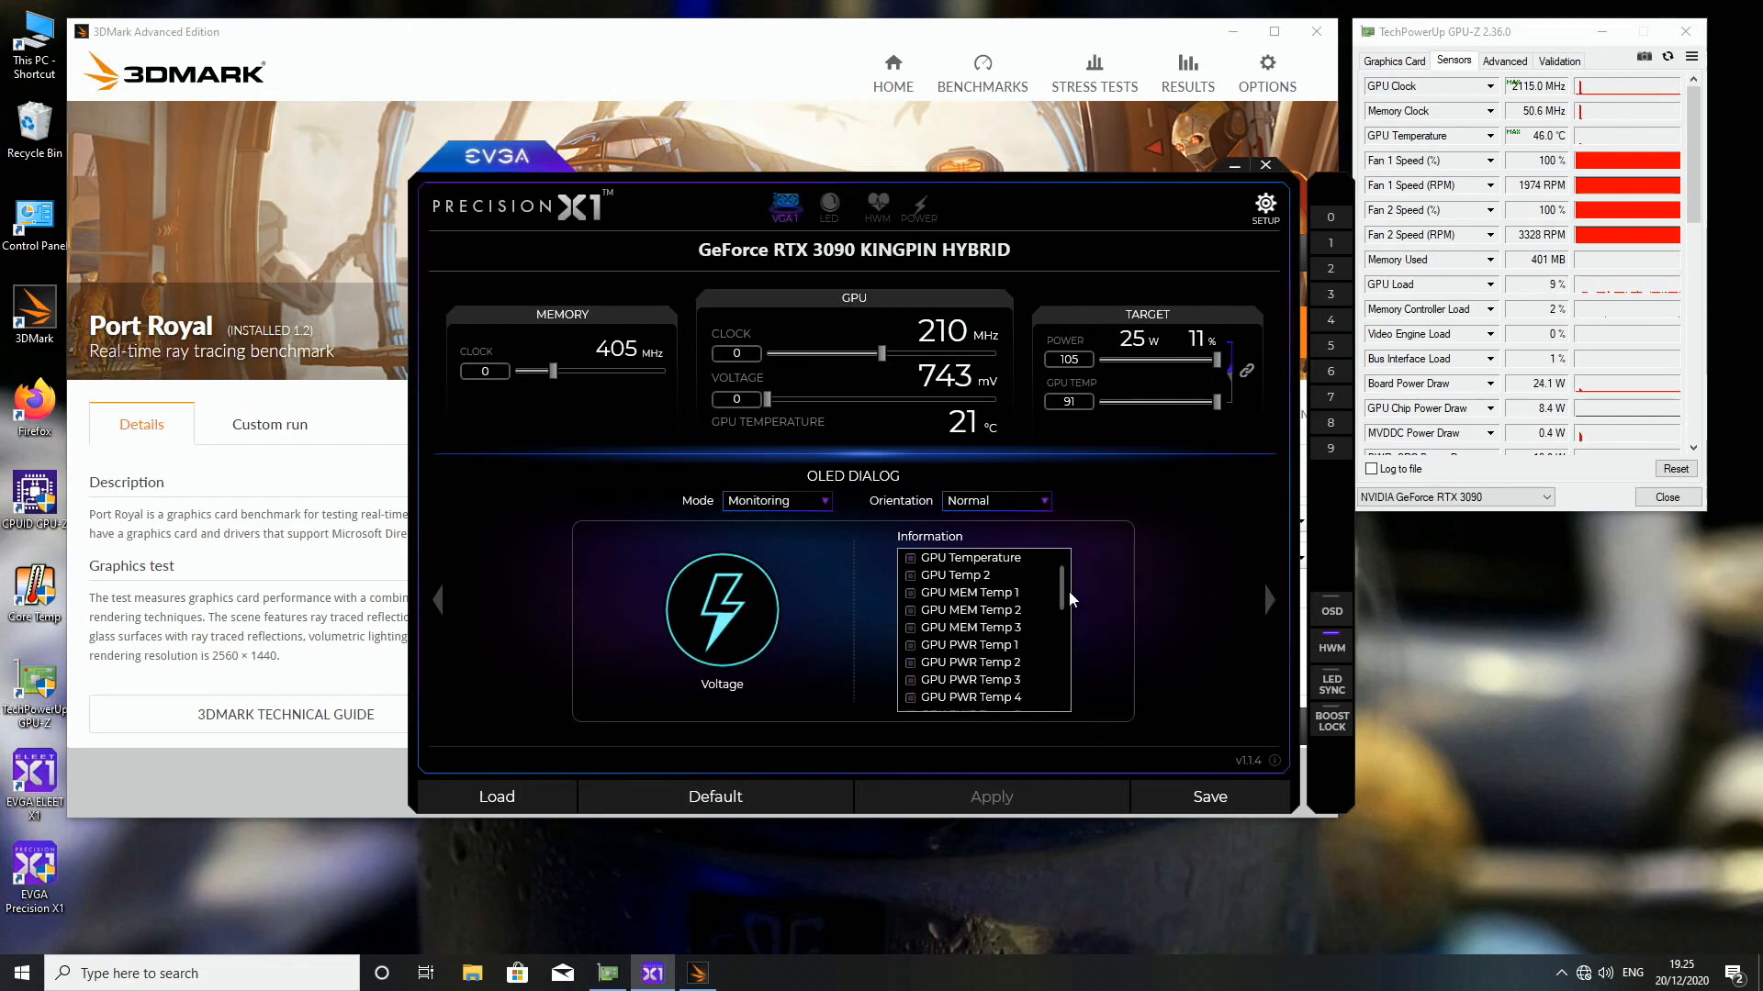
scroll(up, 3)
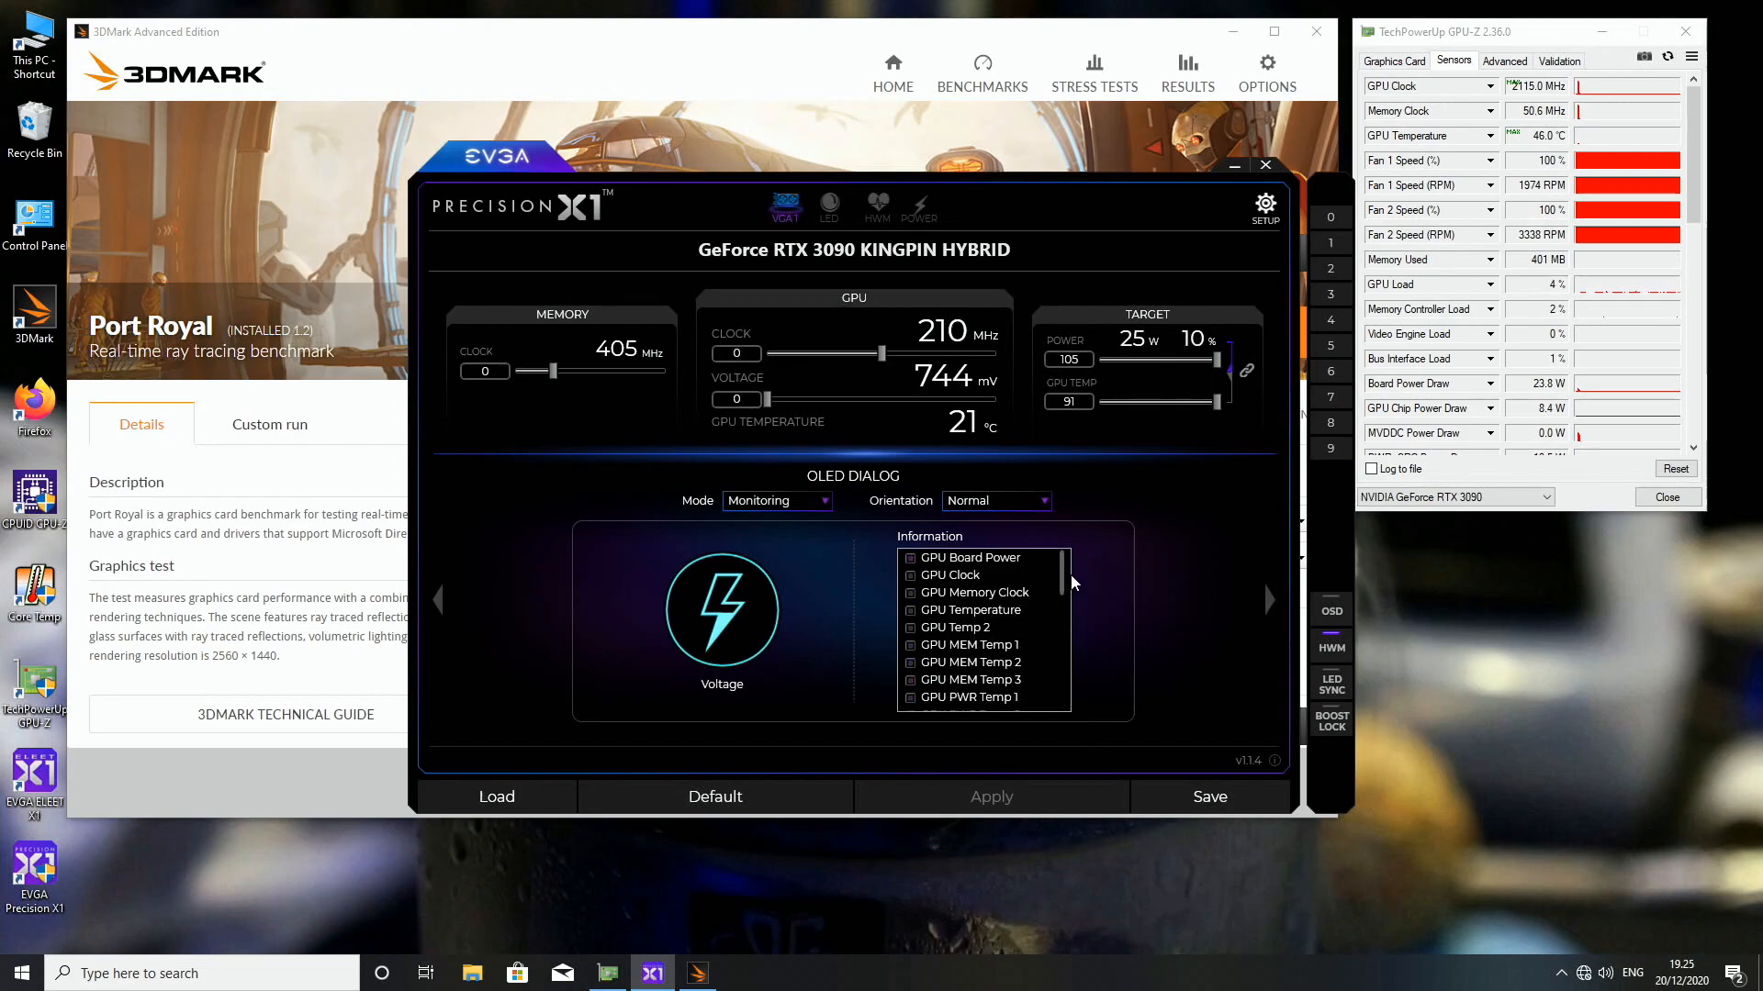
scroll(down, 3)
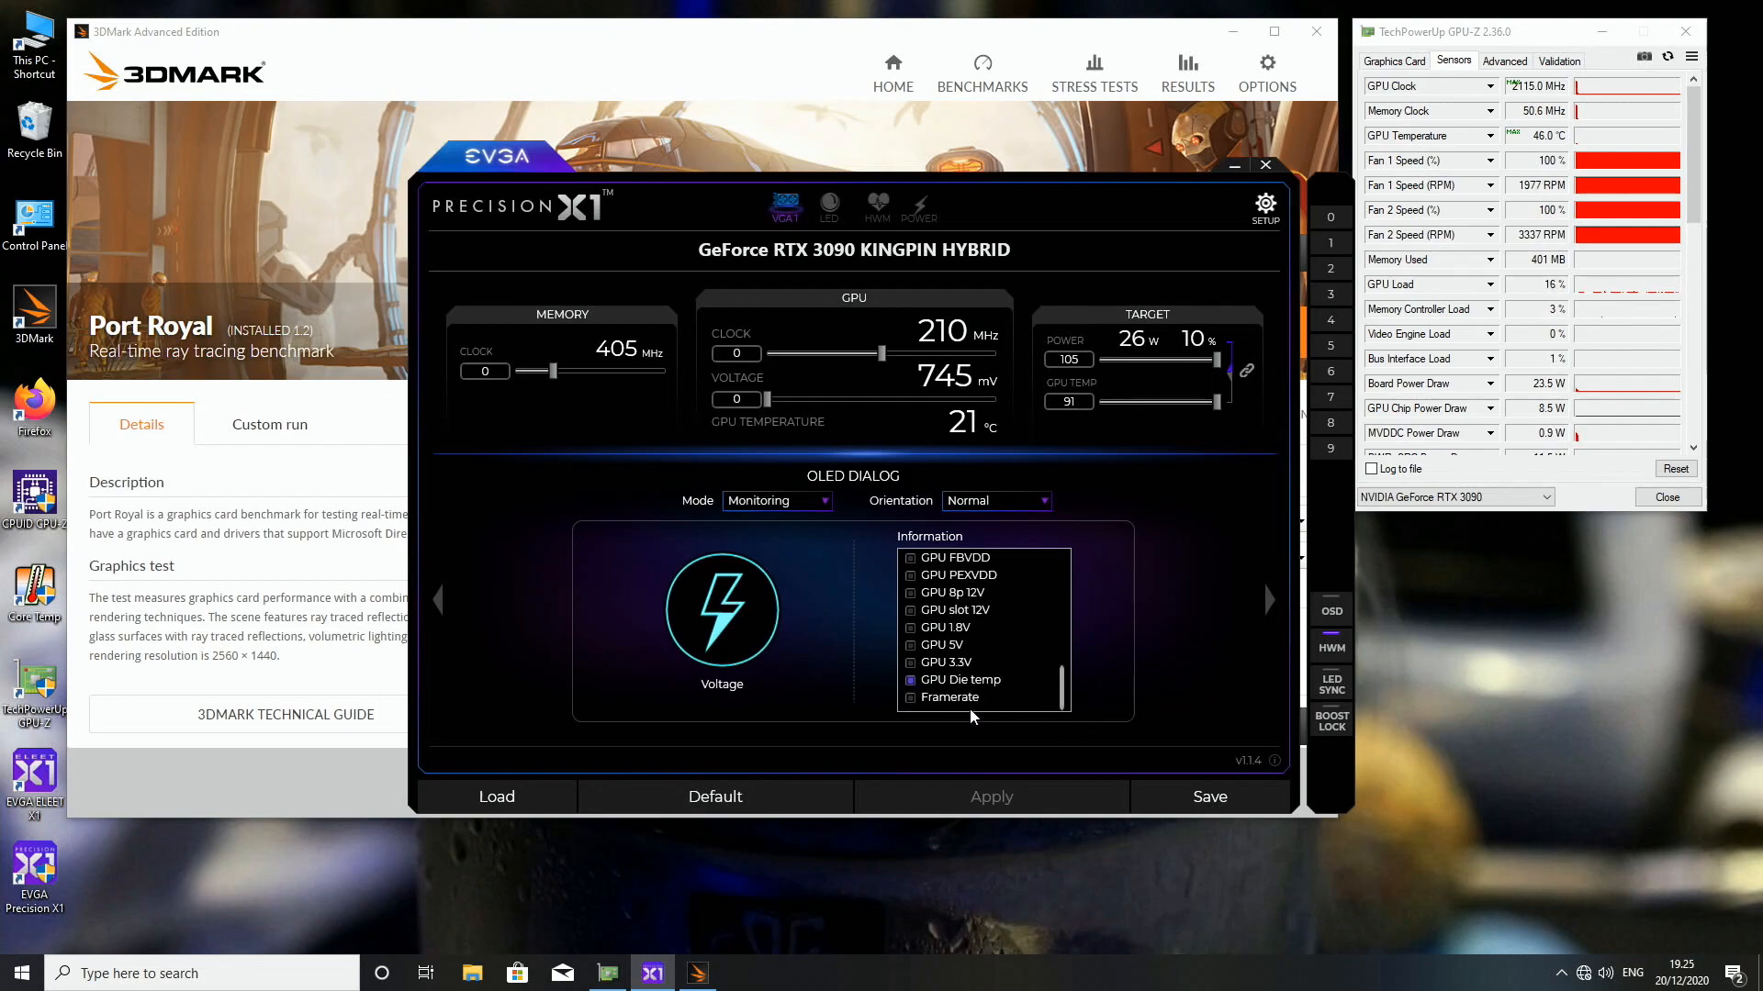
Tick GPU Die temp and Framerate as OLED readouts and apply the selection
click(911, 697)
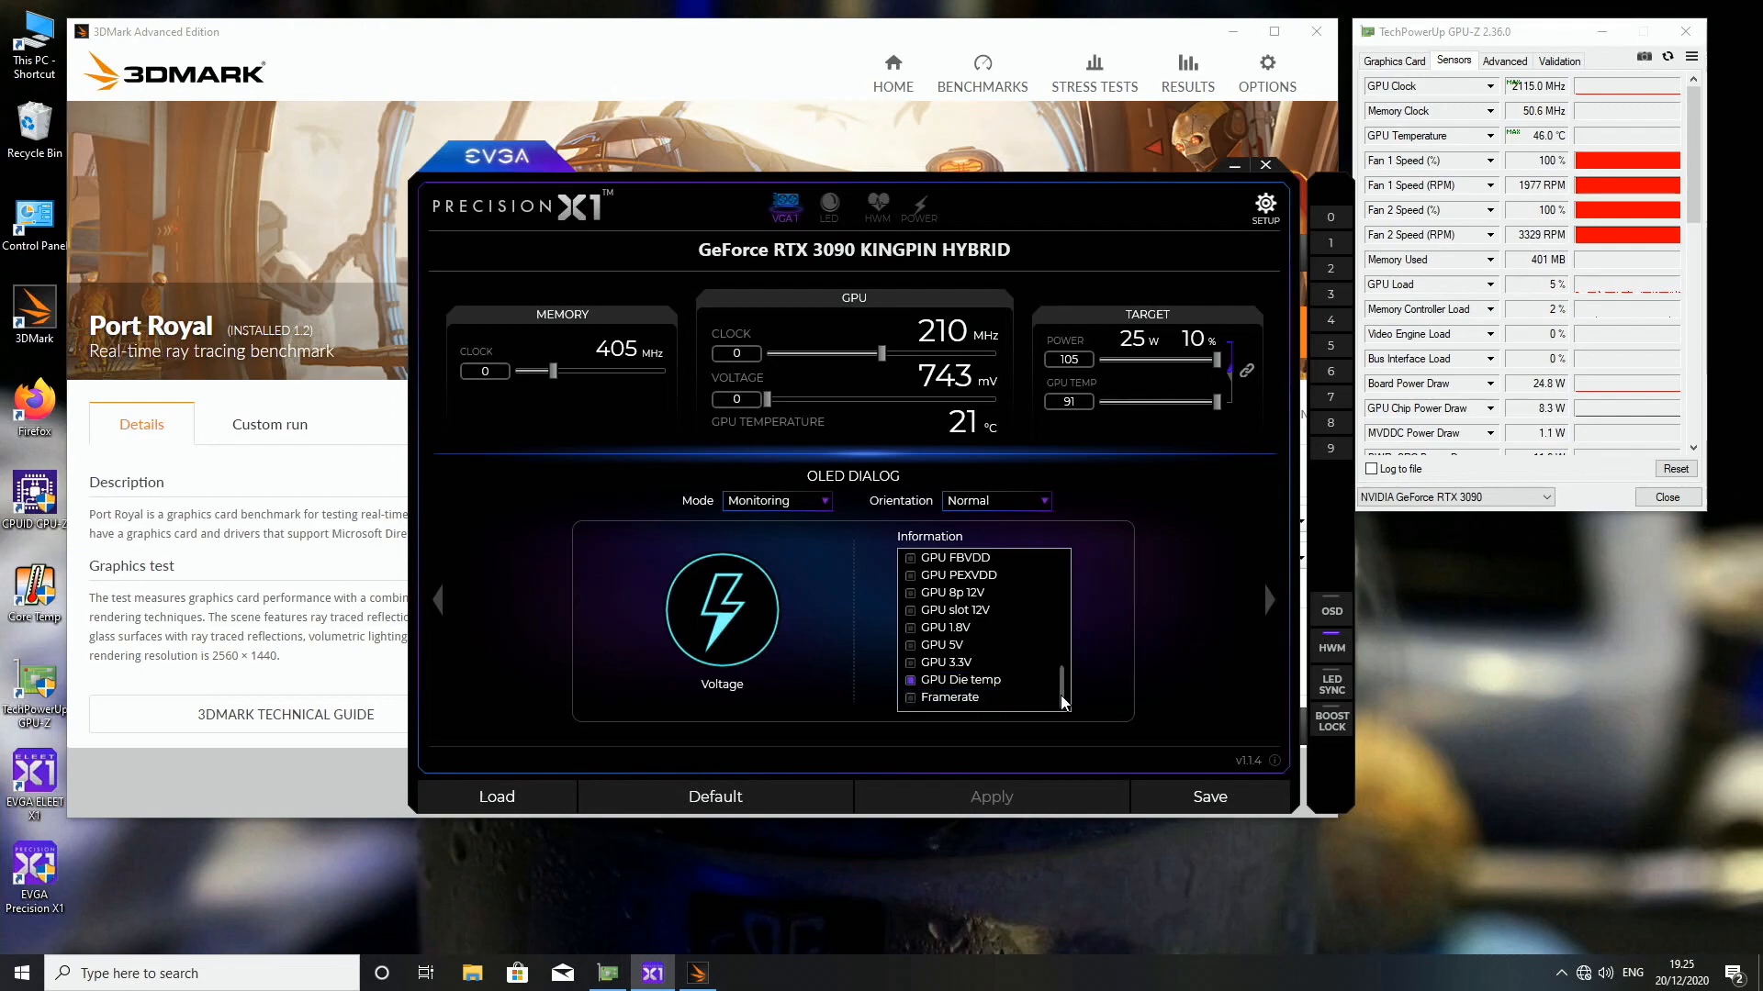
scroll(up, 3)
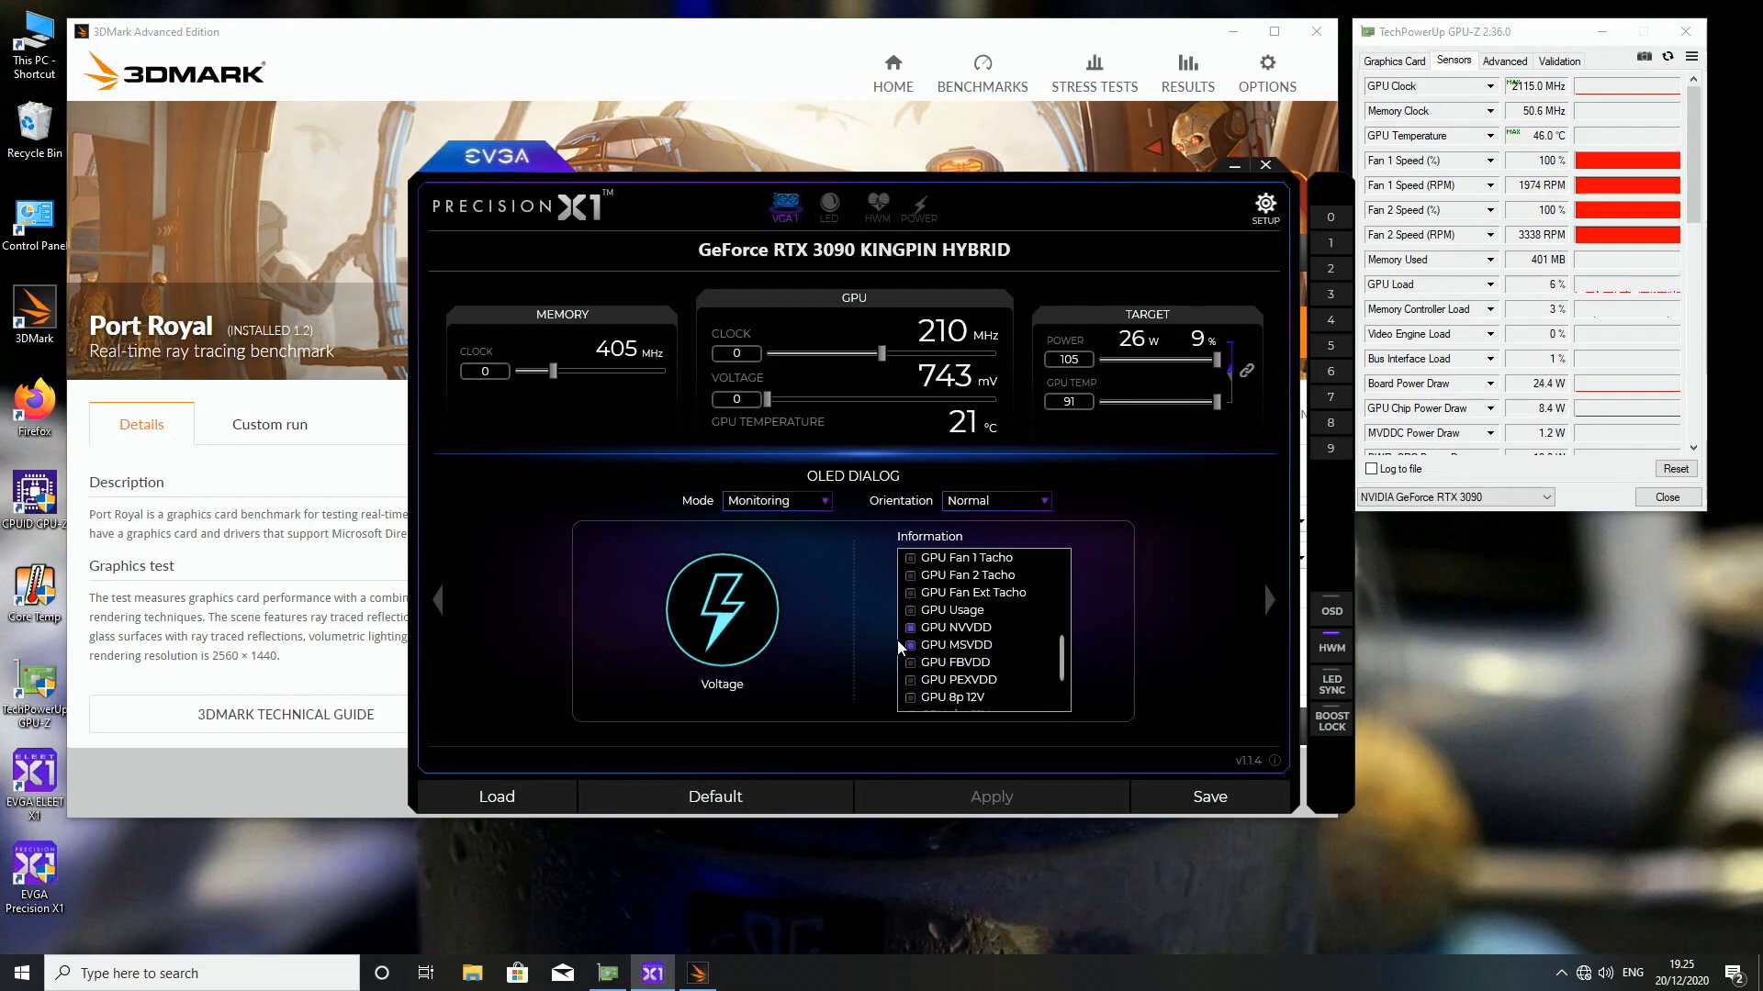
click(955, 644)
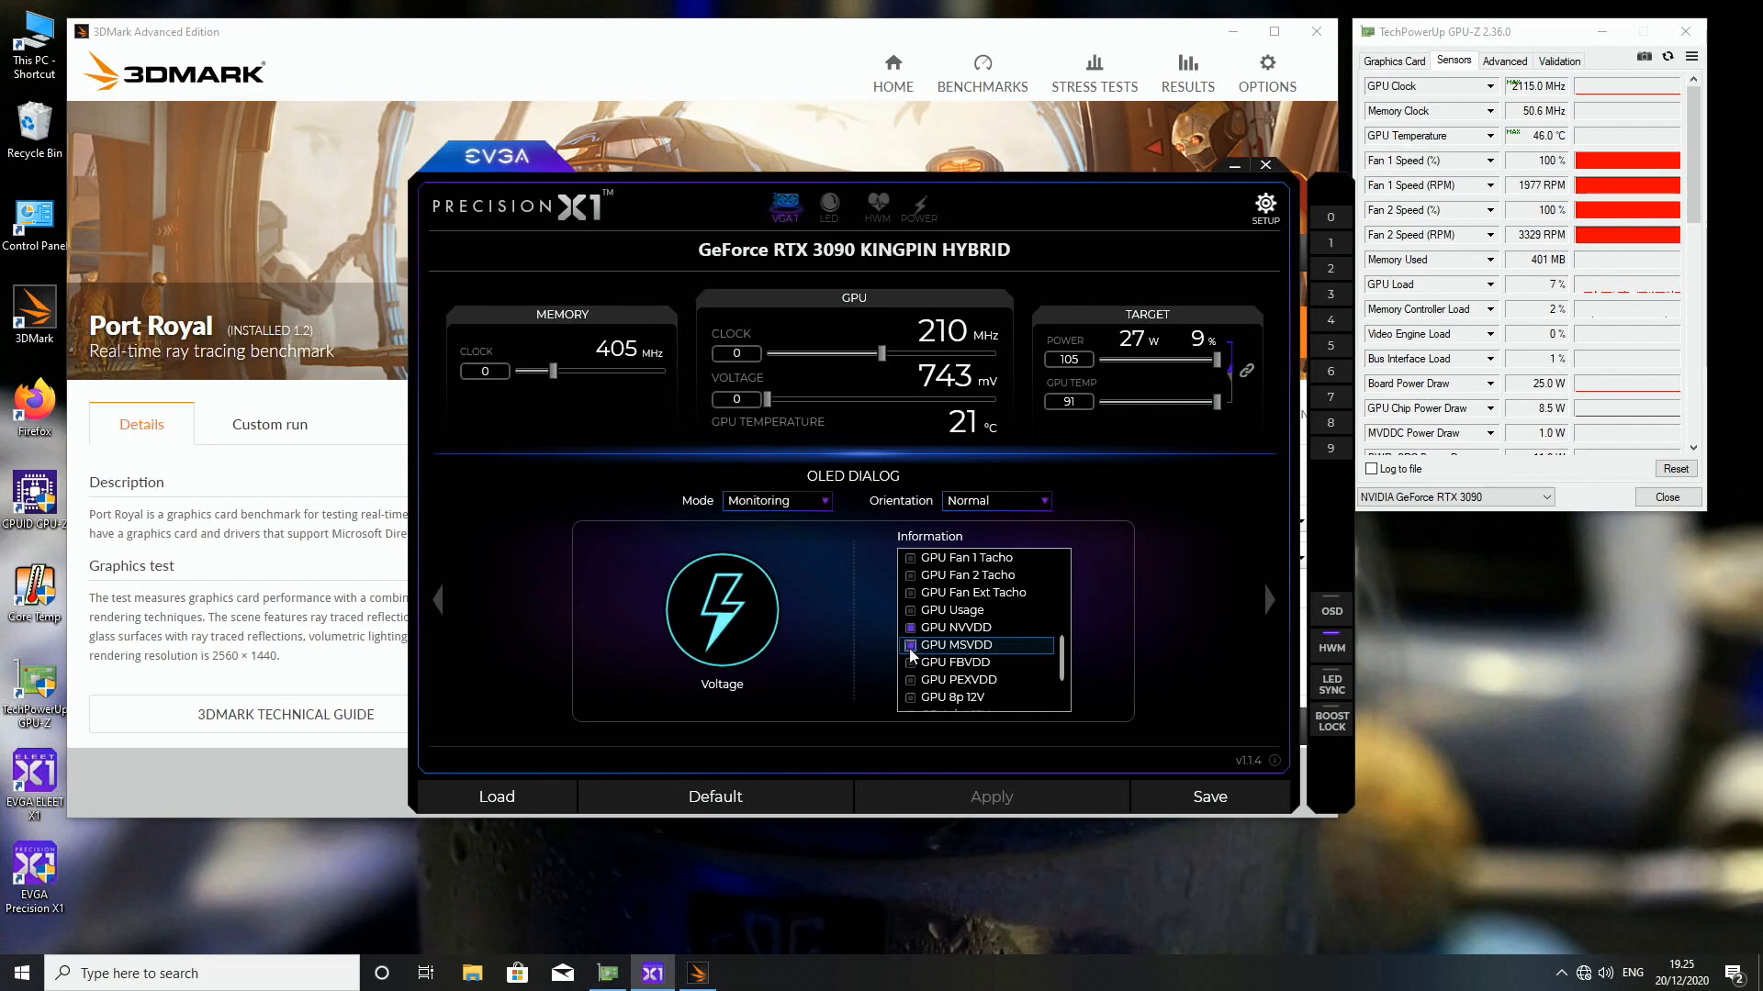
scroll(up, 3)
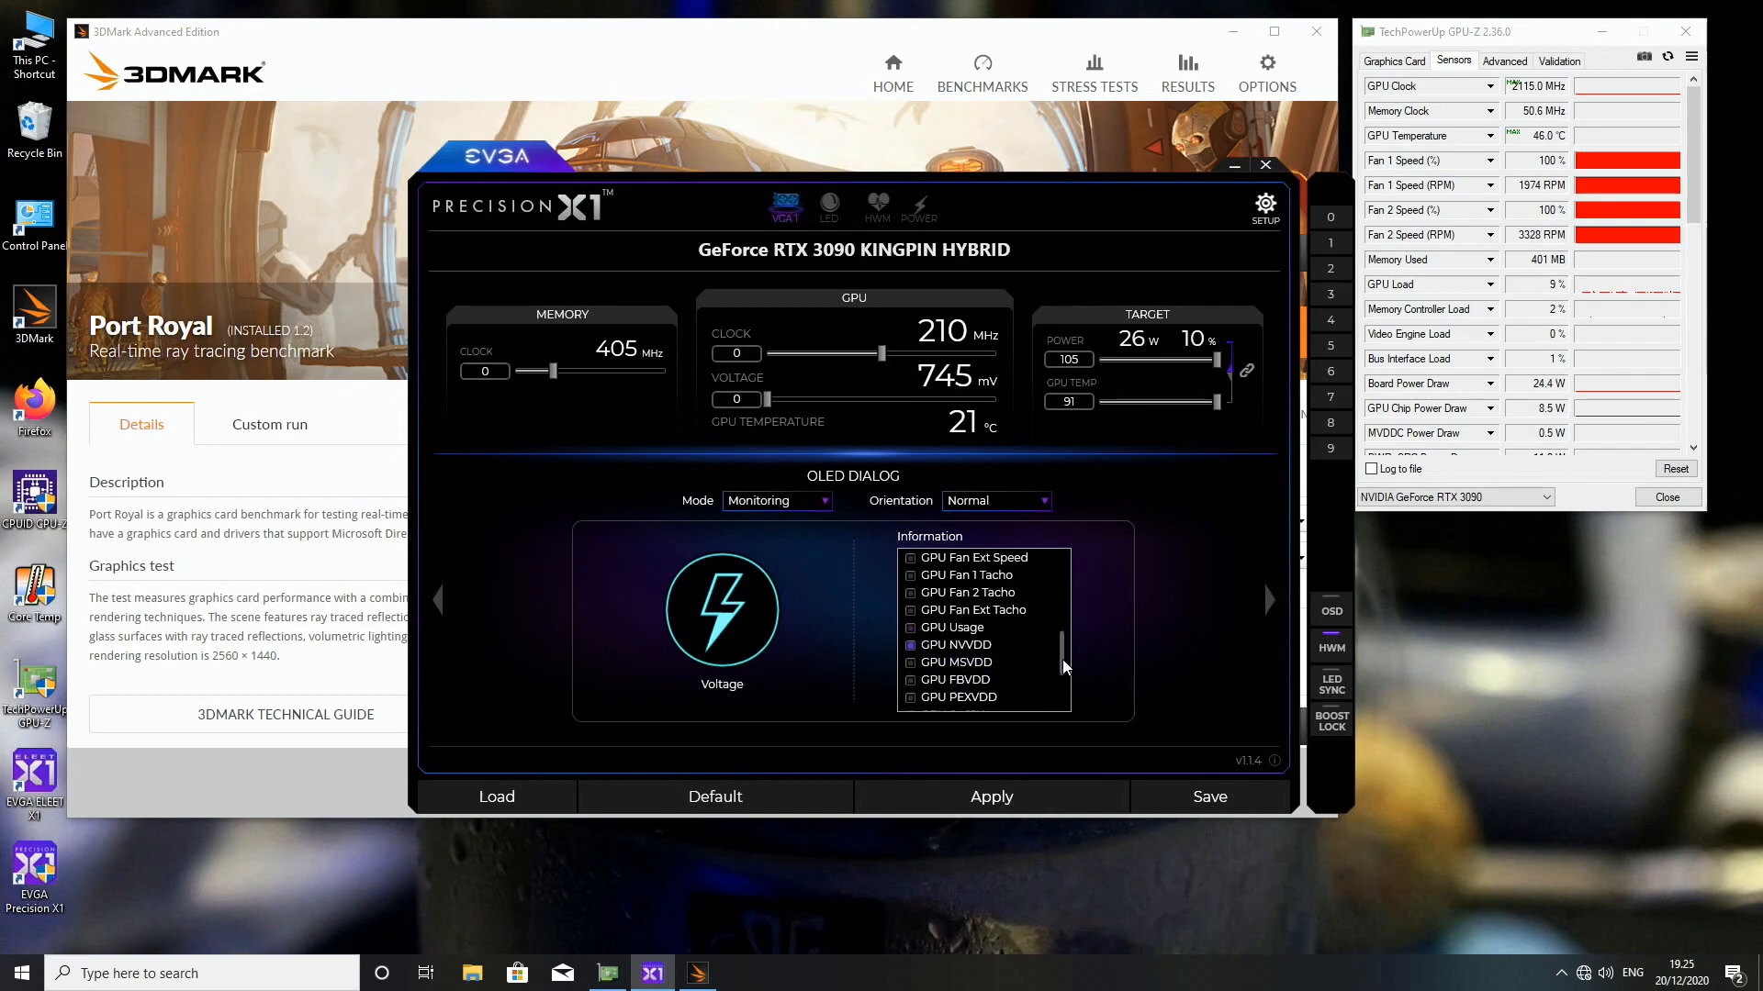
scroll(down, 3)
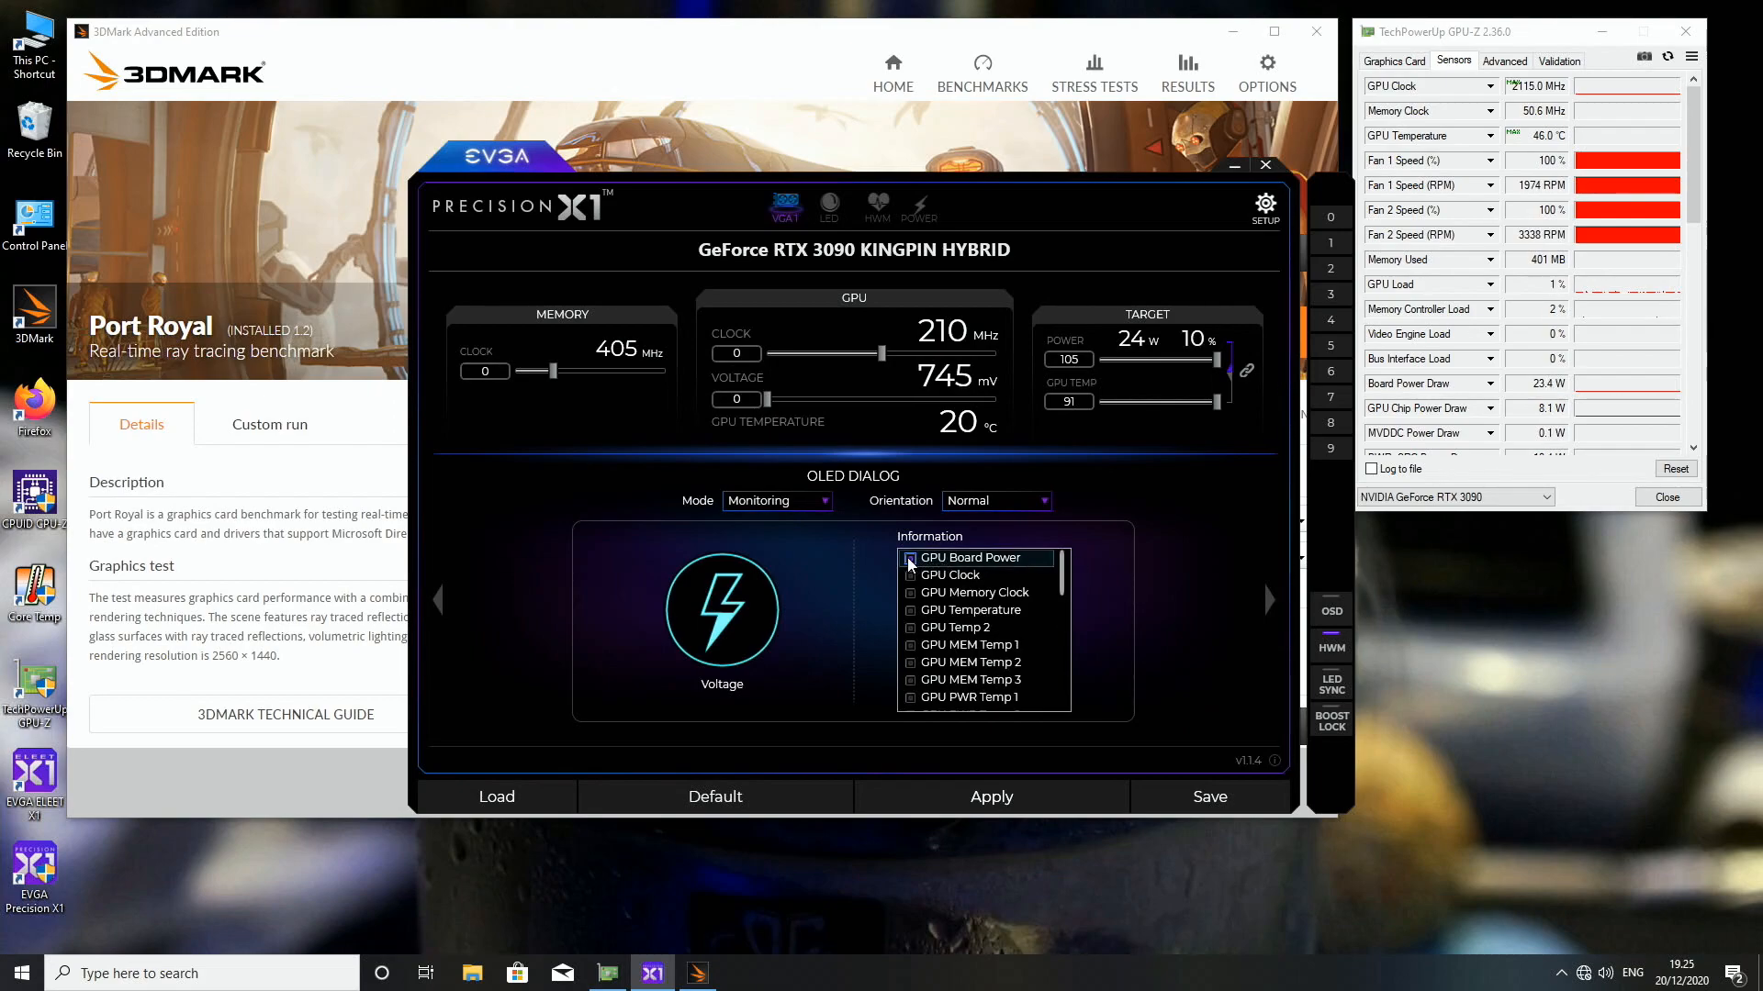
scroll(down, 3)
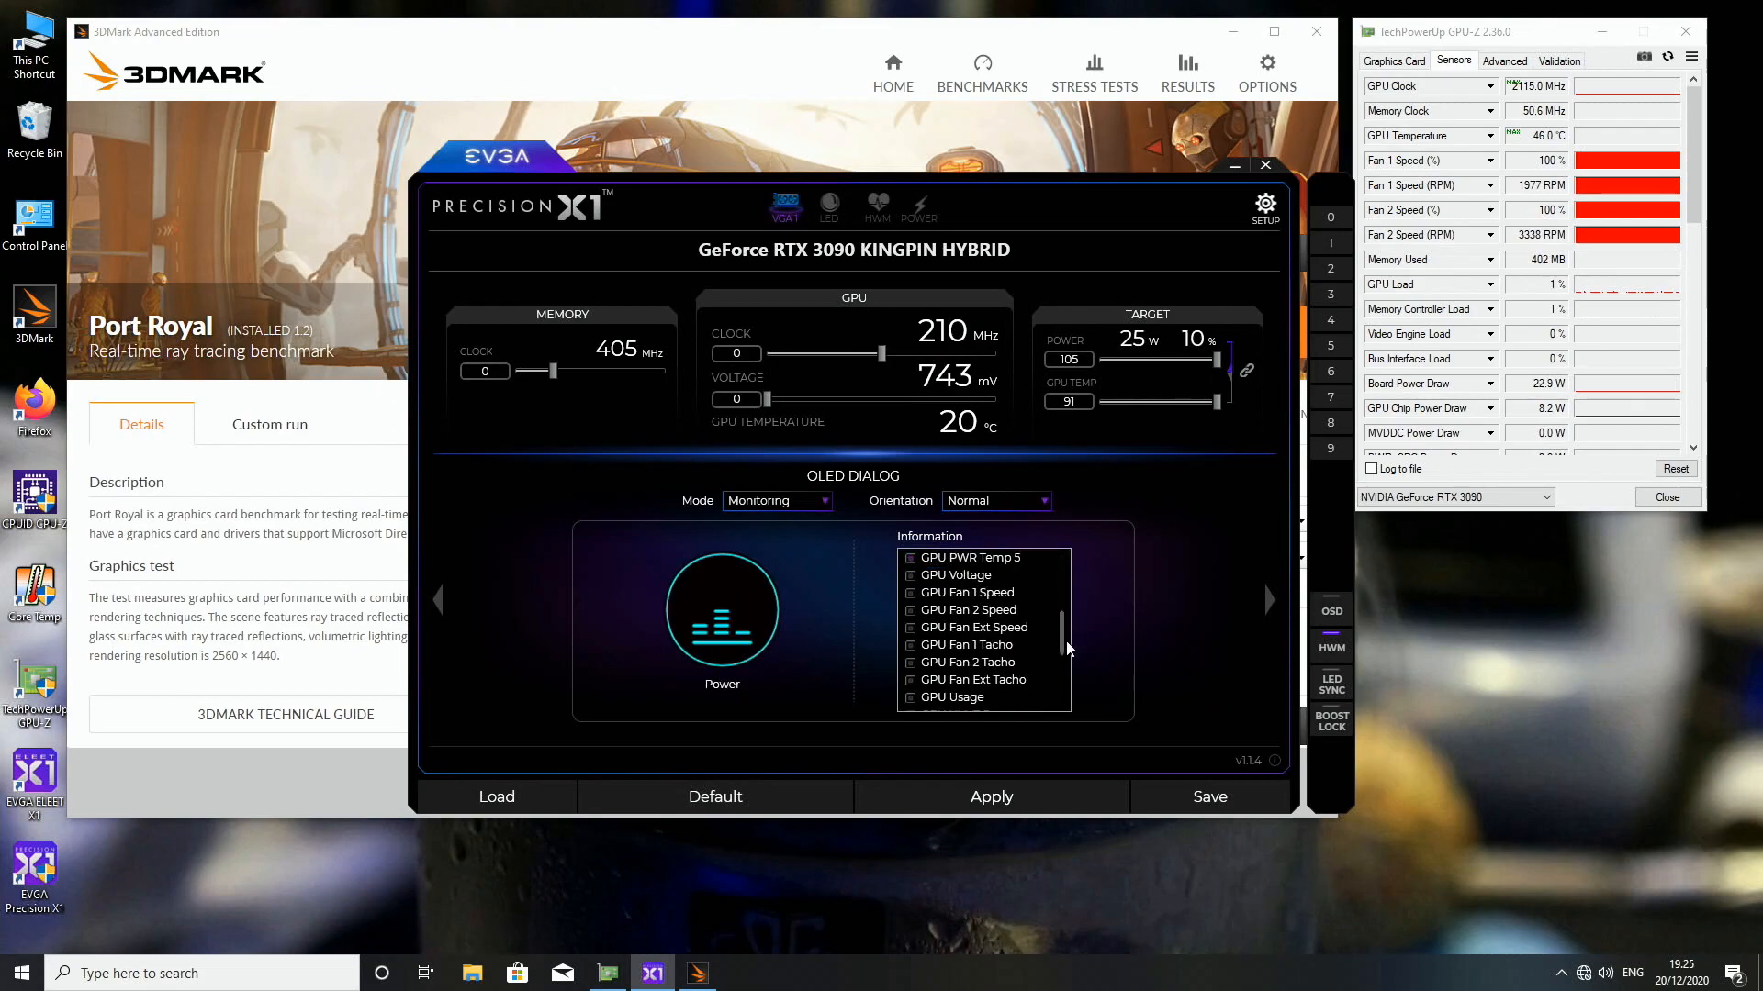
scroll(up, 3)
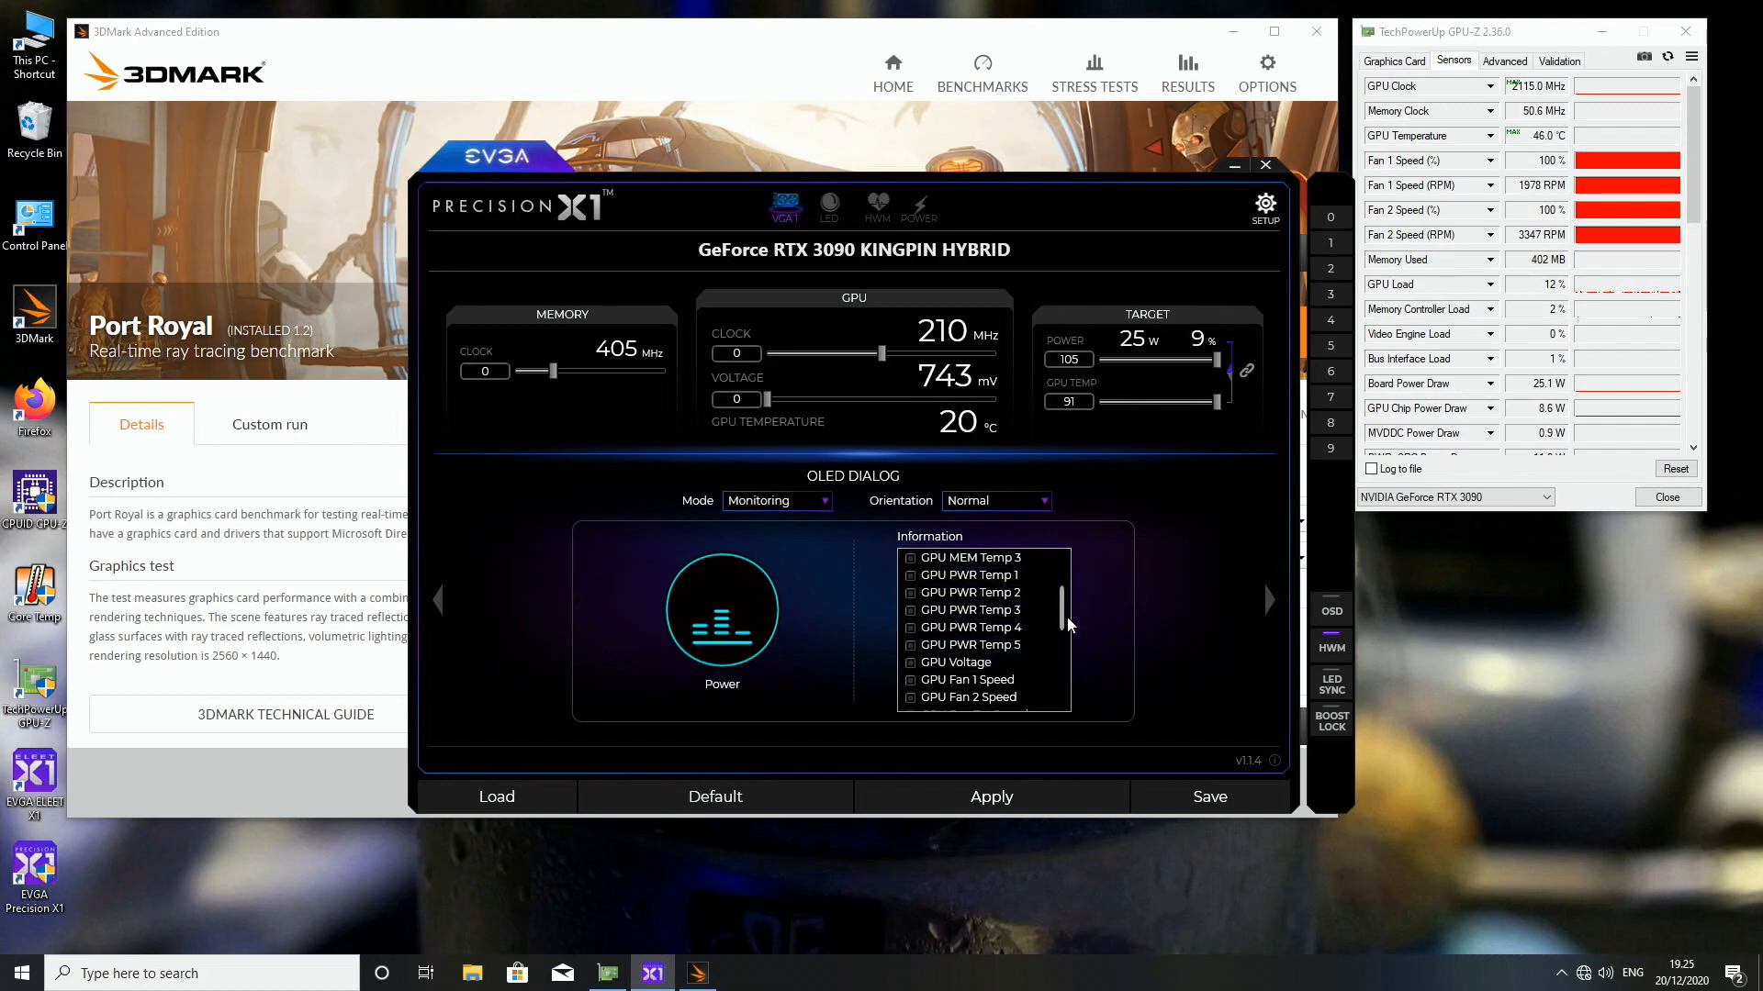
scroll(up, 3)
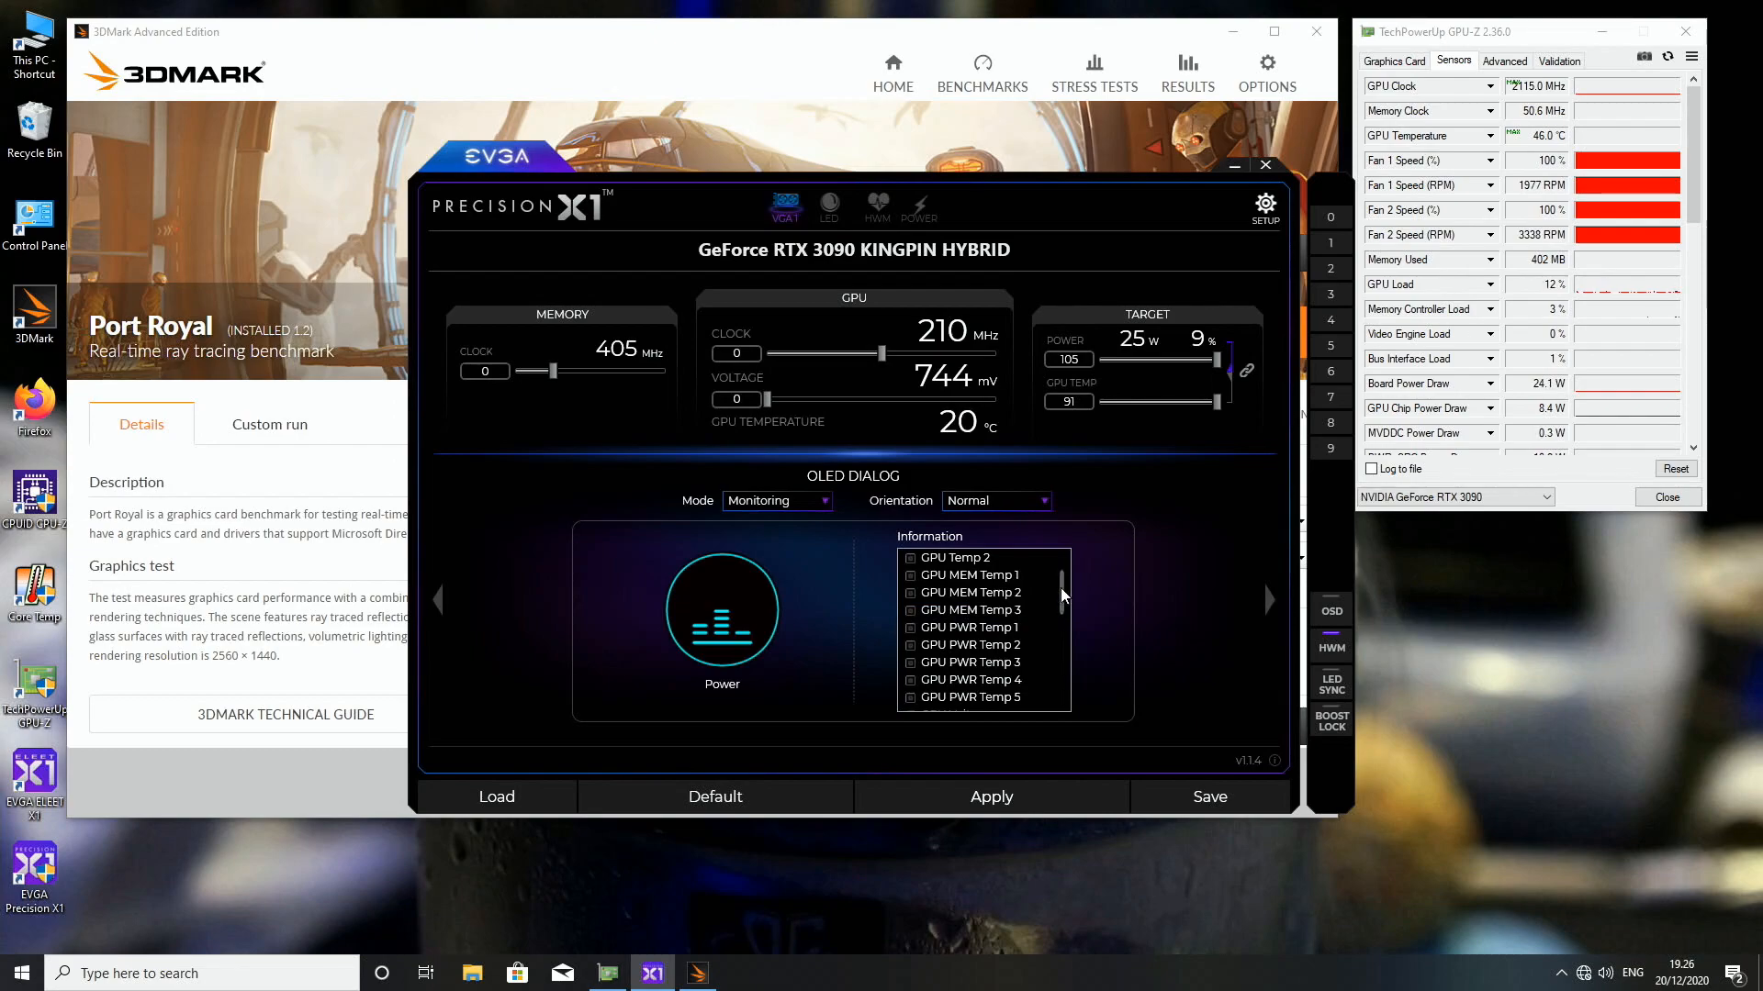
scroll(down, 3)
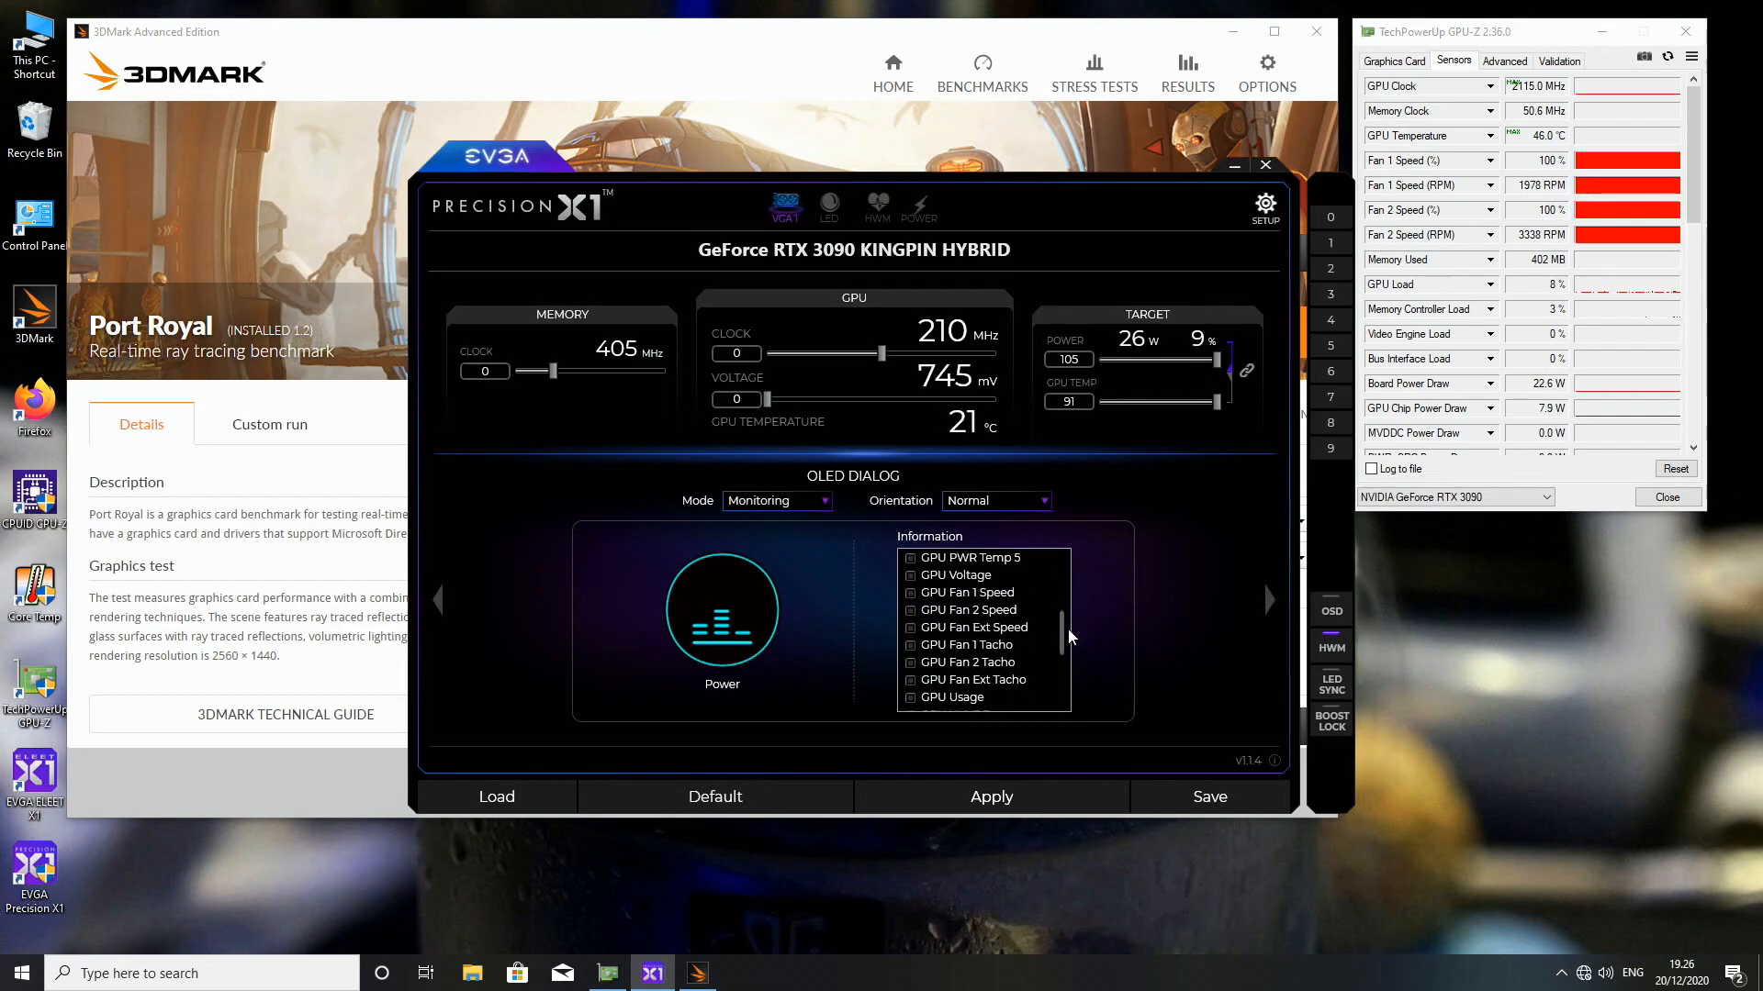
scroll(down, 3)
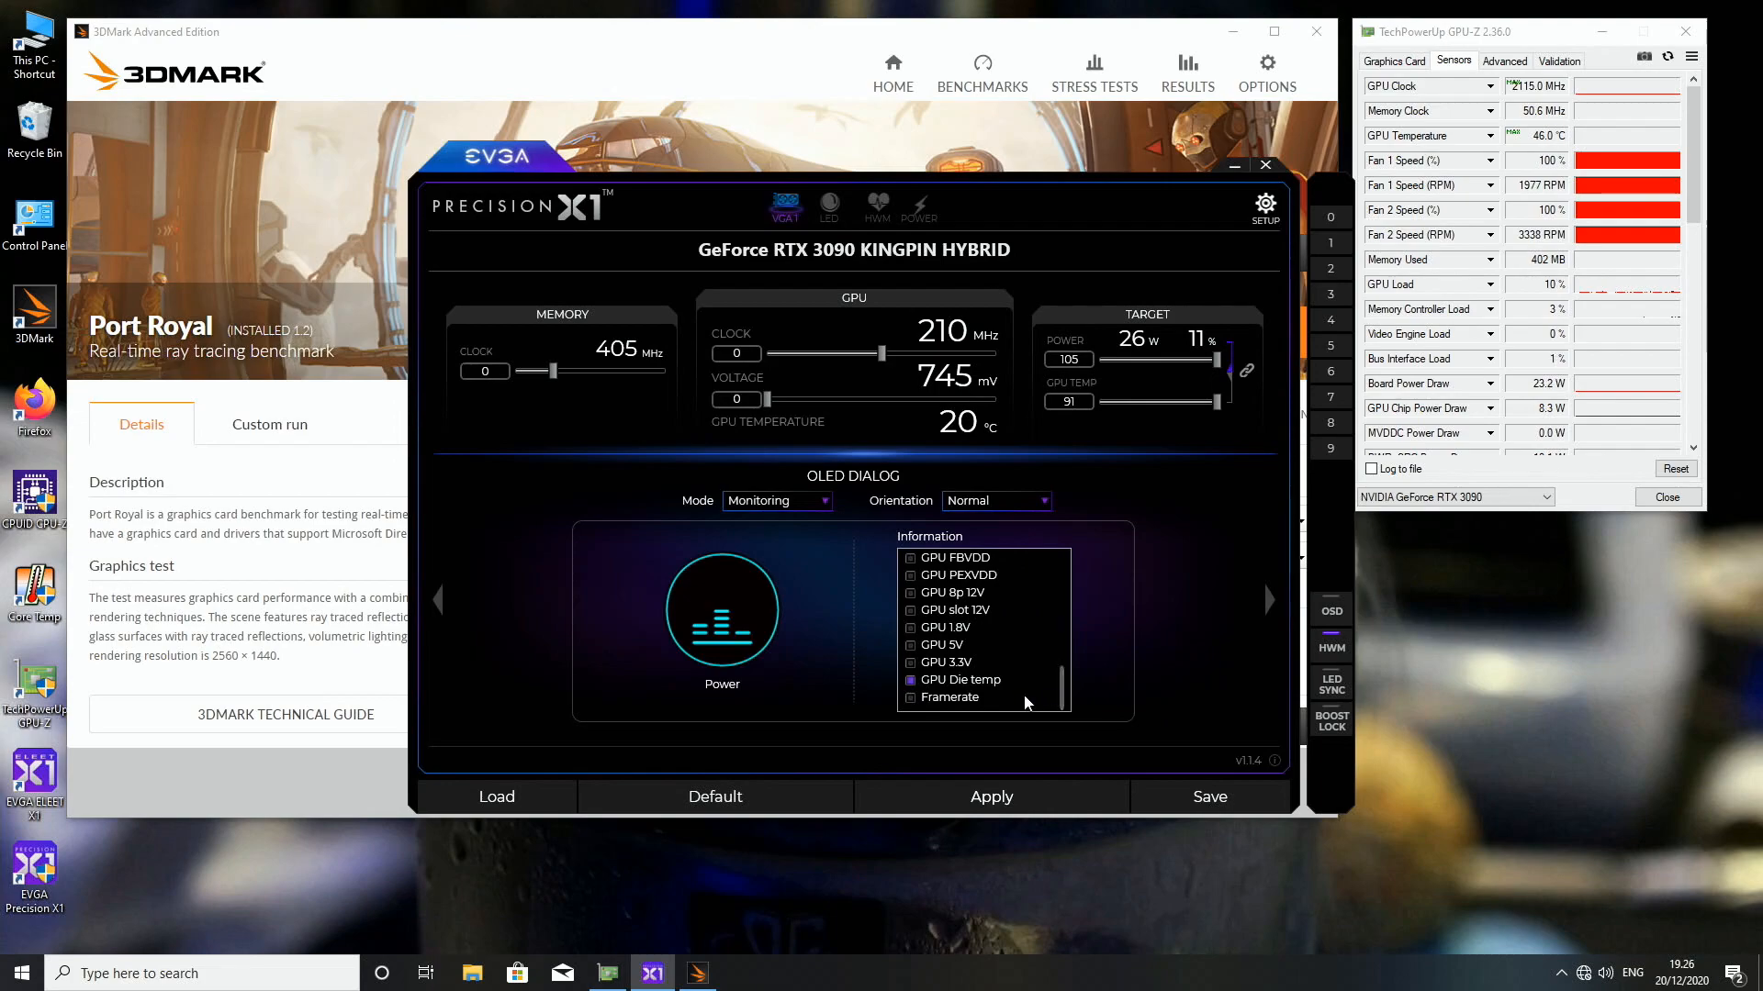
click(948, 697)
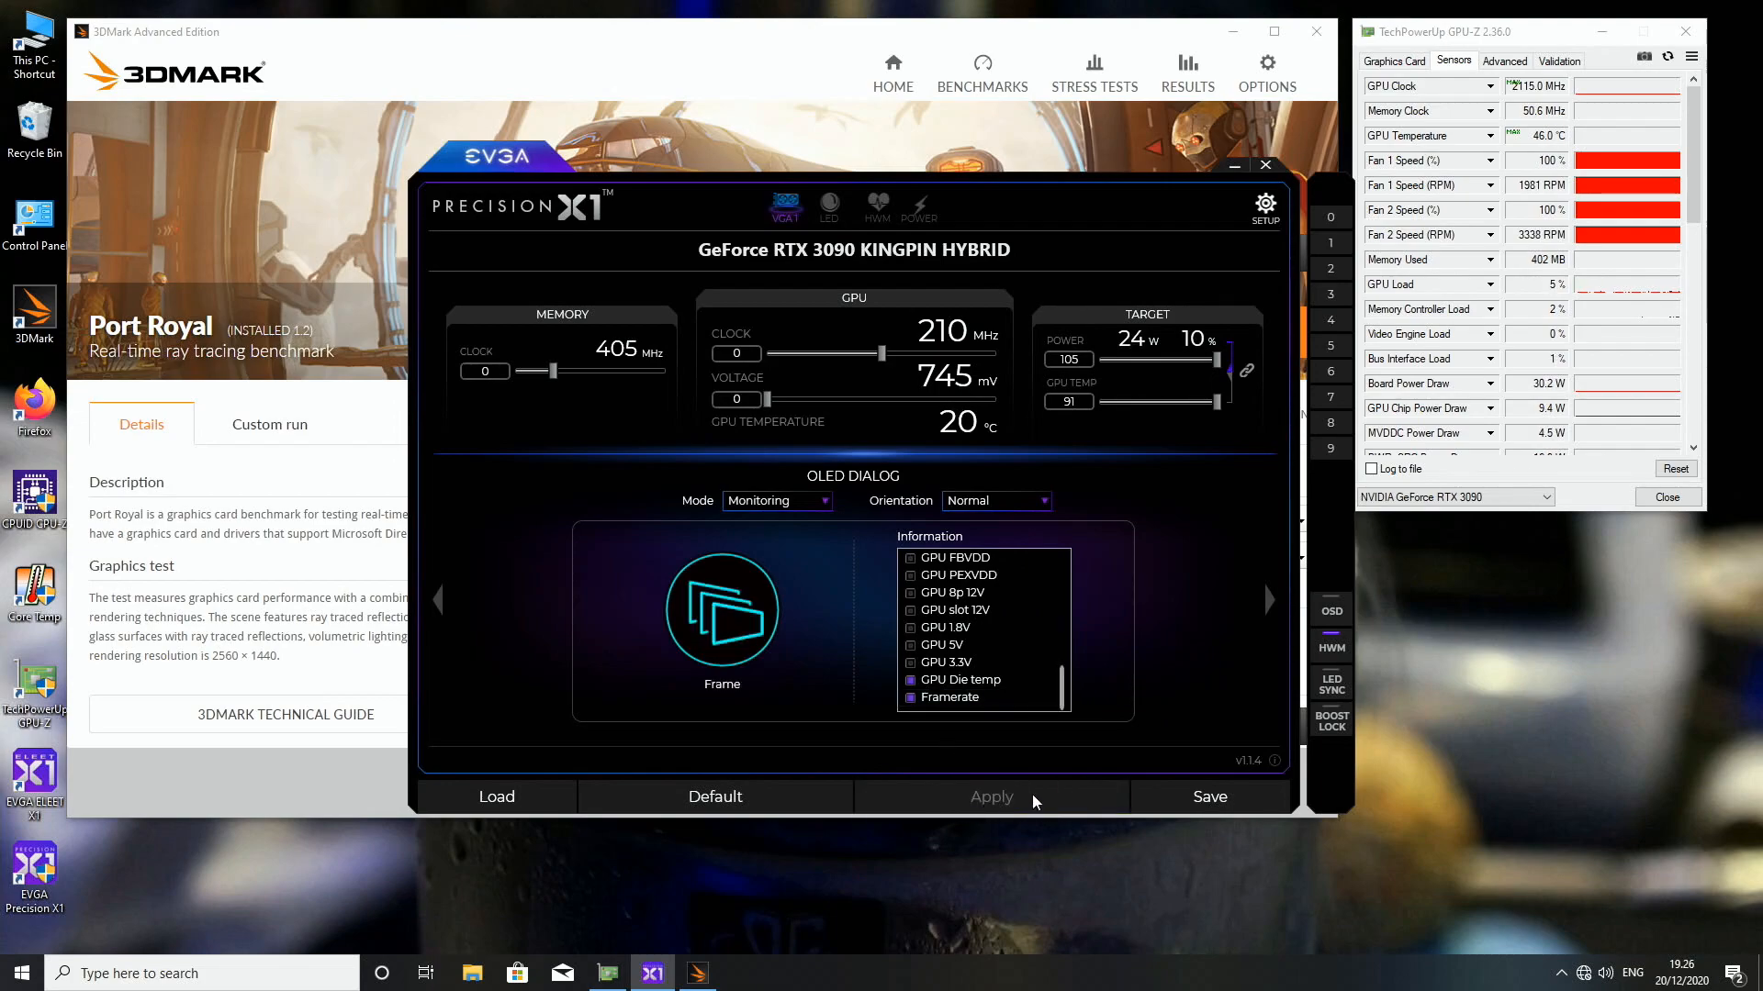
mouse_move(1214, 184)
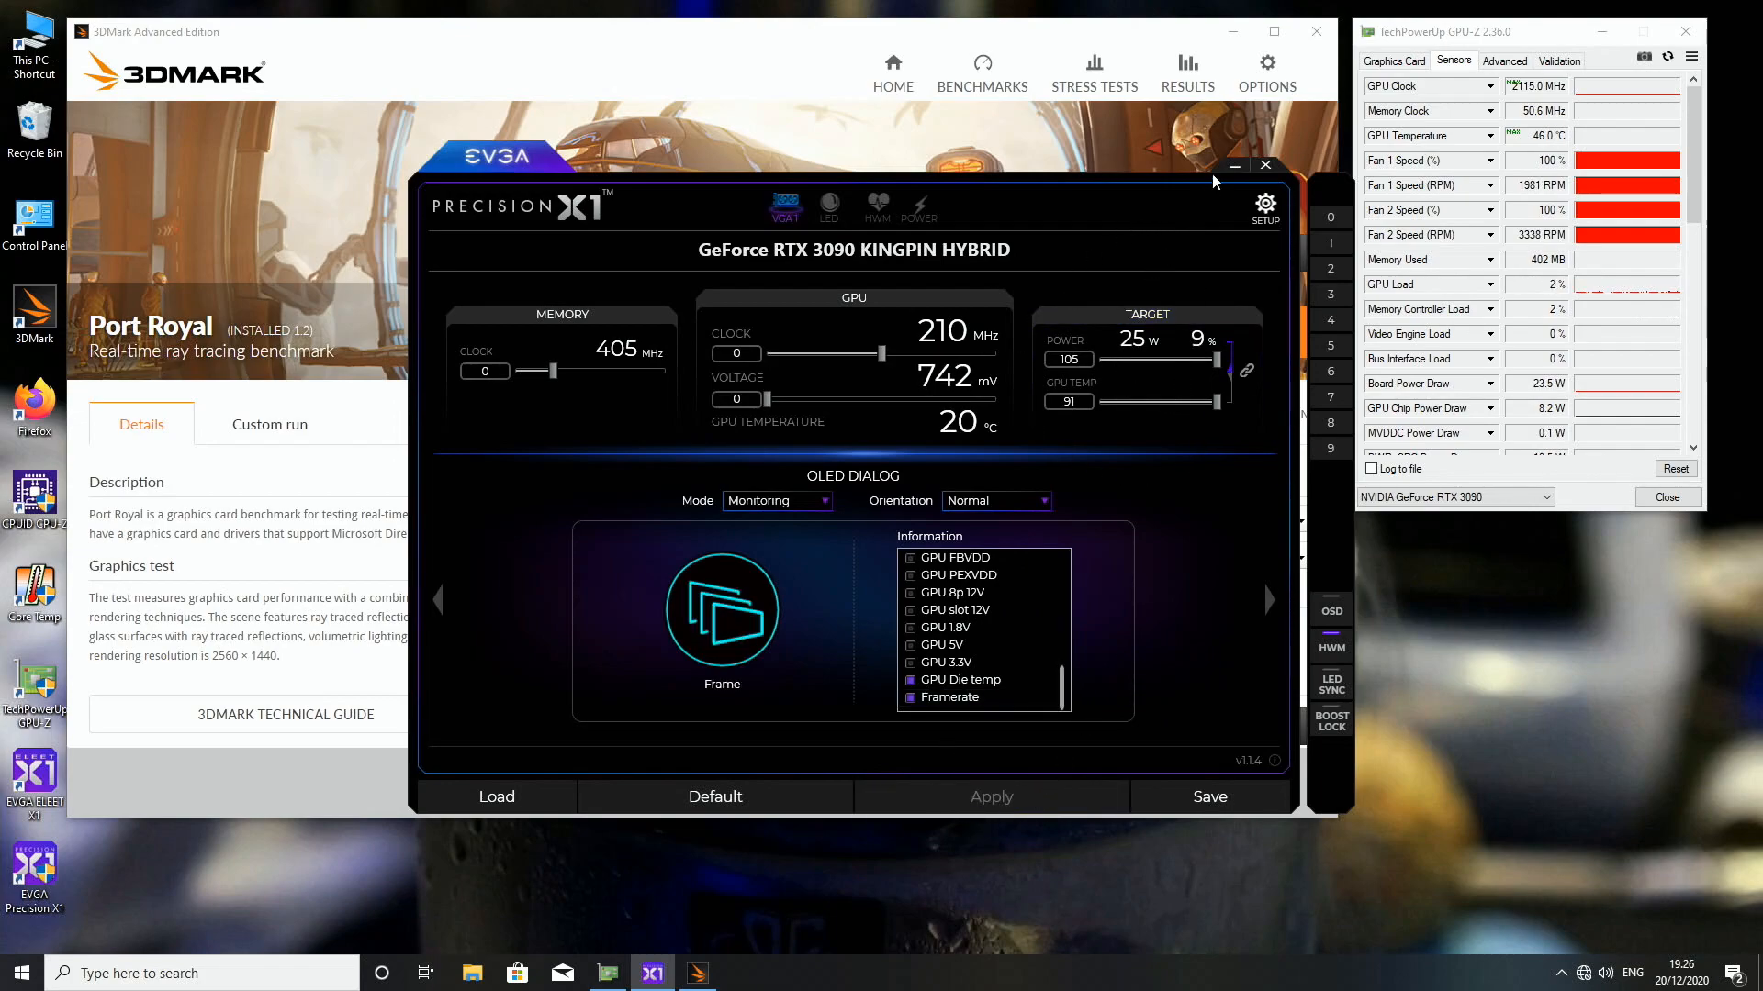
click(1263, 165)
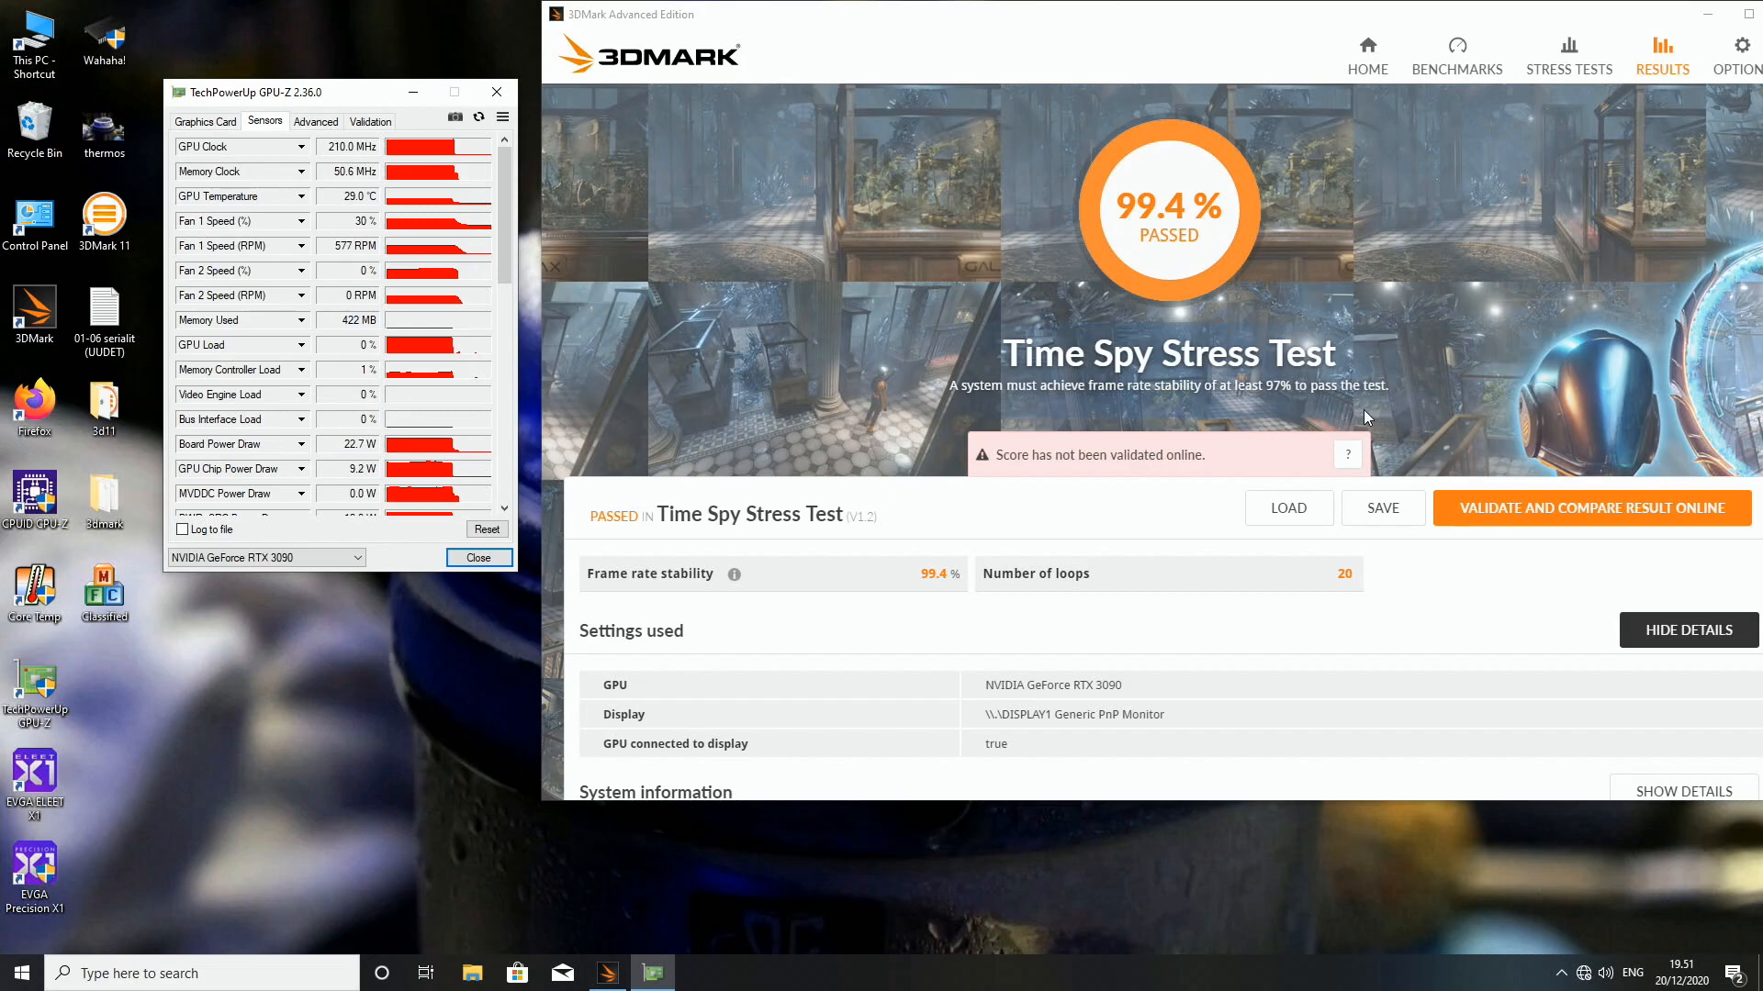
mouse_move(334, 208)
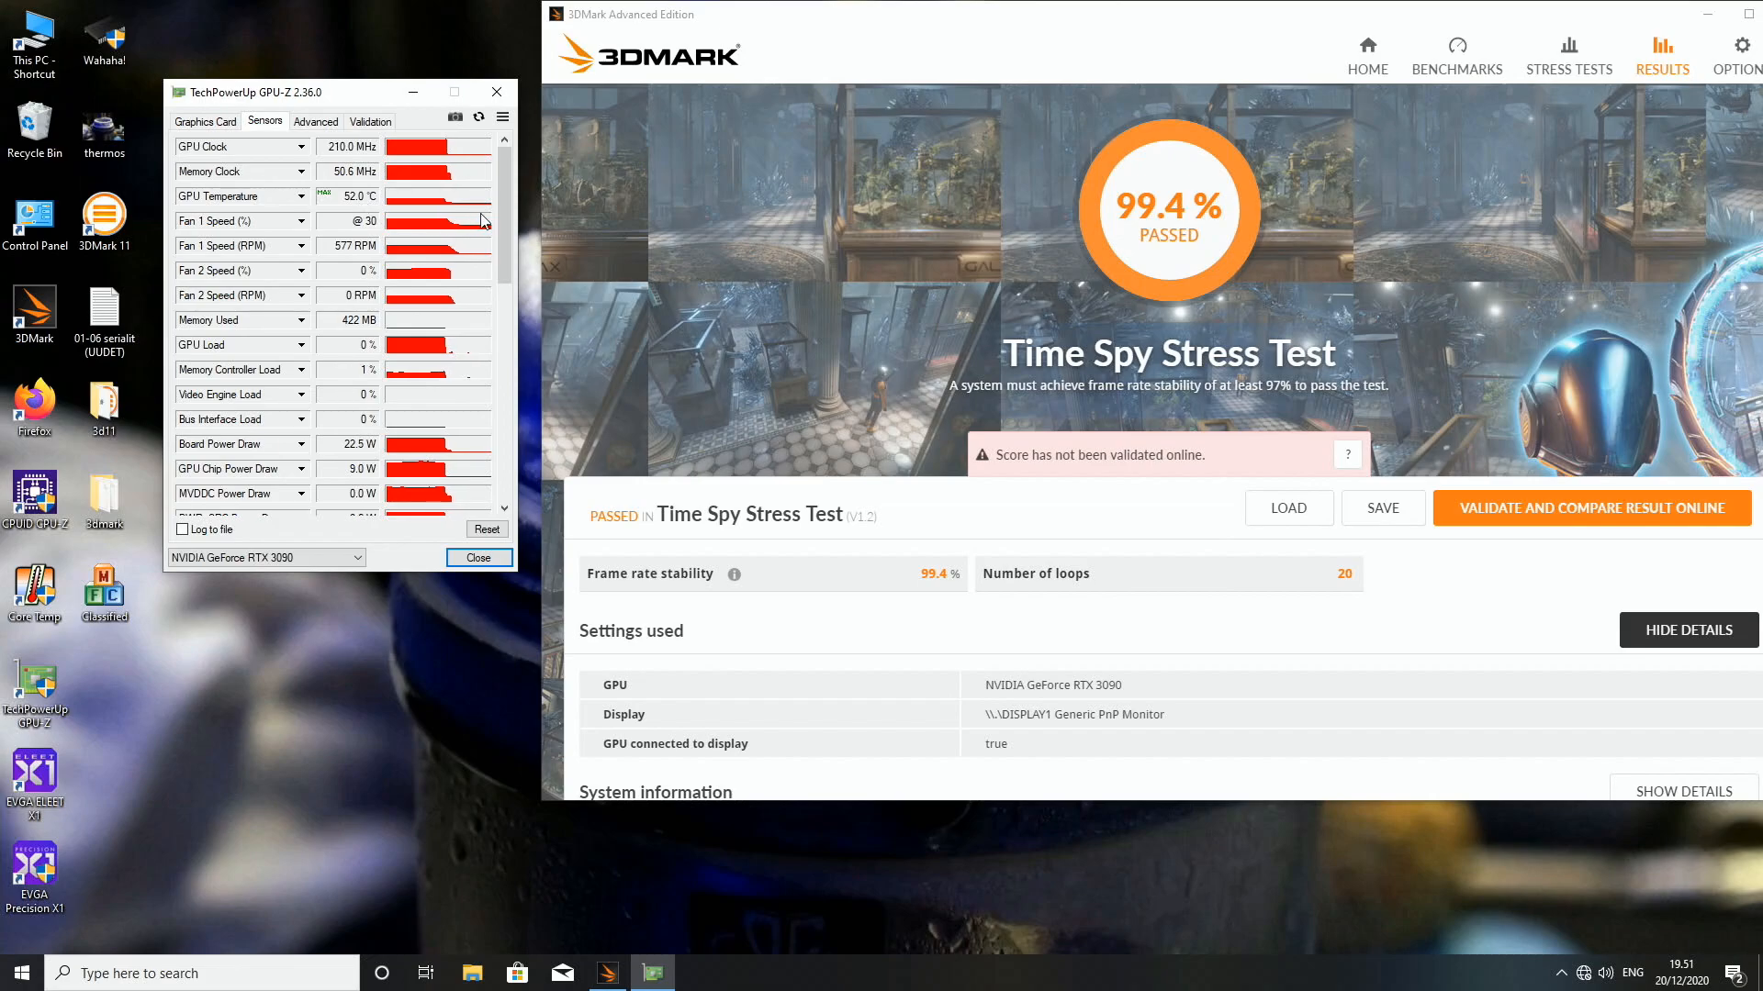
Scroll GPU-Z's Sensors list to the EVGA iCX memory and power temperatures
scroll(down, 3)
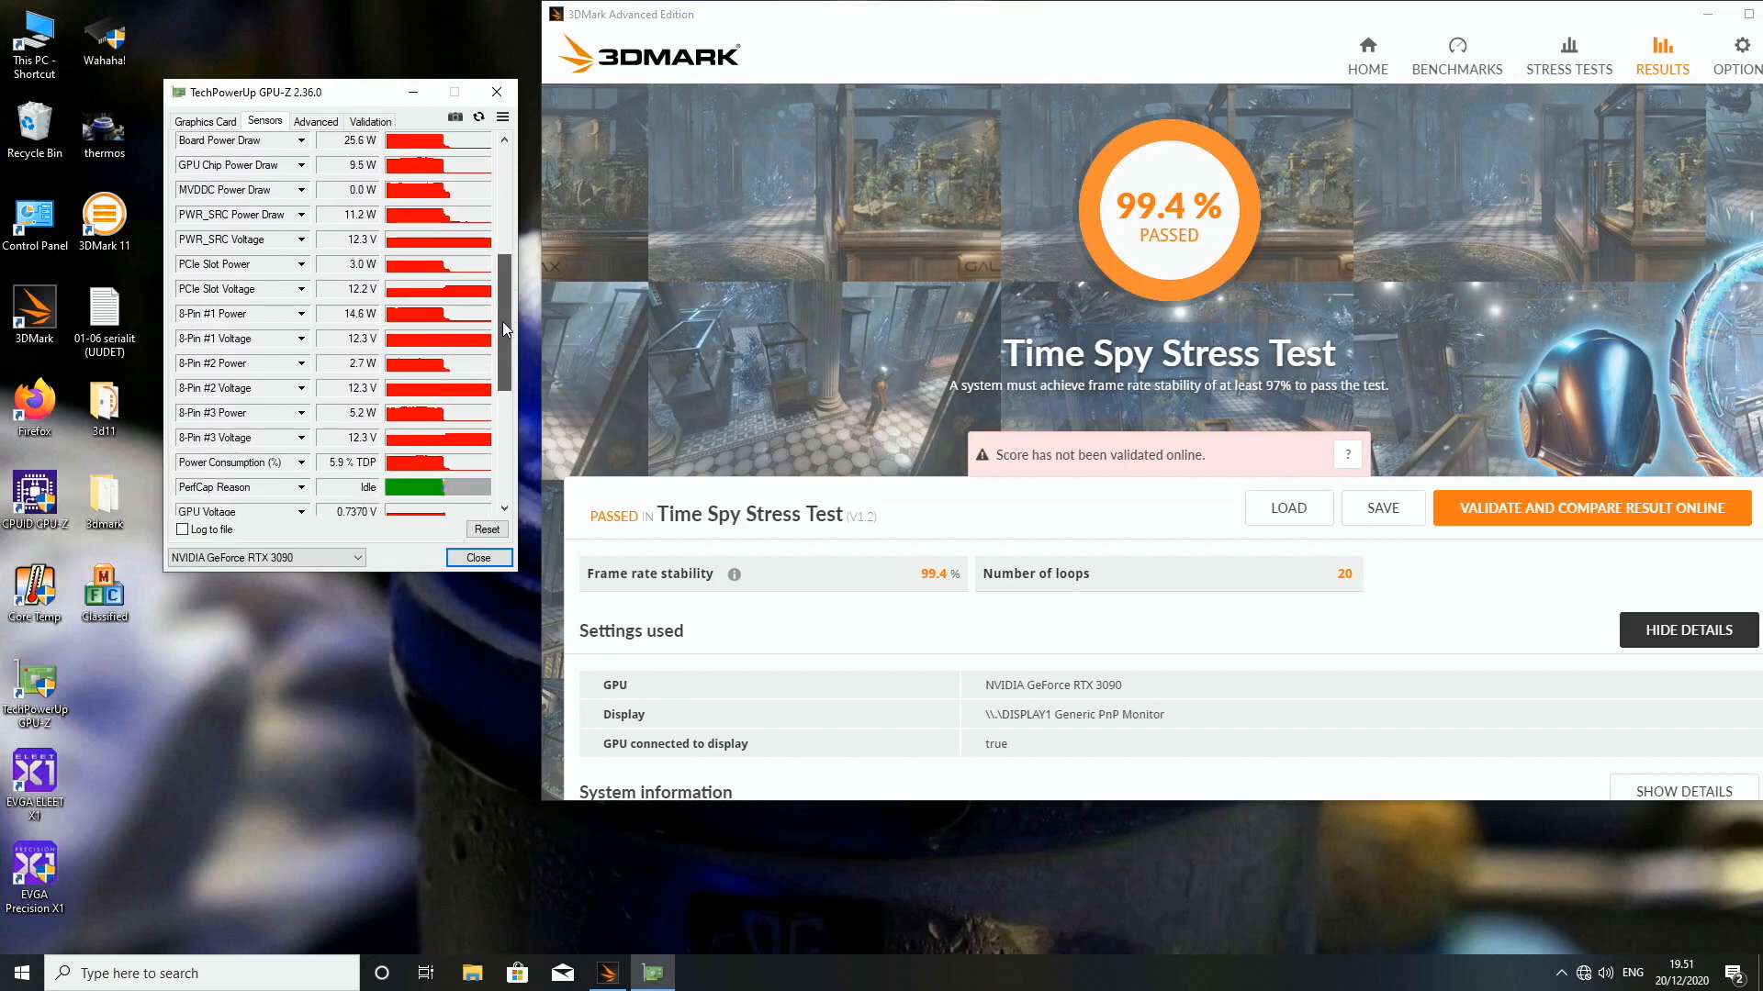
scroll(up, 3)
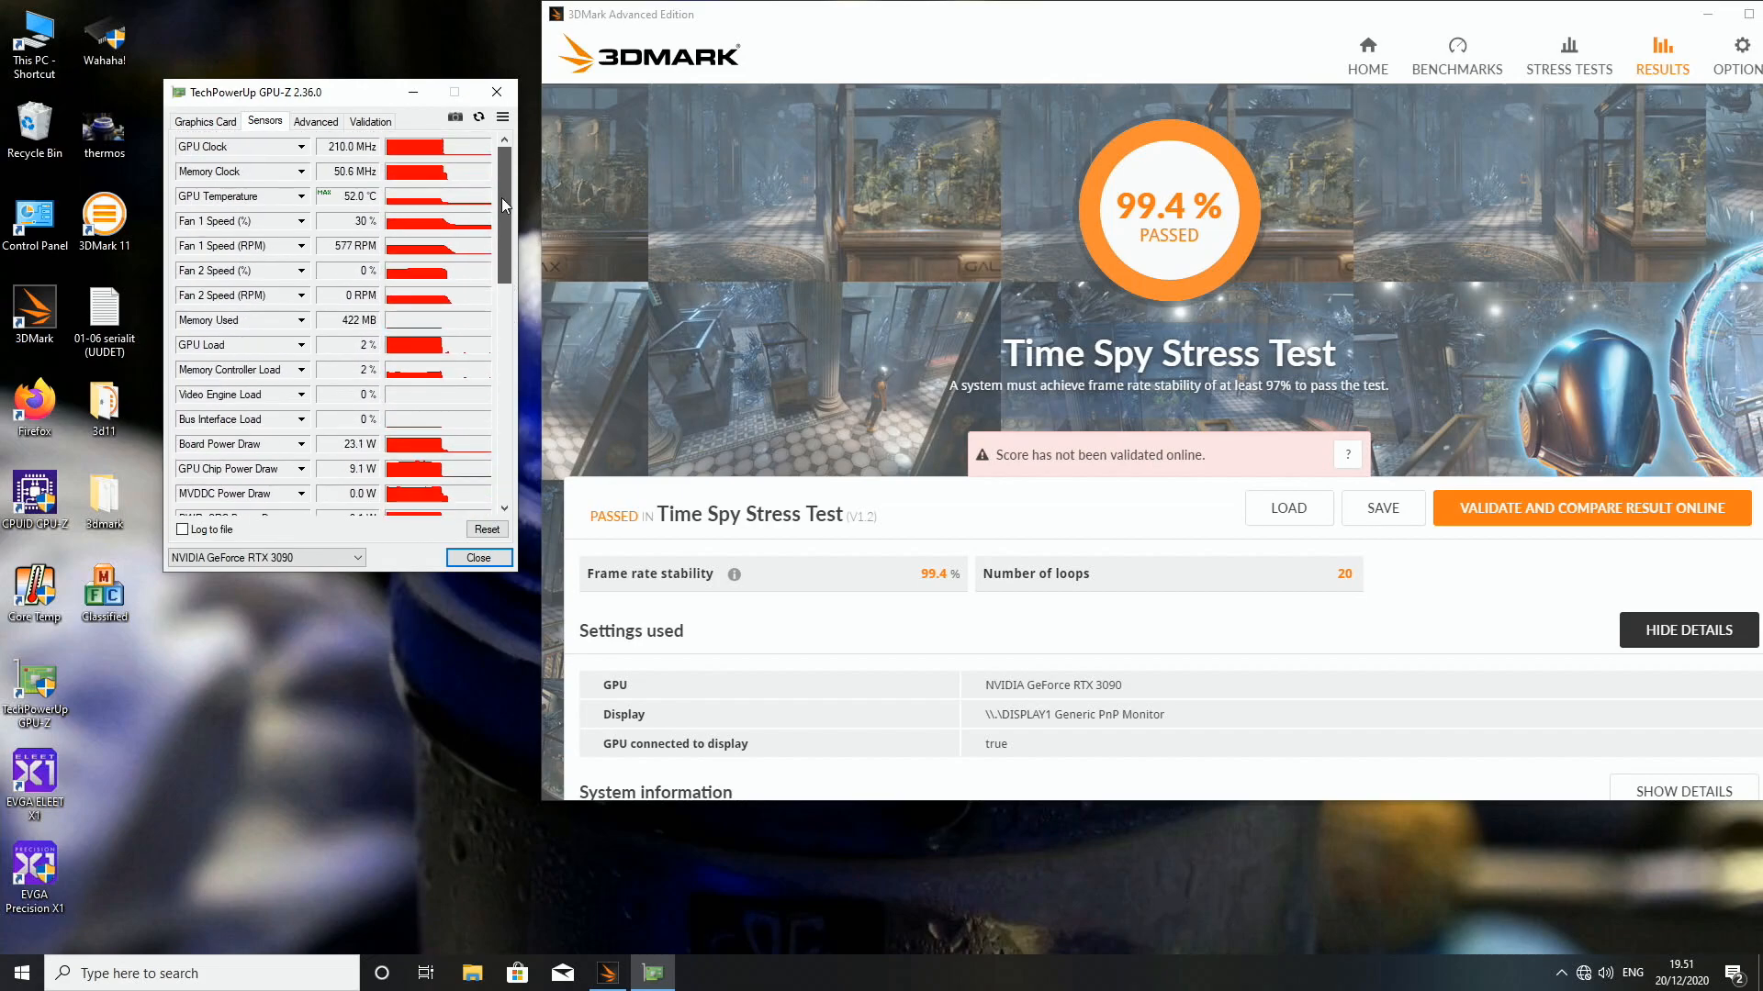
scroll(down, 3)
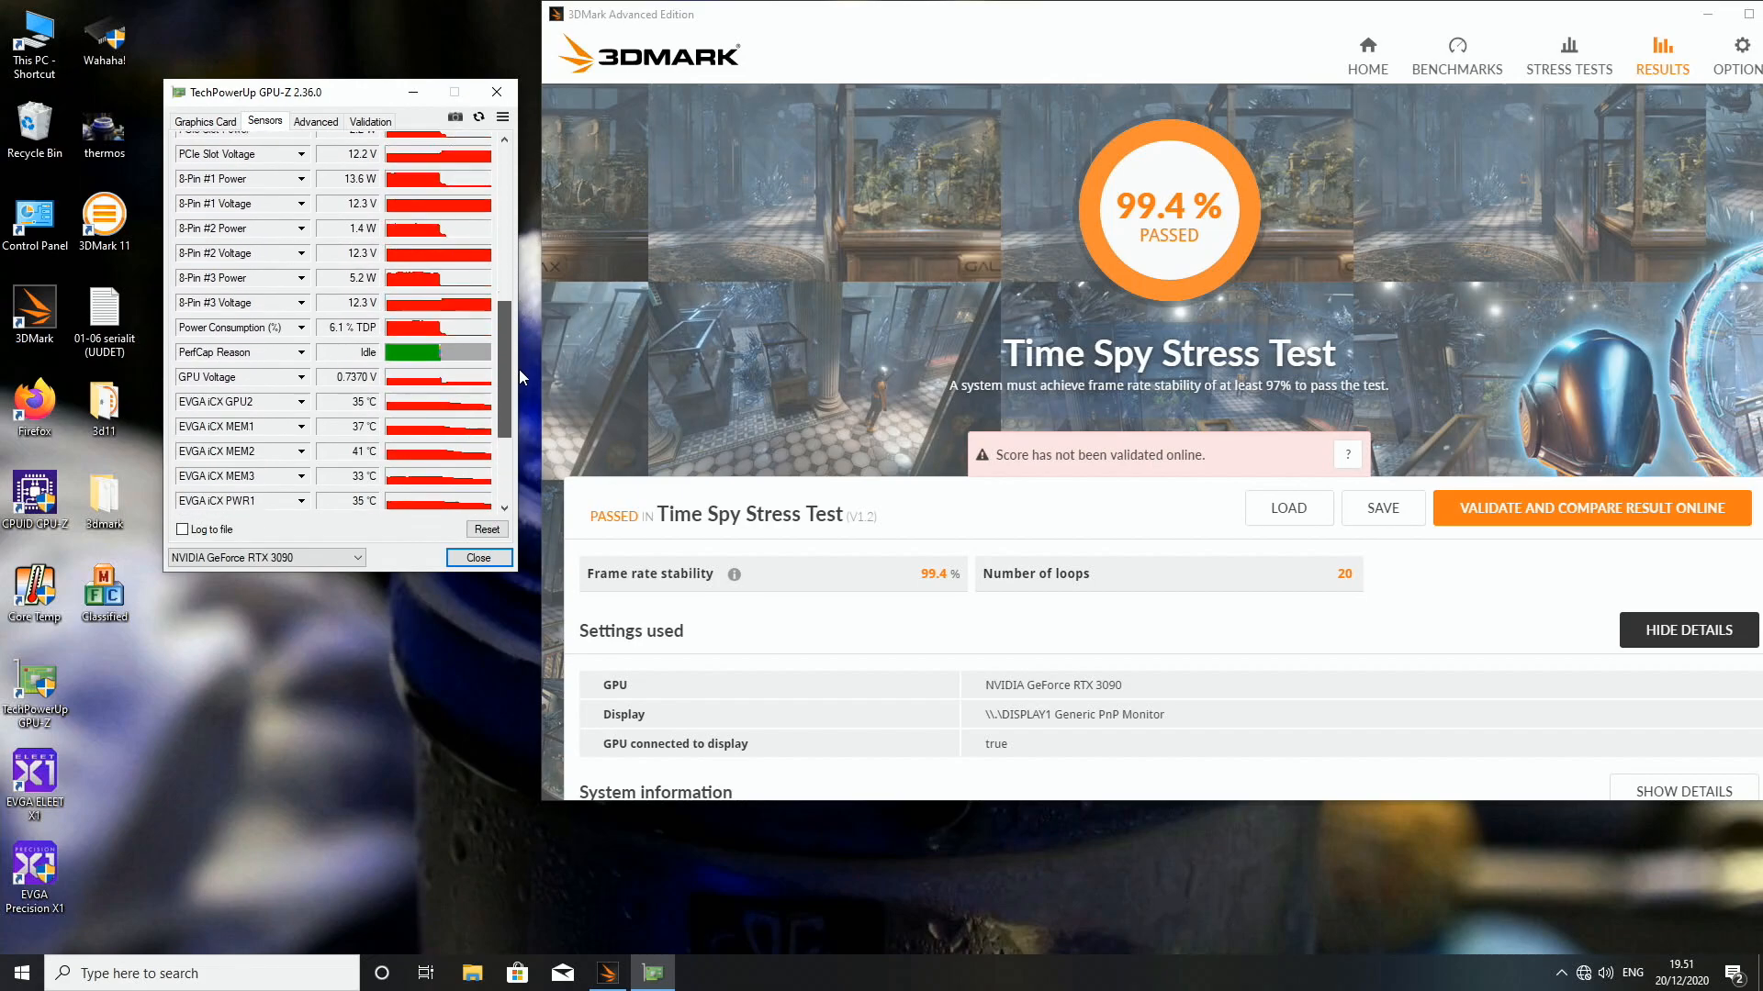
scroll(down, 3)
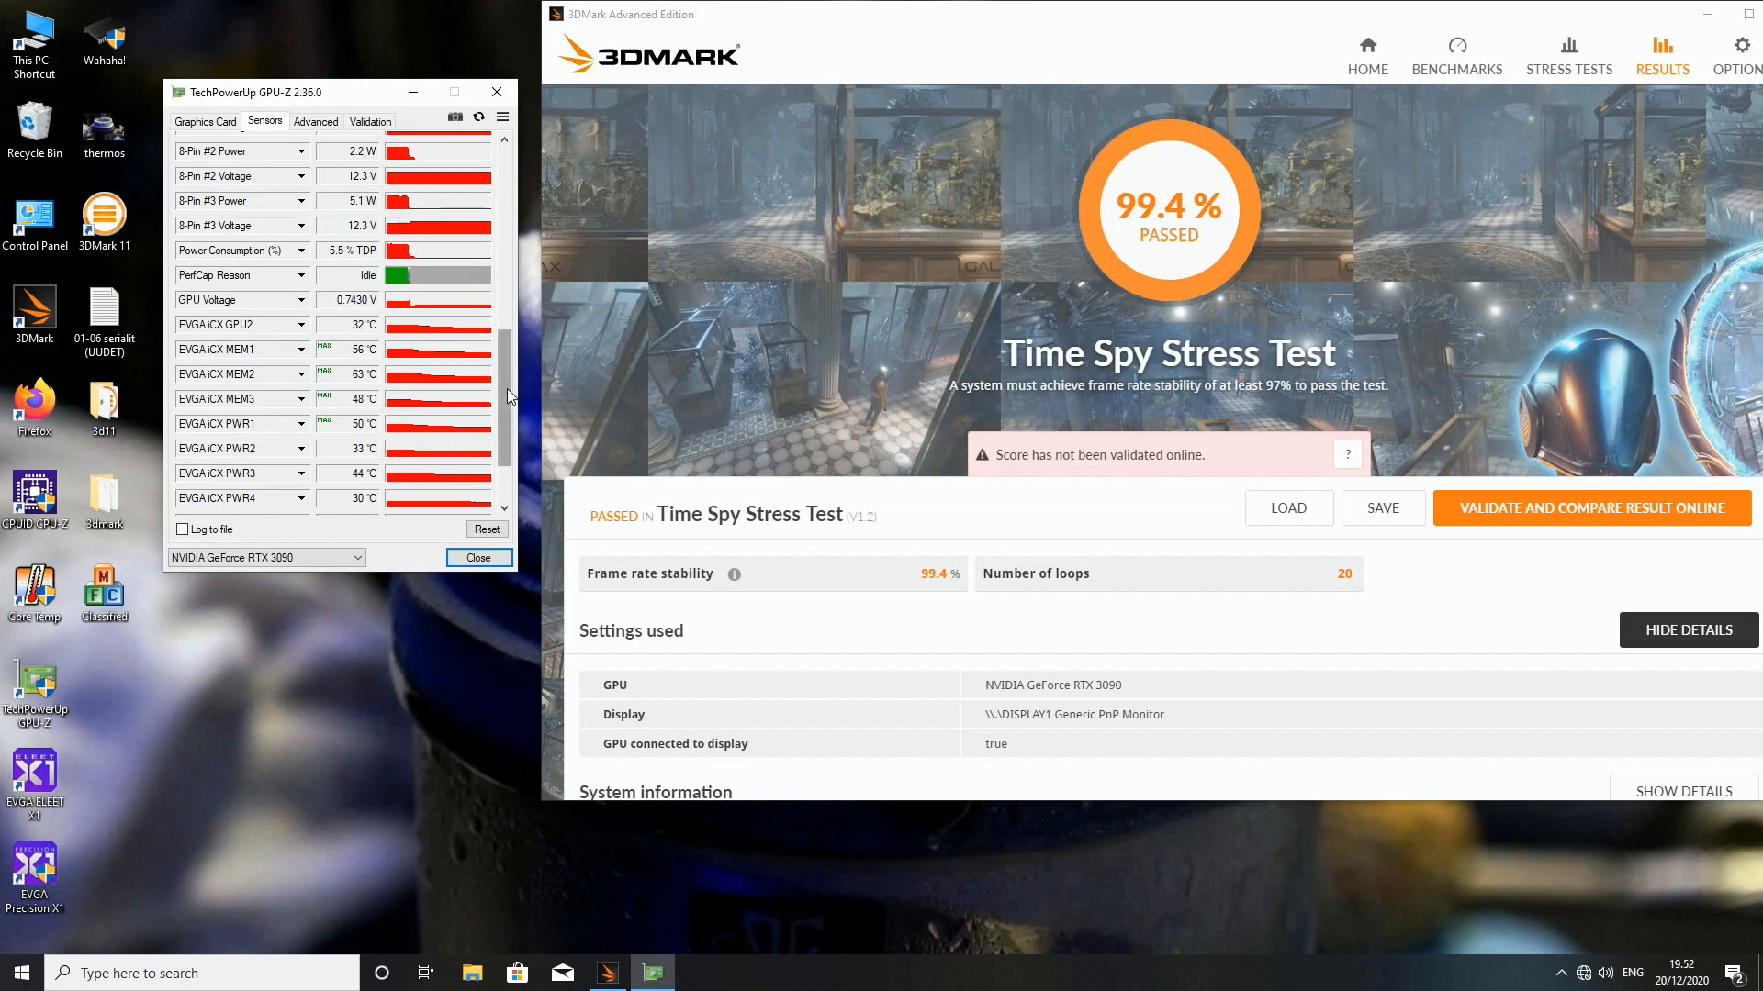
scroll(up, 3)
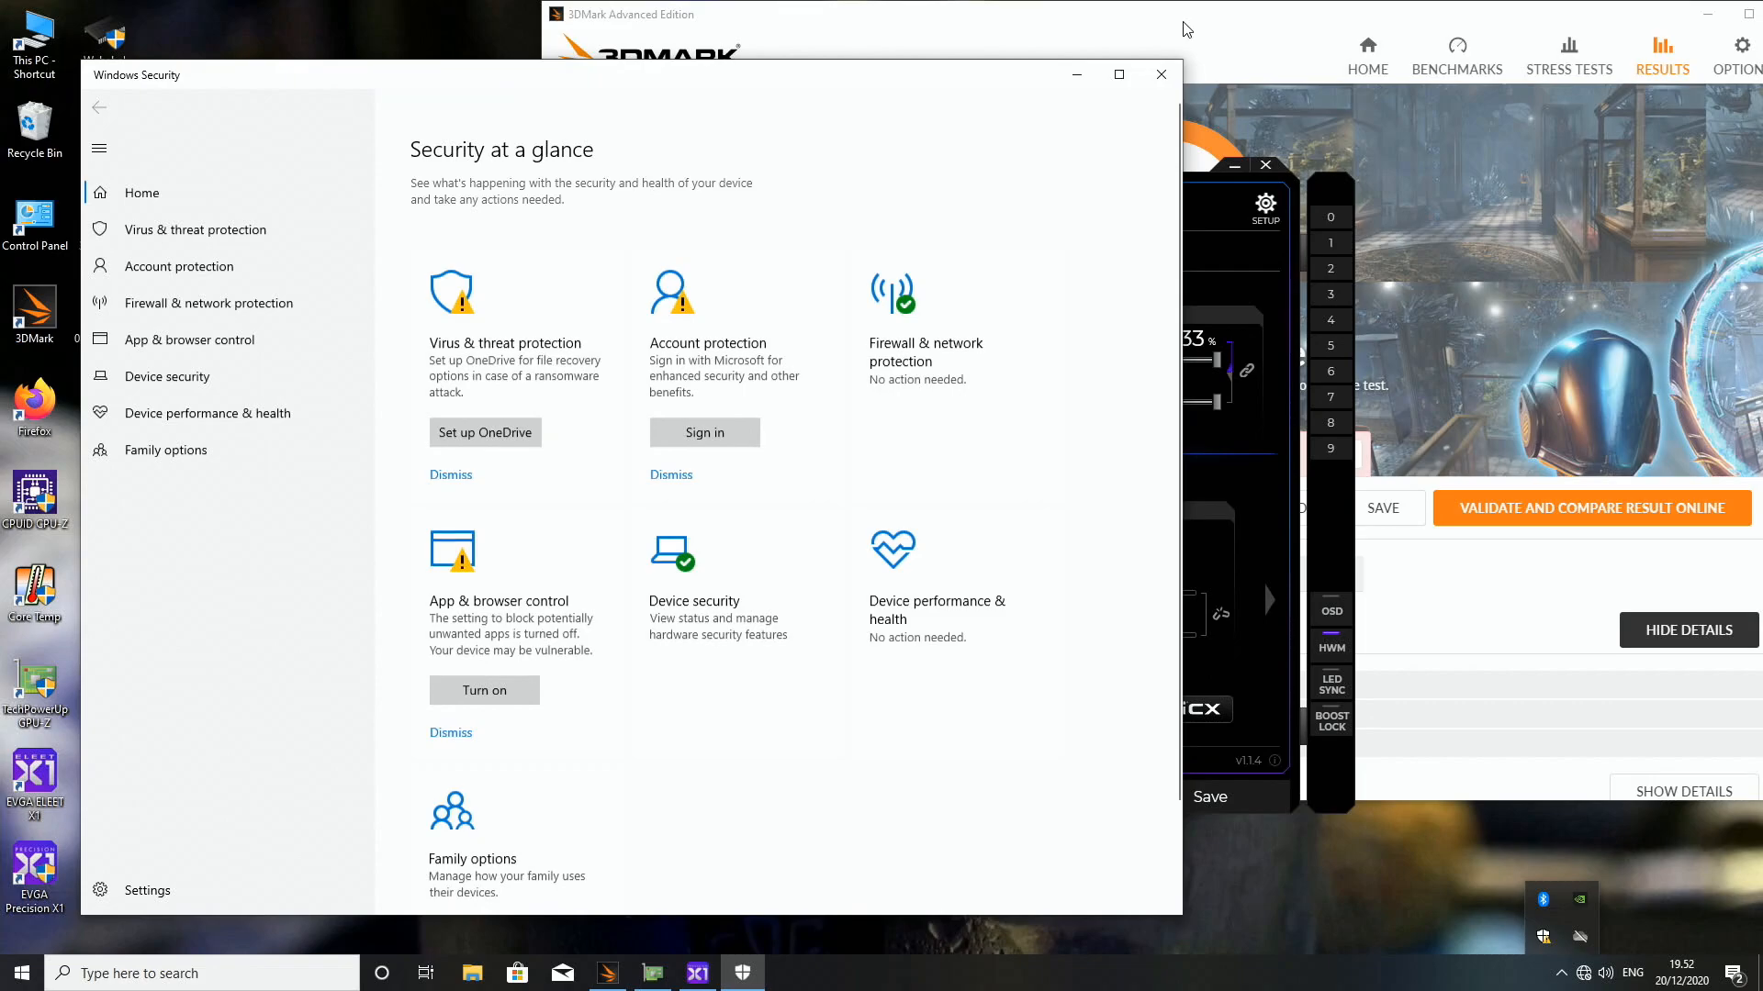
Close Windows Security and minimize the Precision X1 window
click(1161, 74)
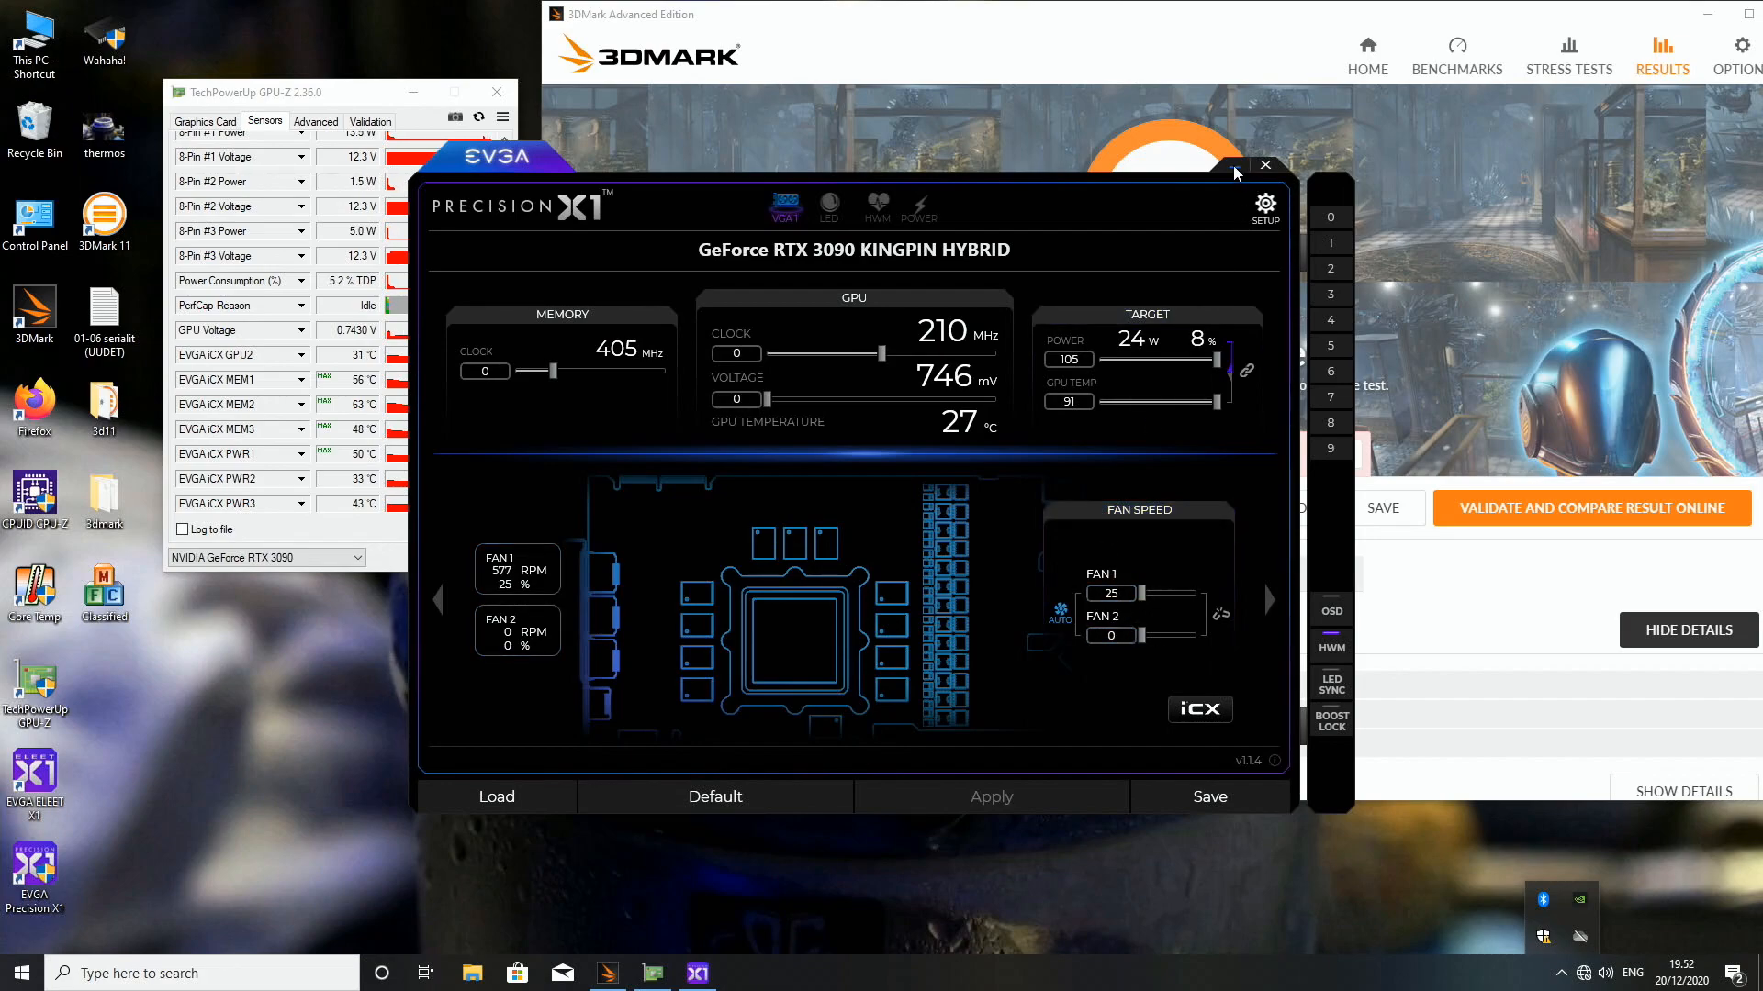
click(1263, 166)
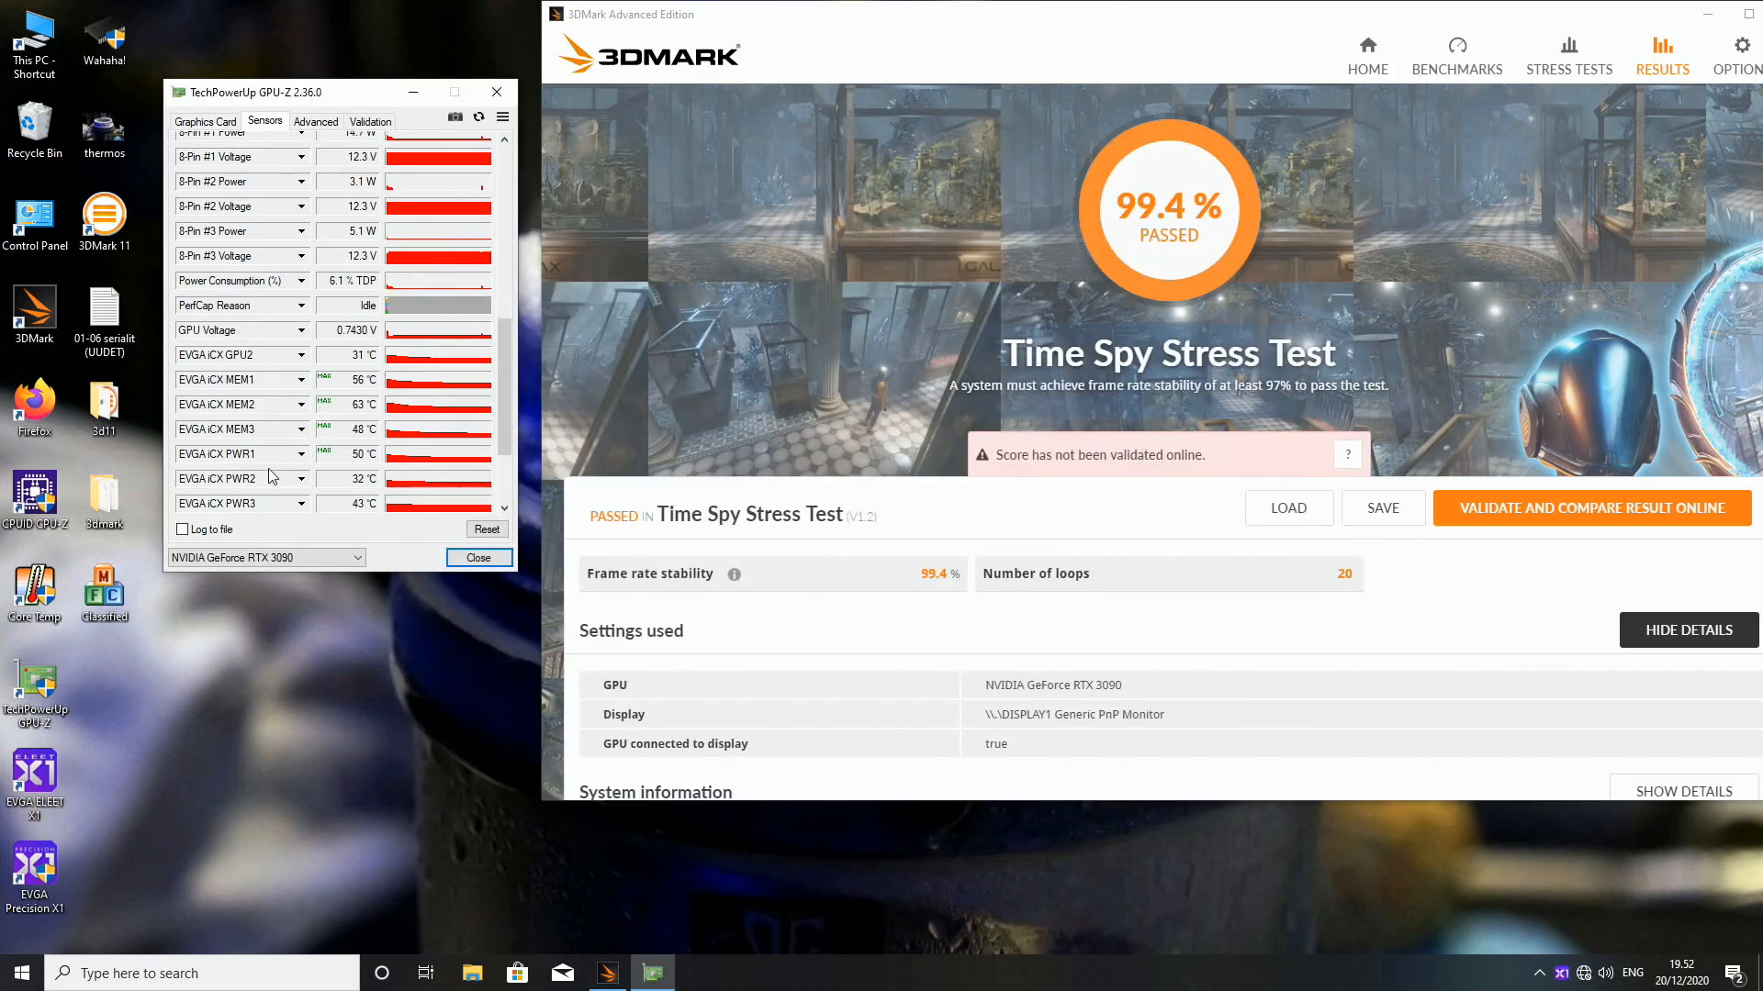
scroll(down, 3)
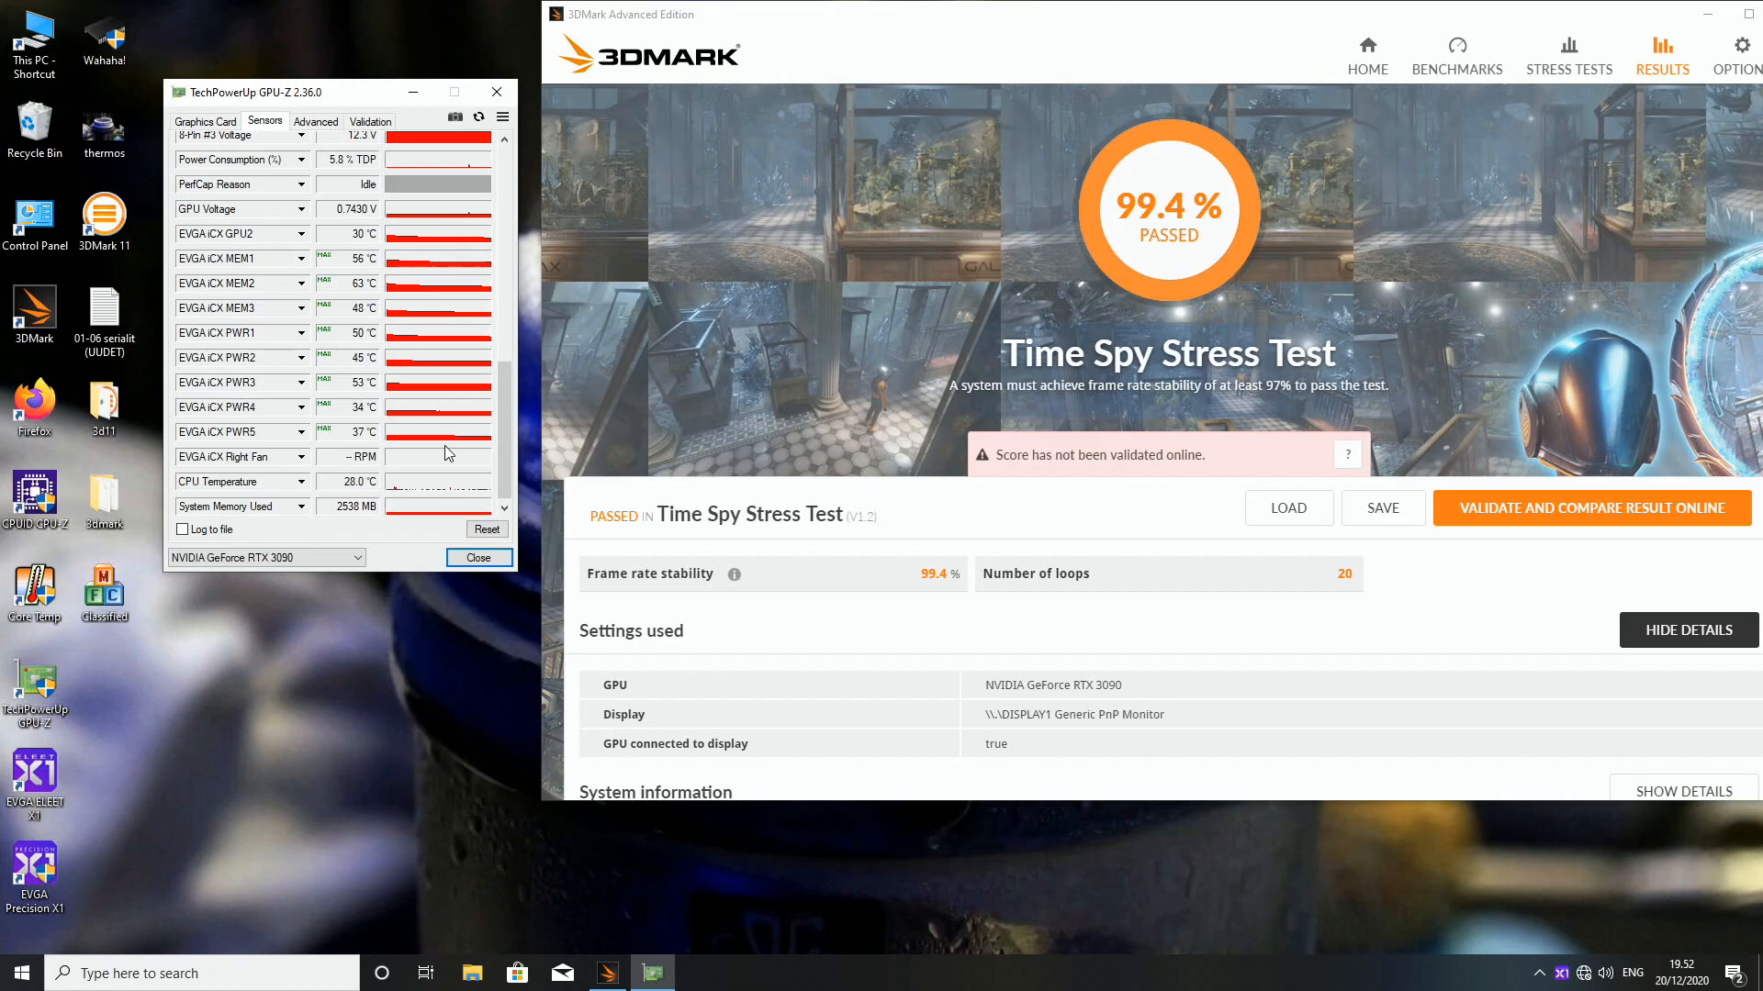
mouse_move(537, 459)
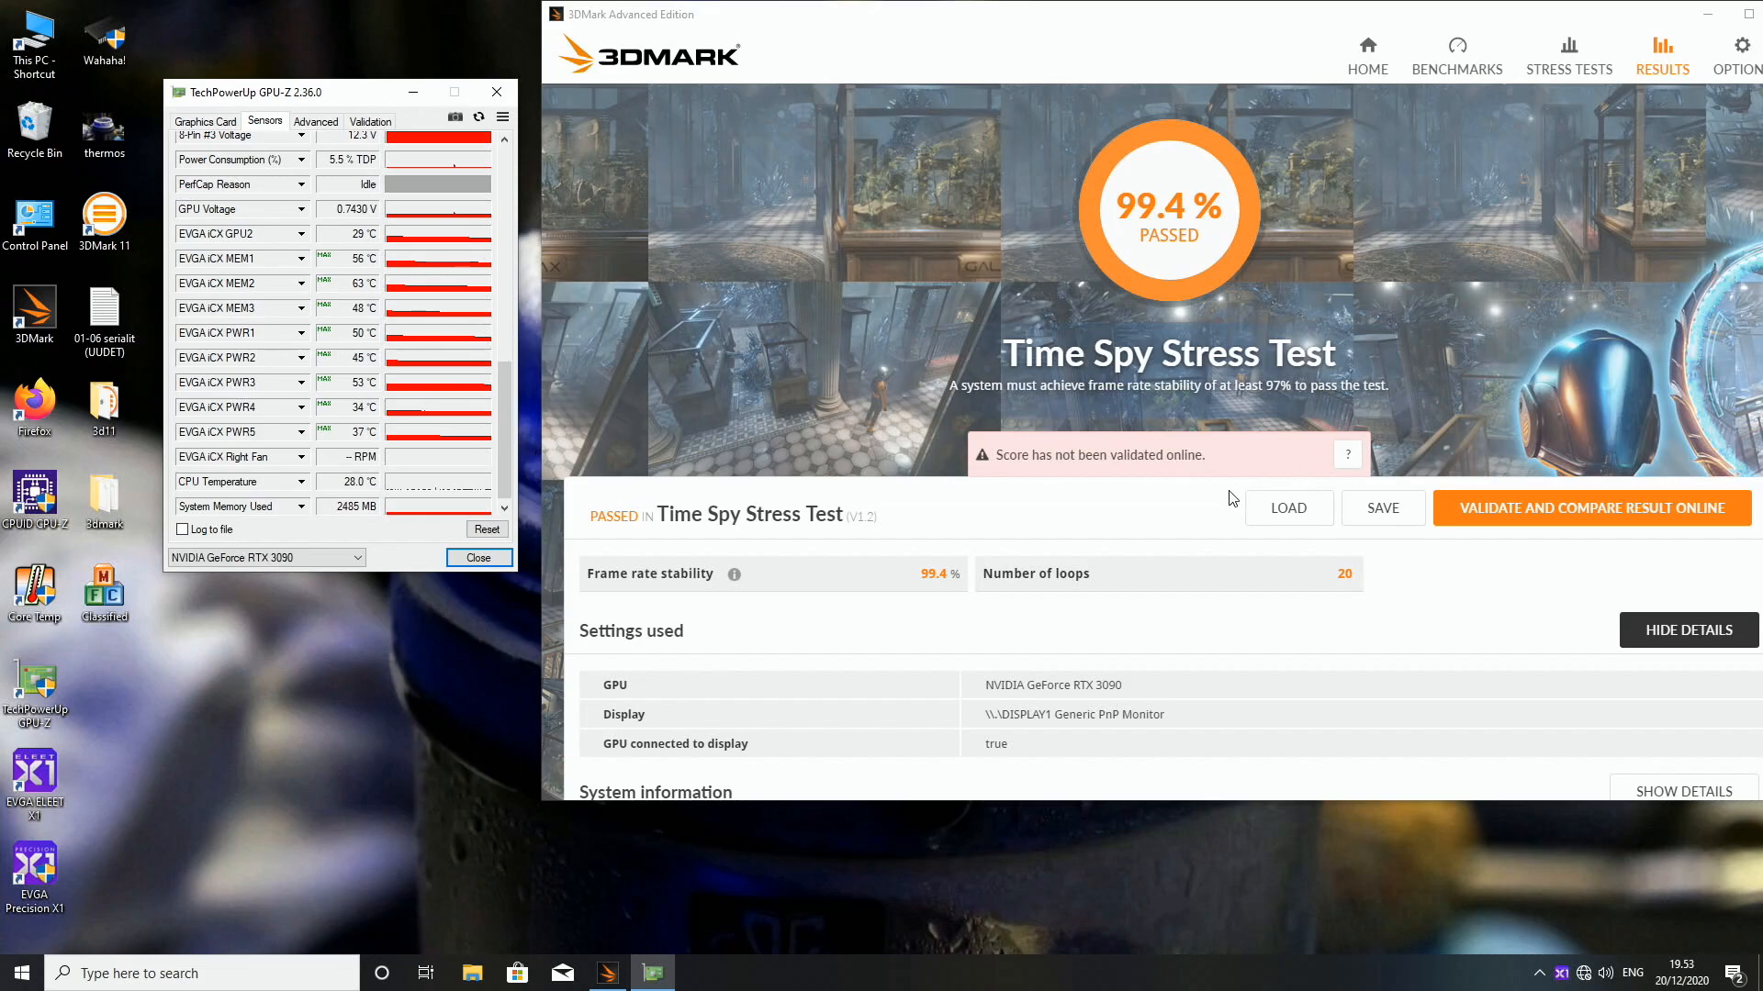
mouse_move(1095, 578)
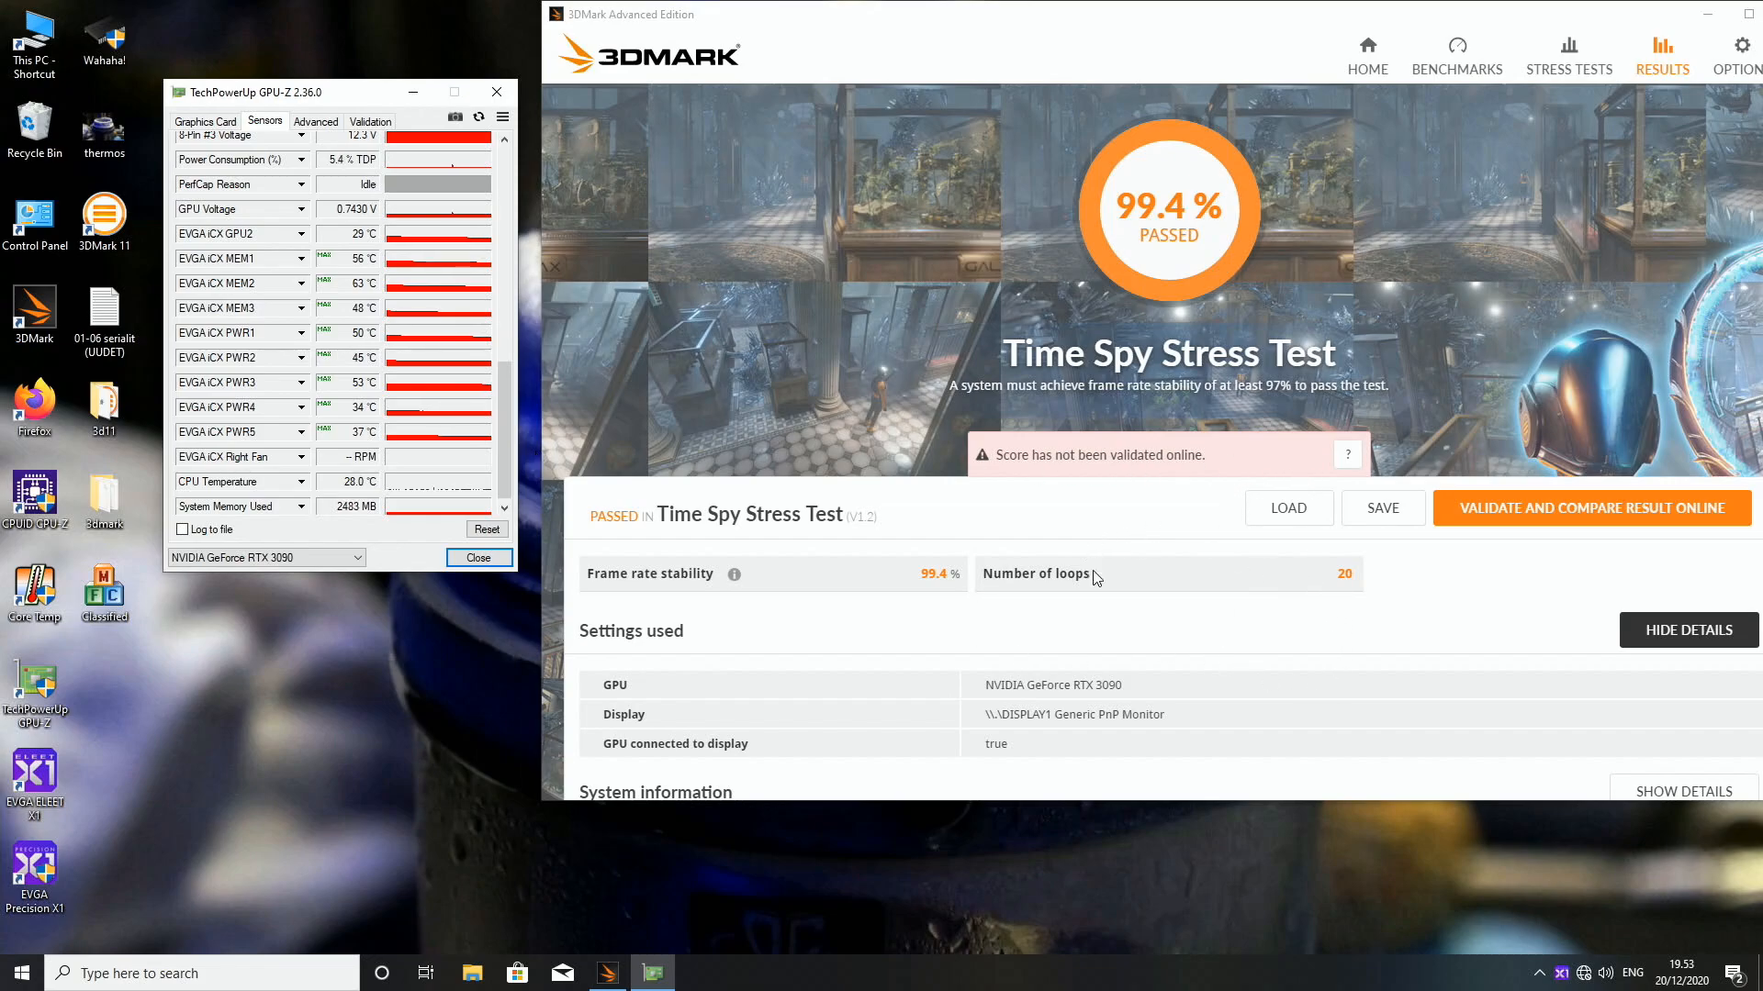
mouse_move(1318, 628)
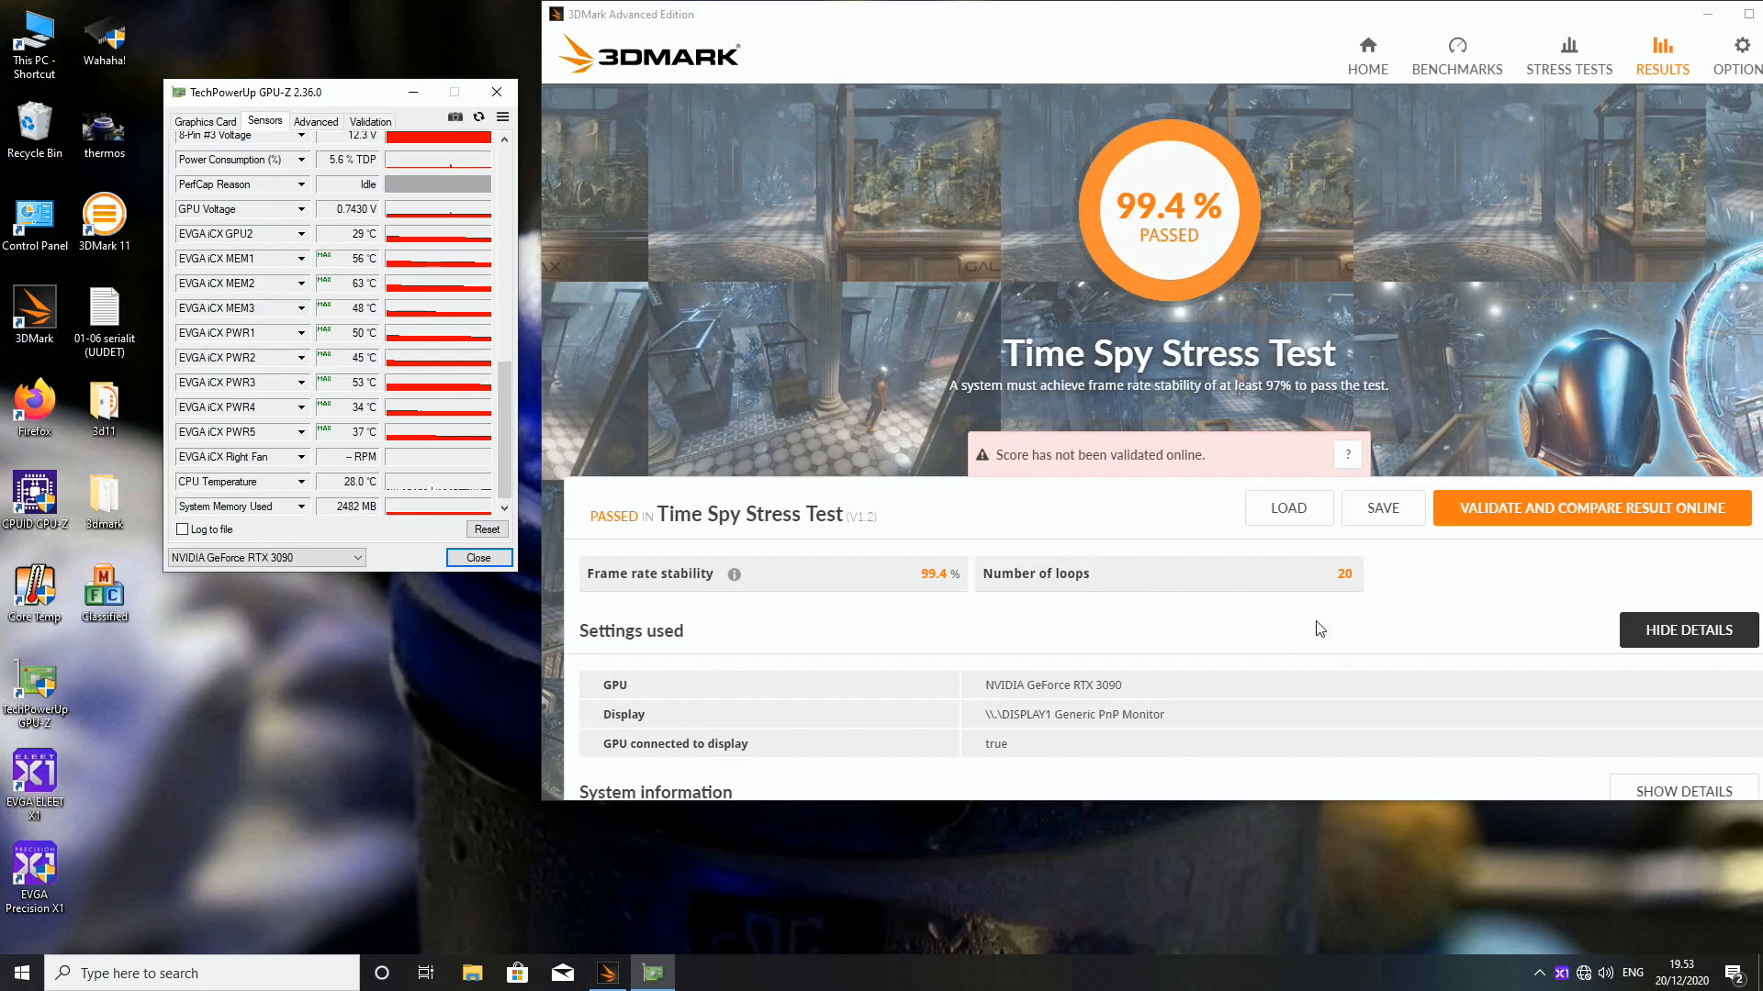
mouse_move(1155, 606)
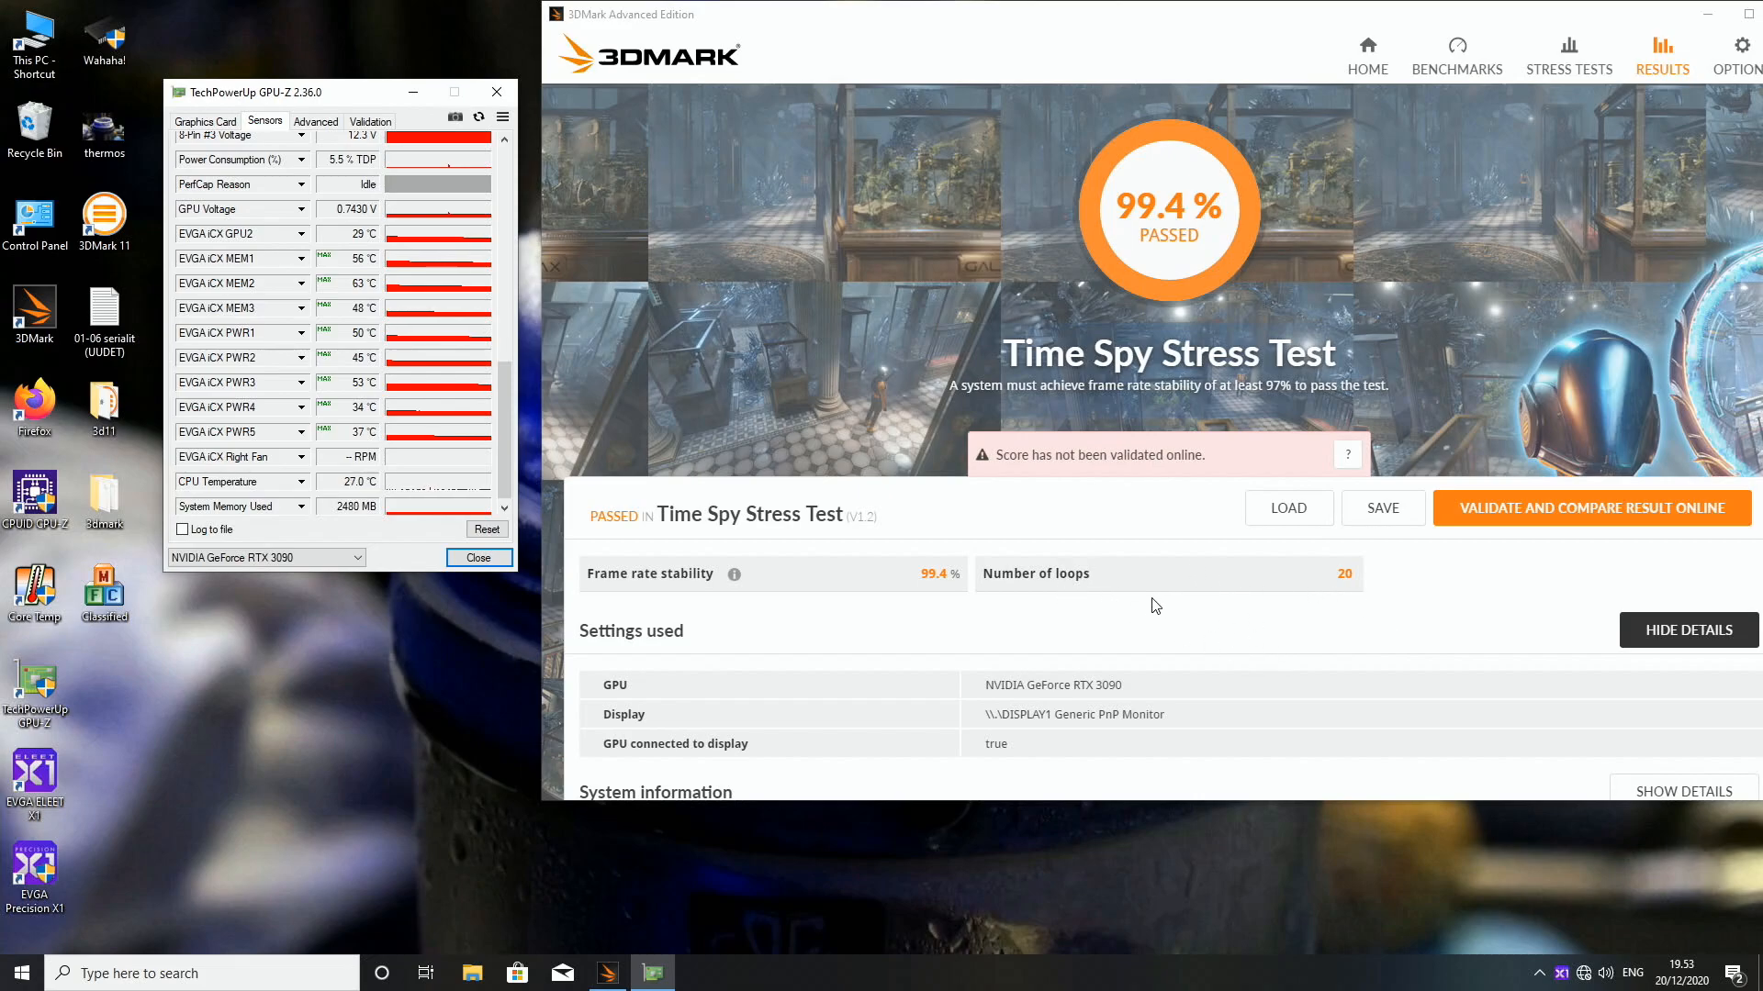
mouse_move(1149, 601)
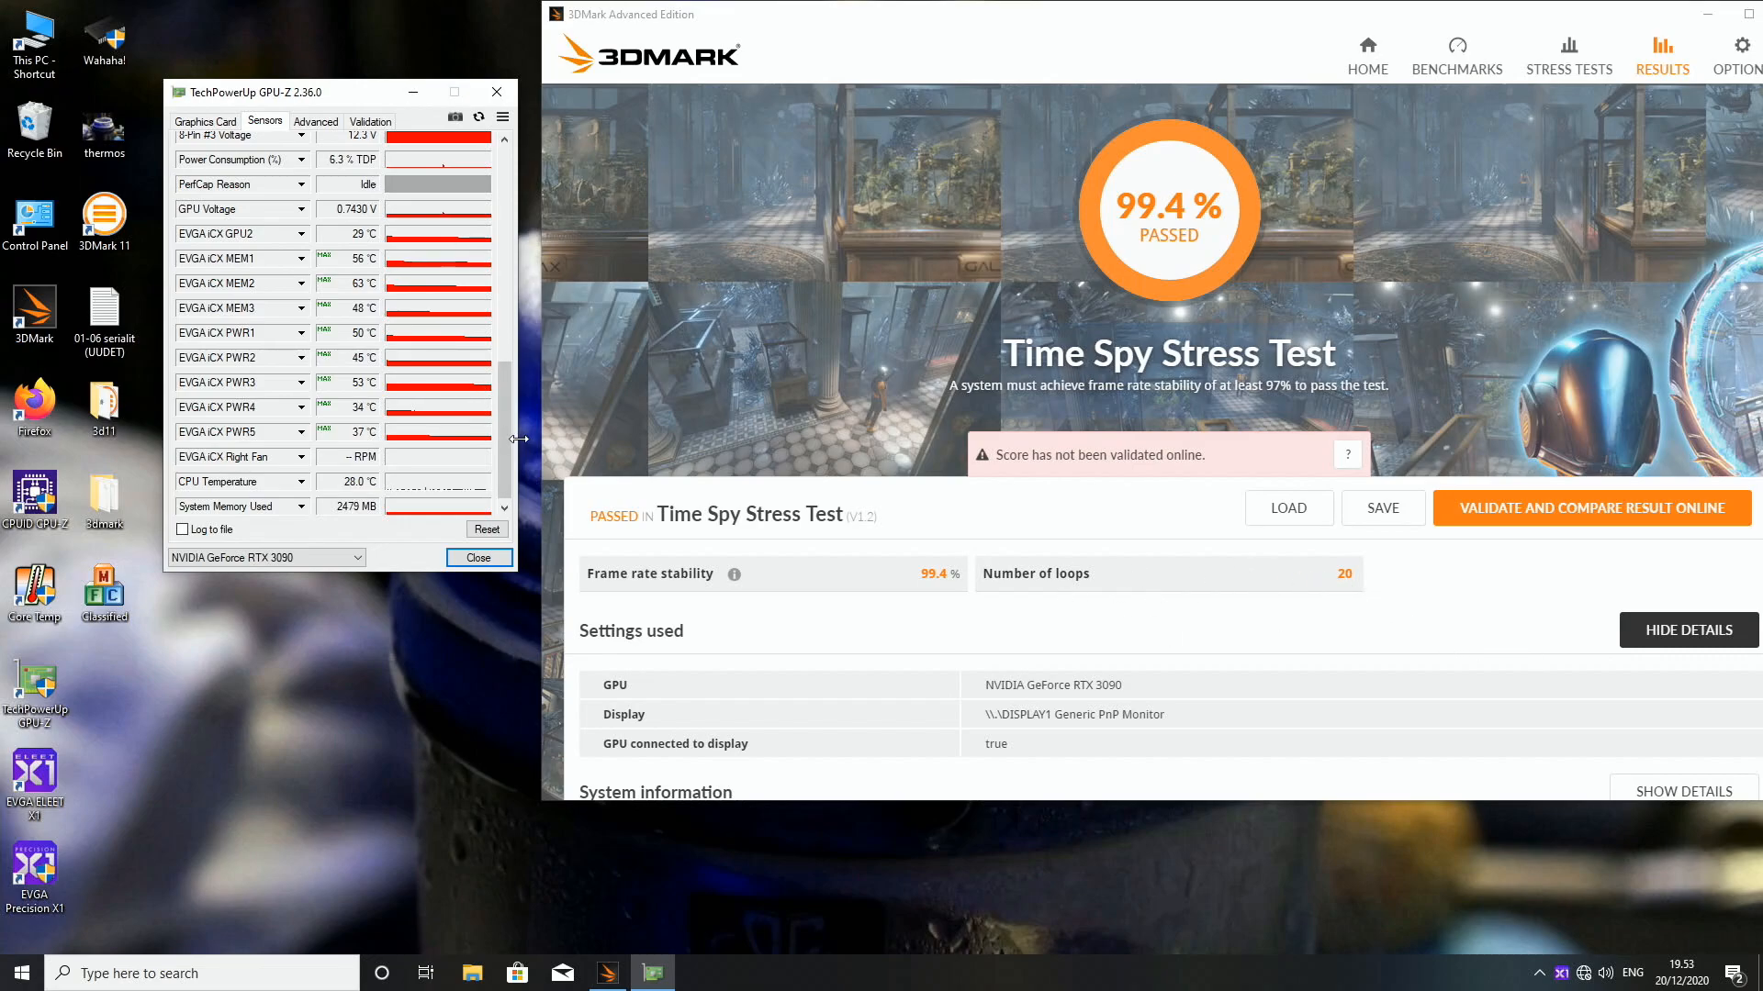
scroll(up, 3)
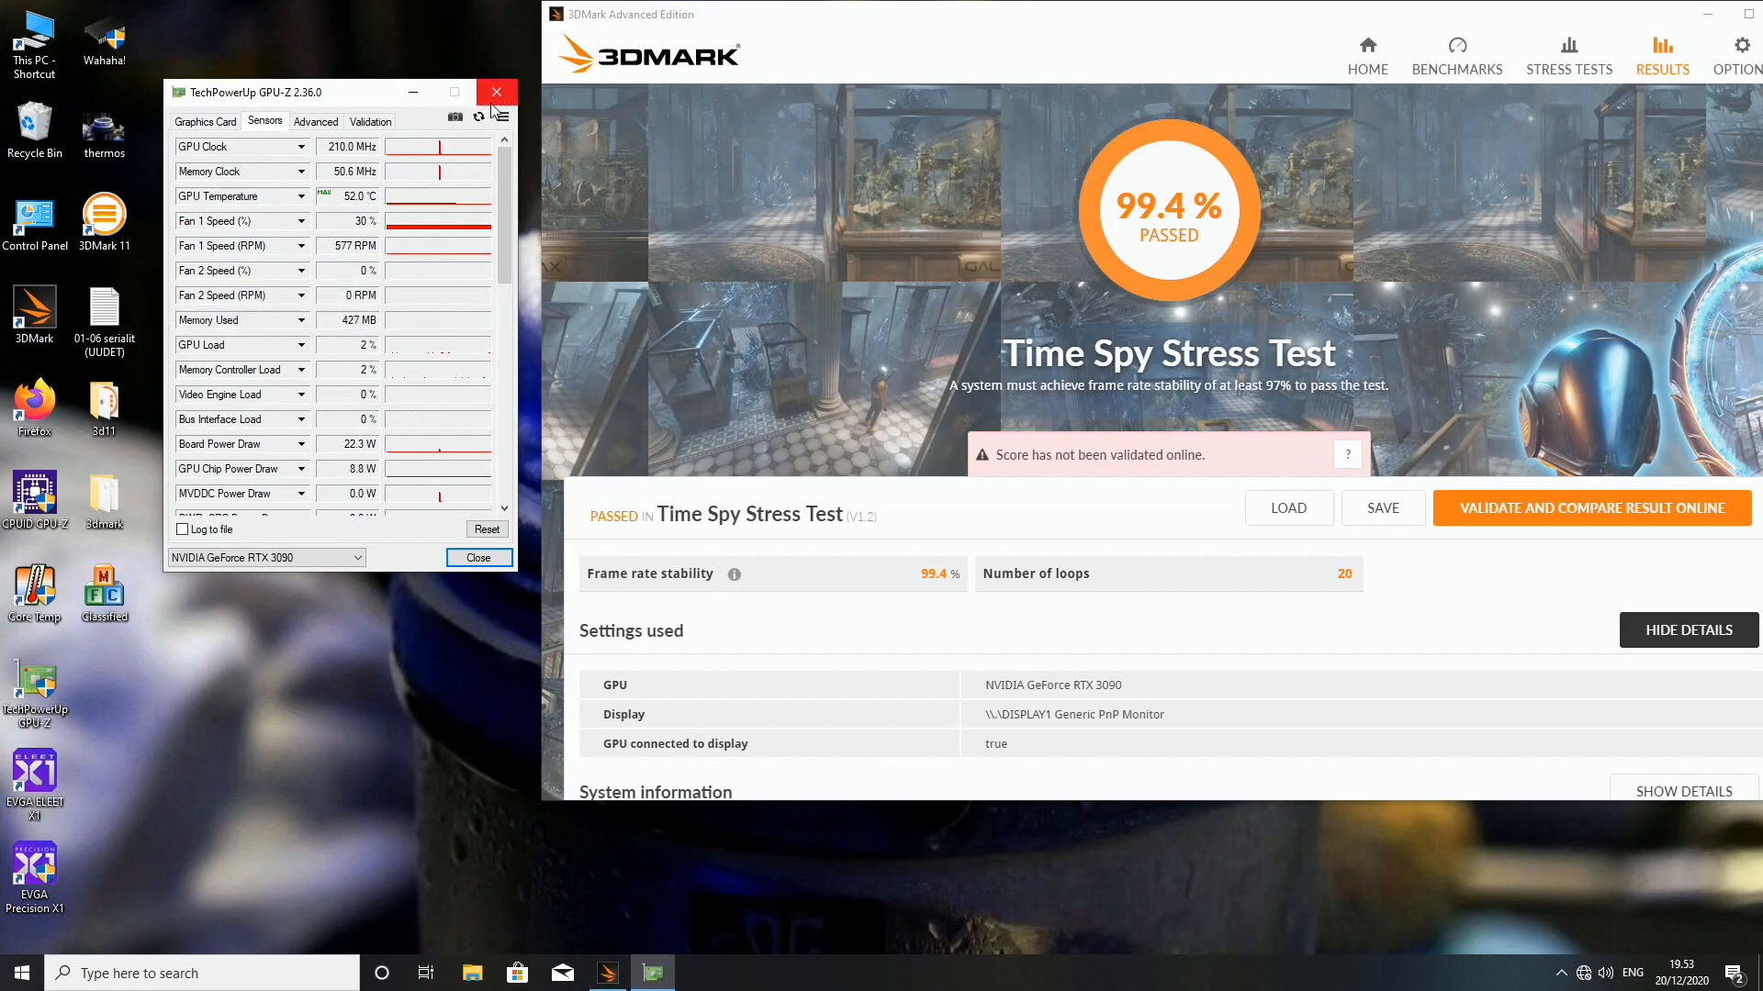
Close GPU-Z and open 3DMark's Port Royal benchmark page for the RTX 3090
click(497, 92)
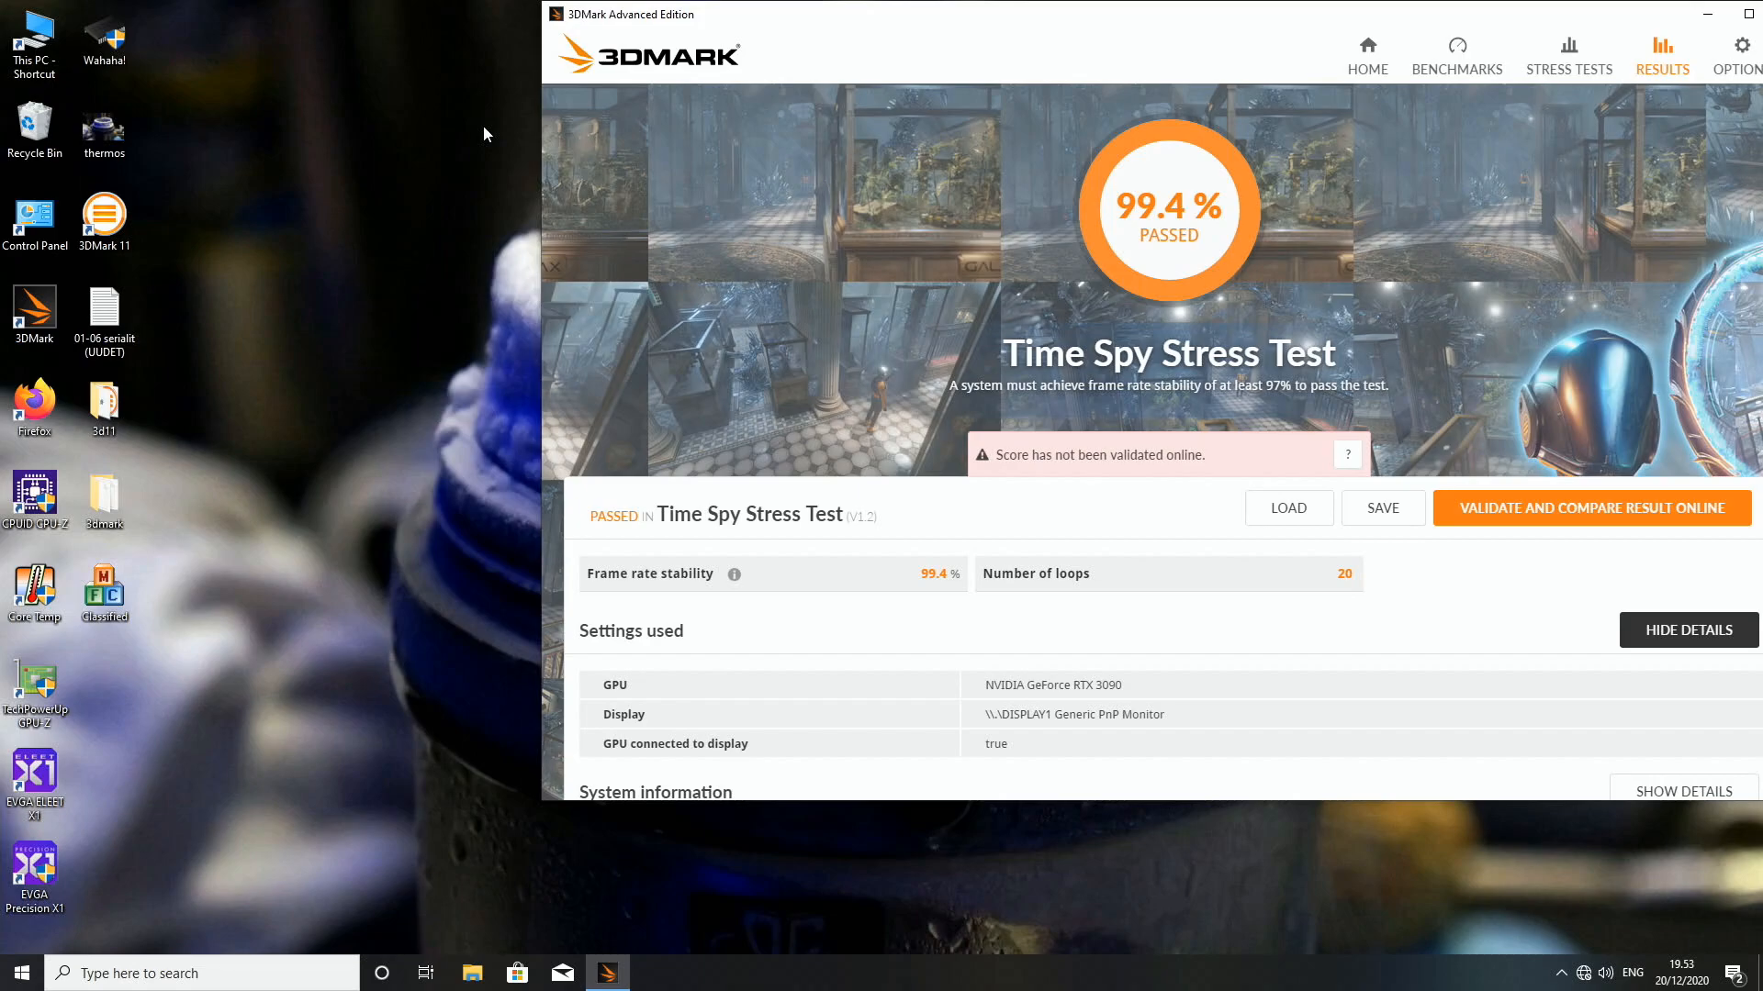
mouse_move(1483, 196)
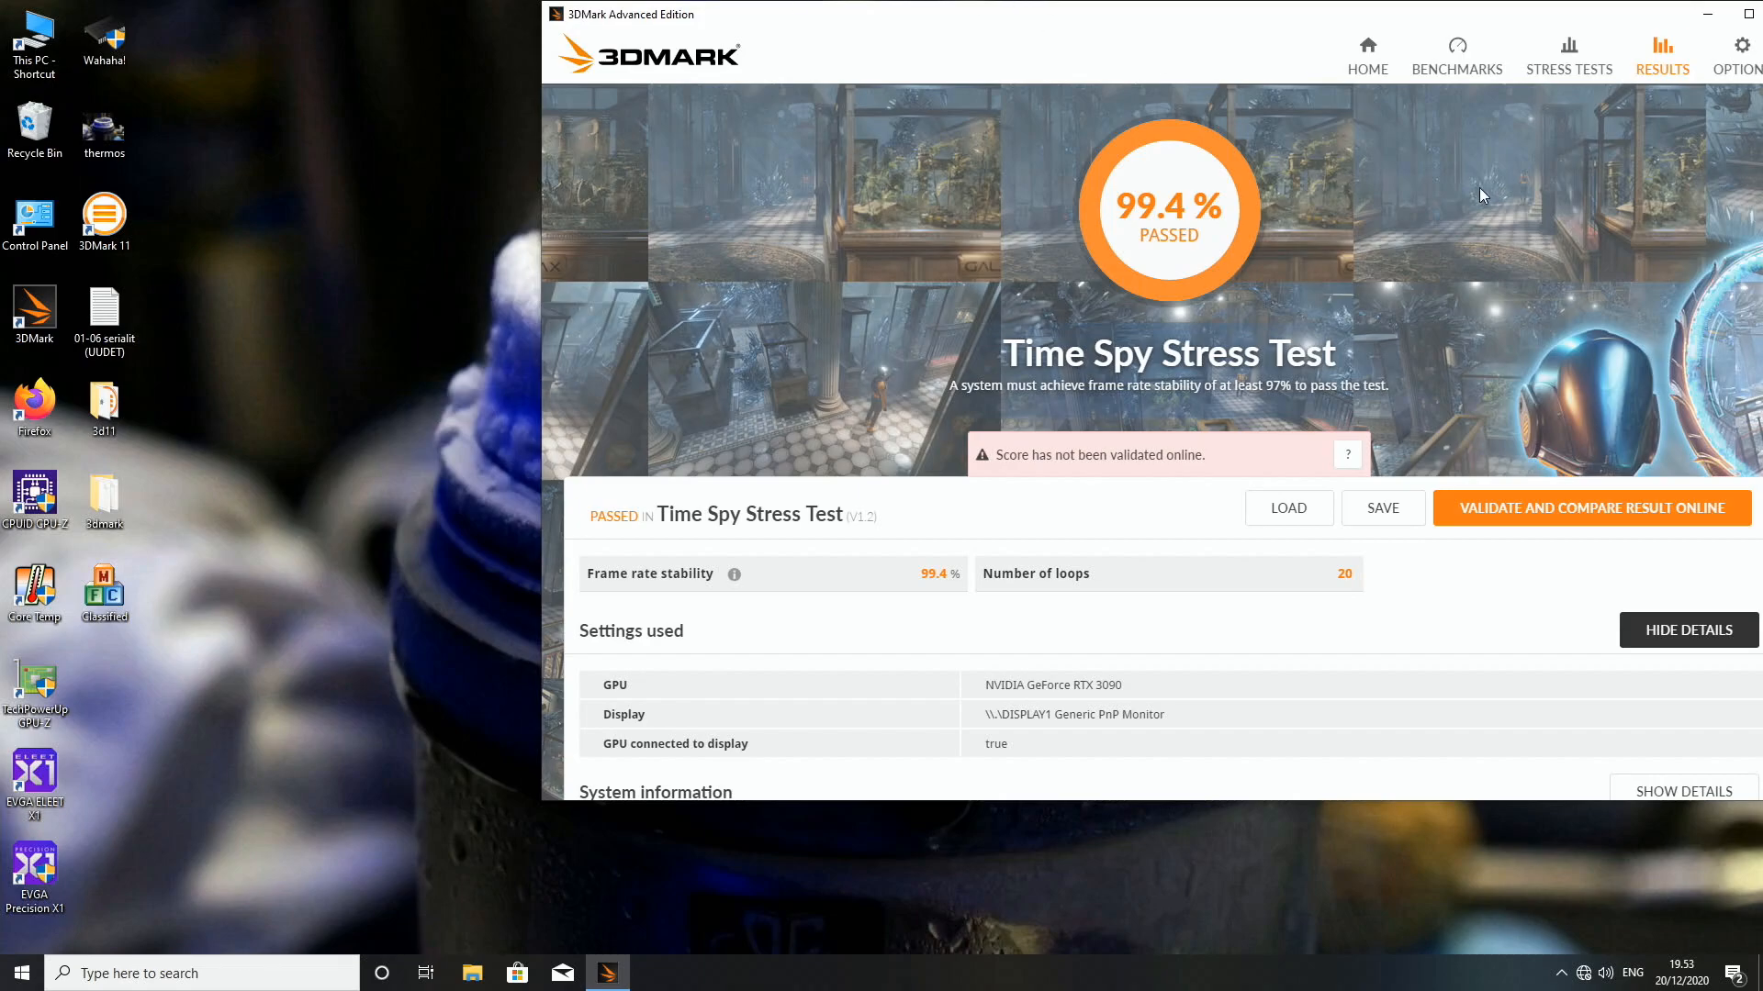
click(1457, 54)
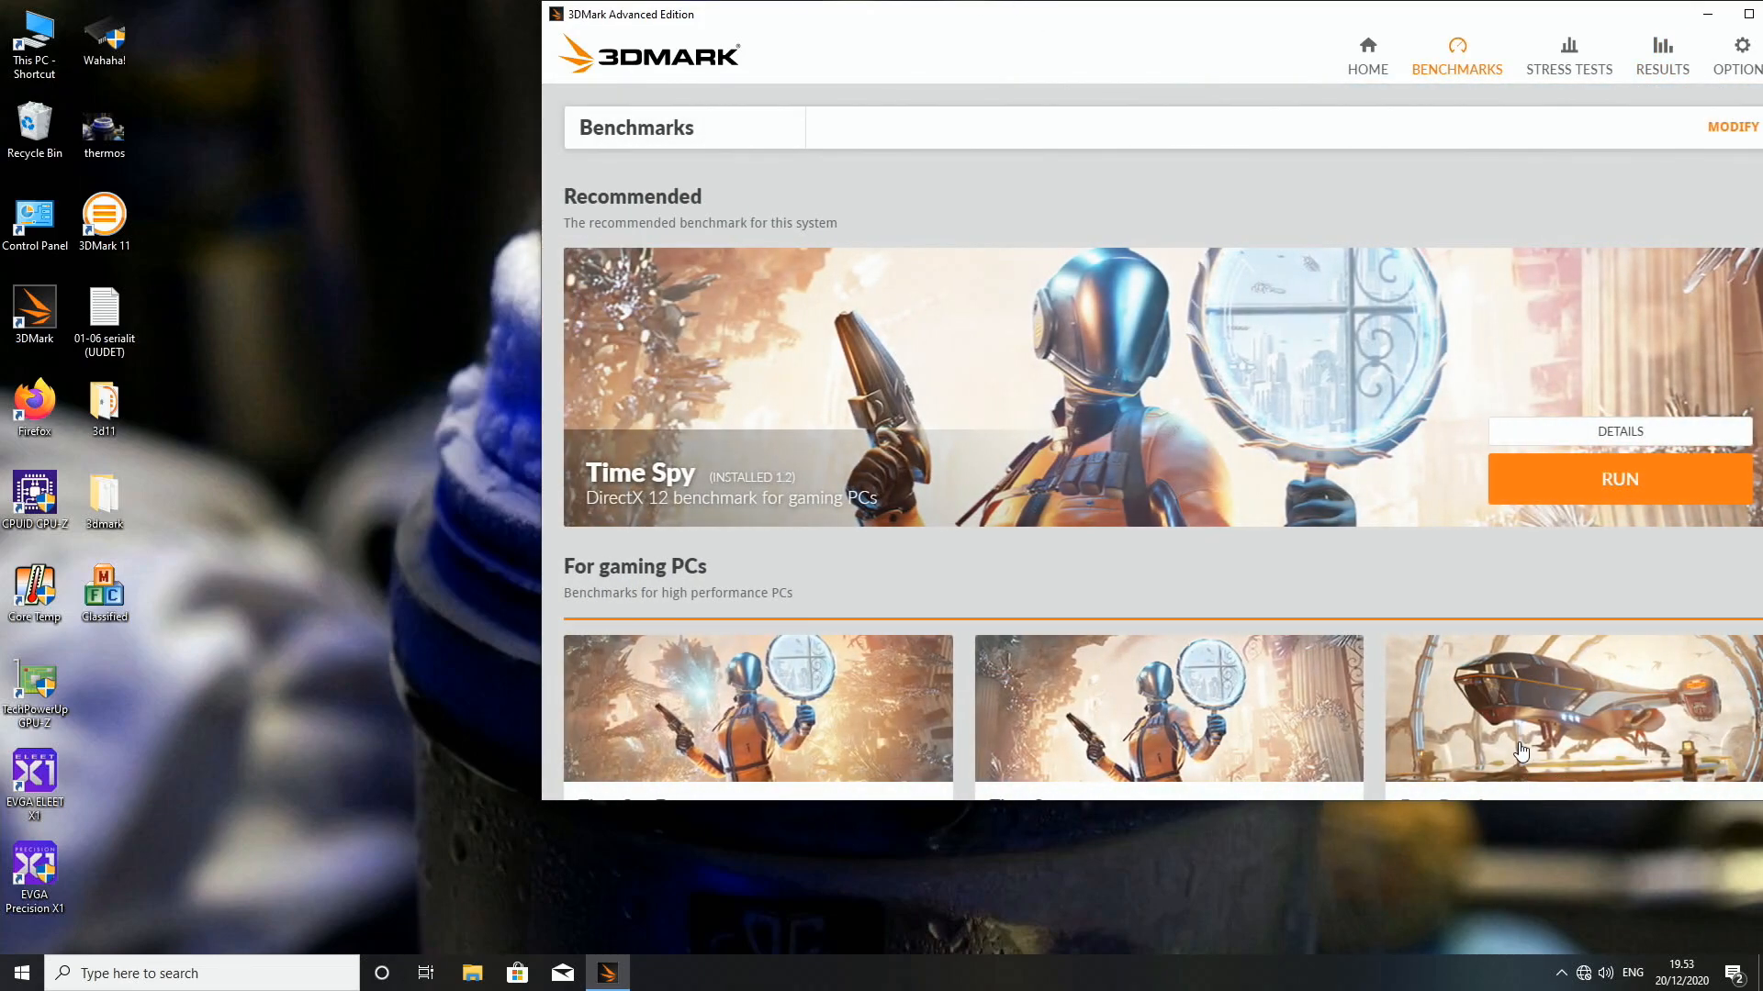
click(1574, 708)
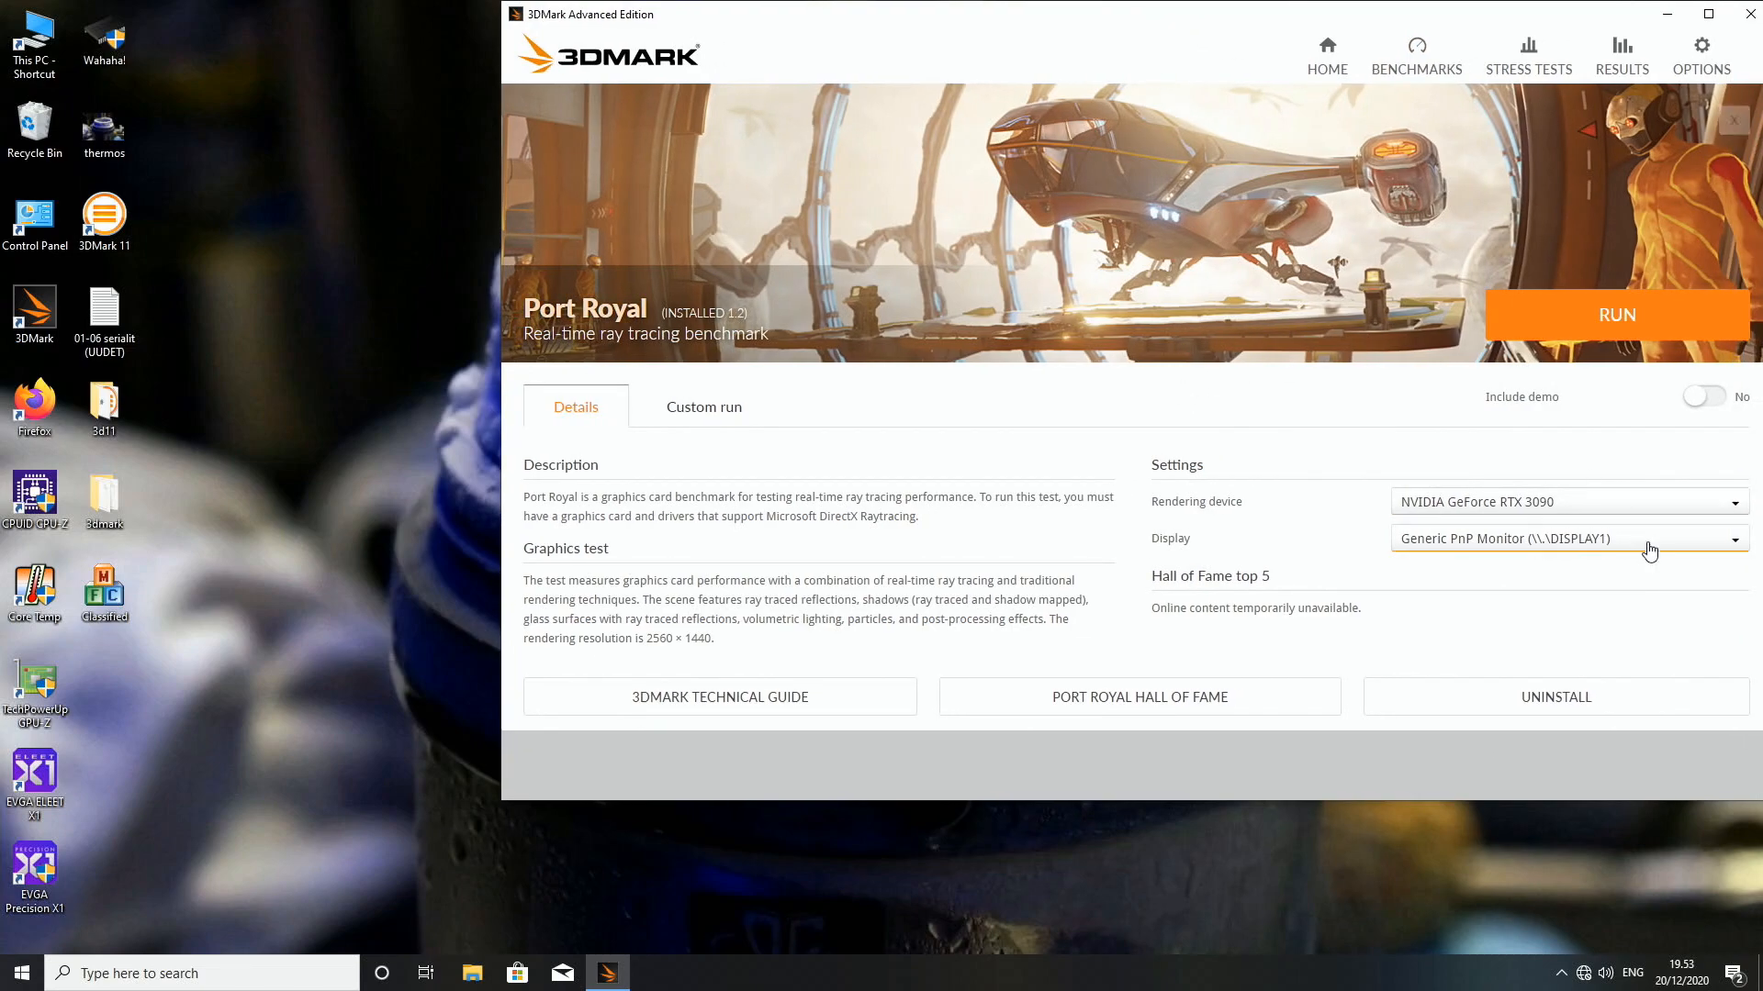
click(1561, 972)
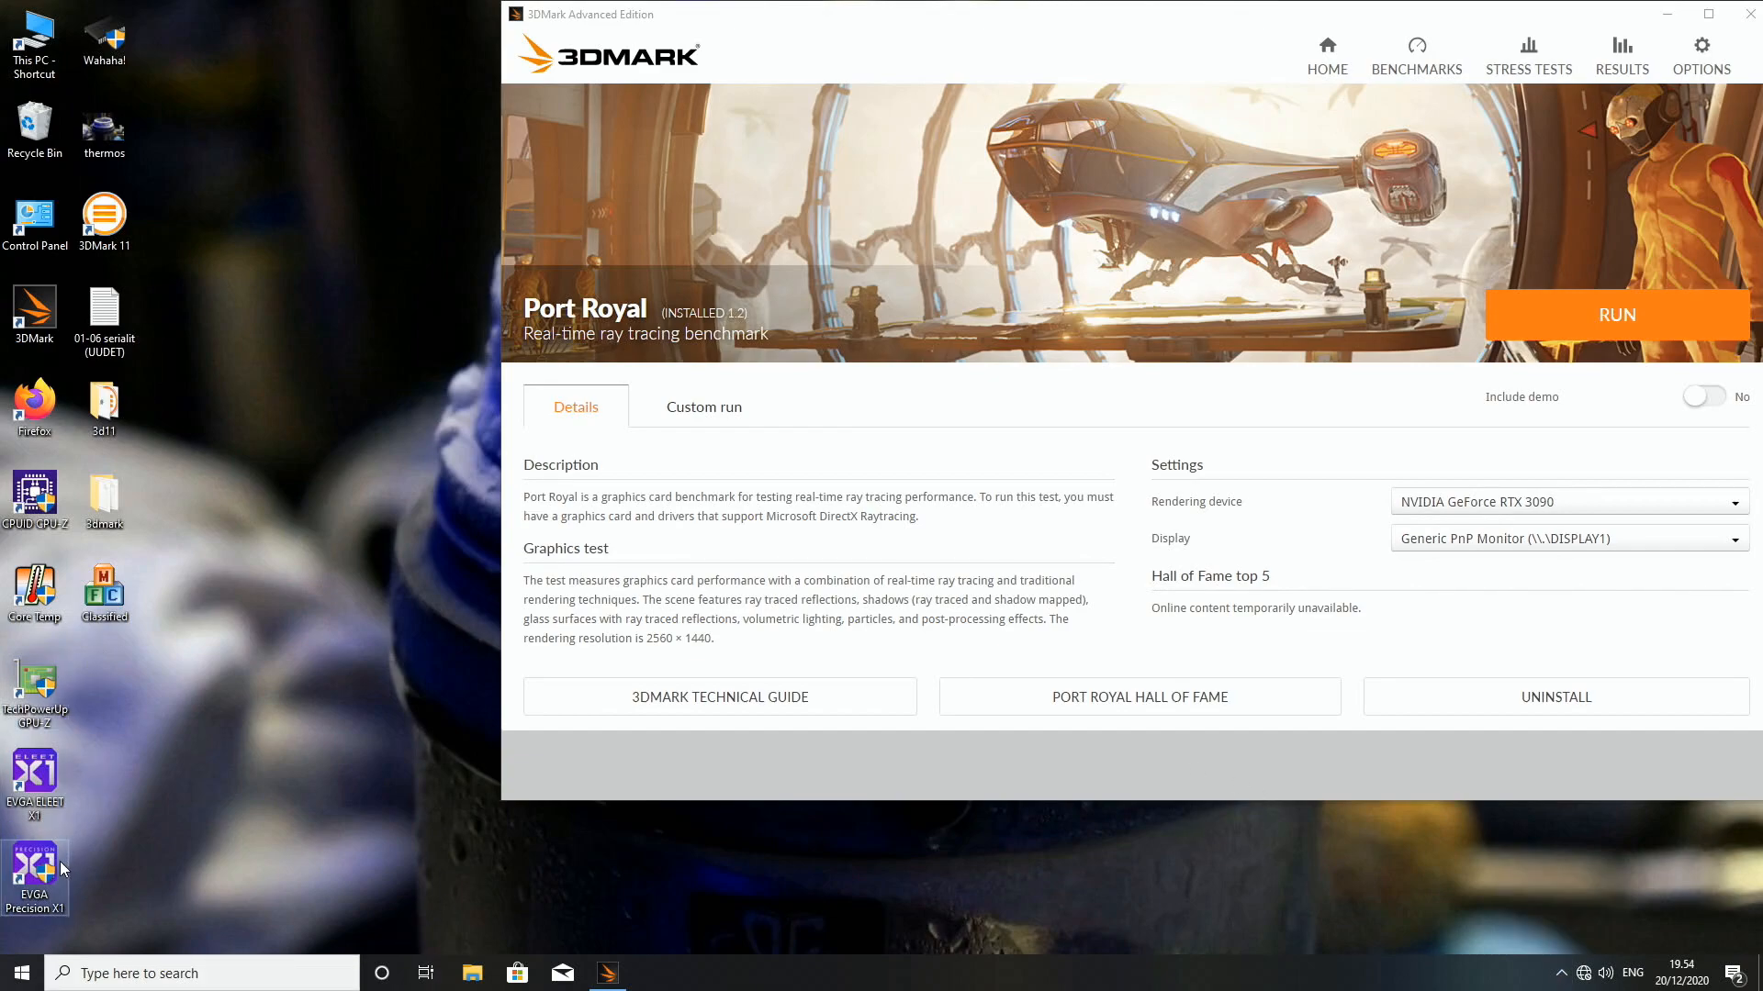
Relaunch Precision X1, apply +1600 MHz memory and +120 MHz GPU clock, then close it
double_click(35, 866)
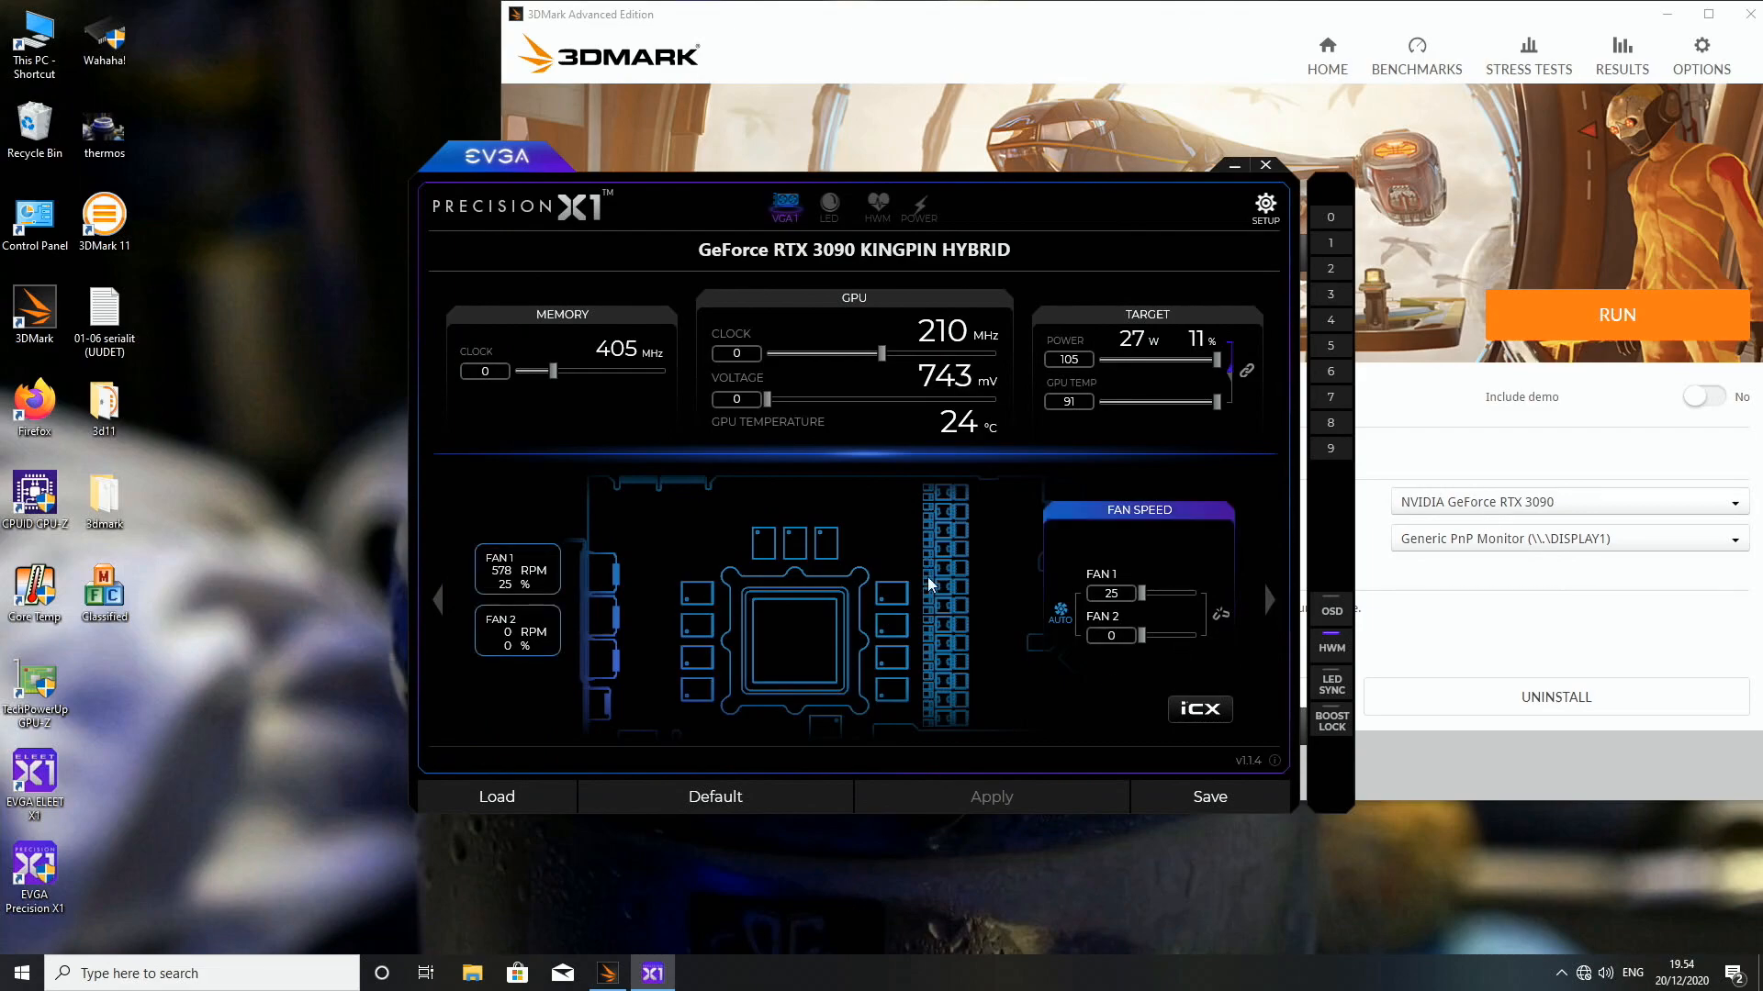
mouse_move(1028, 690)
text(1600)
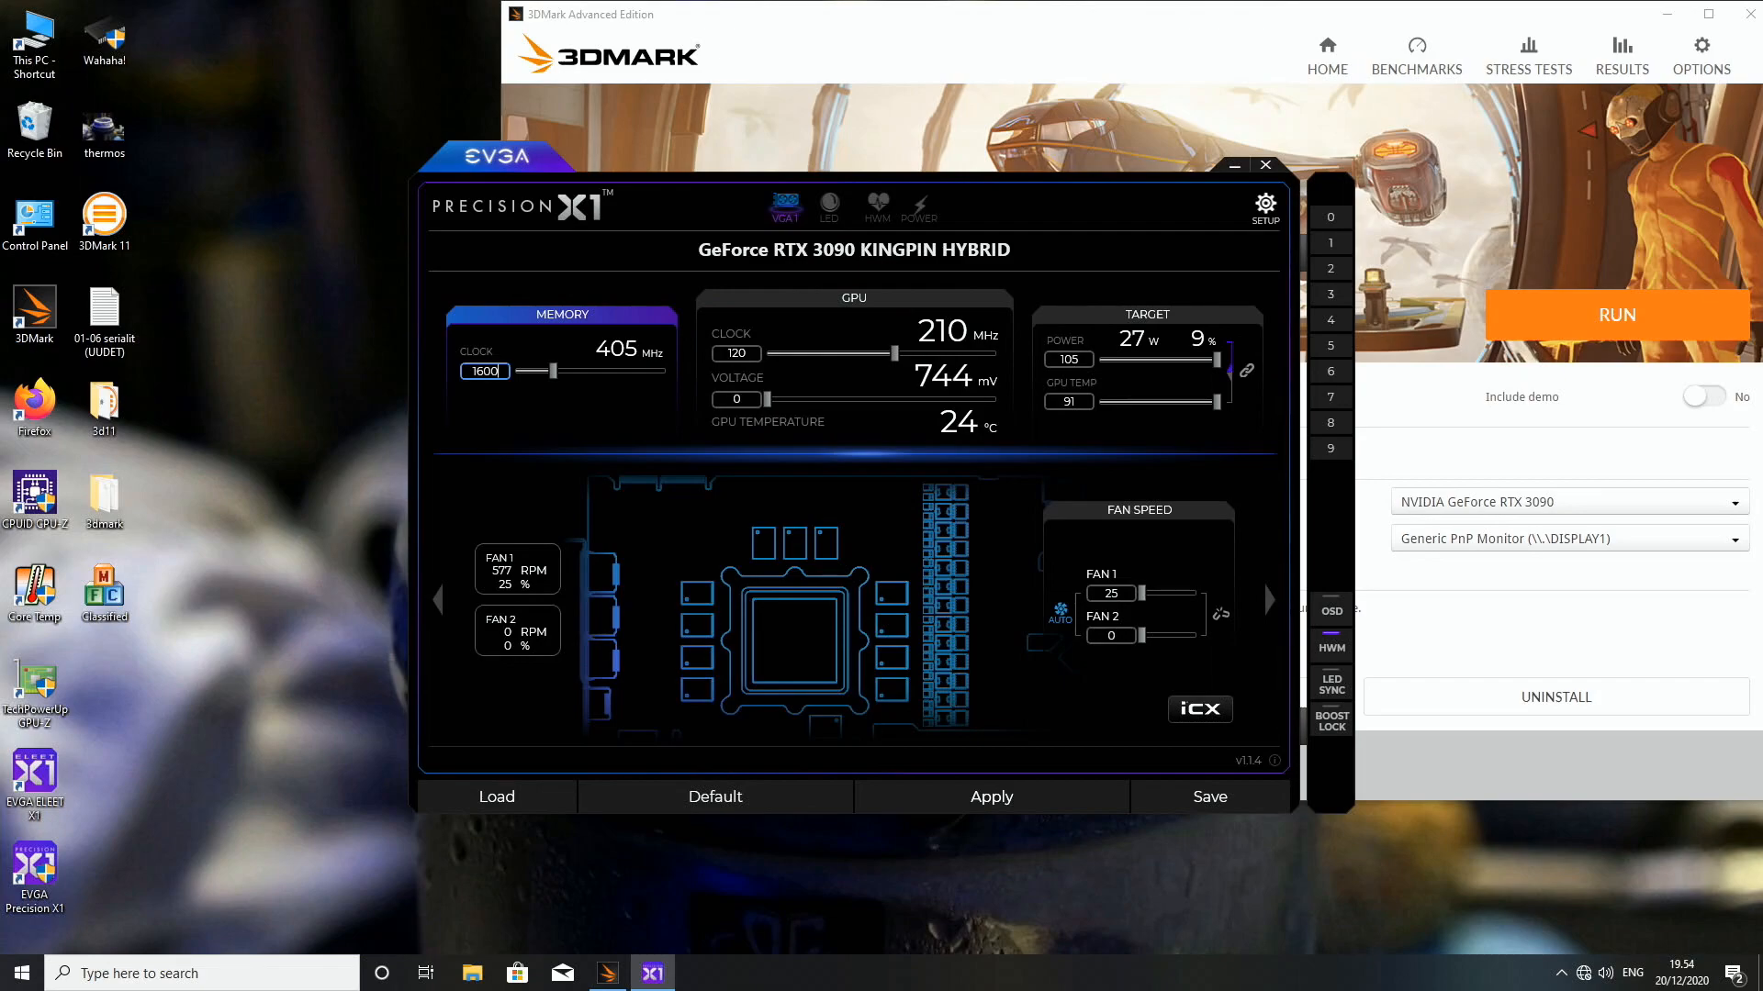
click(715, 796)
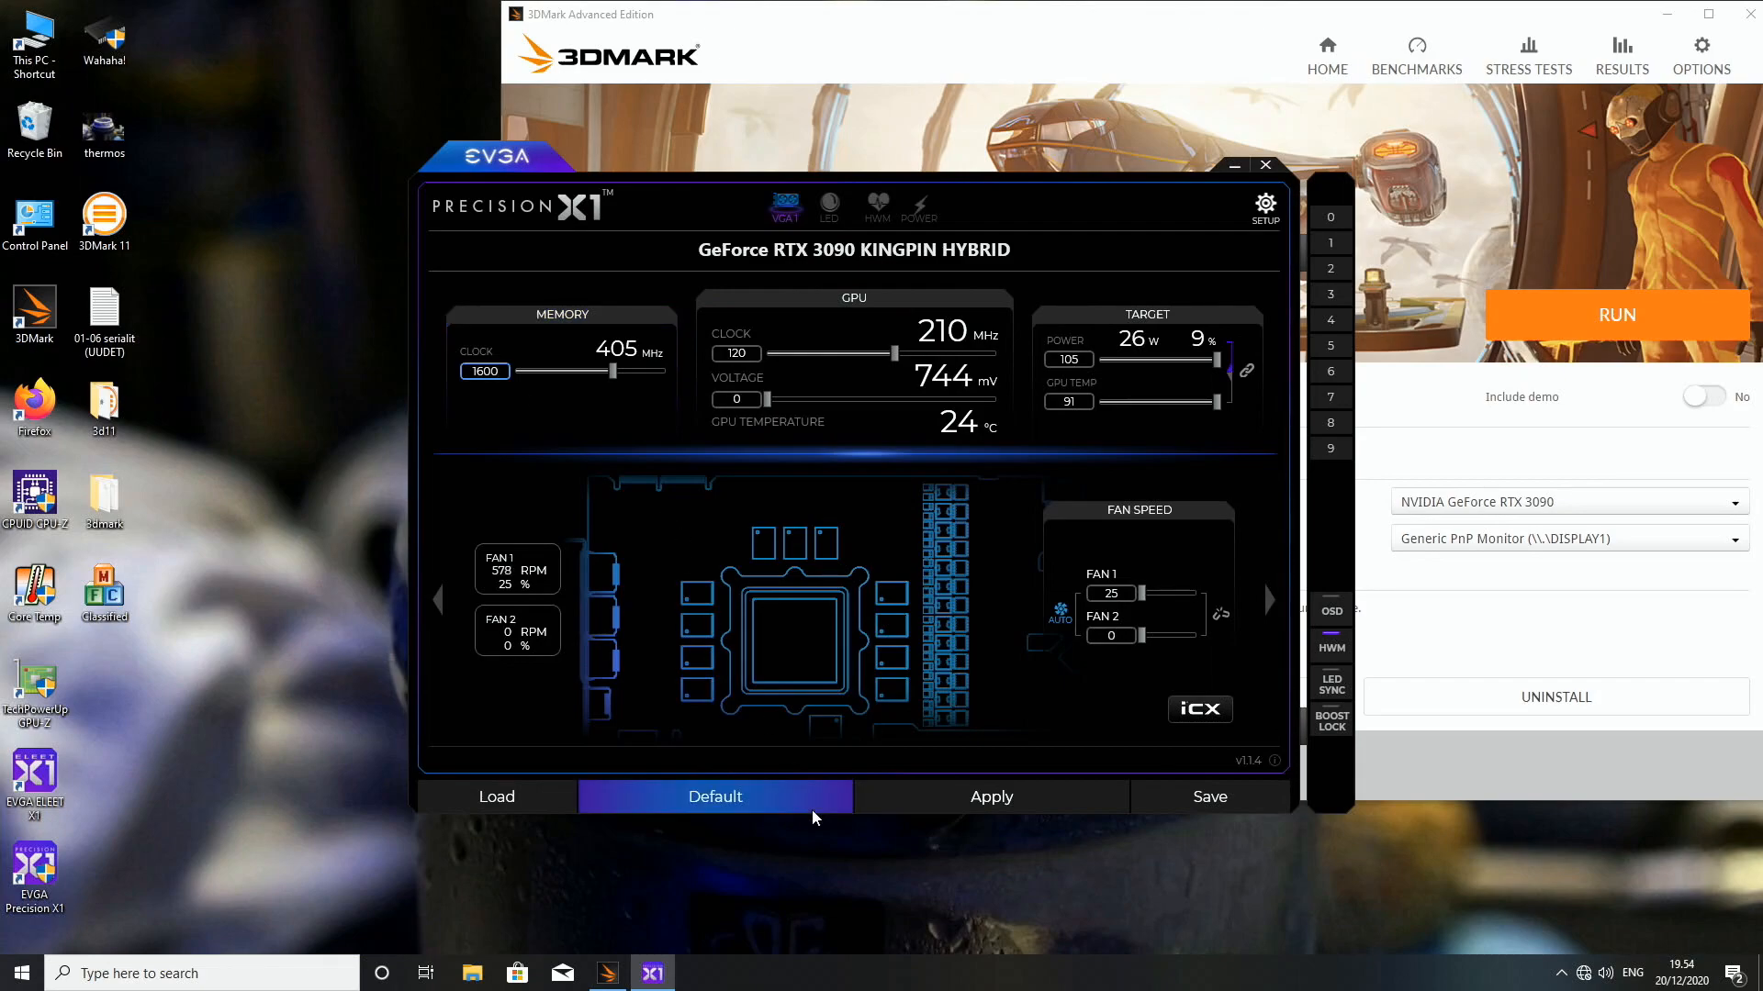
click(715, 796)
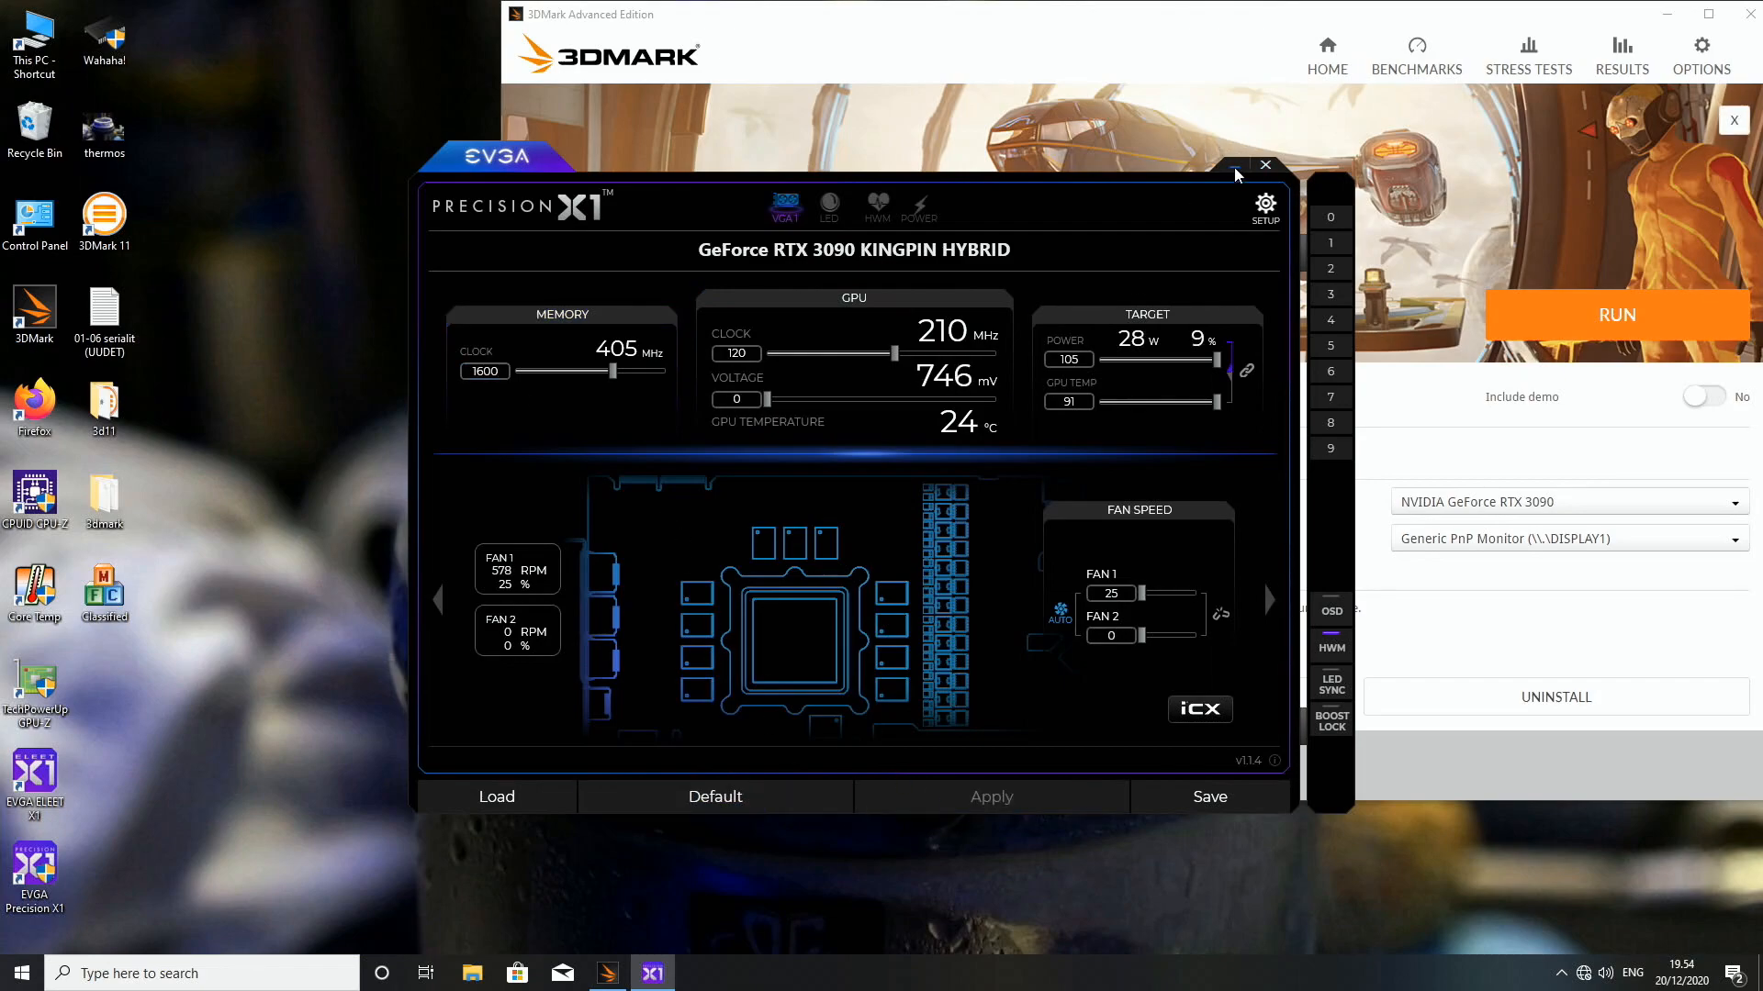
click(1263, 165)
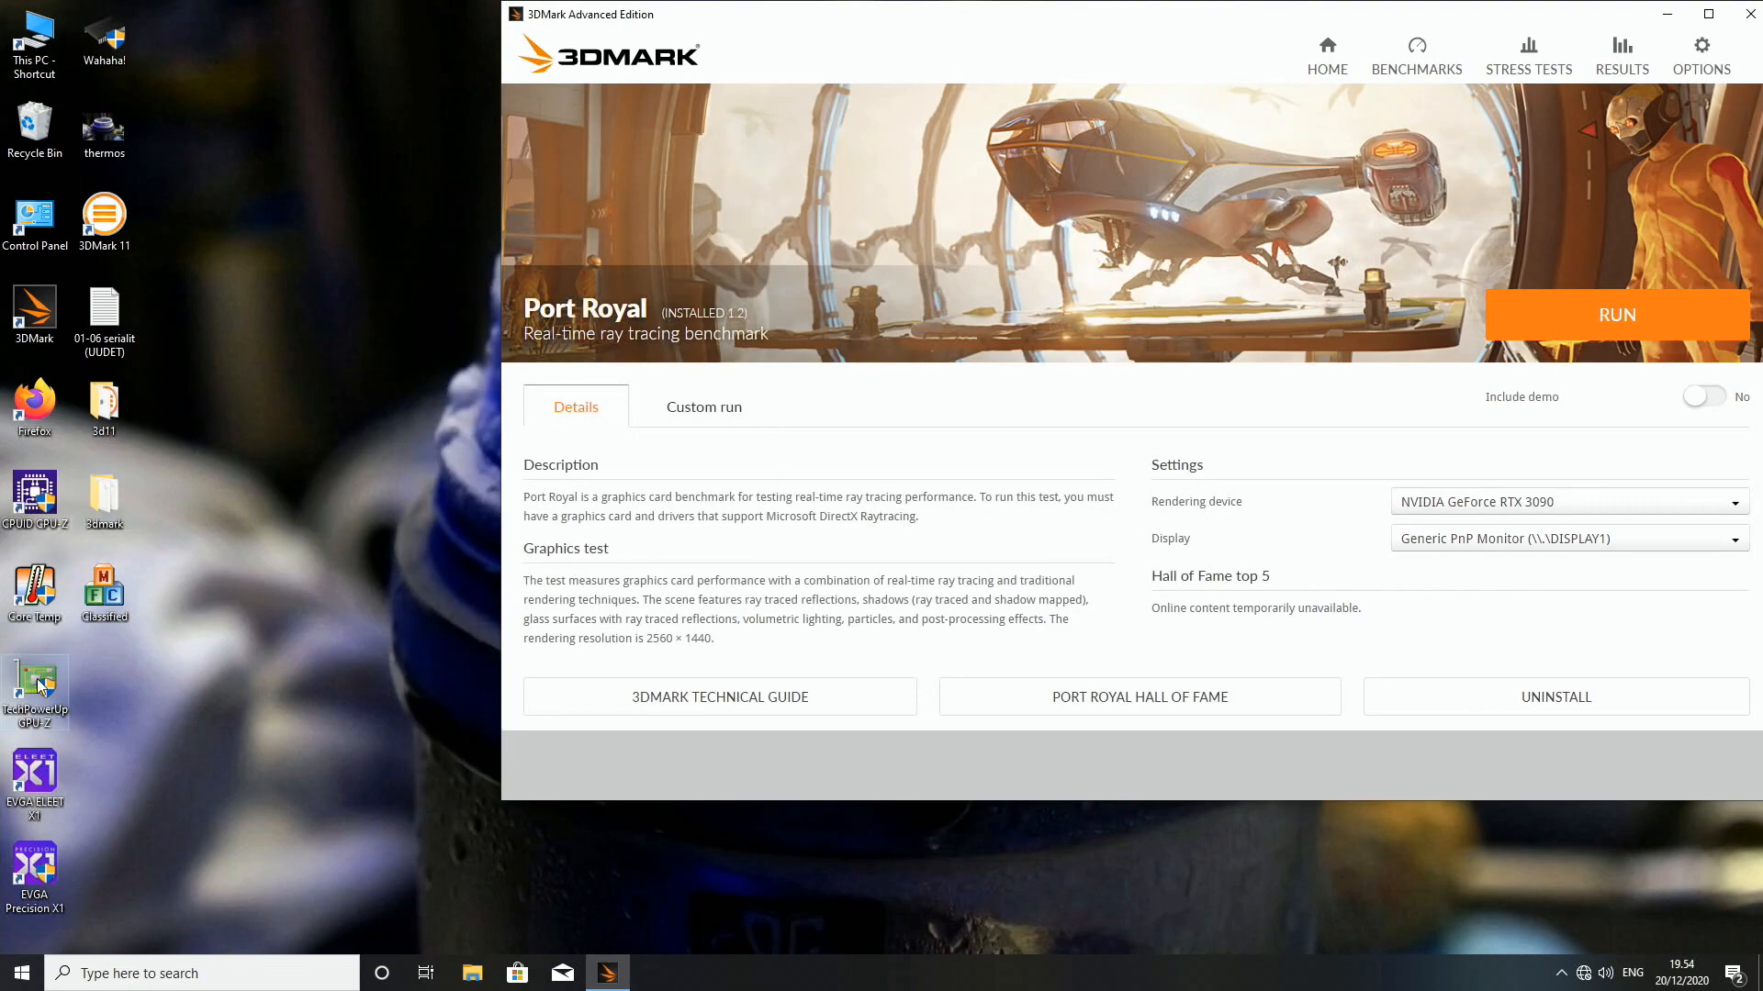
Launch GPU-Z, confirm 1515 MHz GPU and 1419 MHz memory clocks, then show Sensors
double_click(35, 686)
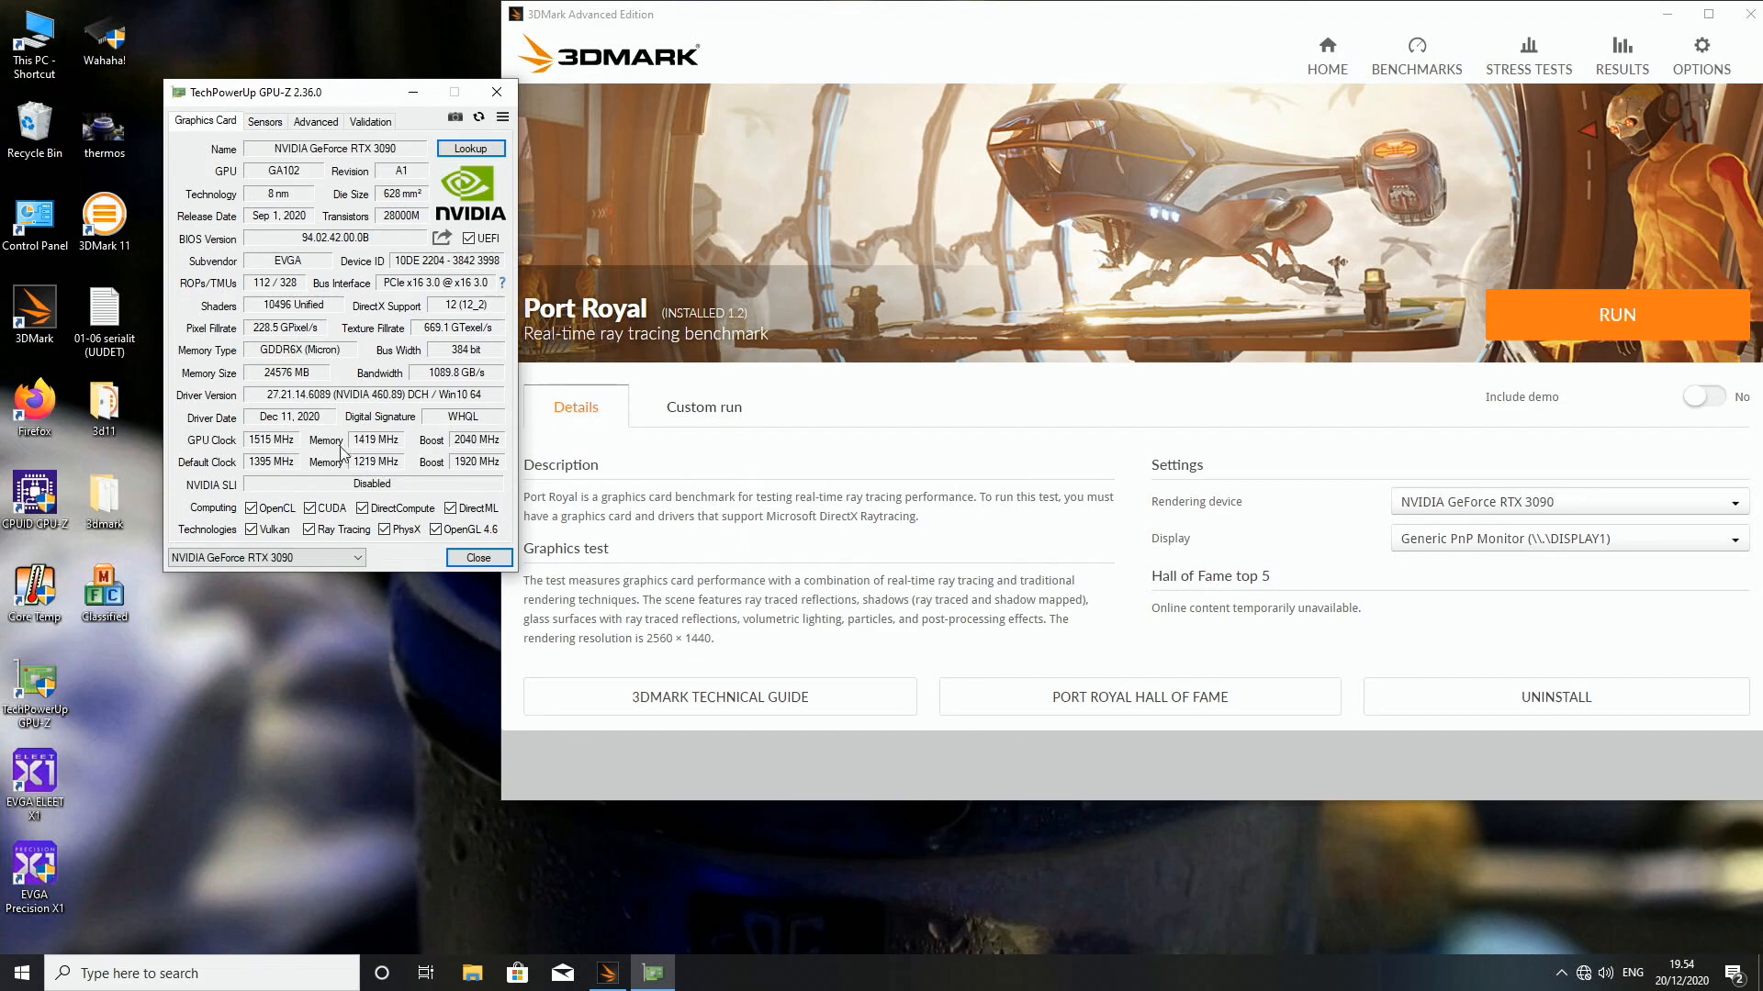
mouse_move(357, 452)
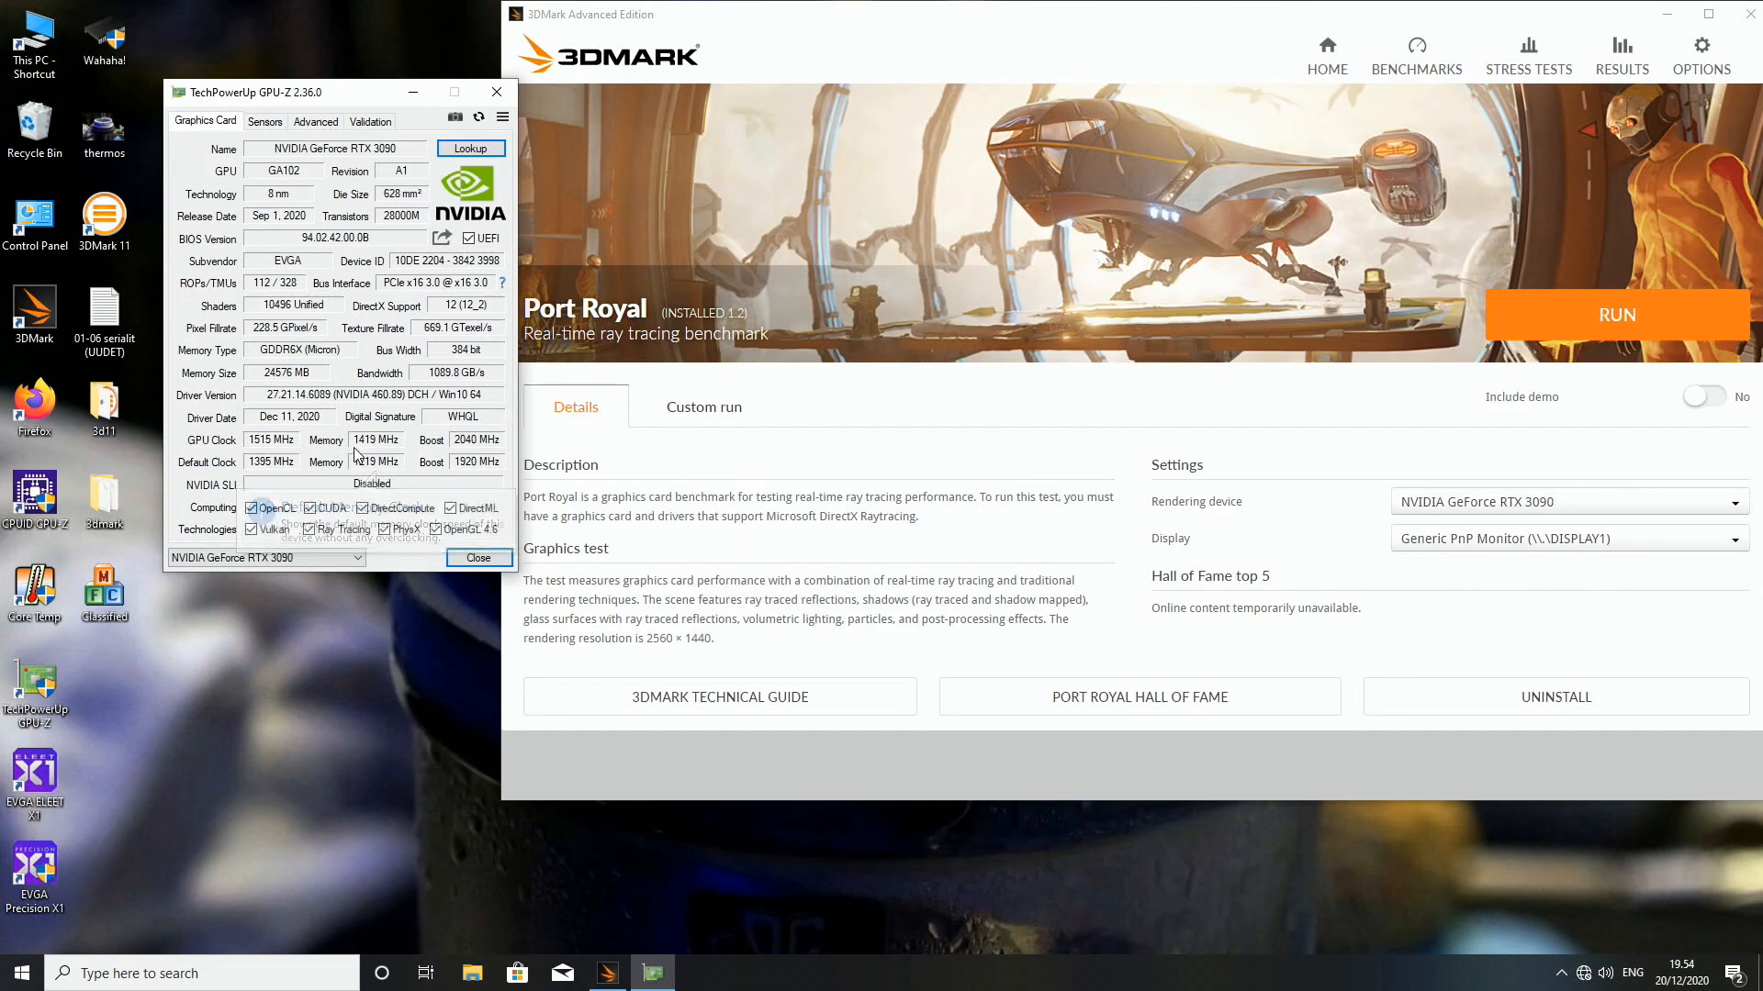
mouse_move(376, 440)
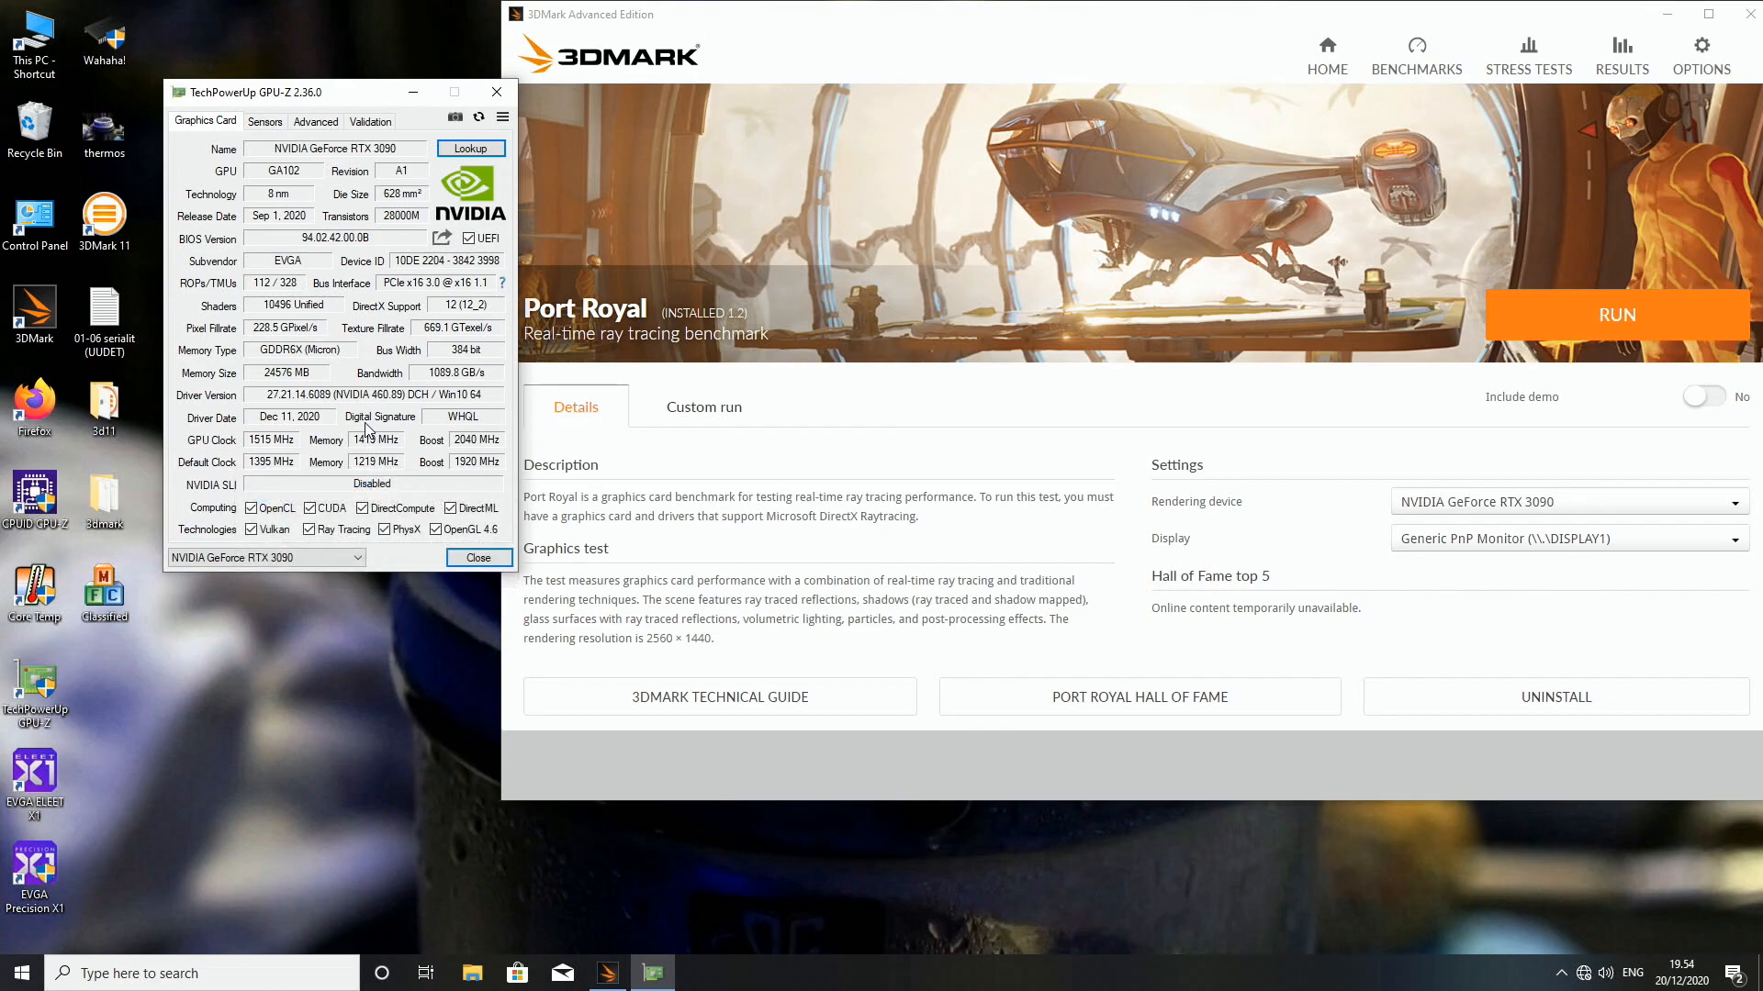
mouse_move(367, 461)
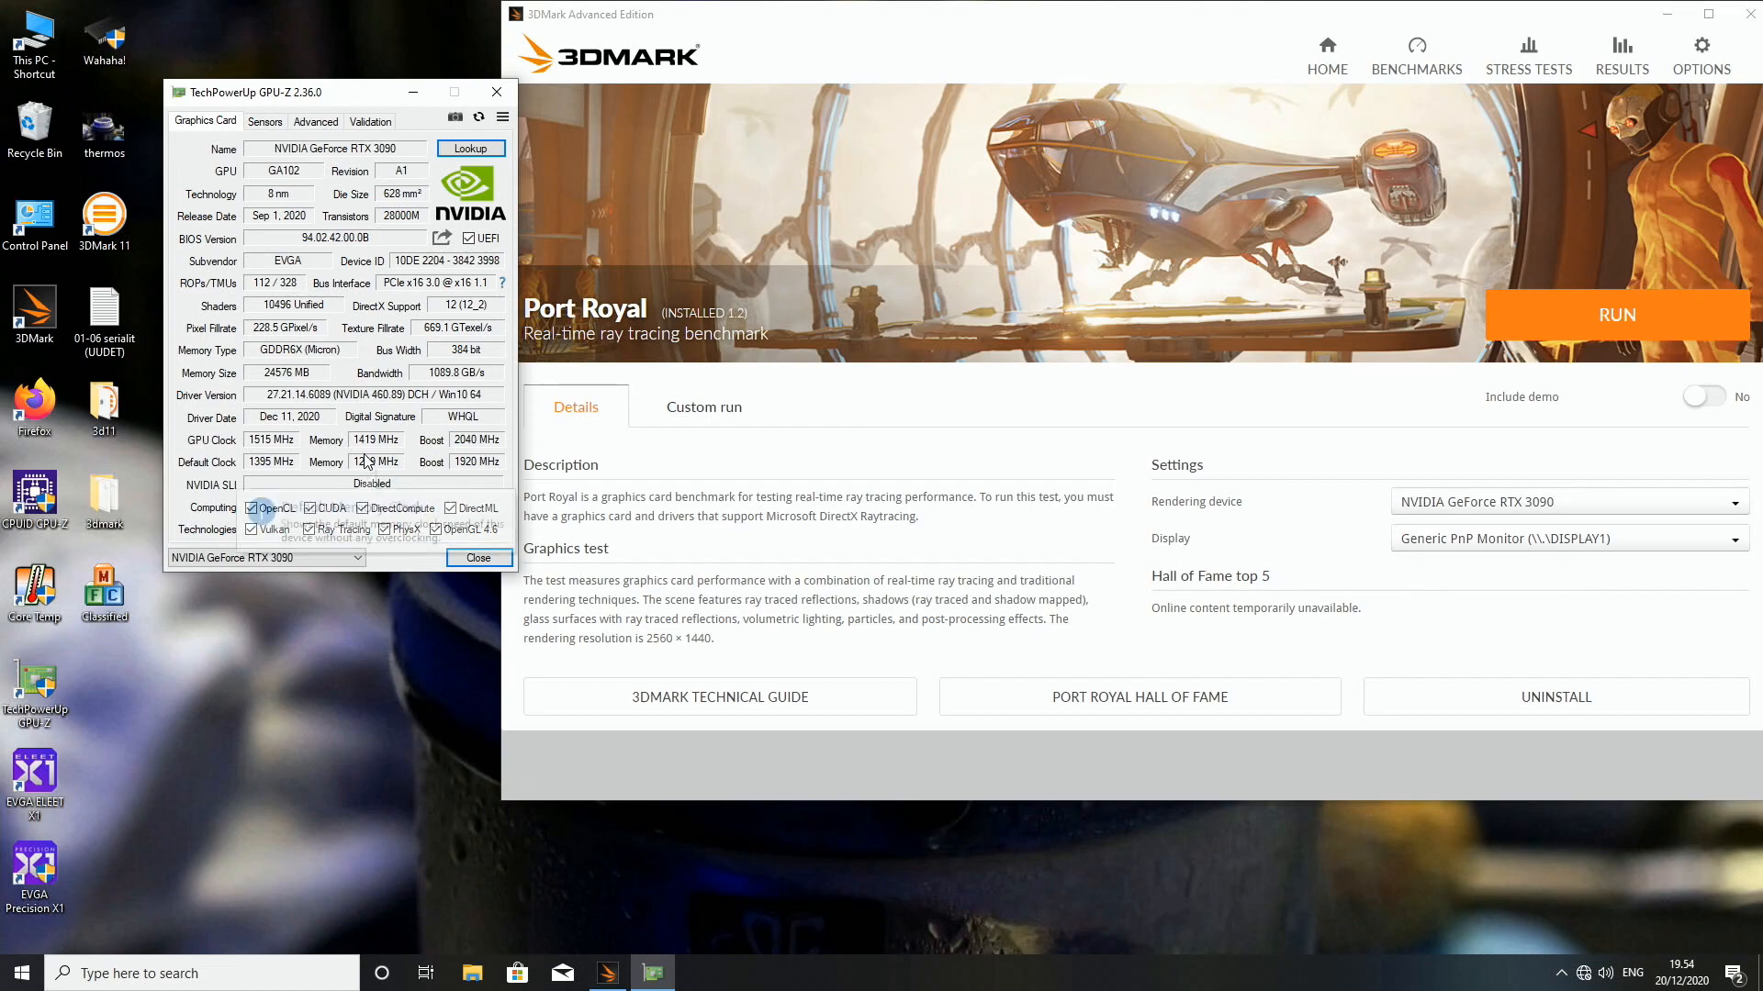
mouse_move(366, 439)
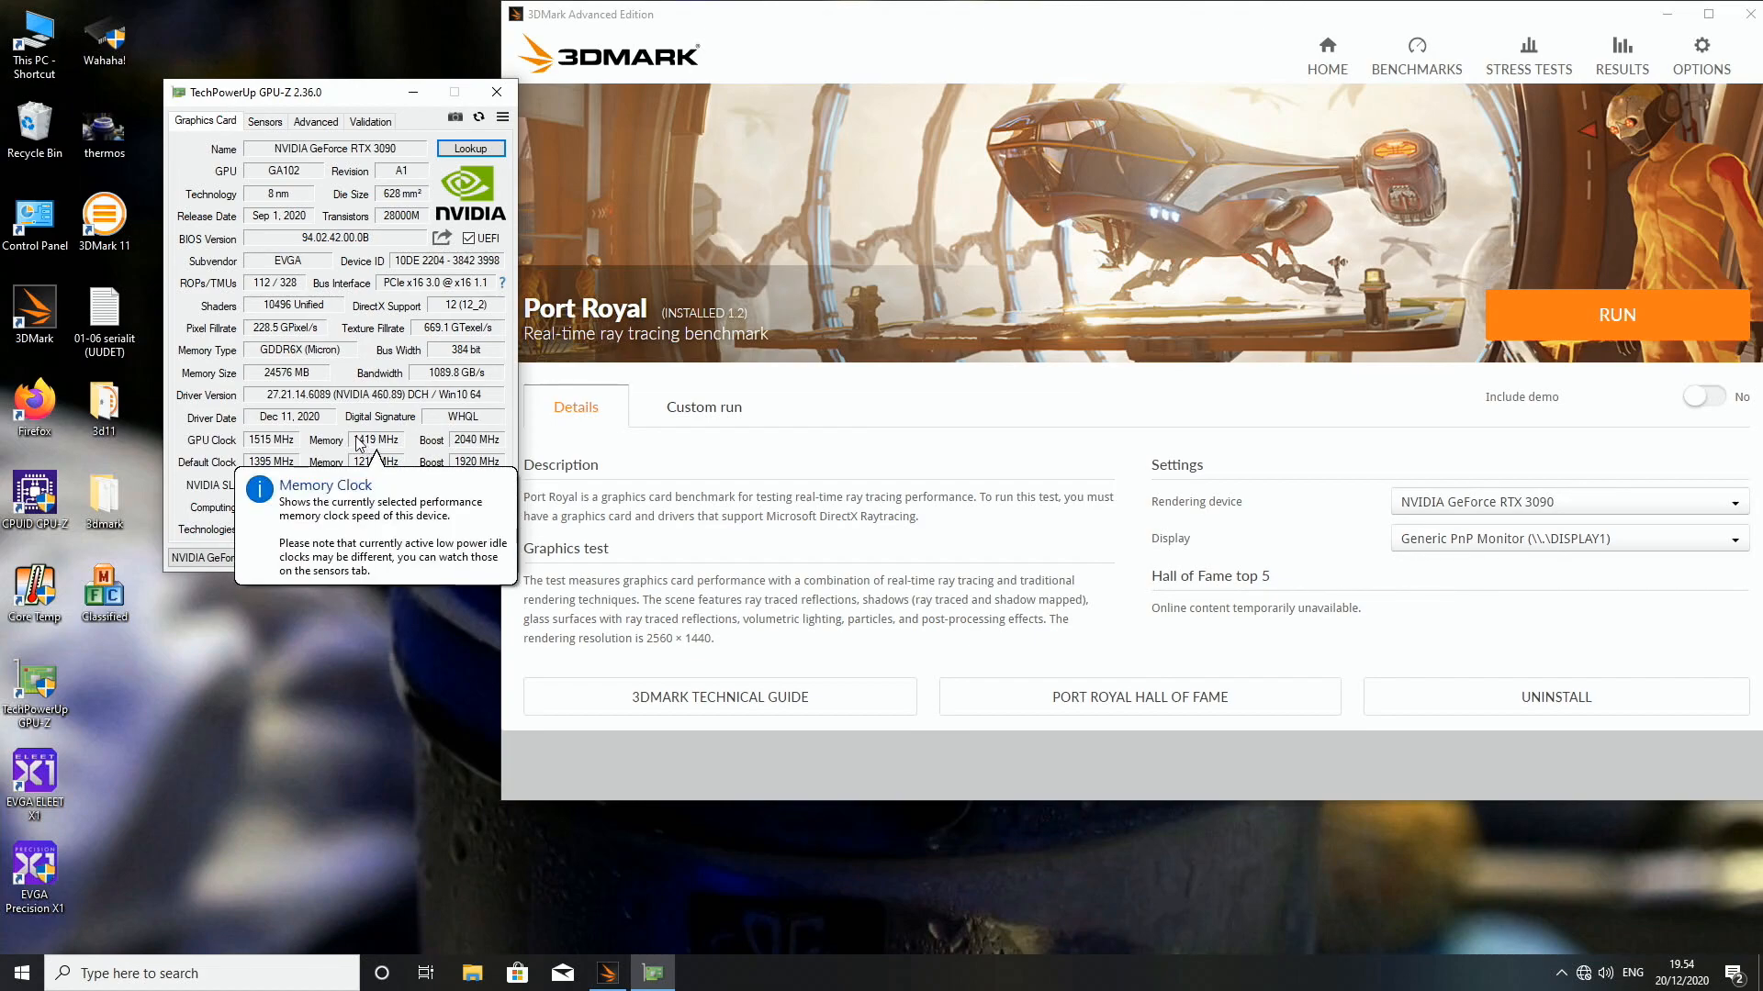
click(265, 121)
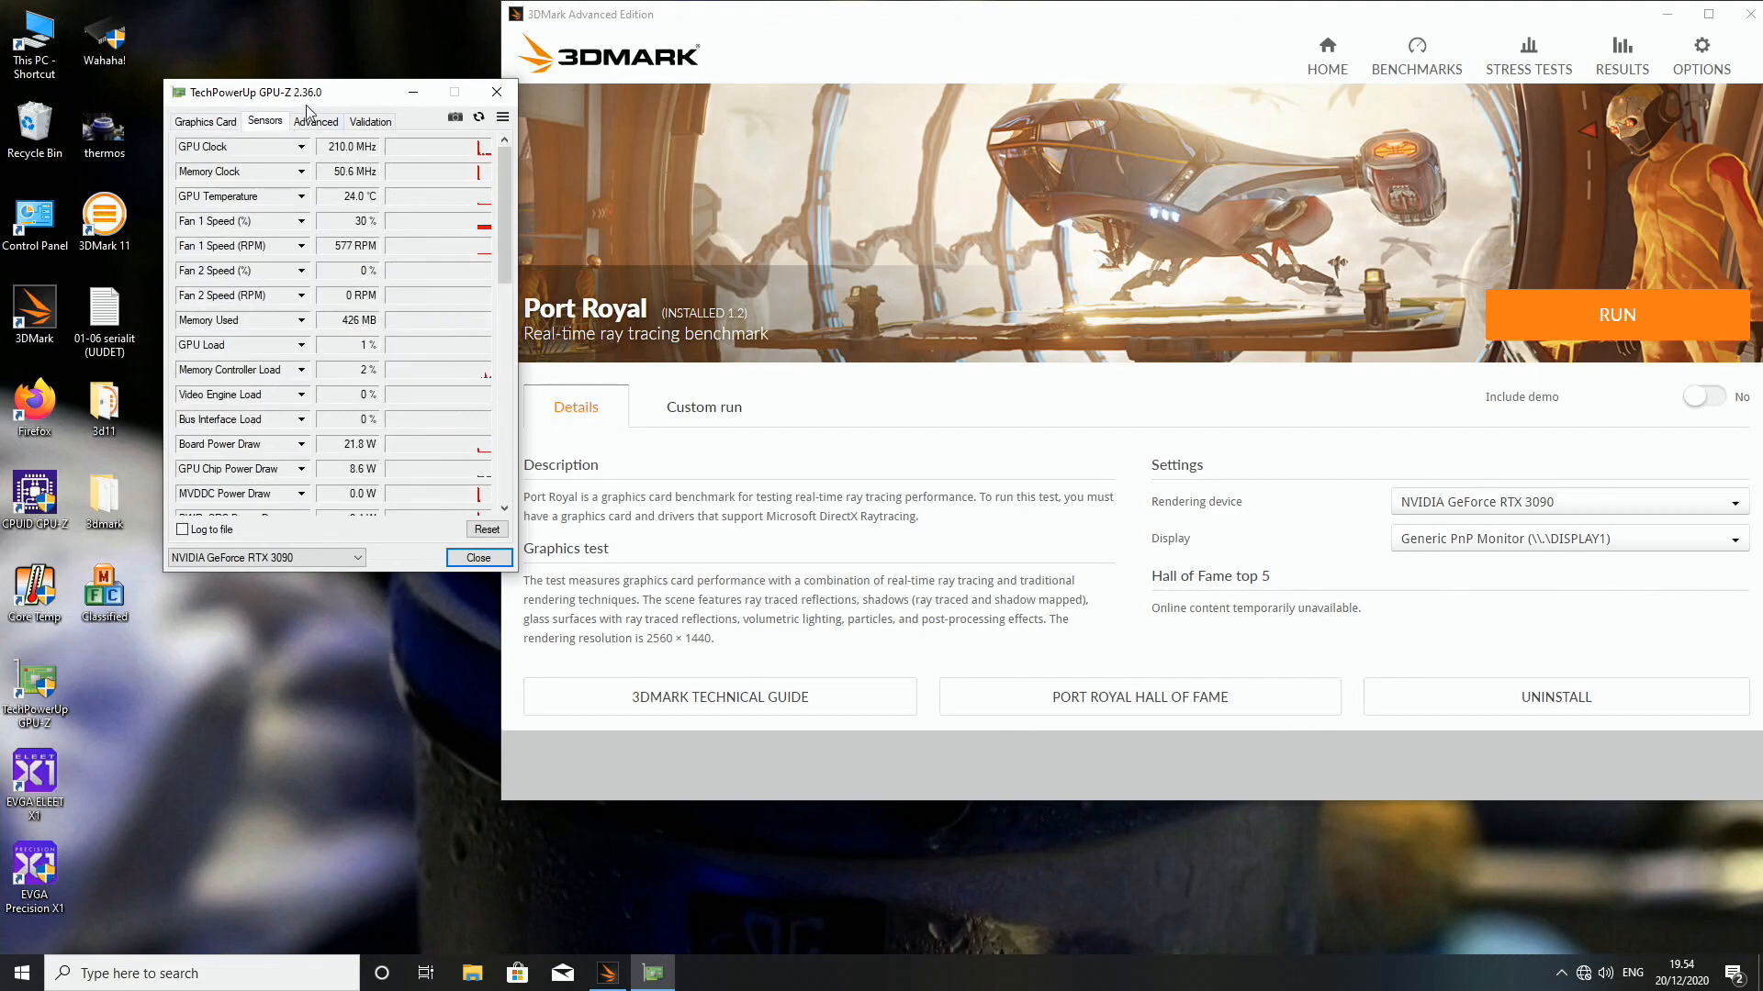
click(204, 120)
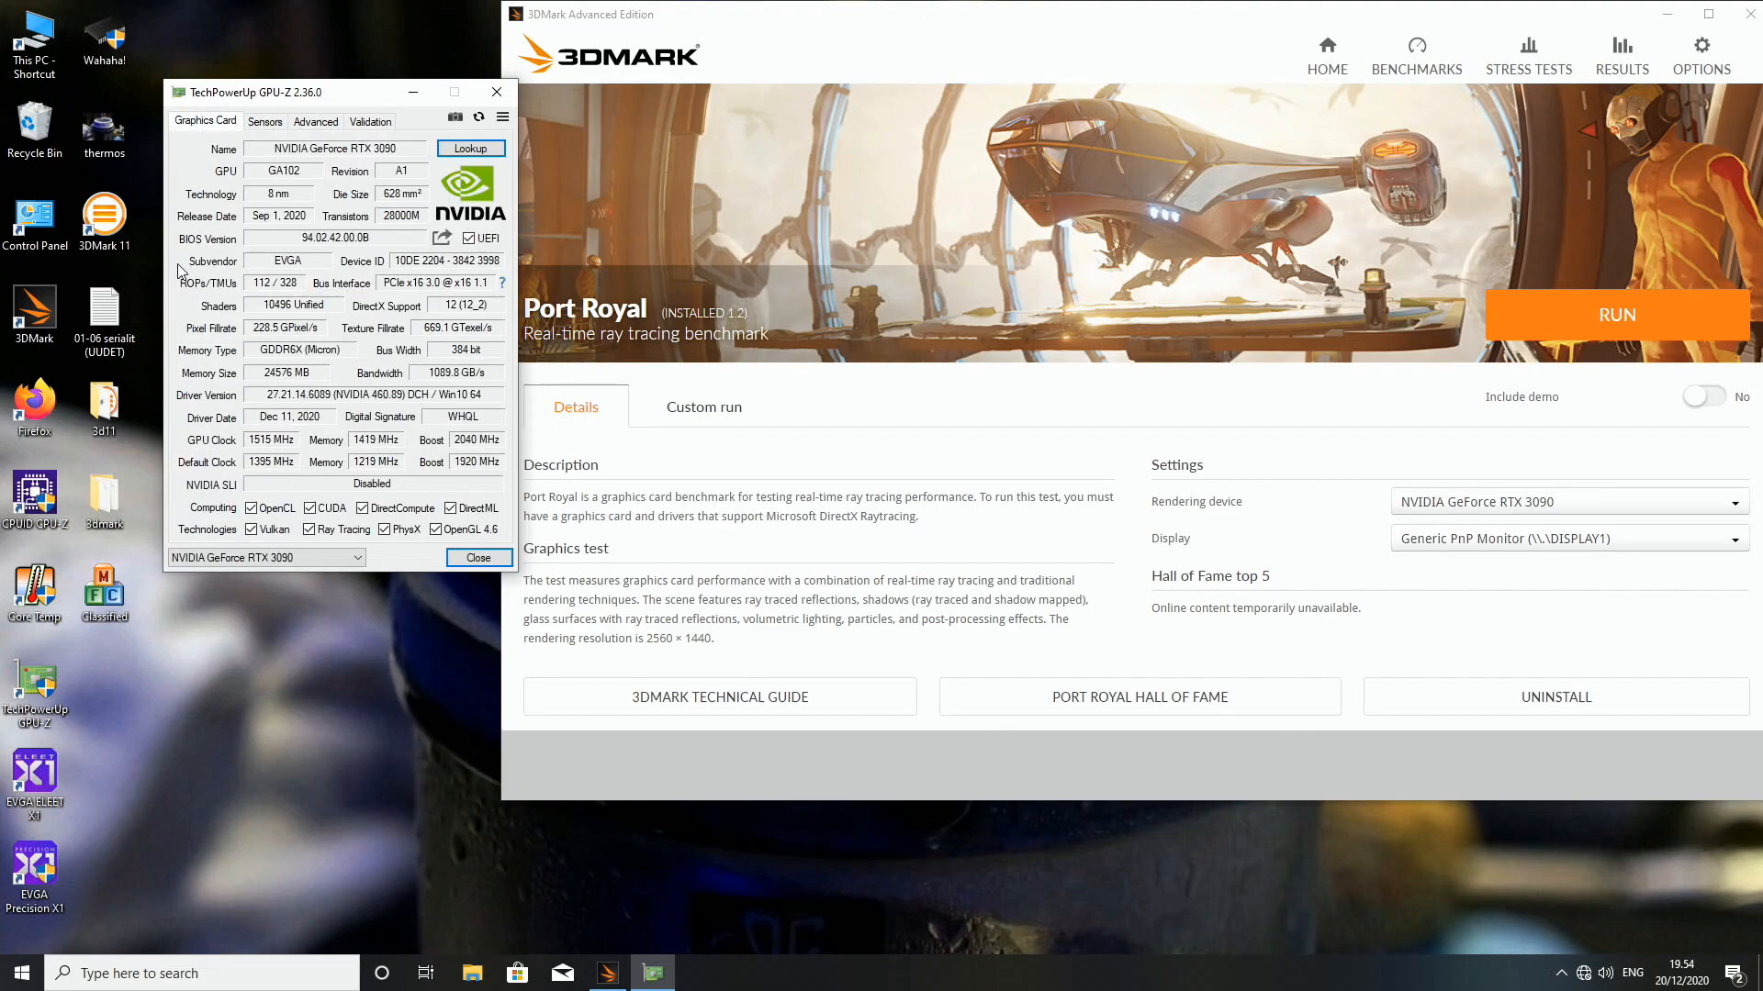
mouse_move(231, 149)
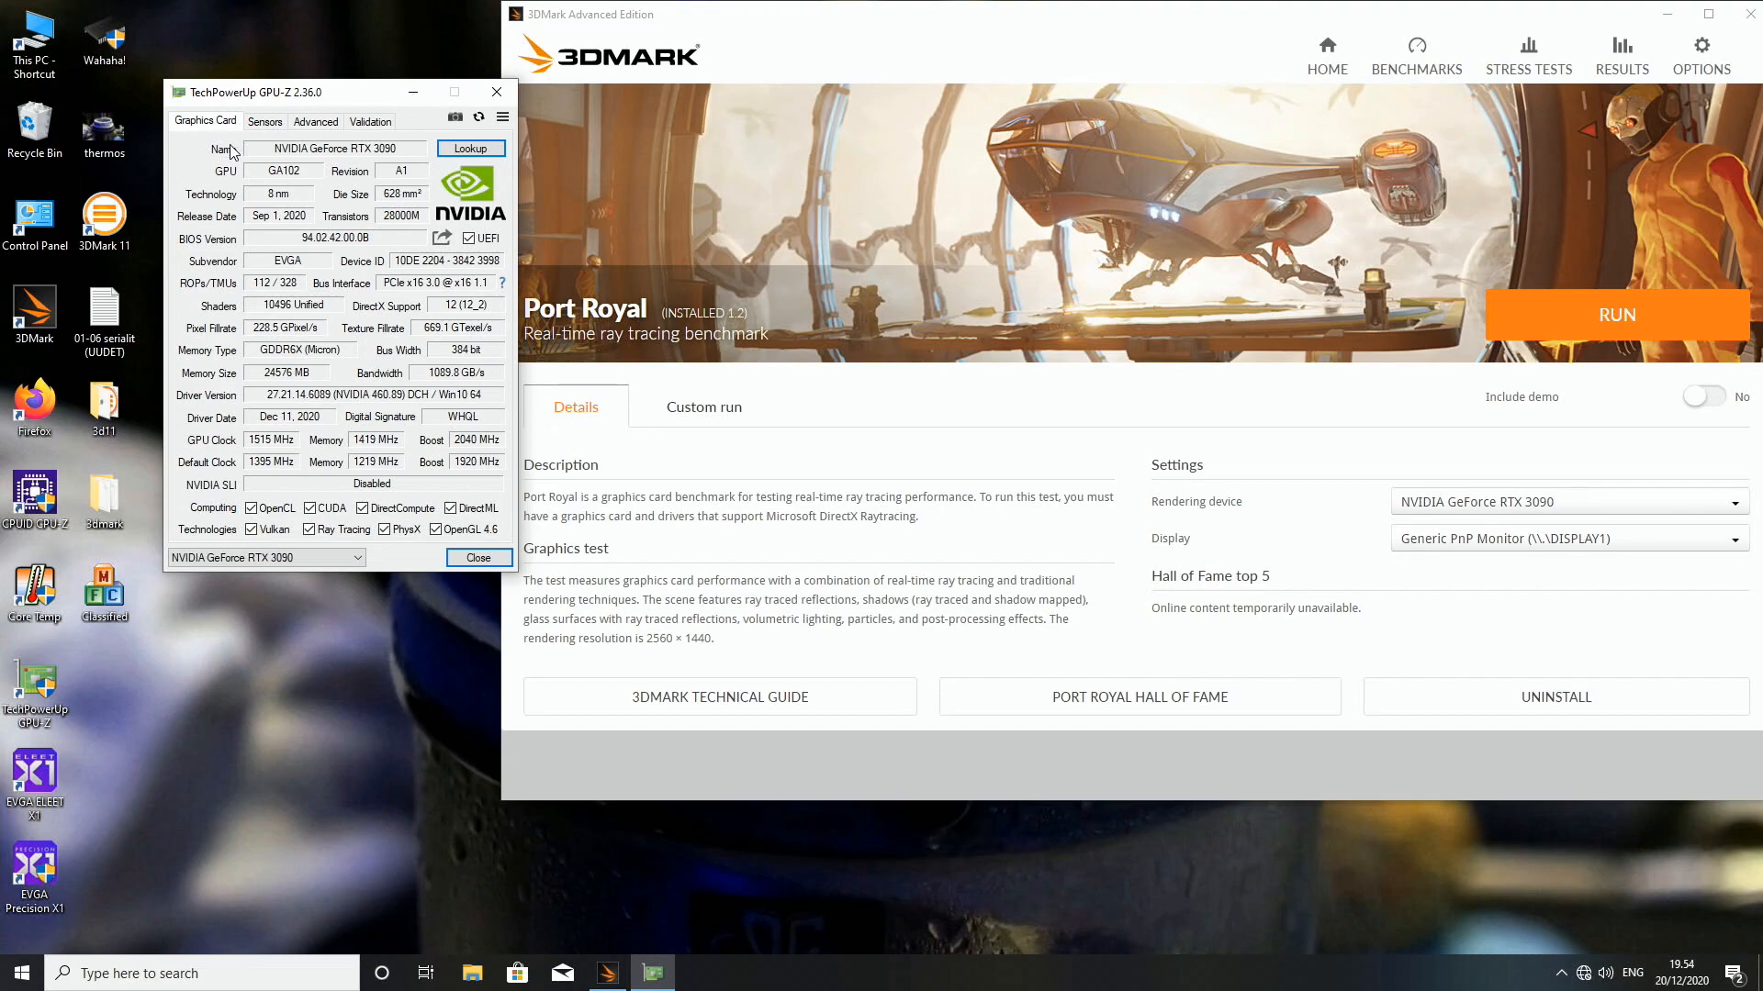
click(263, 120)
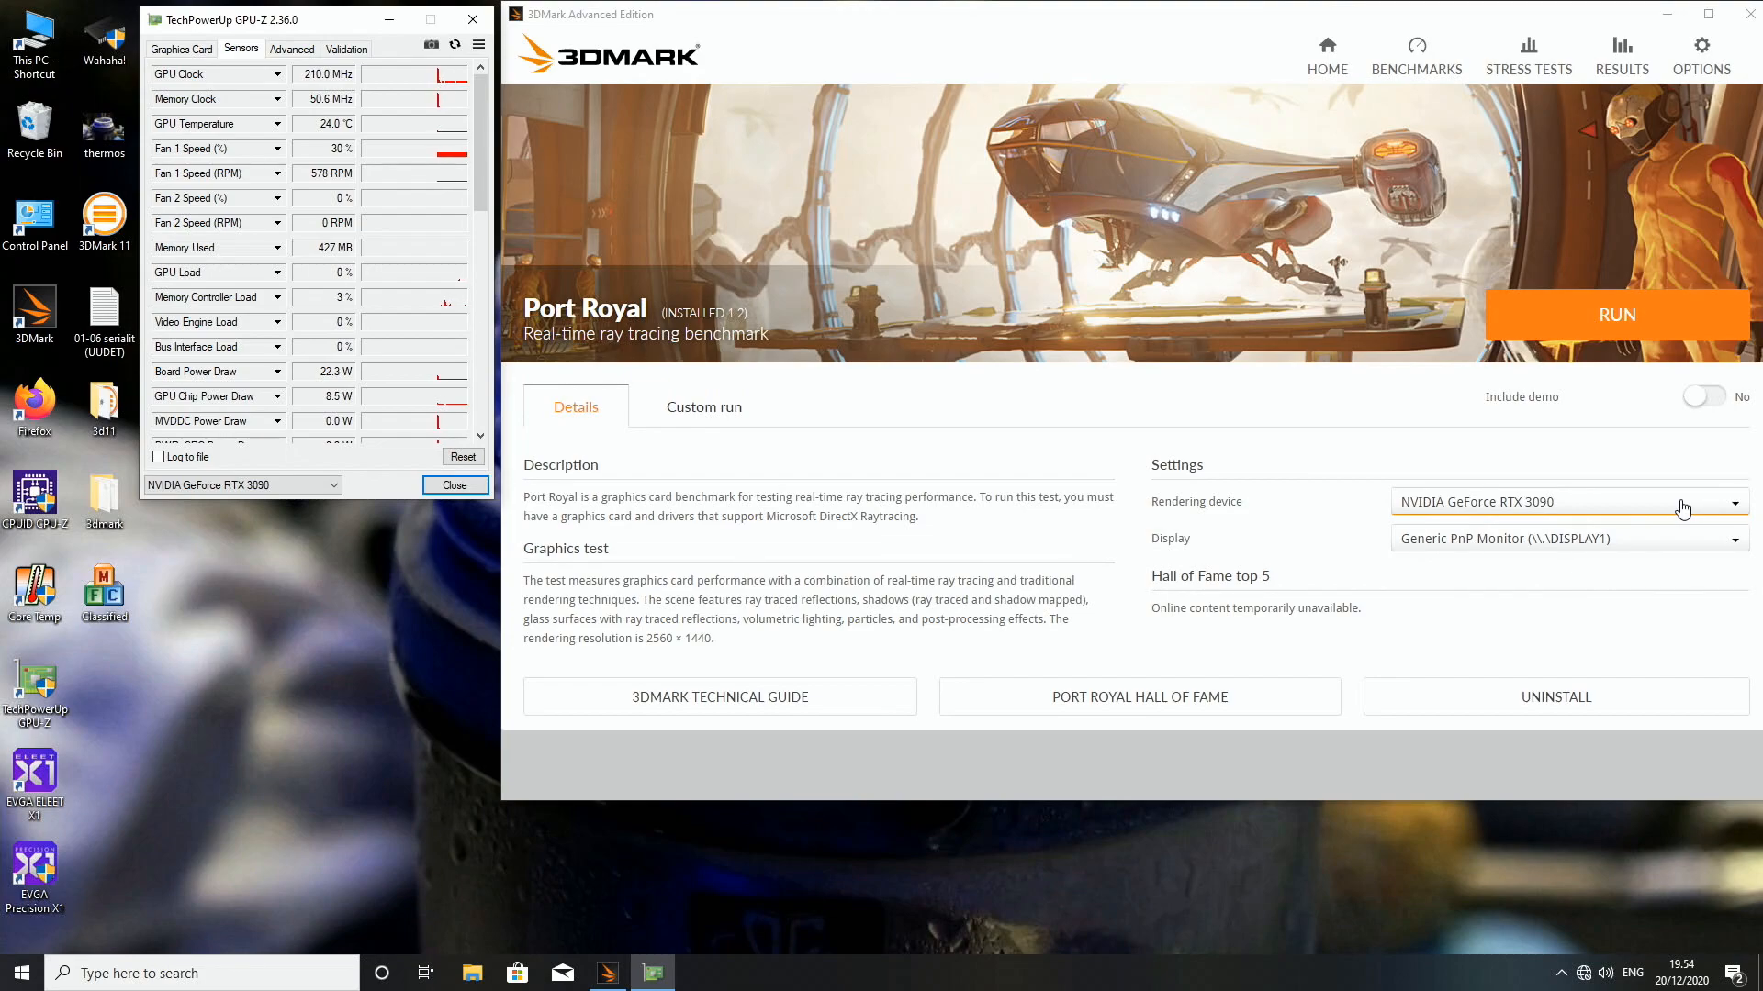
mouse_move(1579, 346)
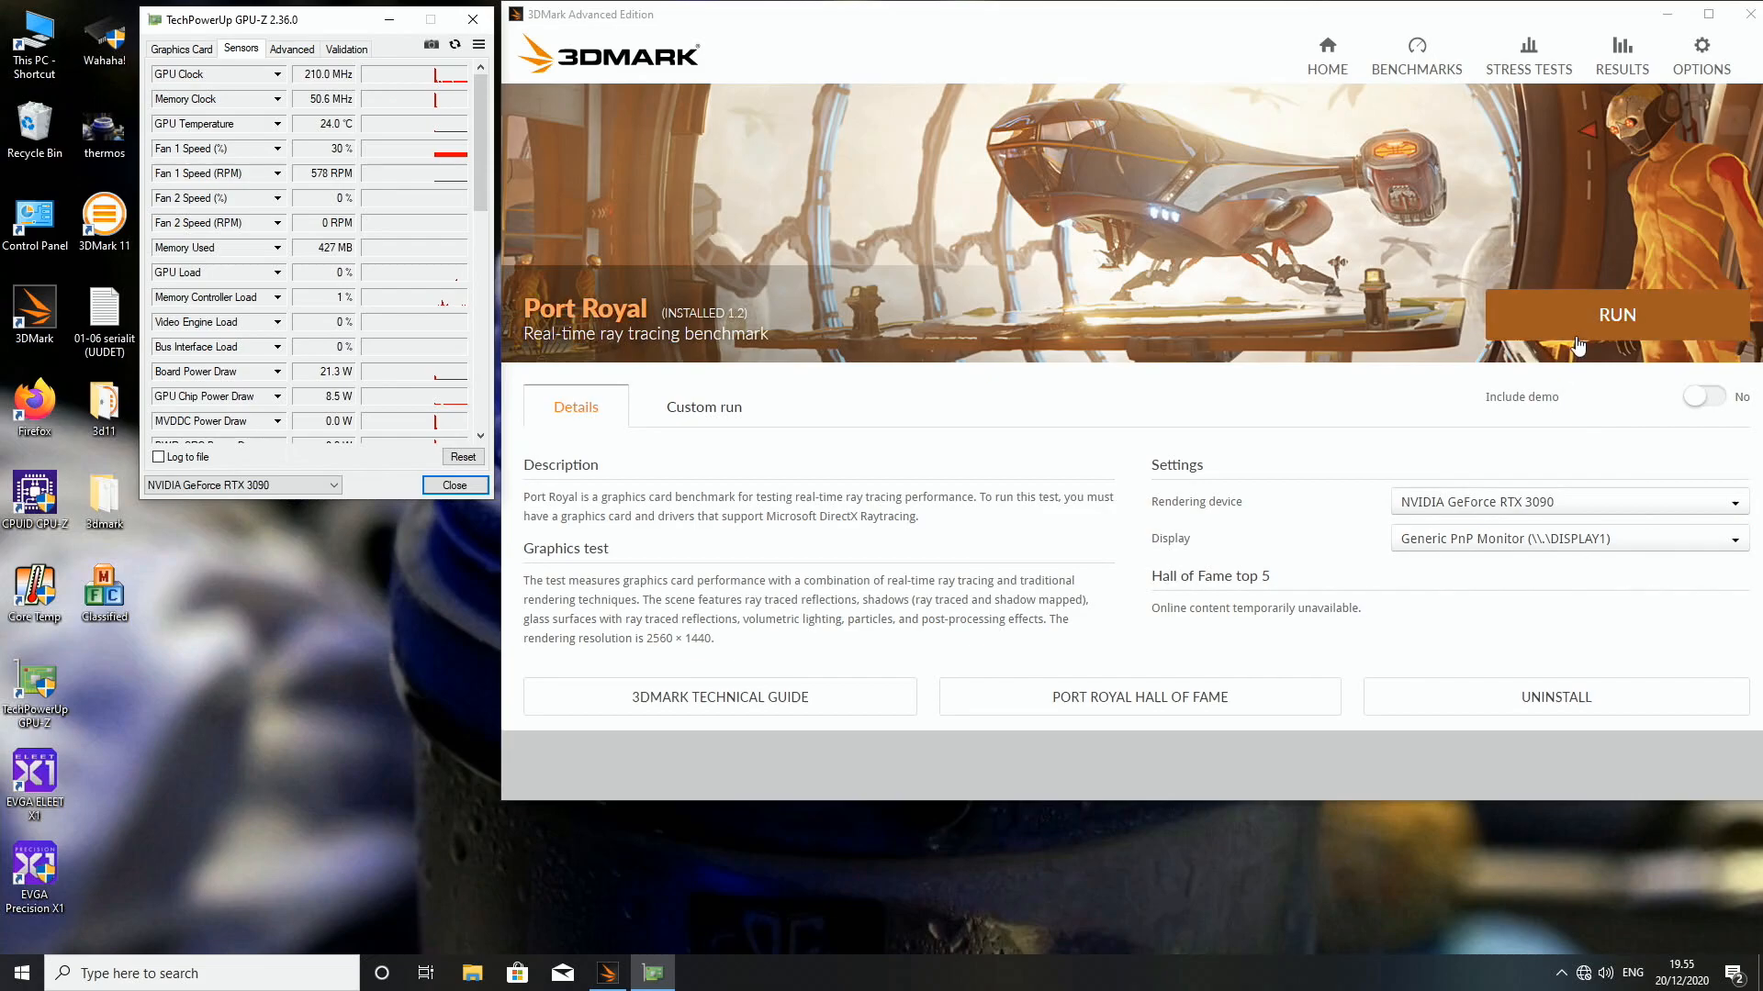
Run the Port Royal benchmark on the overclocked RTX 3090 until it scores 14,896
click(1616, 314)
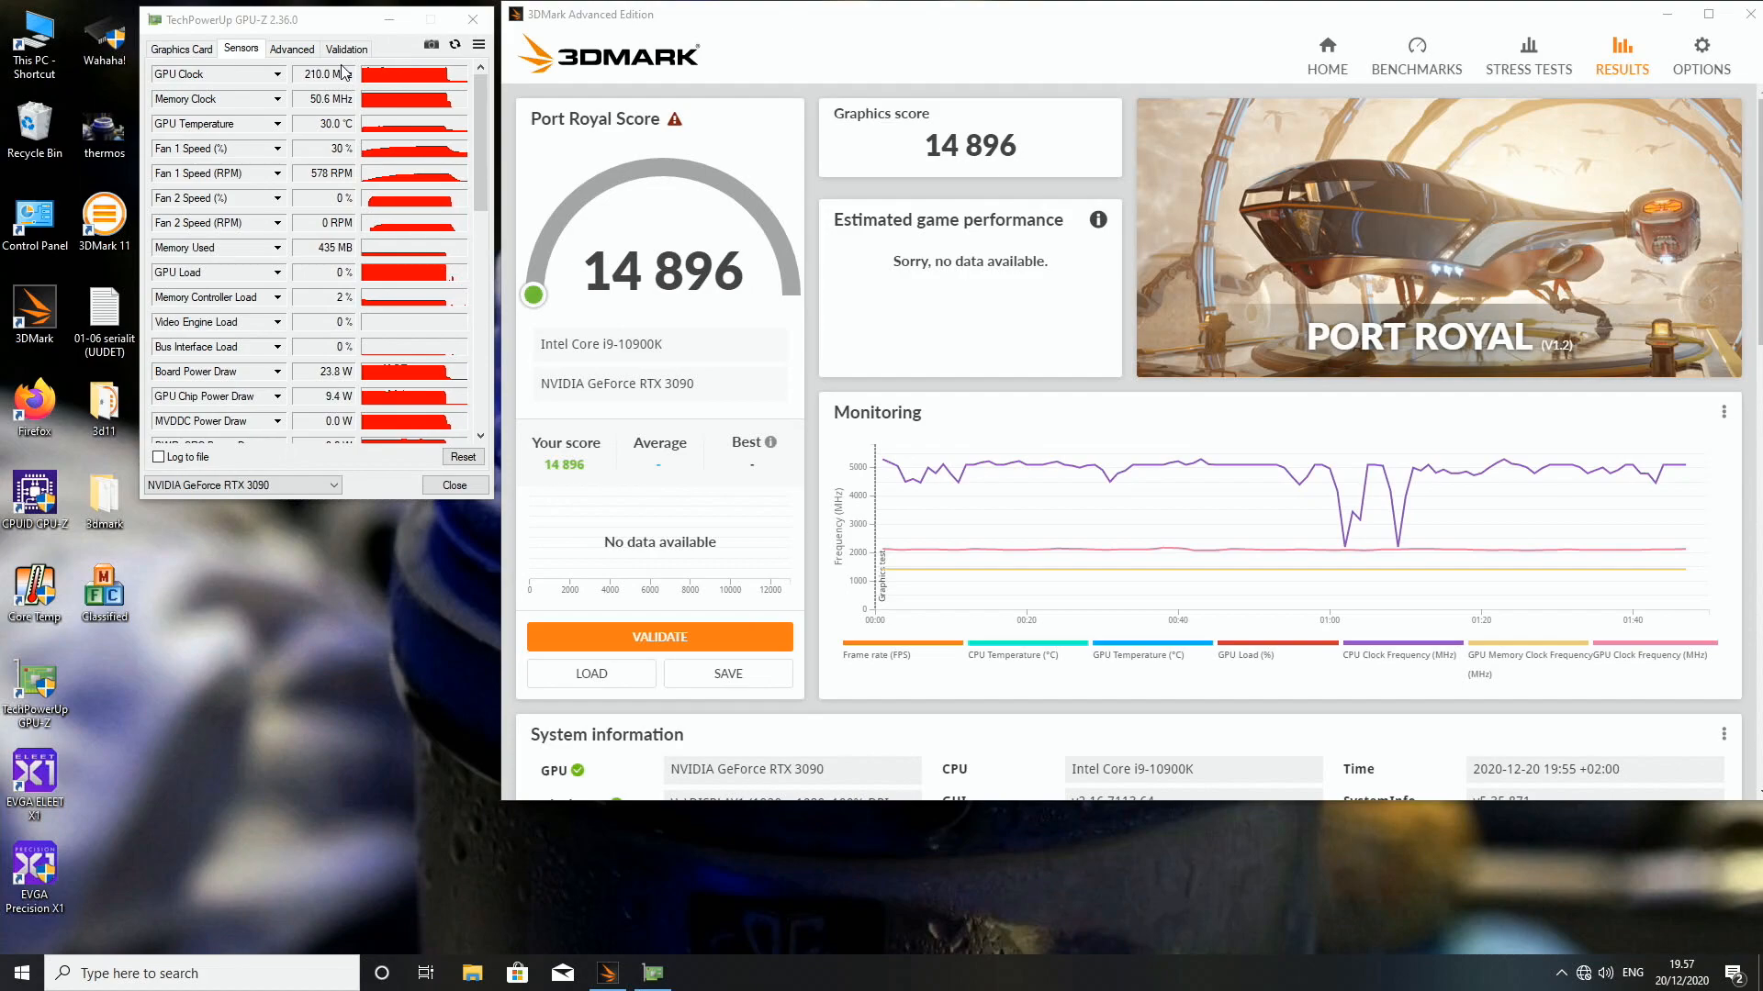
mouse_move(486, 156)
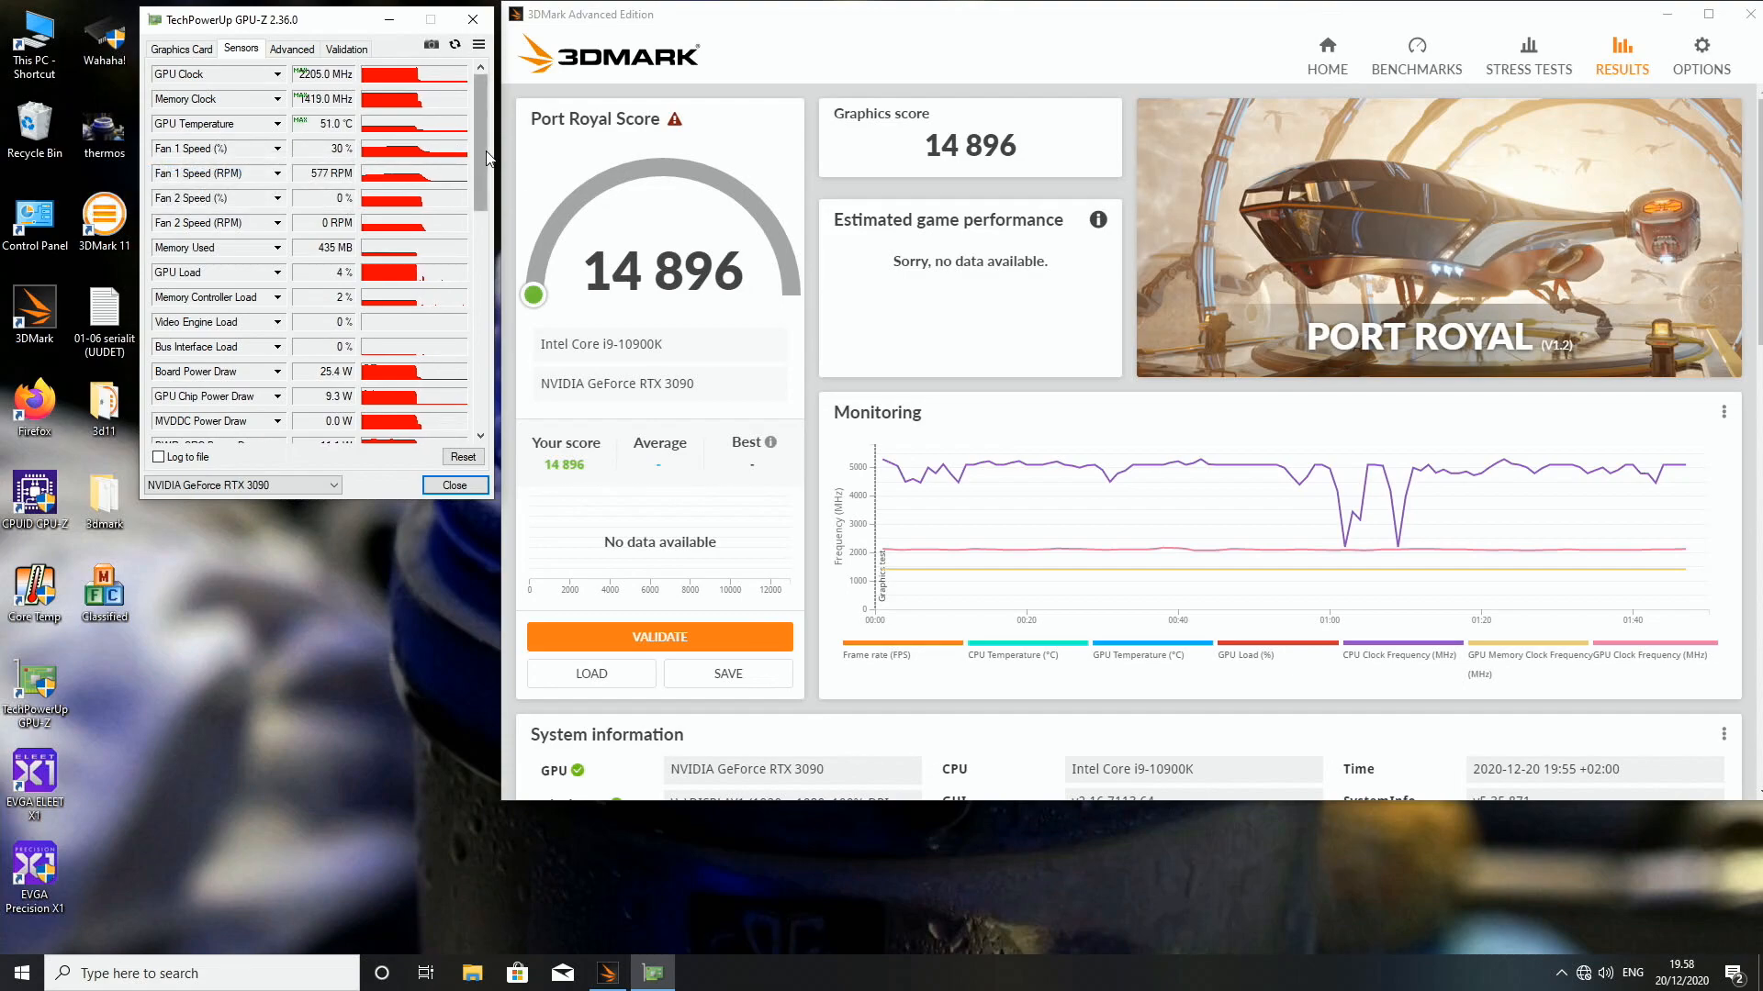
Scroll GPU-Z's sensor list to review peaks like 461 W board power and 2205 MHz clock
scroll(down, 3)
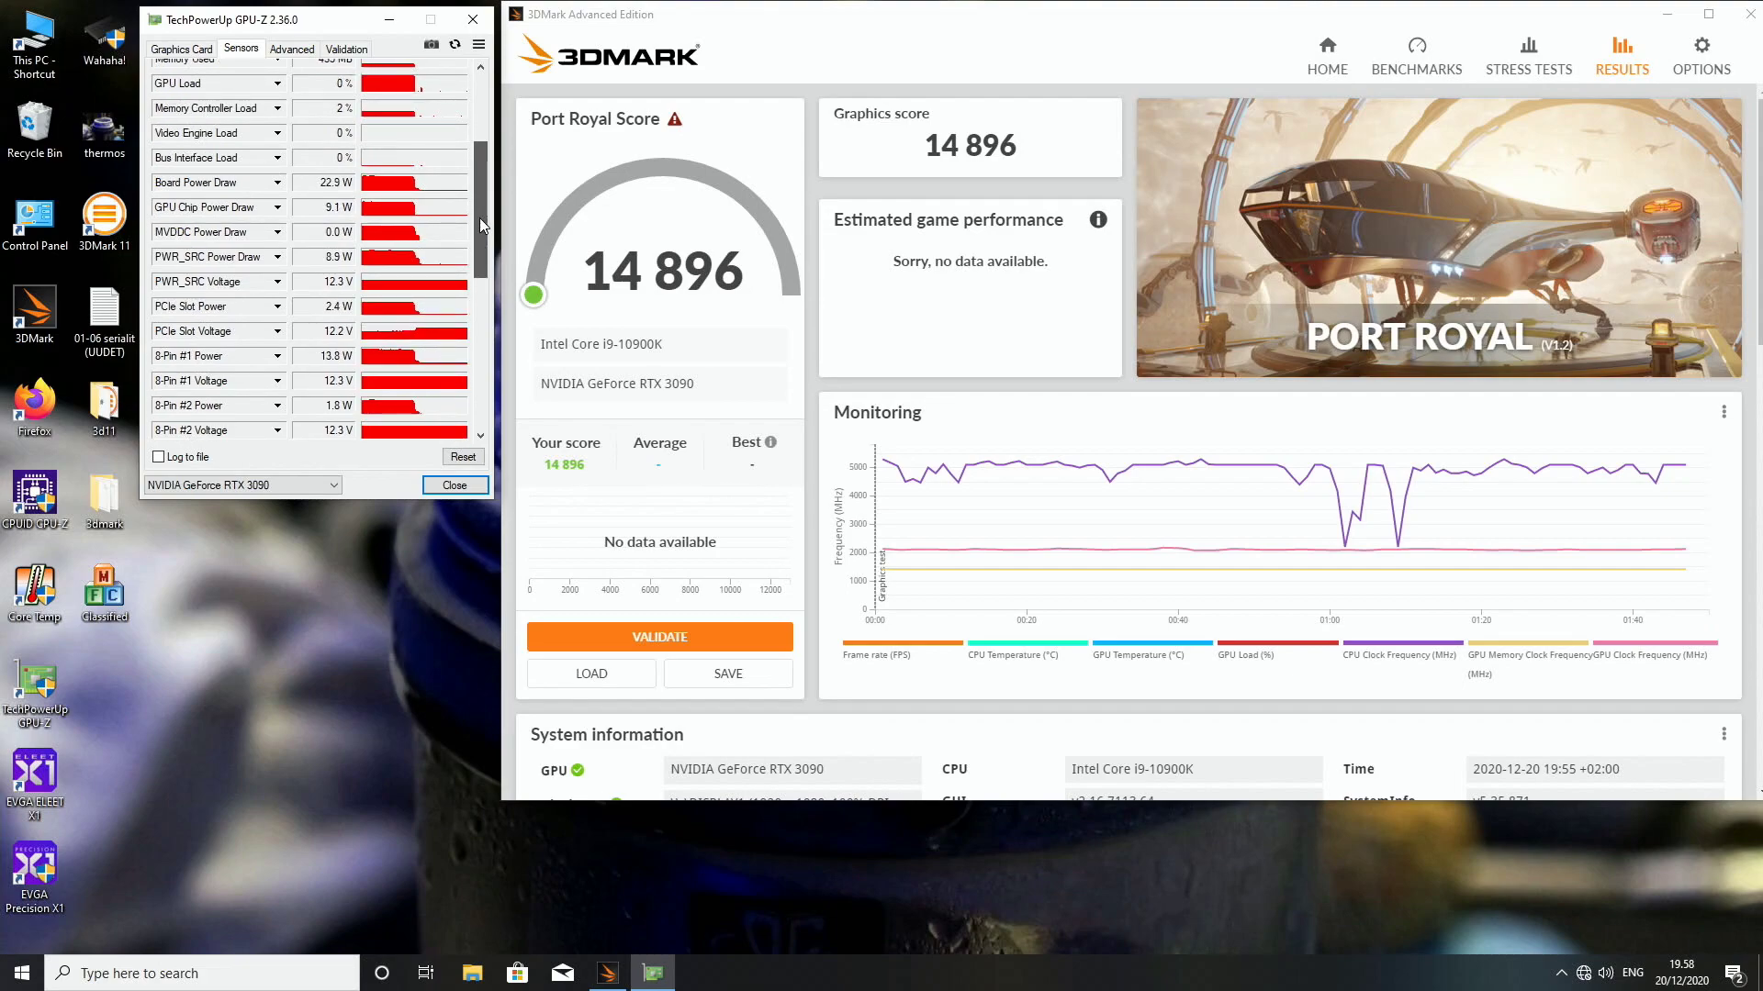
scroll(up, 3)
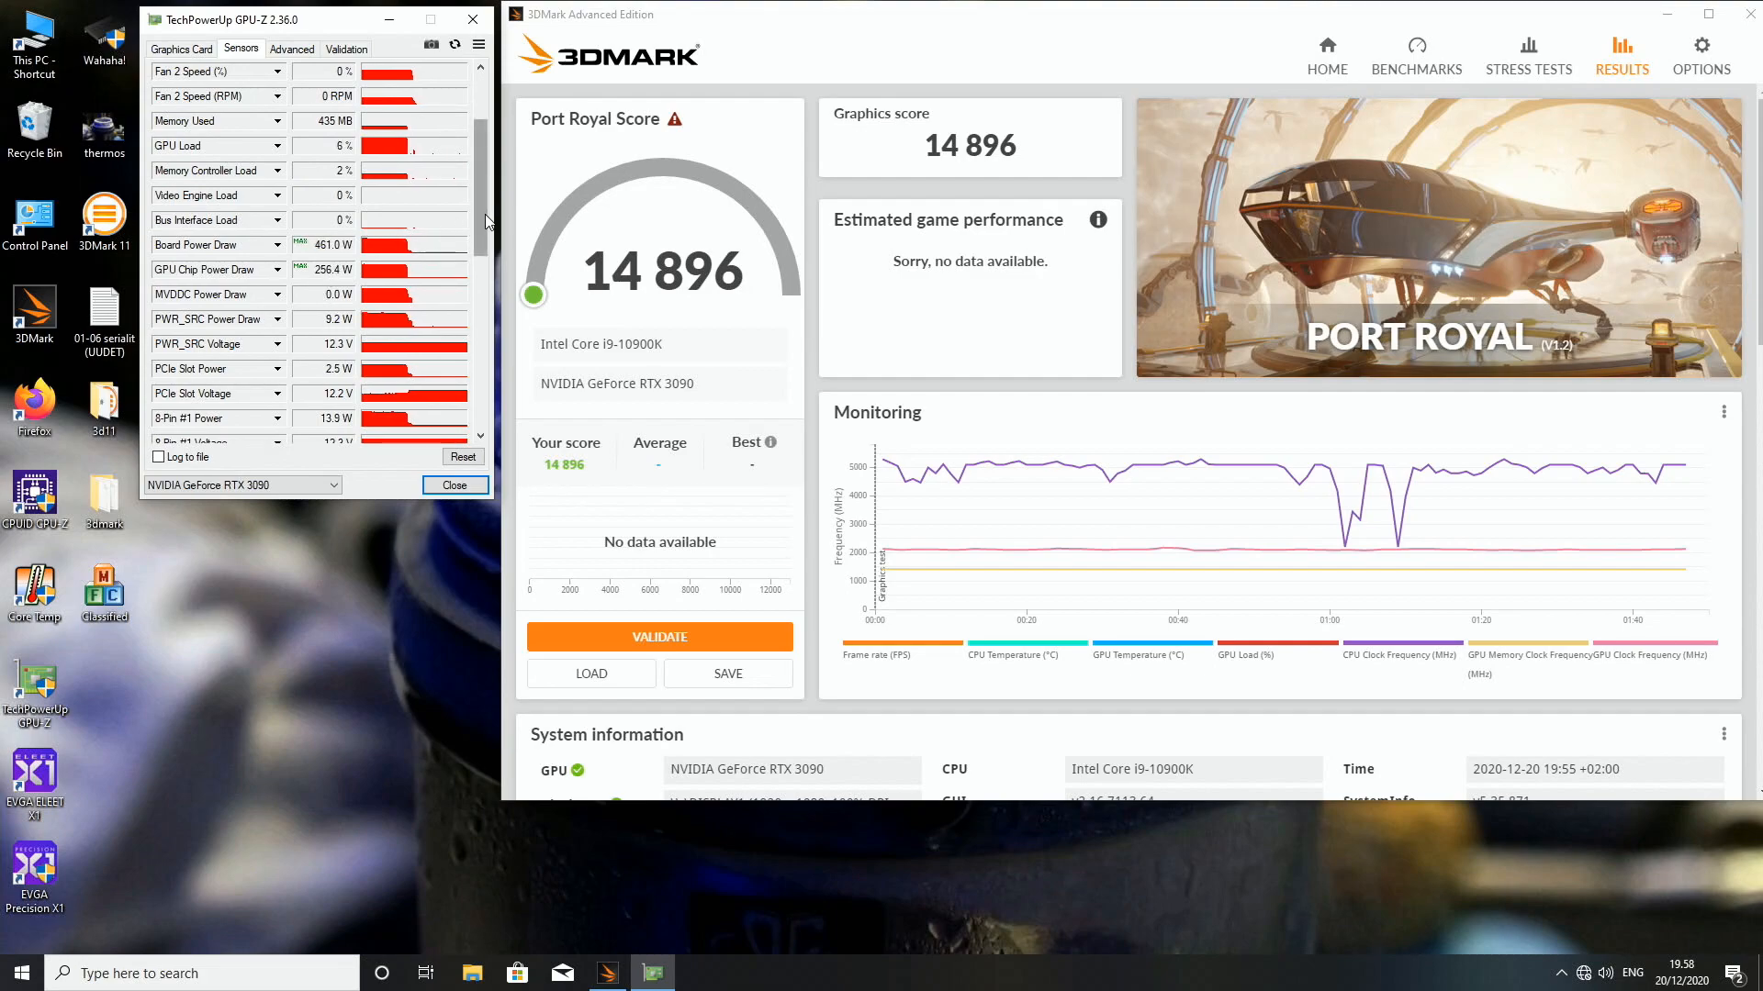
scroll(down, 3)
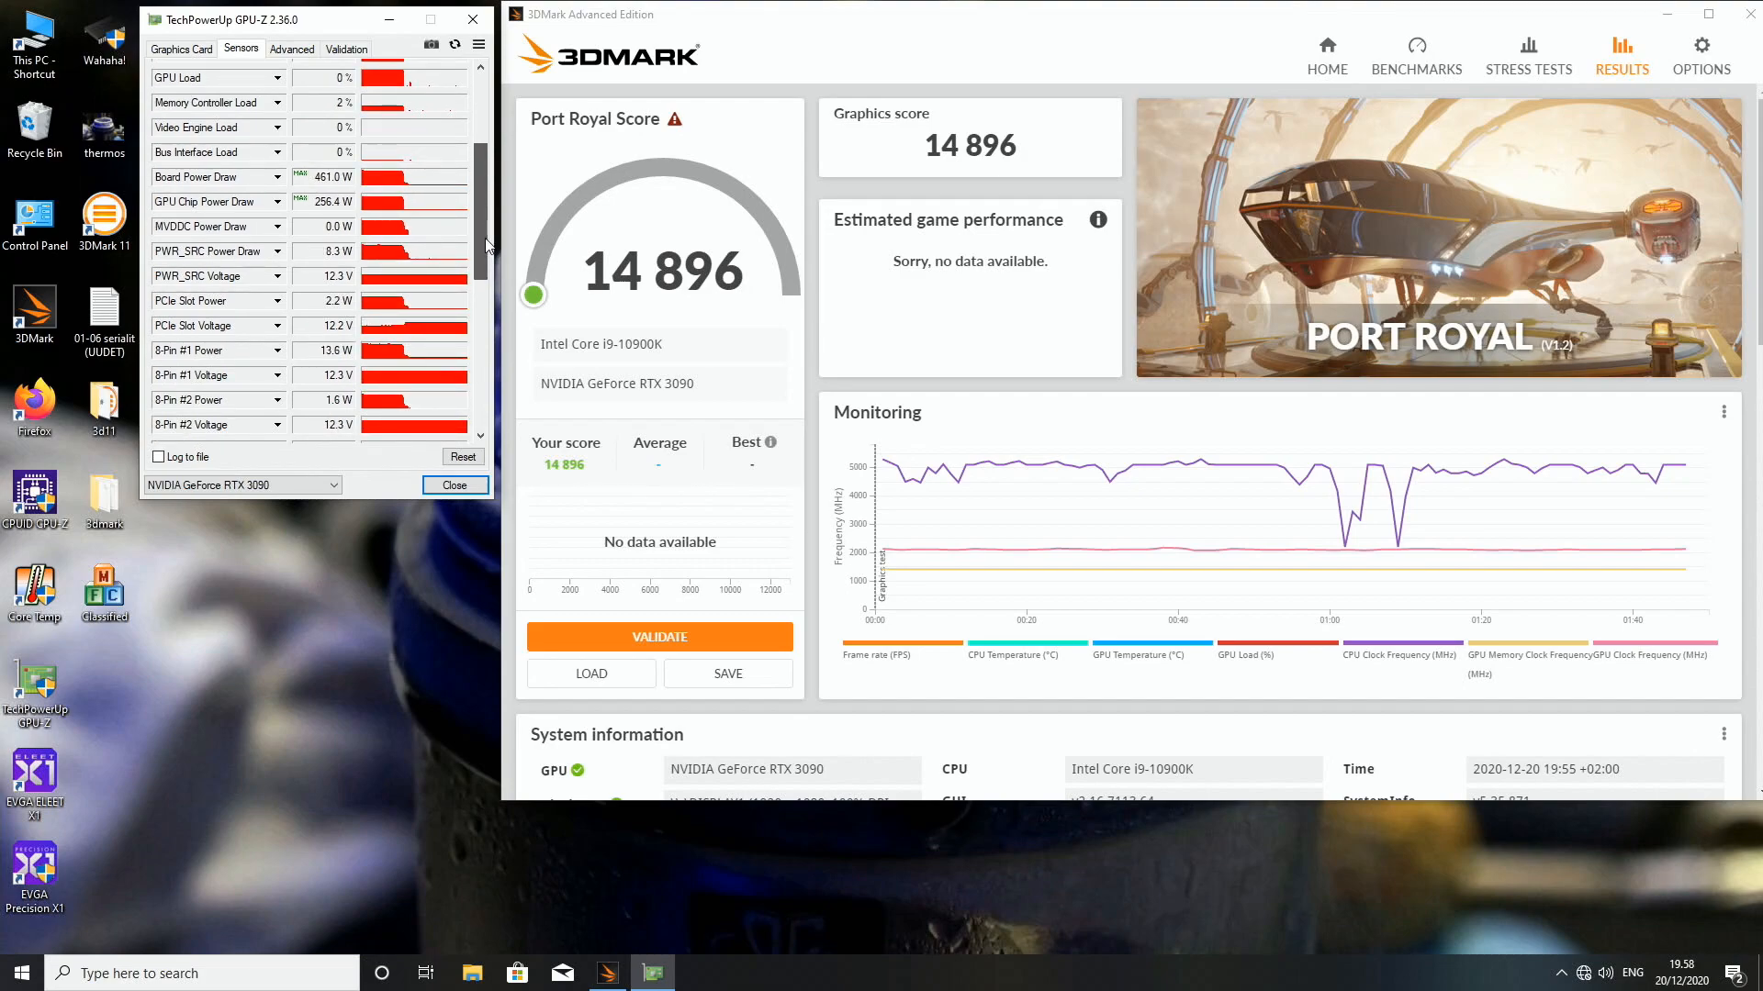
scroll(down, 3)
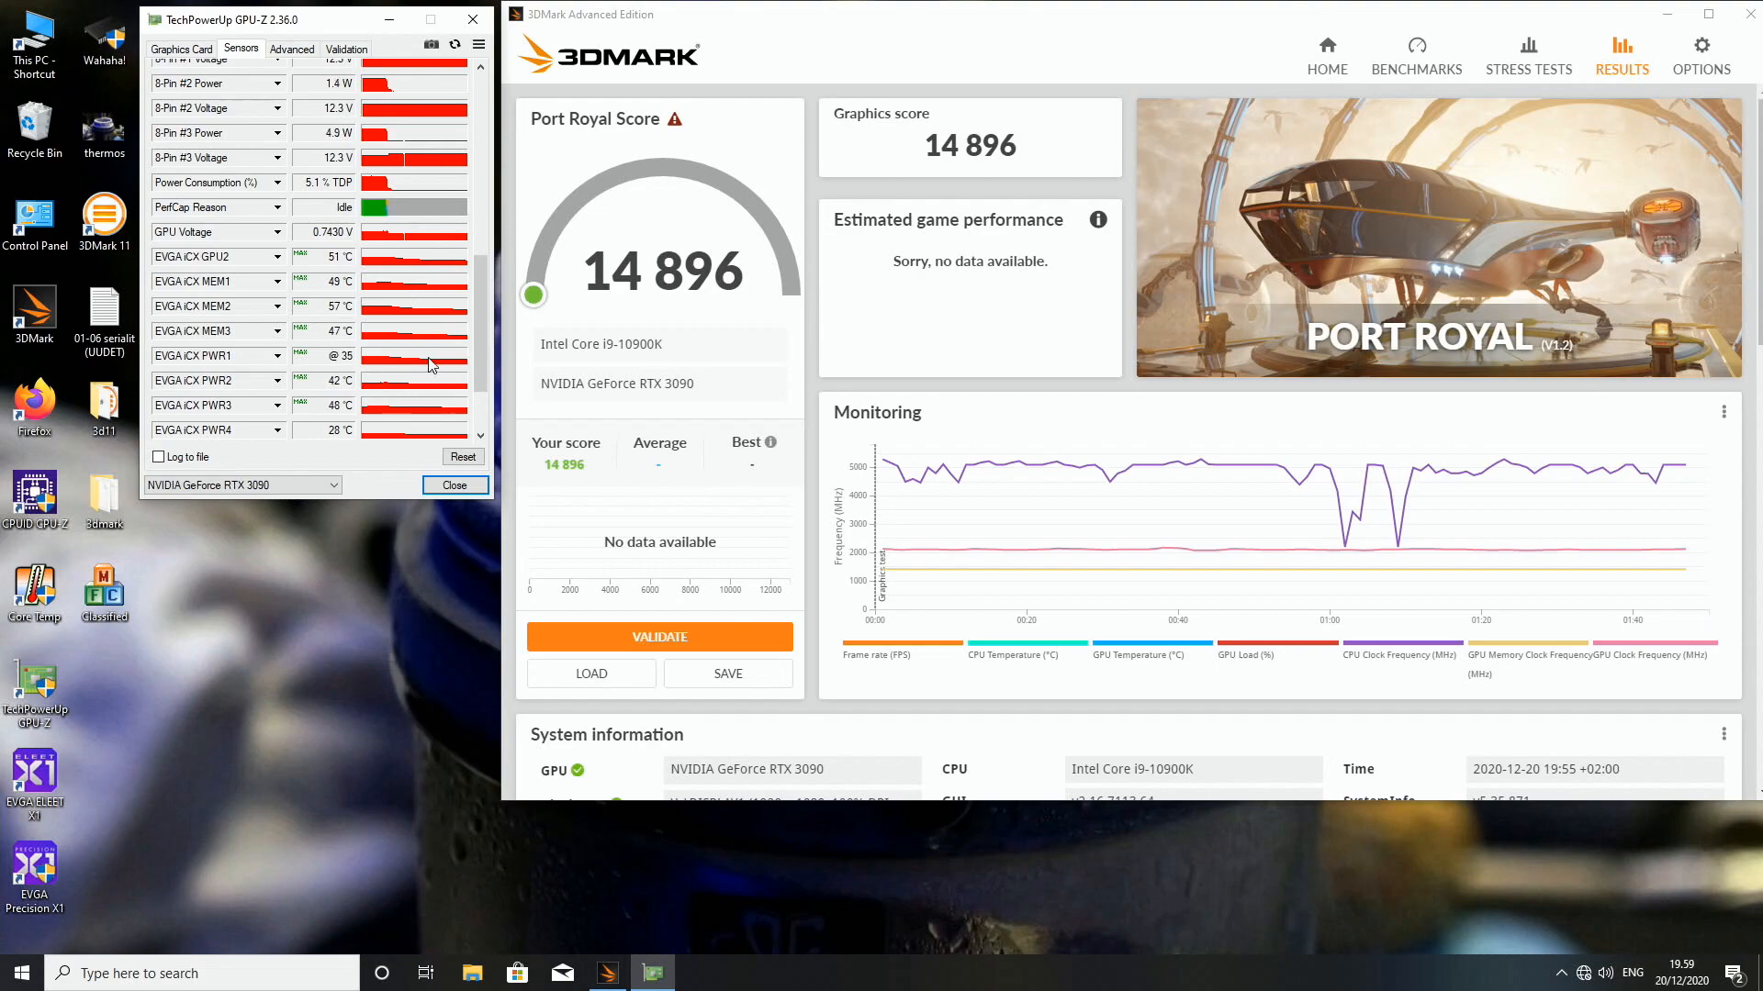
scroll(down, 3)
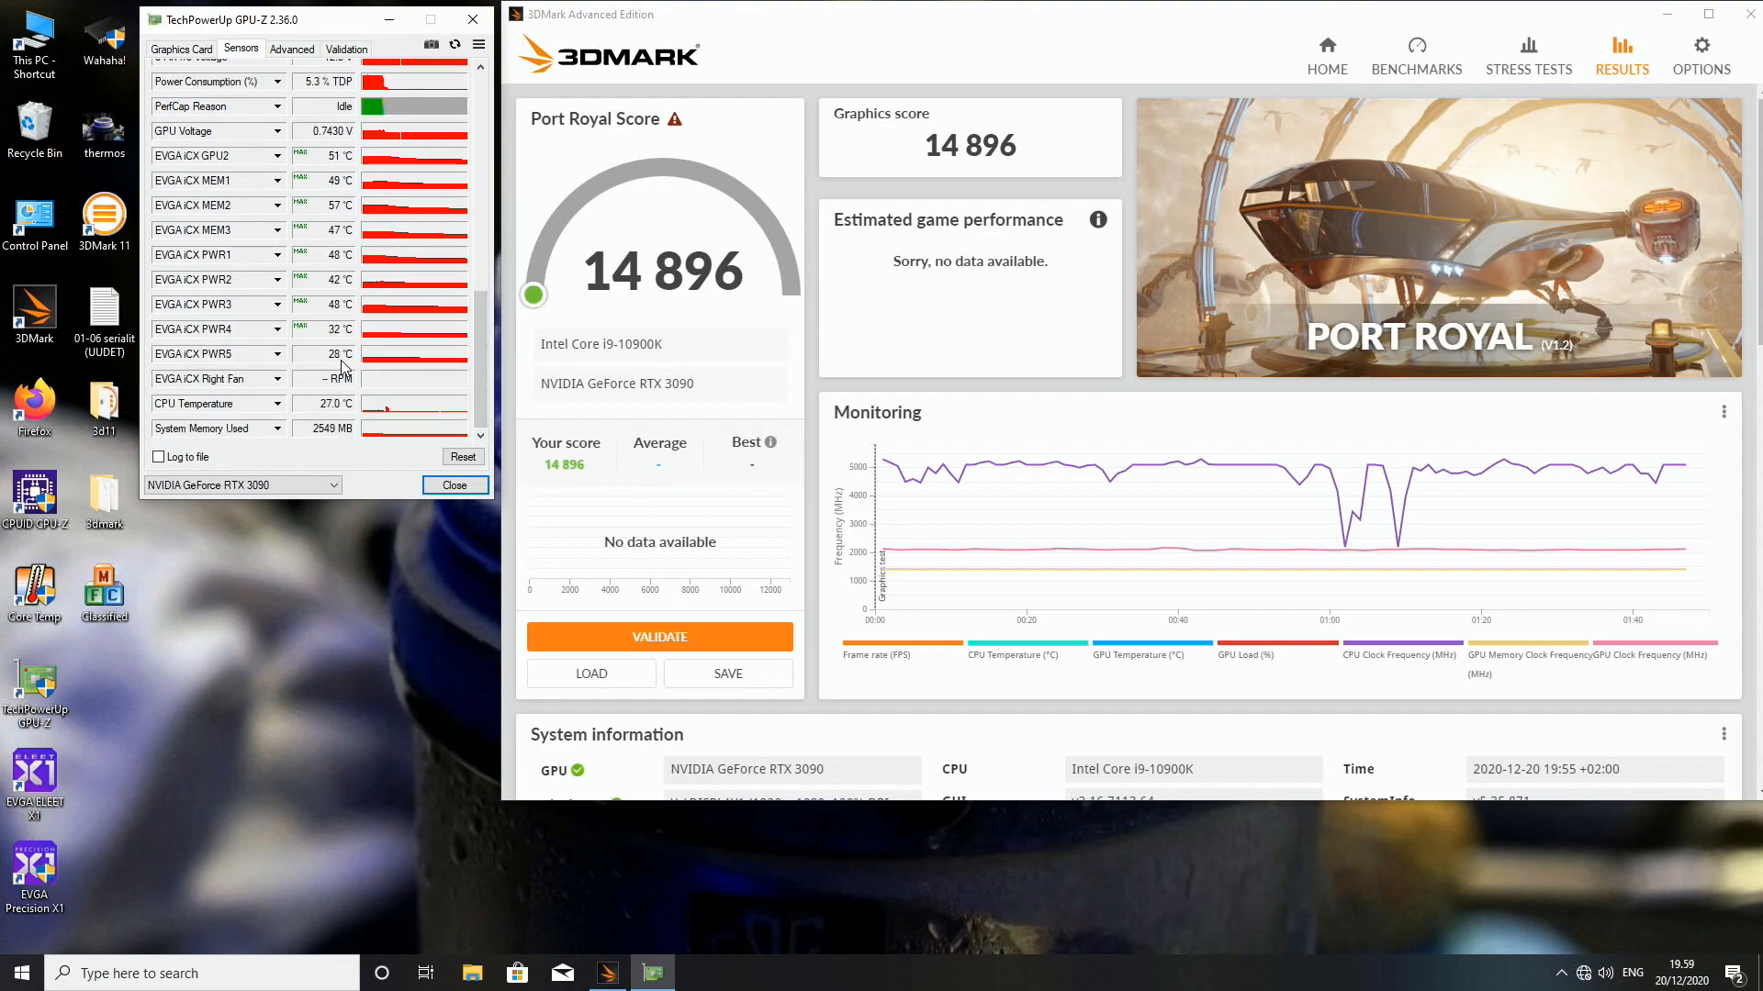
scroll(up, 3)
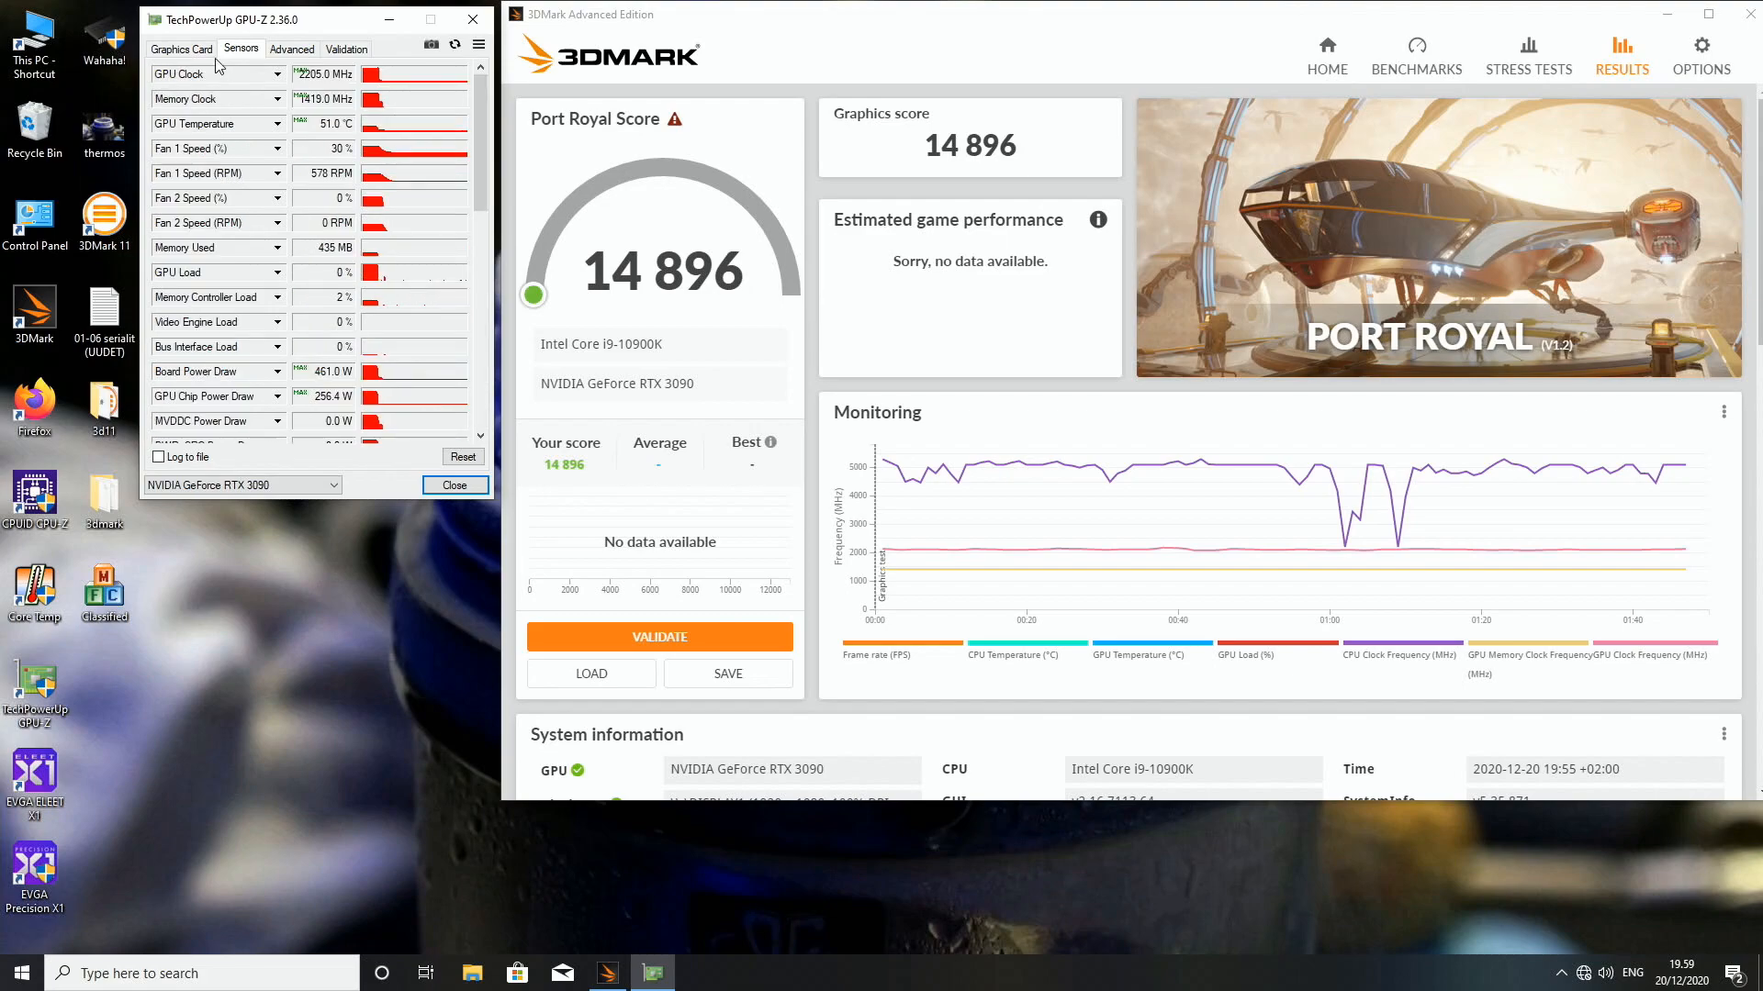
mouse_move(34, 687)
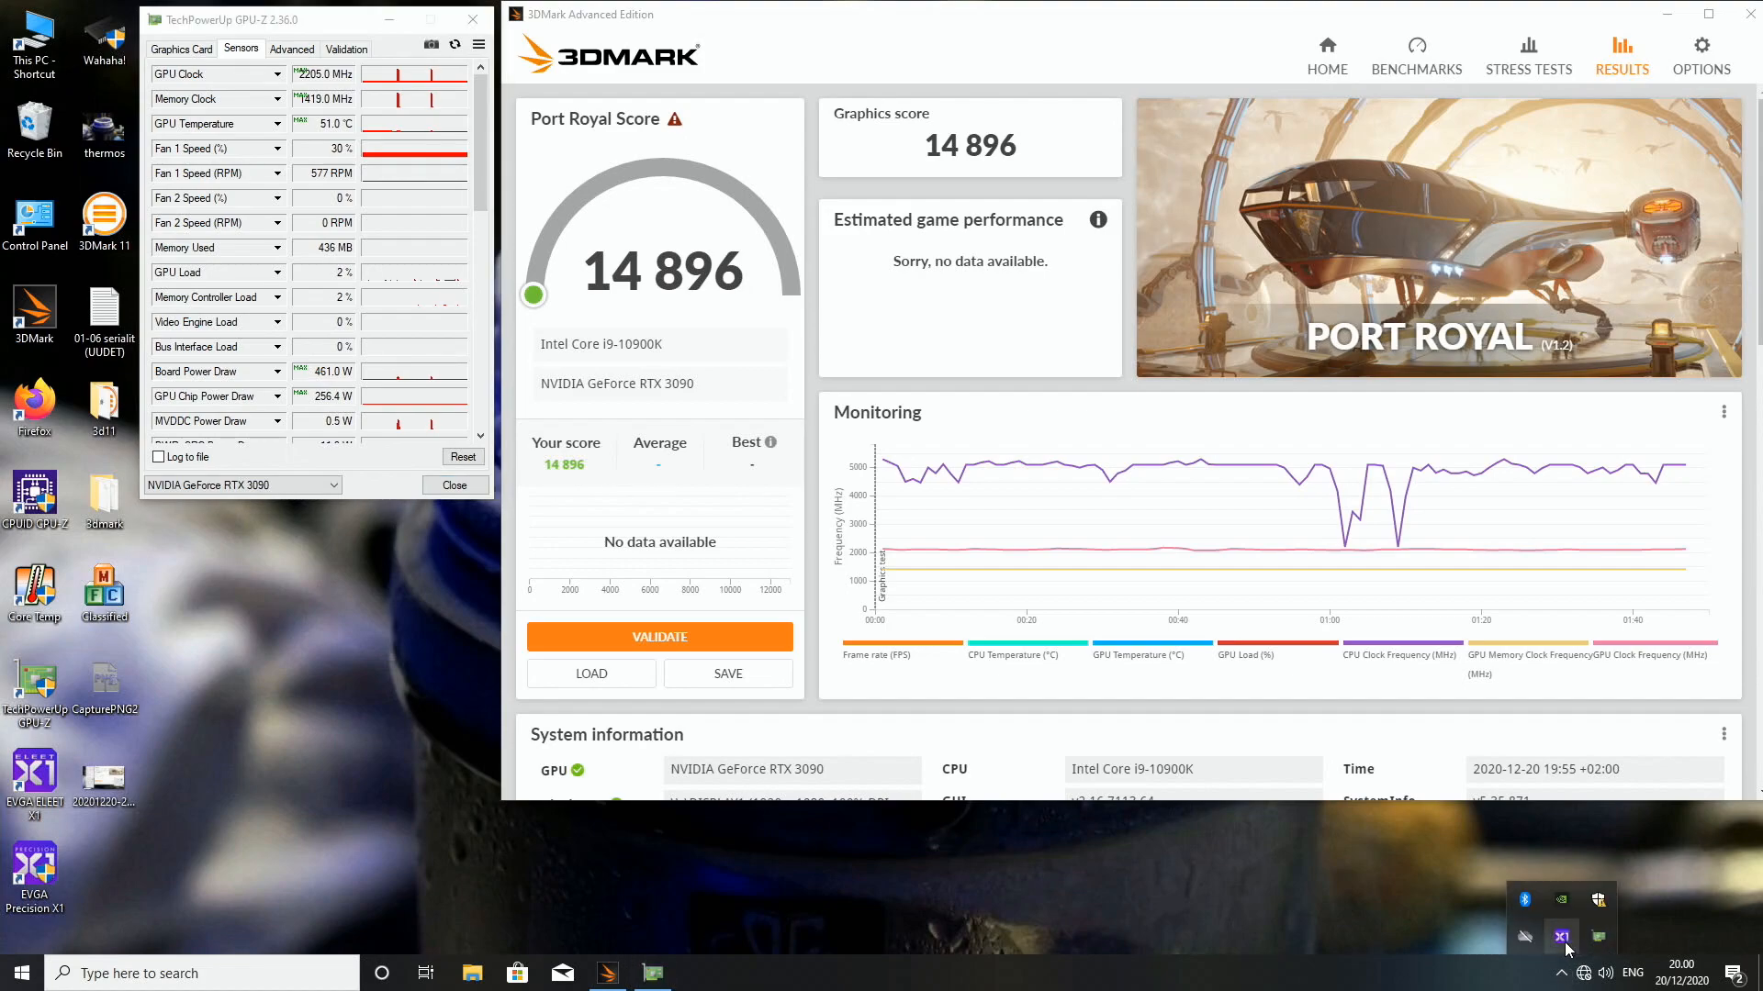
Apply +140 GPU clock and +1800 memory clock in Precision X1, then close it
click(1561, 936)
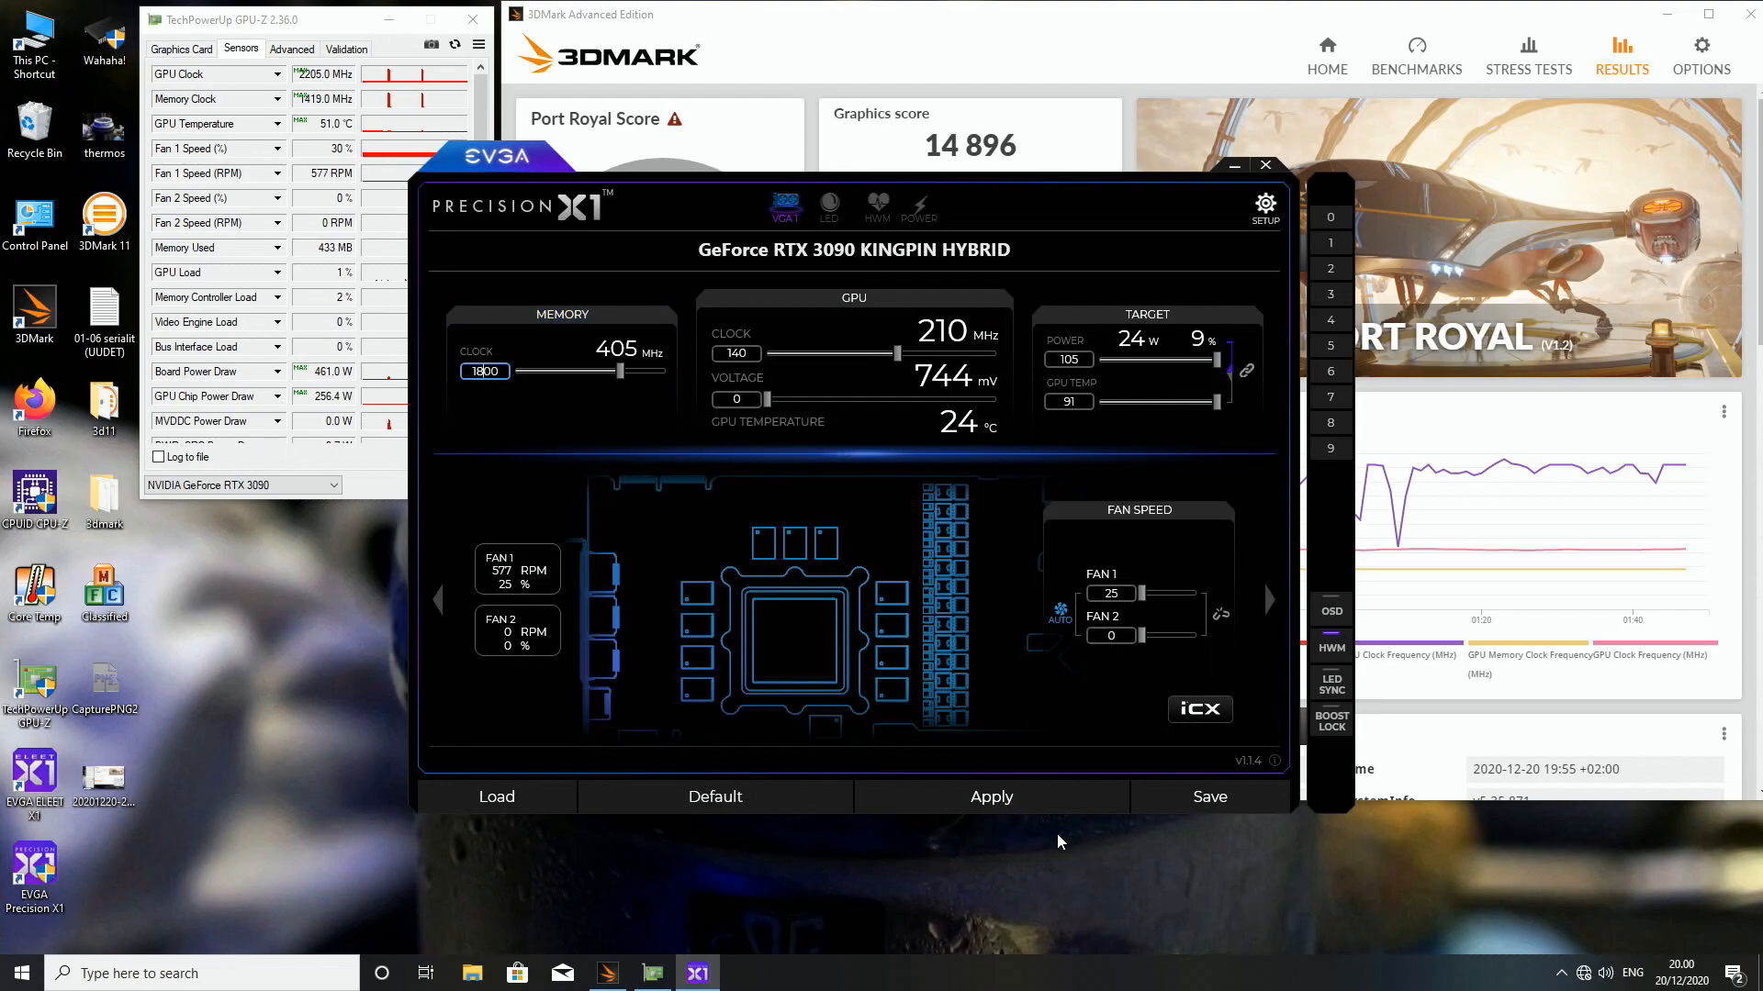
click(990, 797)
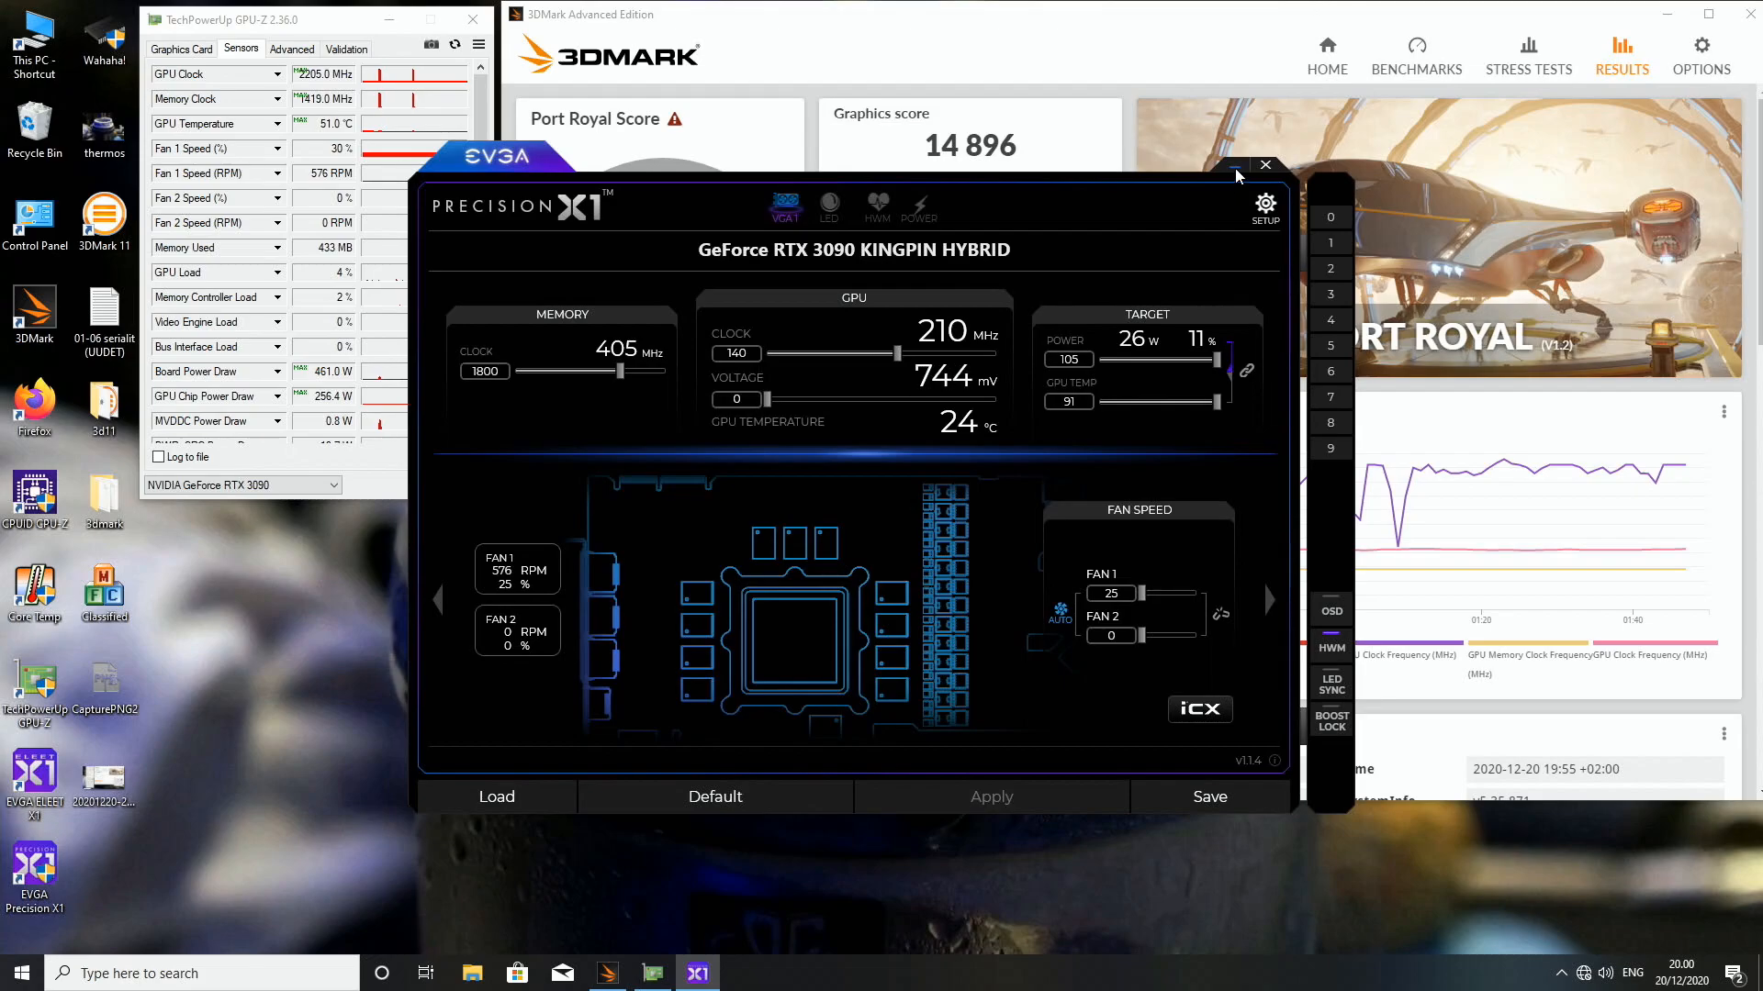
click(1263, 165)
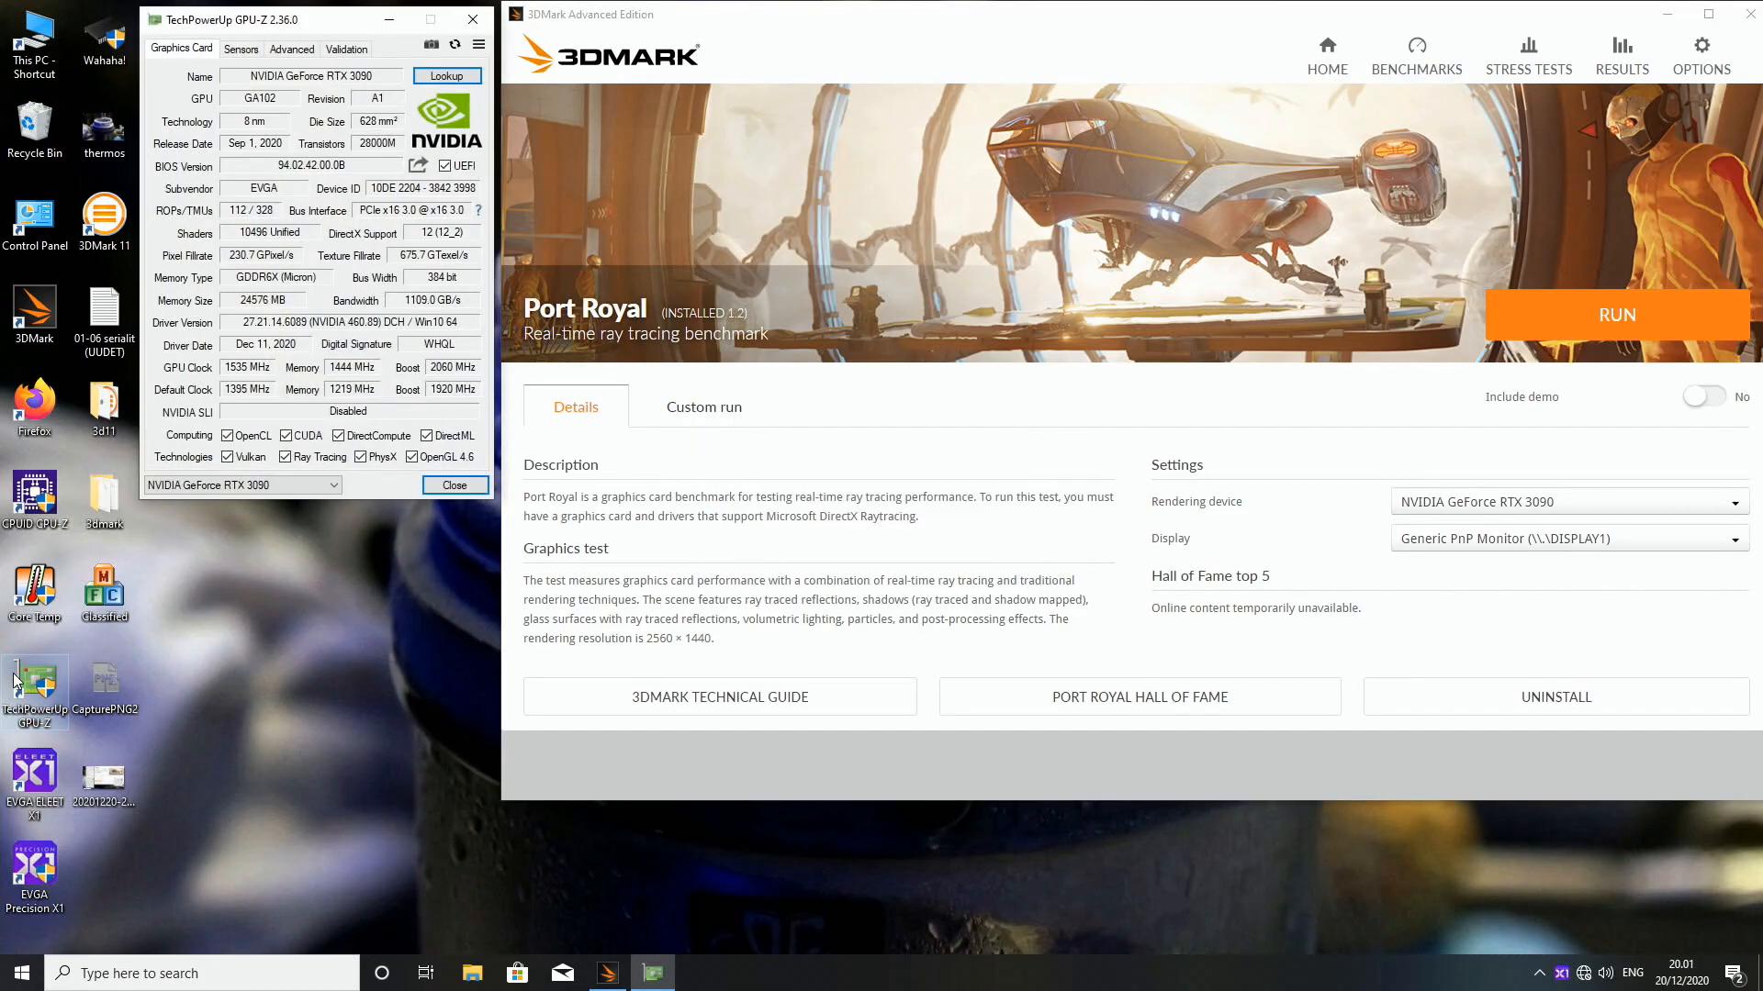
Show GPU-Z live sensors and rerun Port Royal, which scores 14,948
click(241, 49)
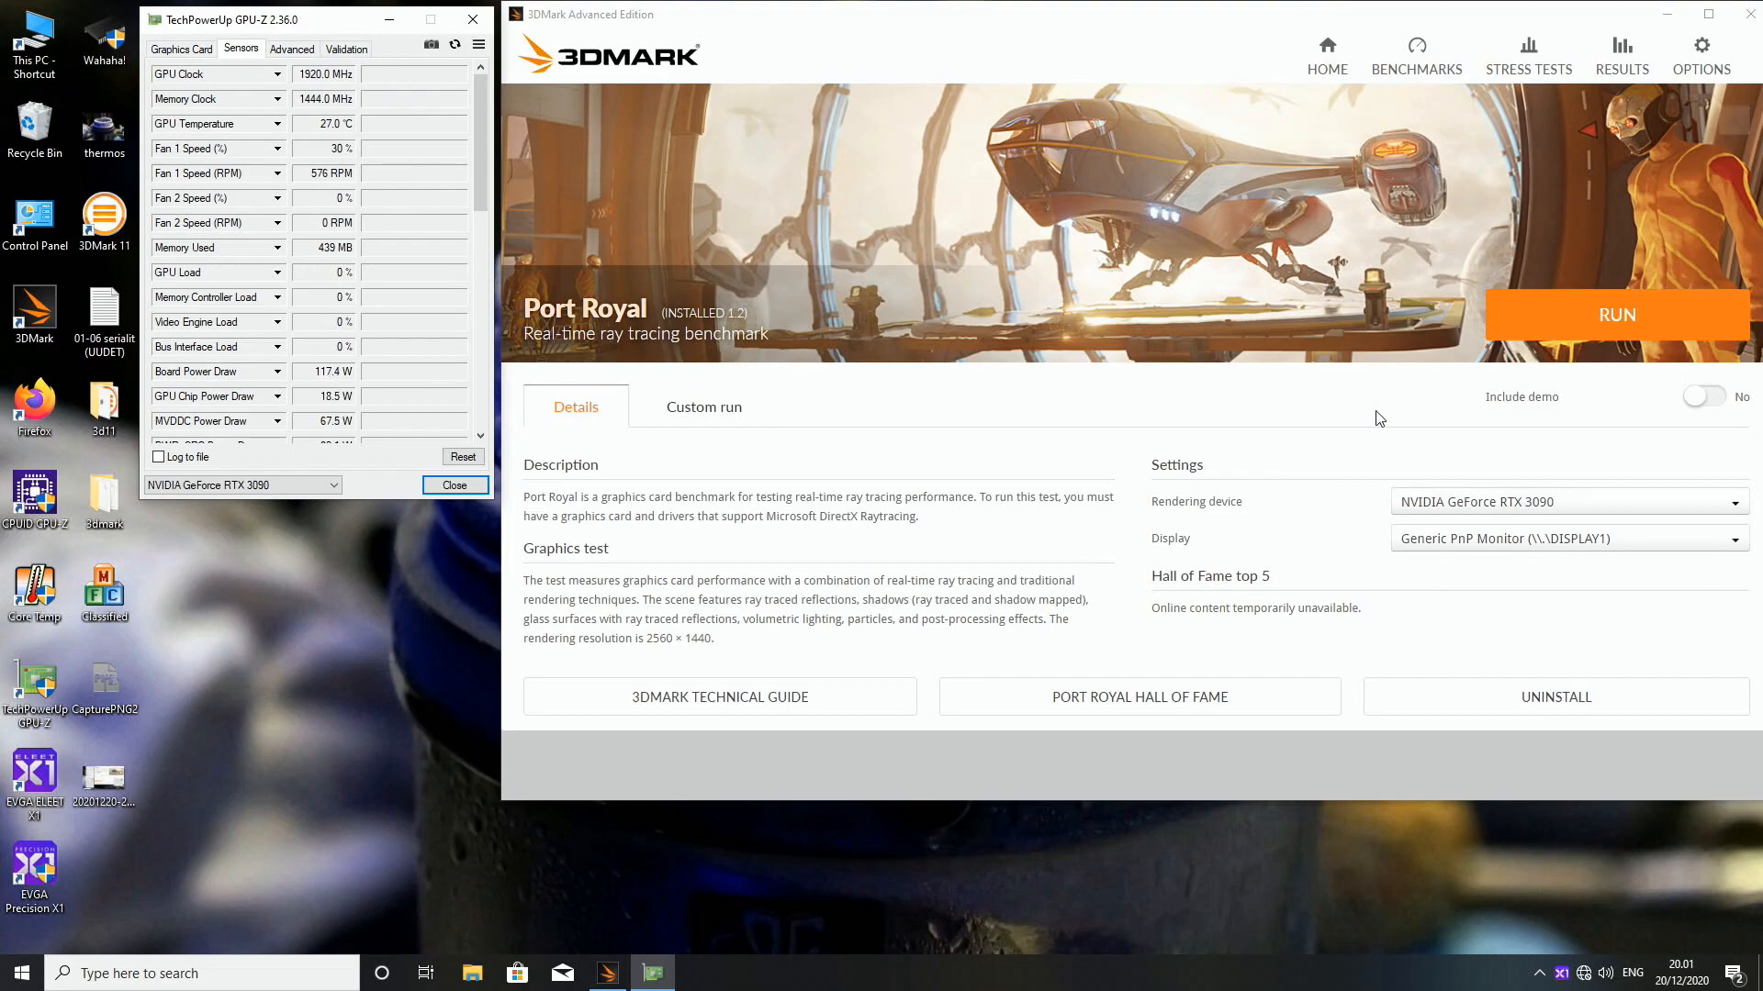
mouse_move(1616, 315)
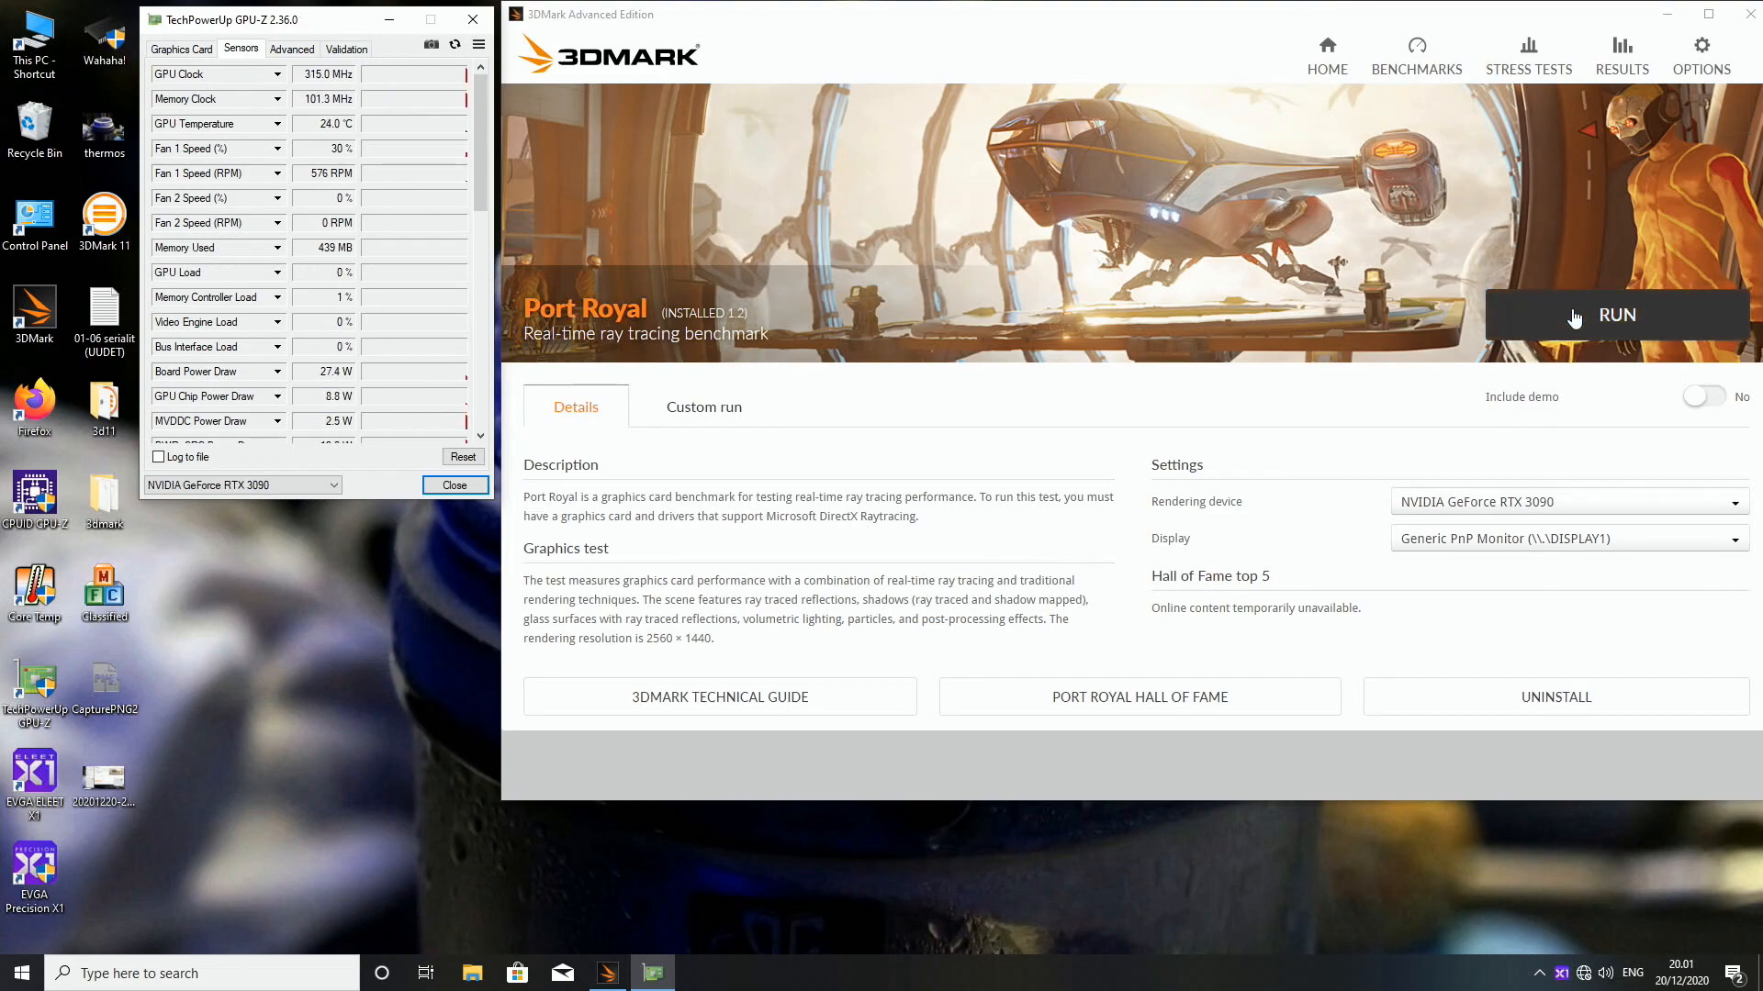
click(1615, 316)
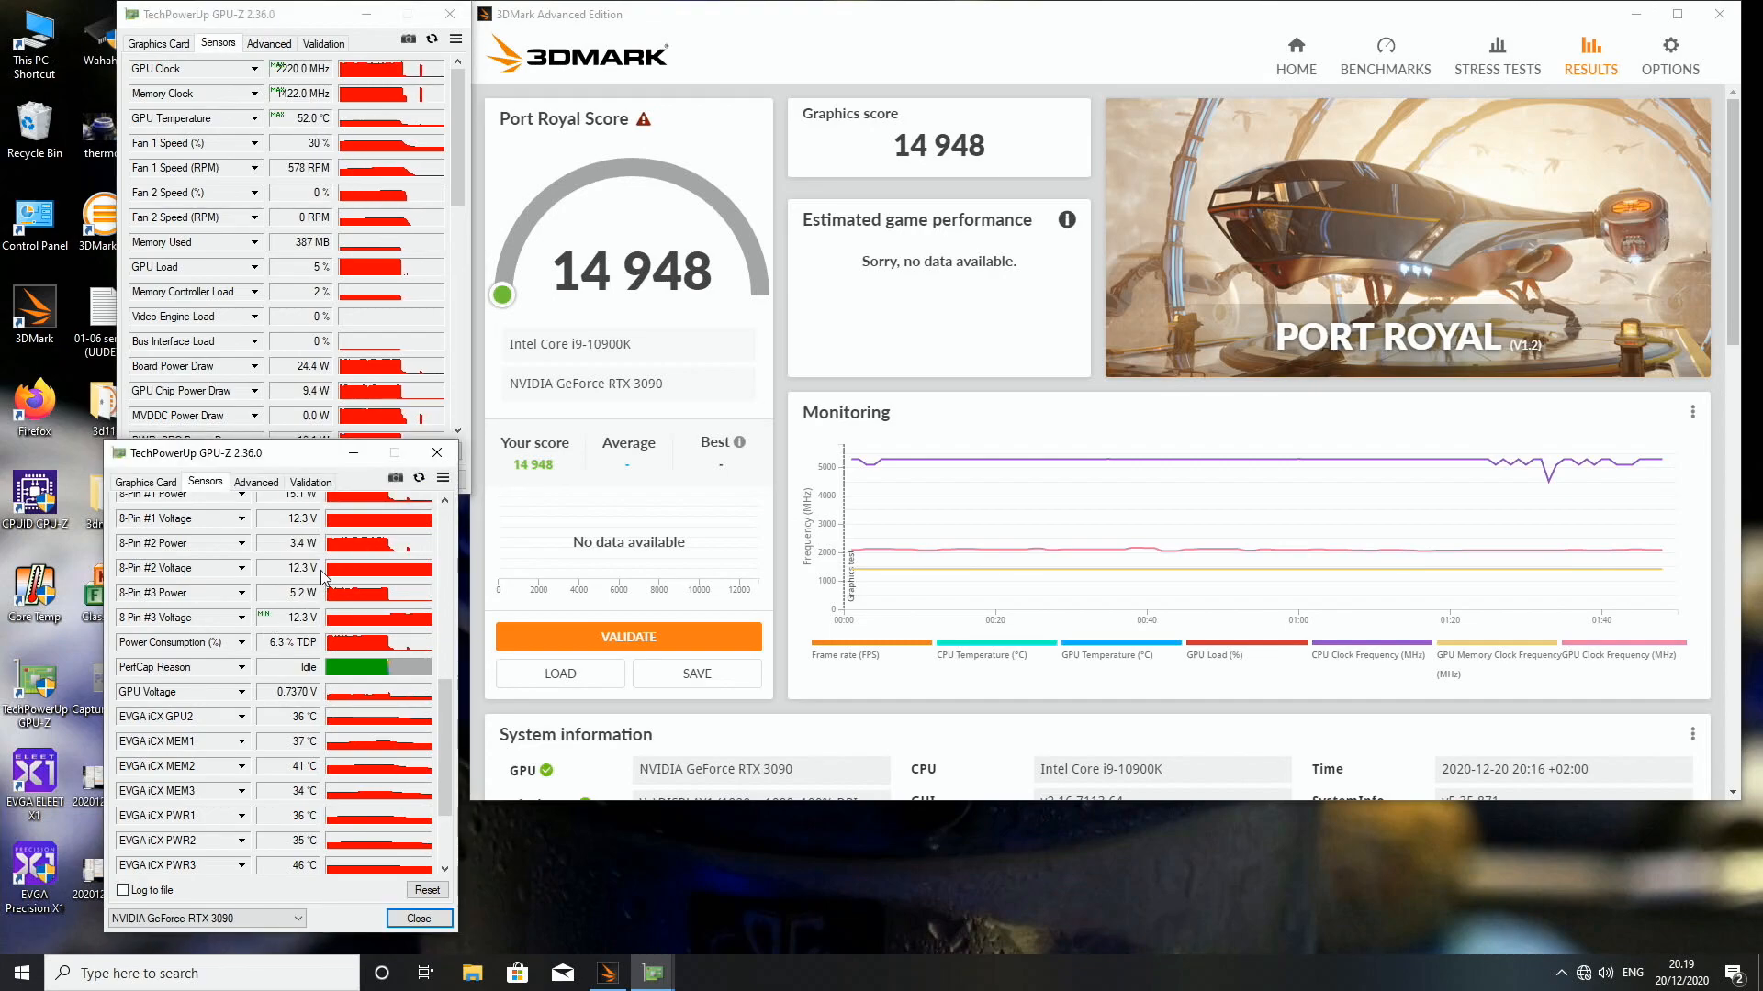
Scroll the view over the 14,948 Port Royal result
scroll(down, 3)
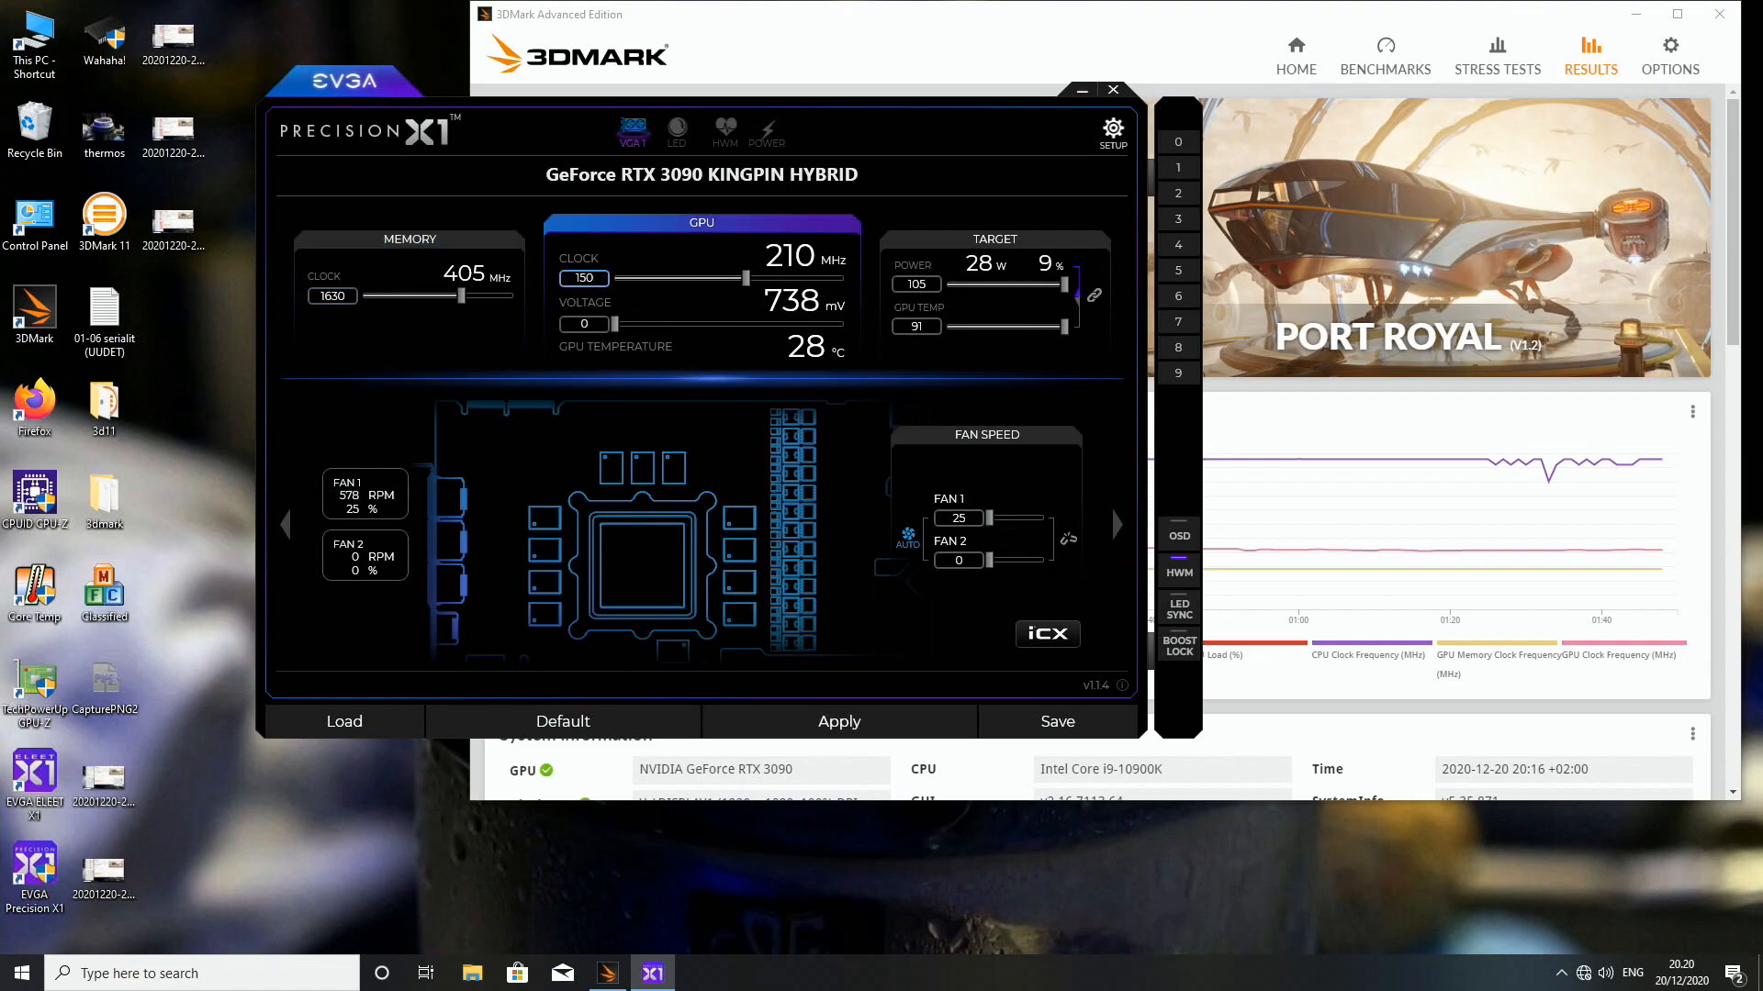
Apply GPU +150 and memory 1630 offsets in Precision X1, then close it
click(837, 721)
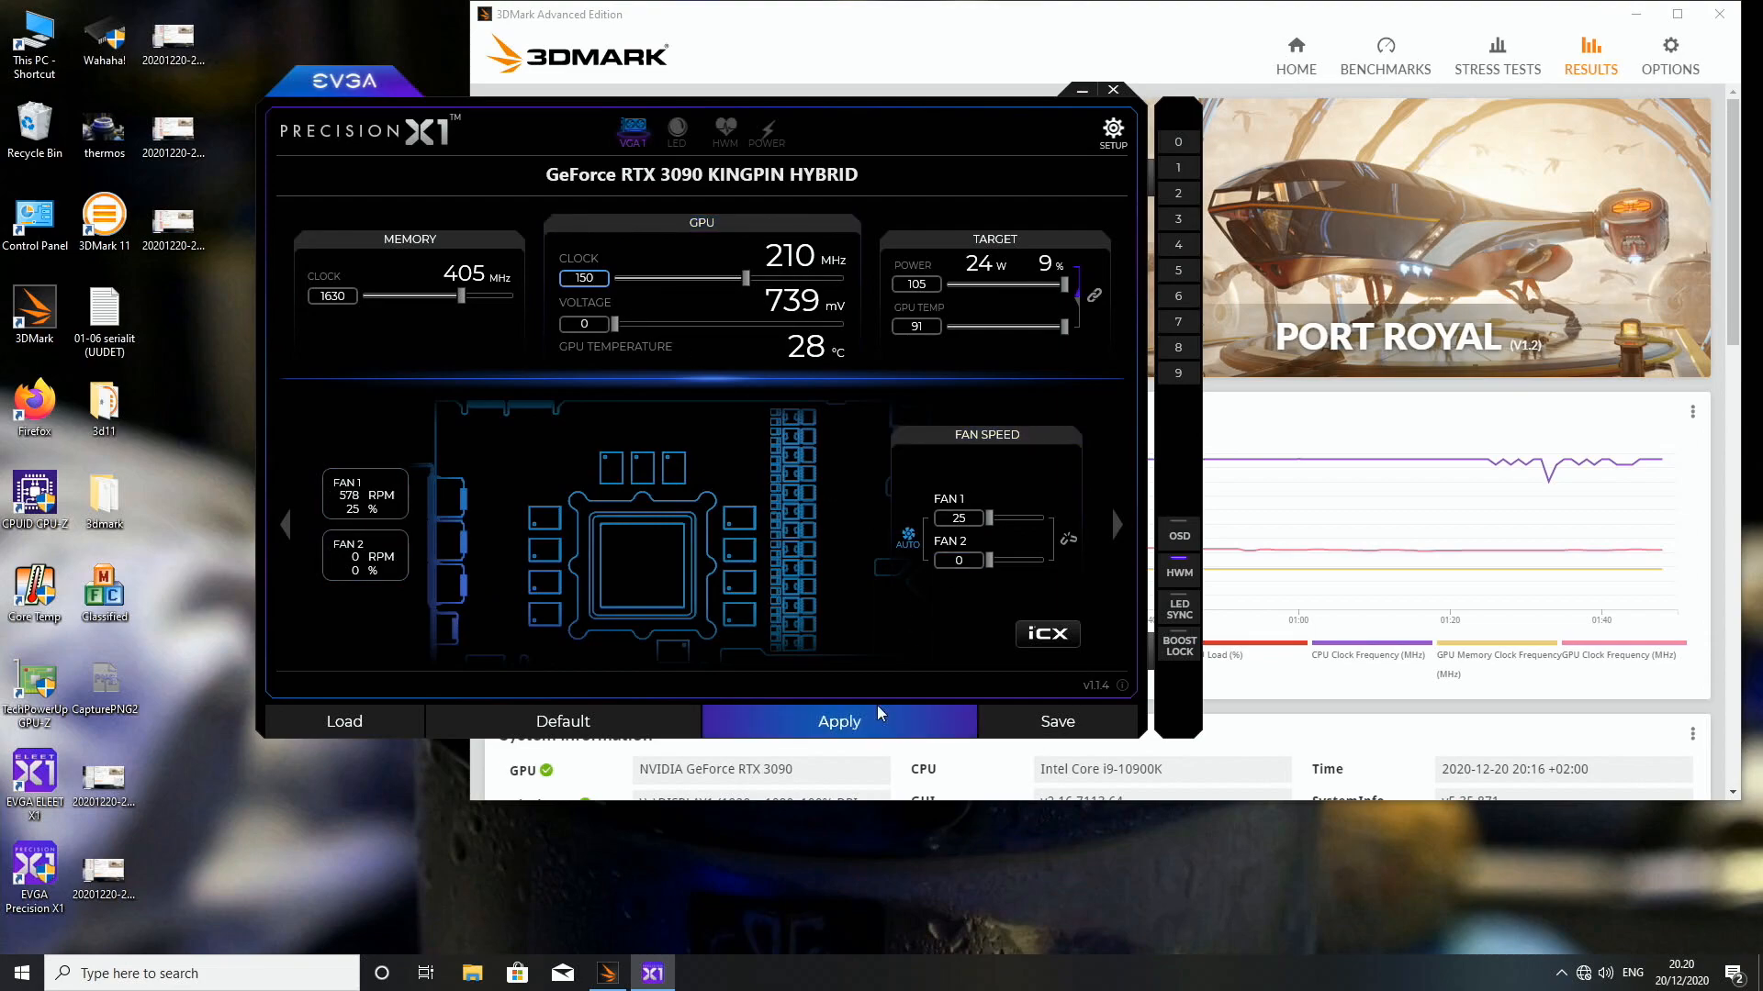
click(838, 721)
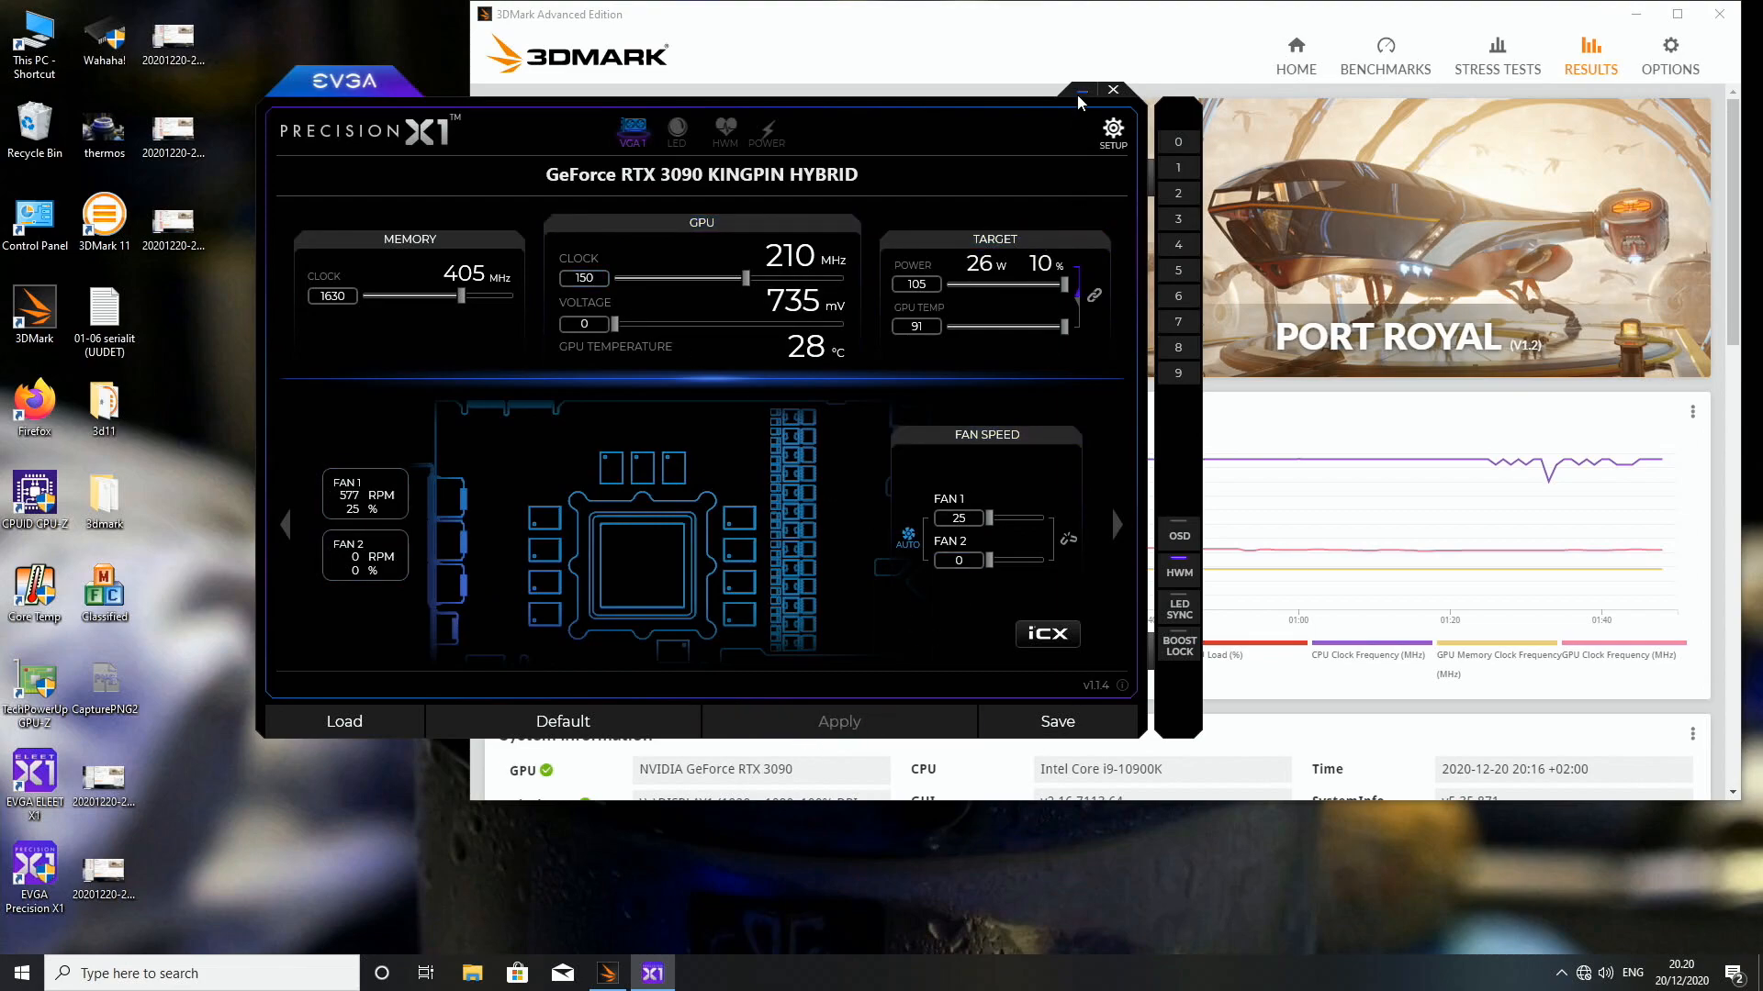
click(1112, 90)
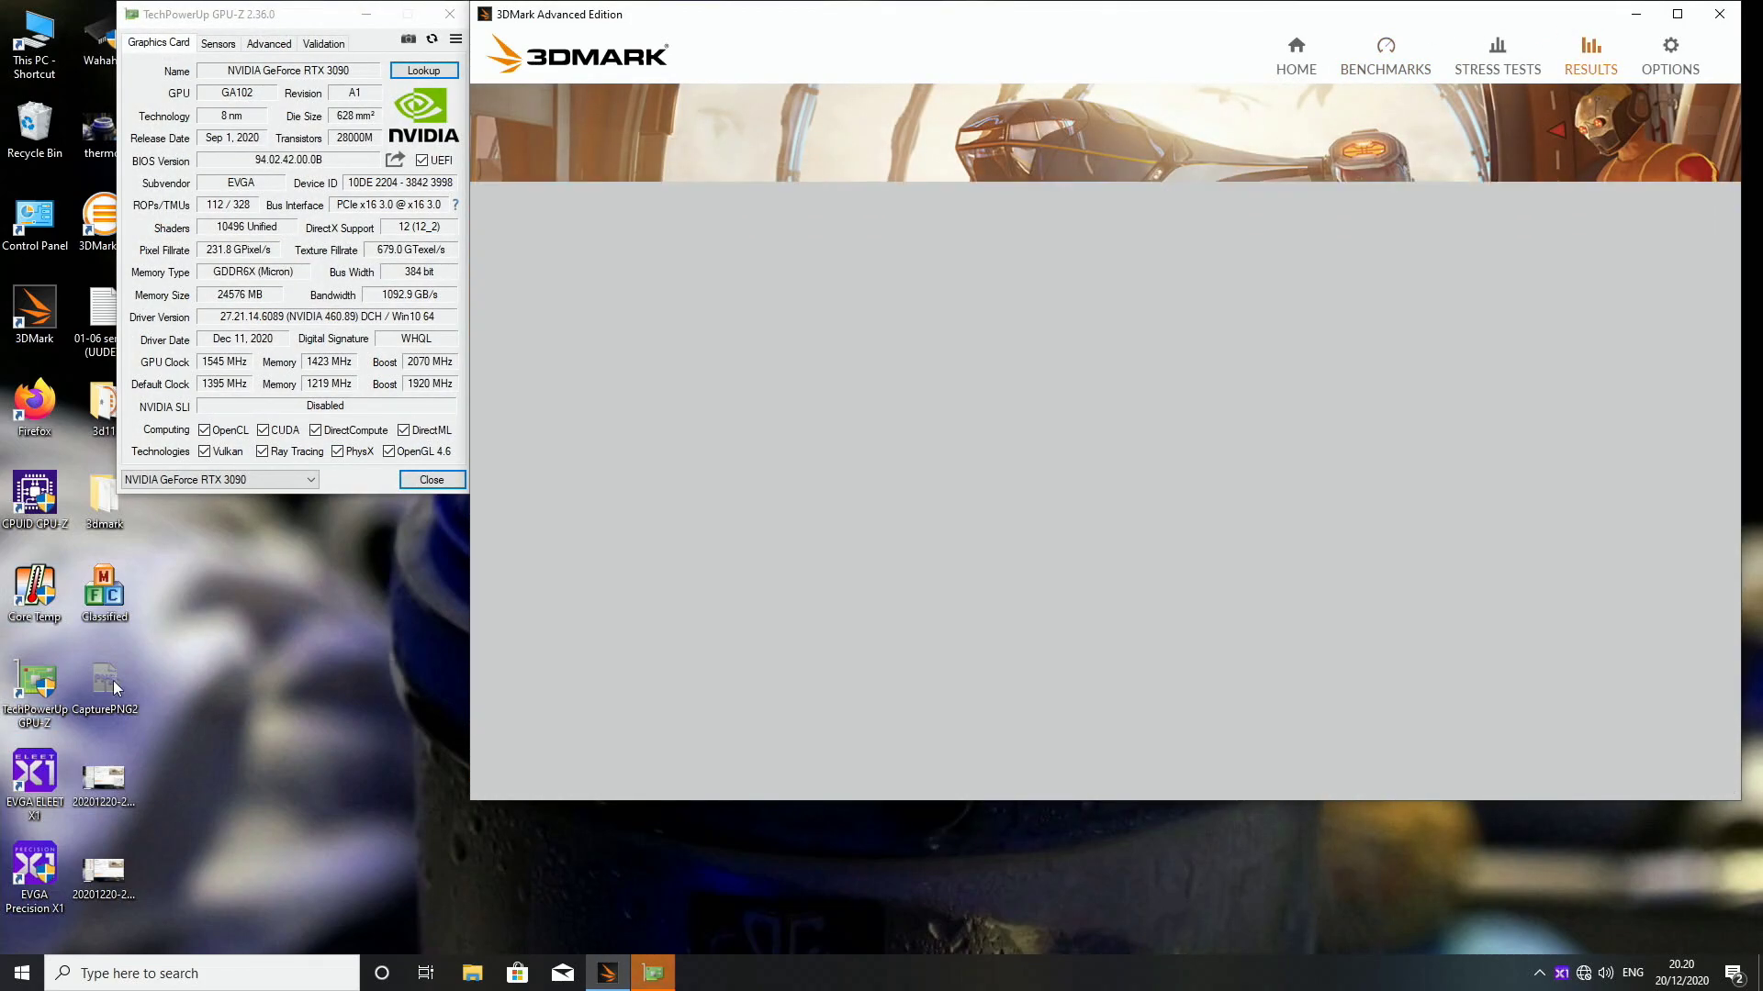
View the finished Port Royal result of 15,025 in 3DMark
click(217, 43)
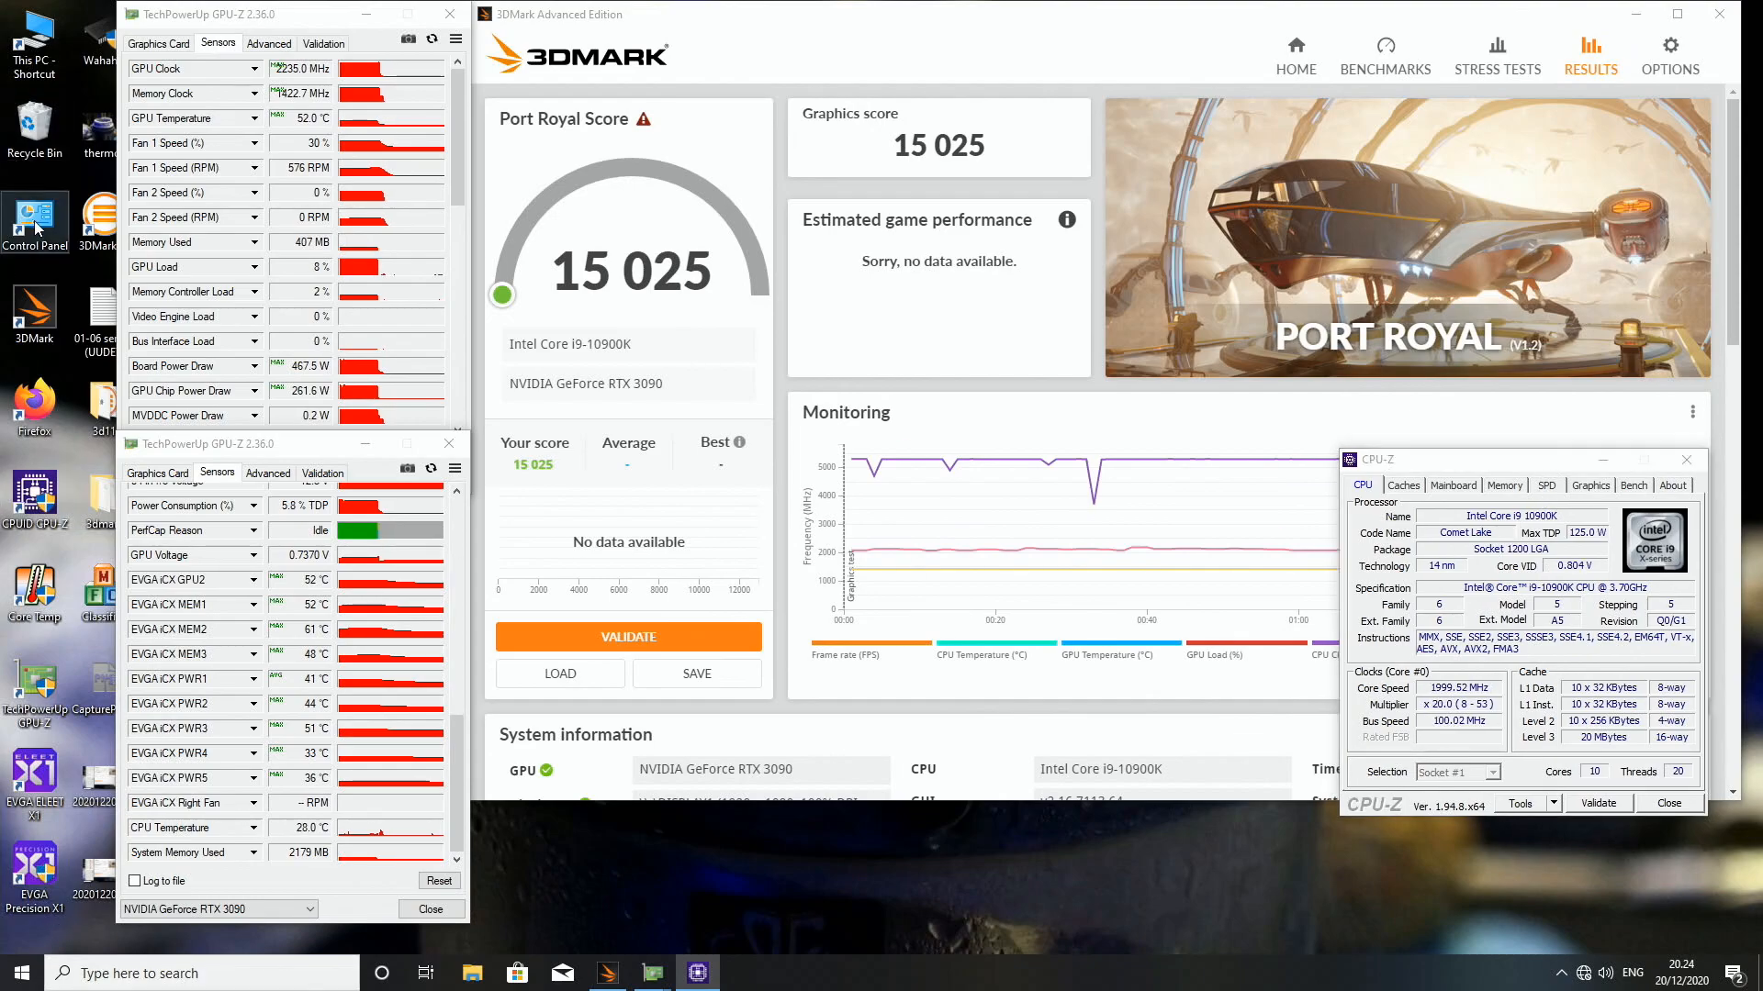
Switch to the High performance power plan in Control Panel's Power Options, then close it
click(35, 225)
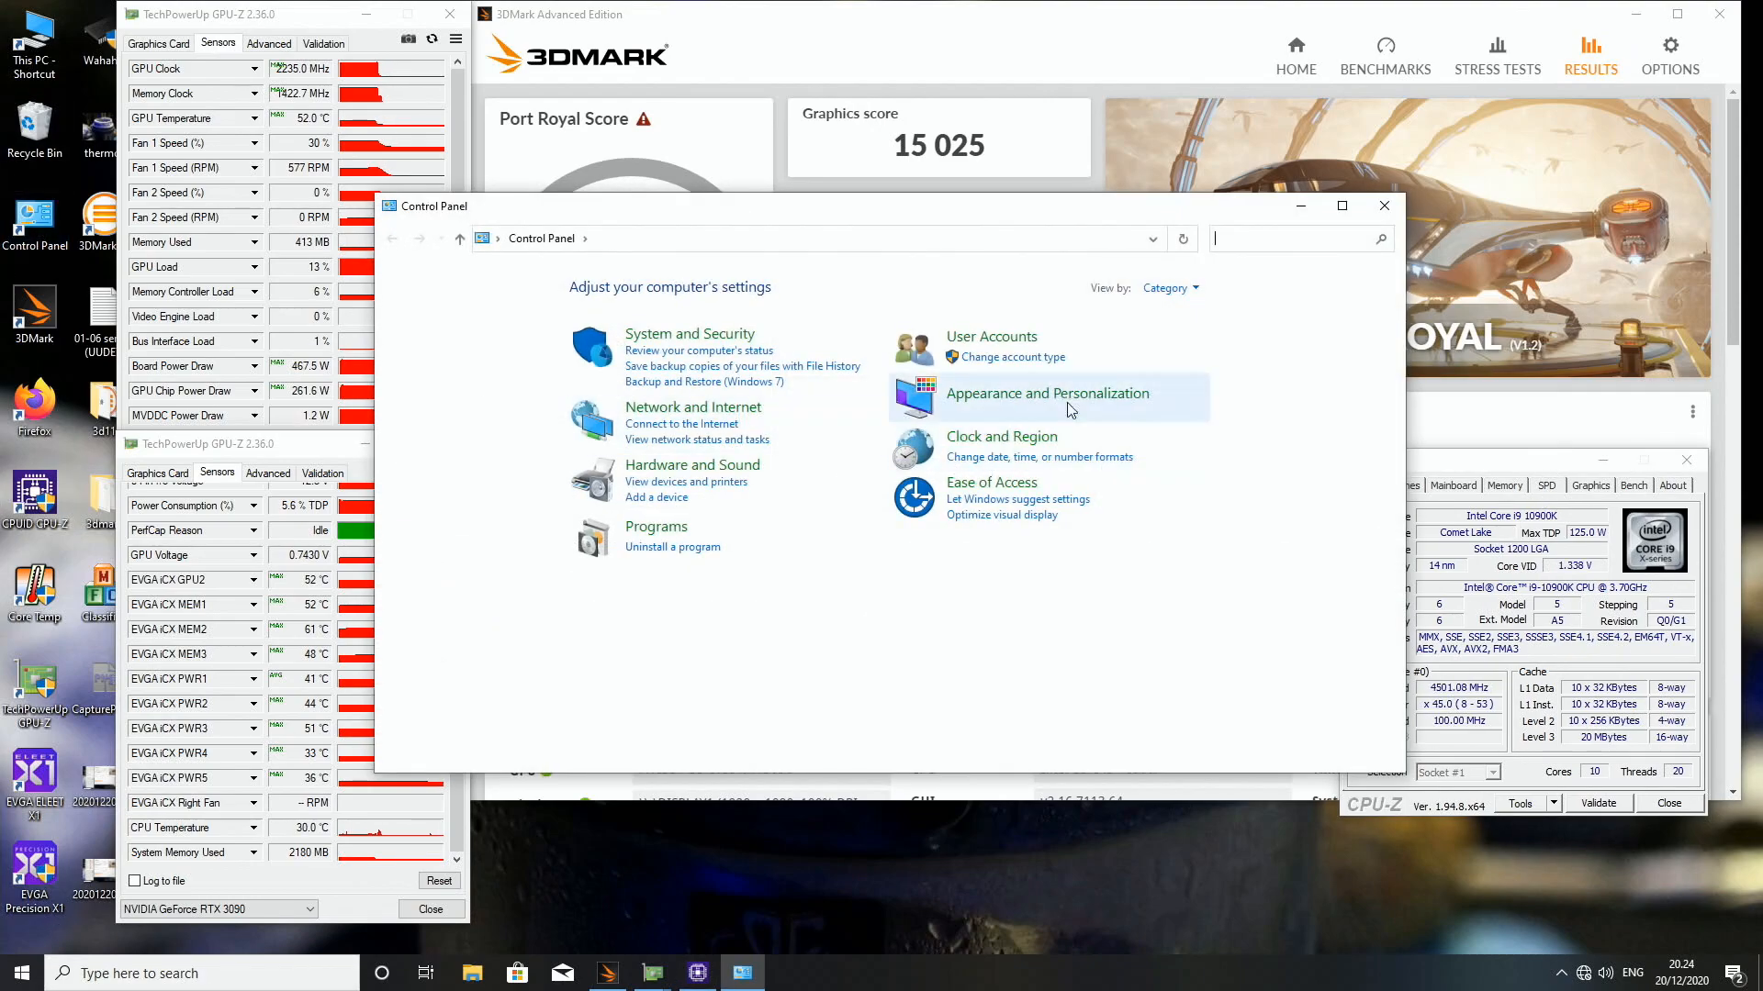
click(1166, 287)
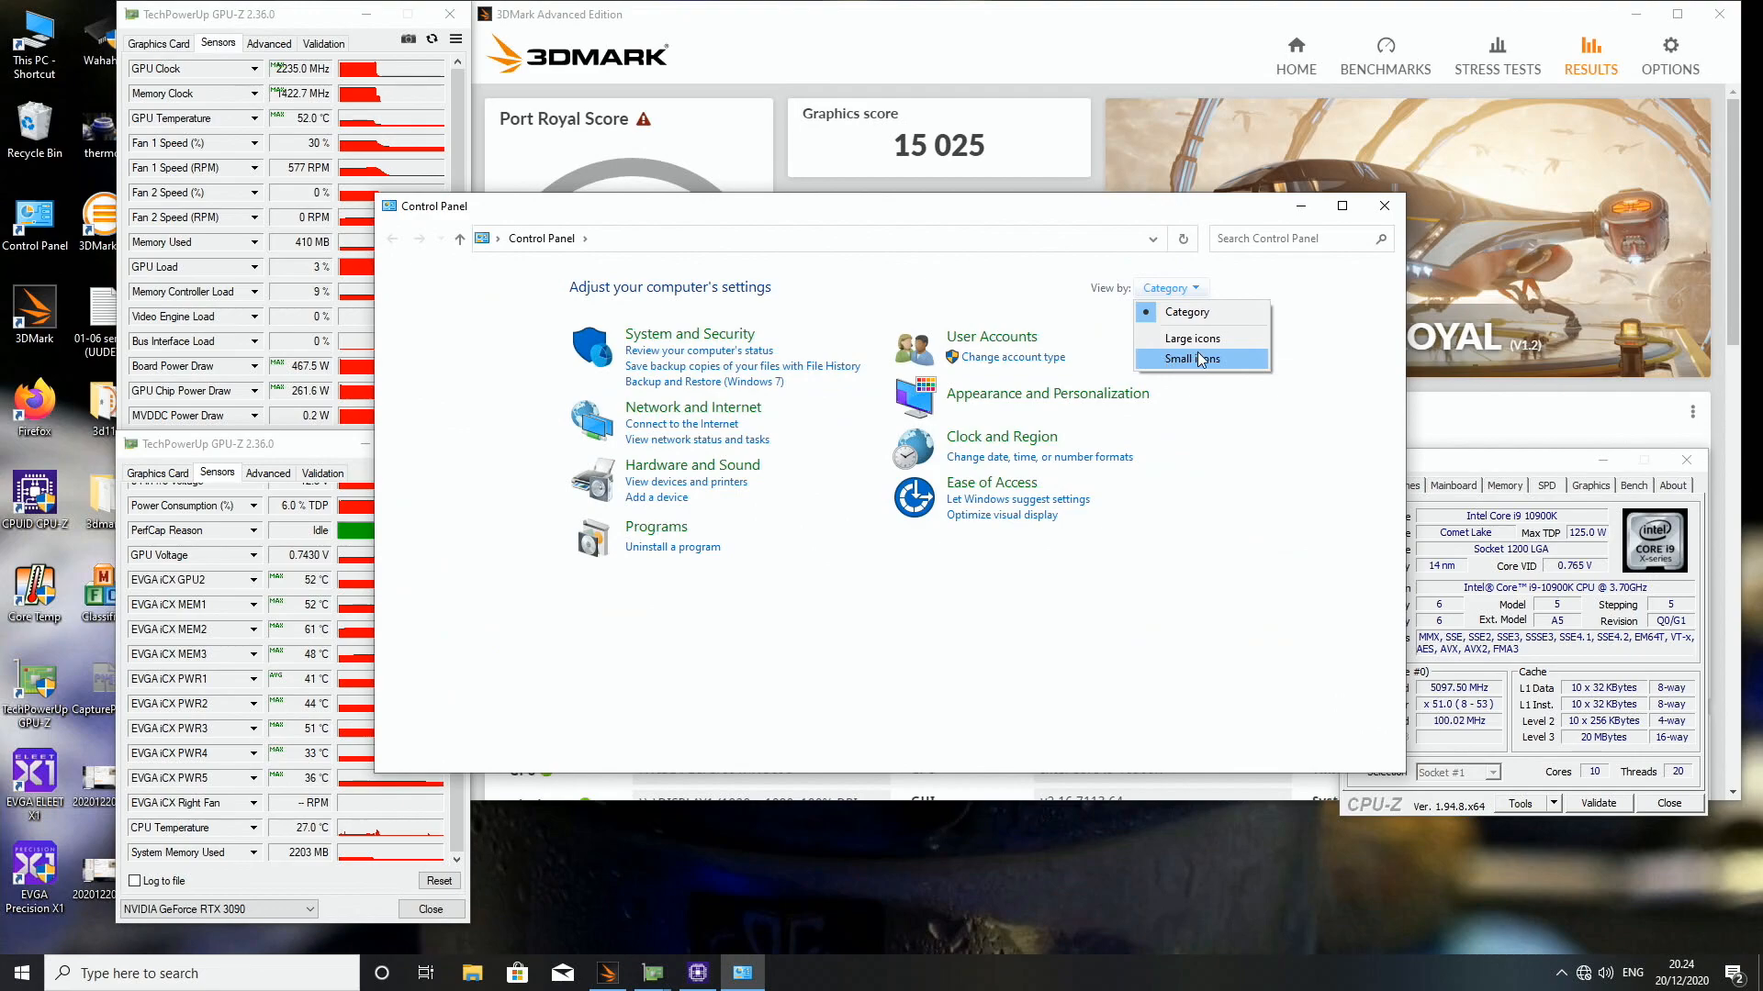
click(1188, 359)
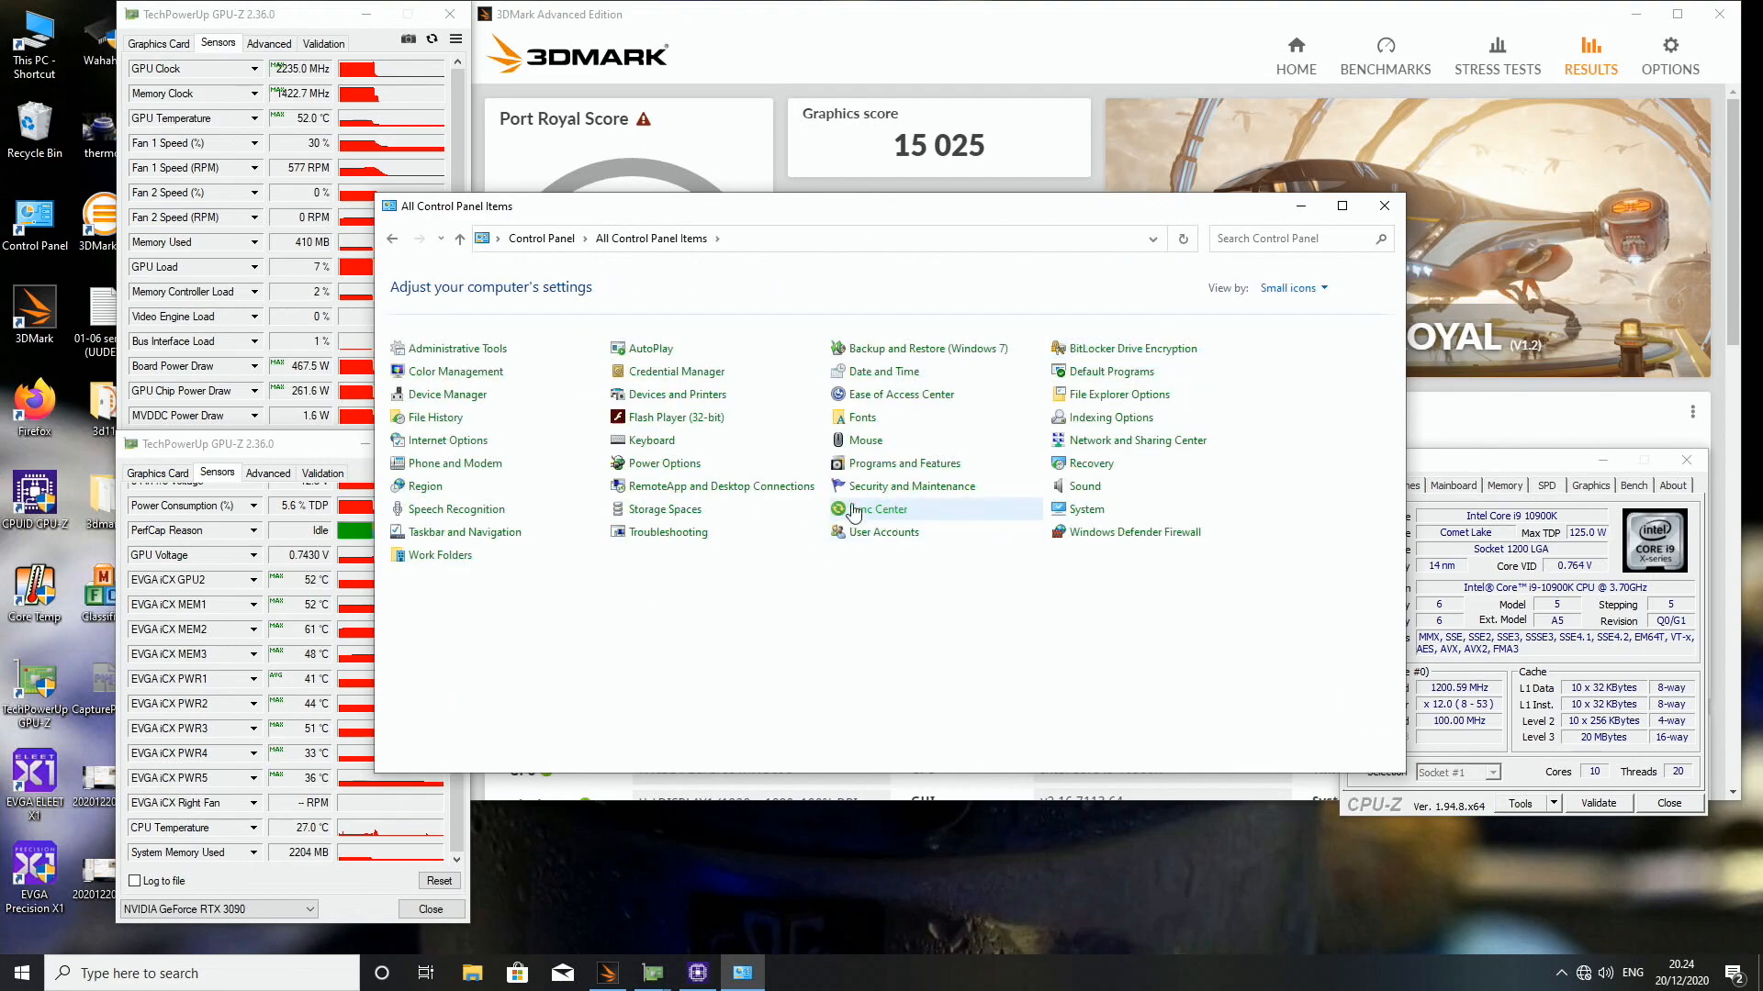
click(661, 463)
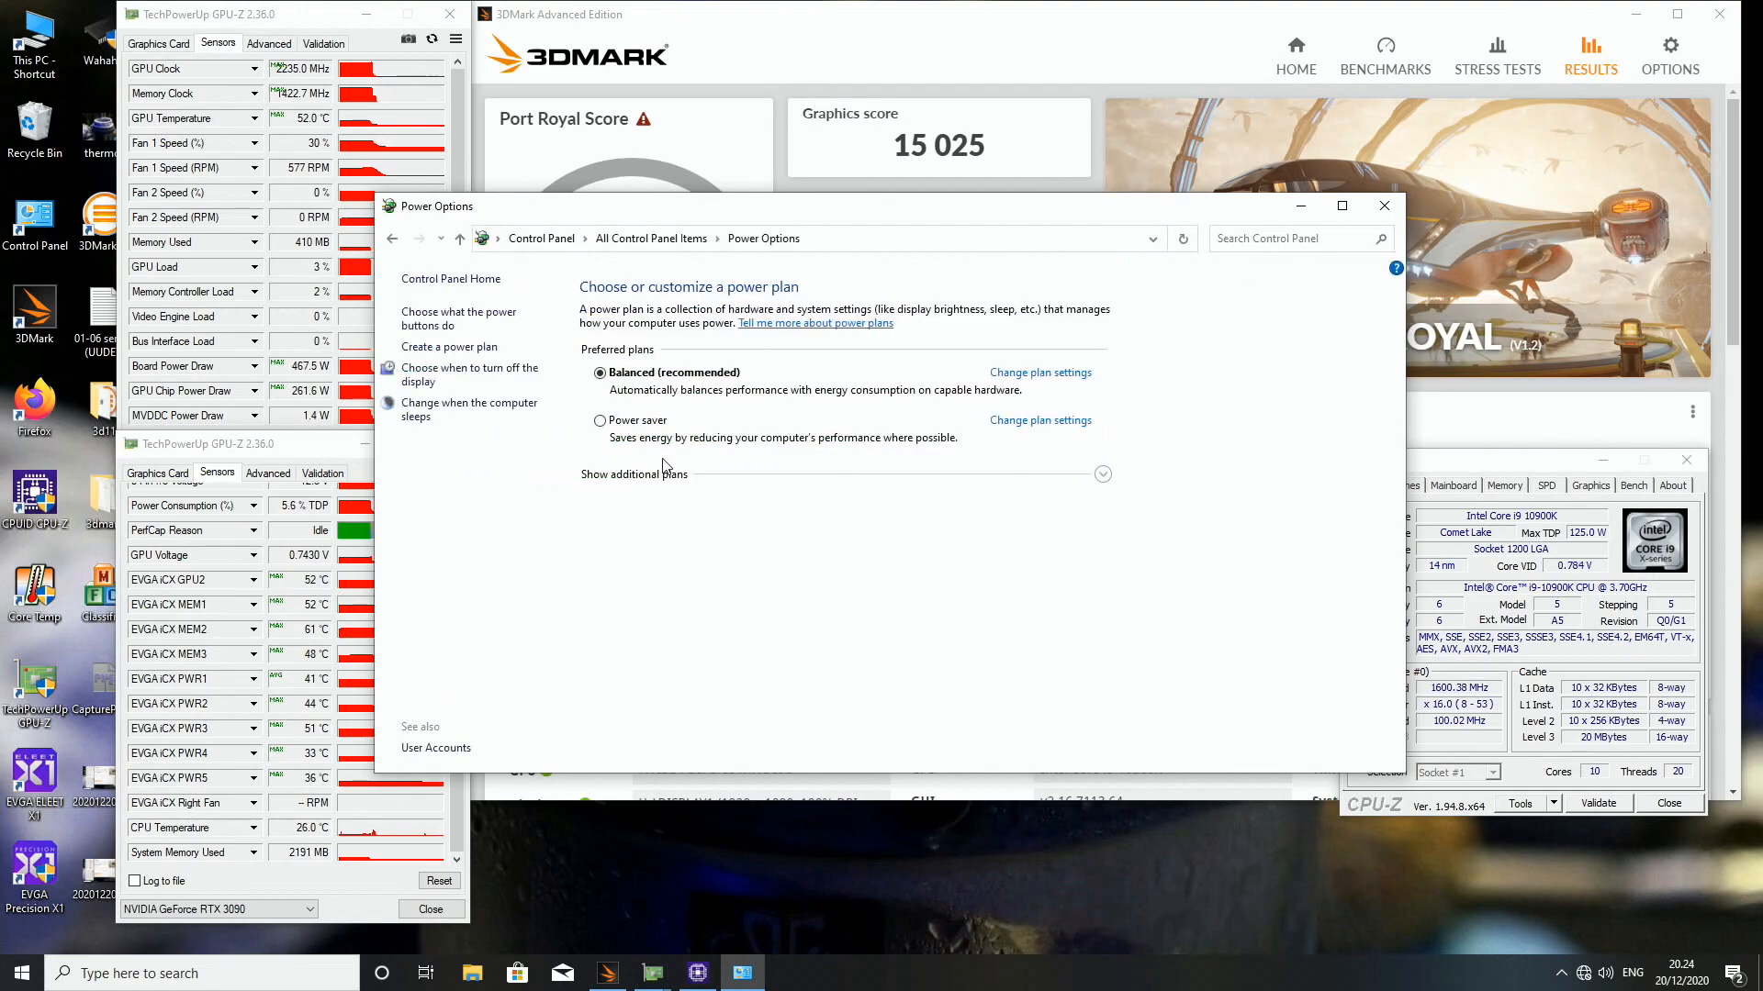
click(1103, 474)
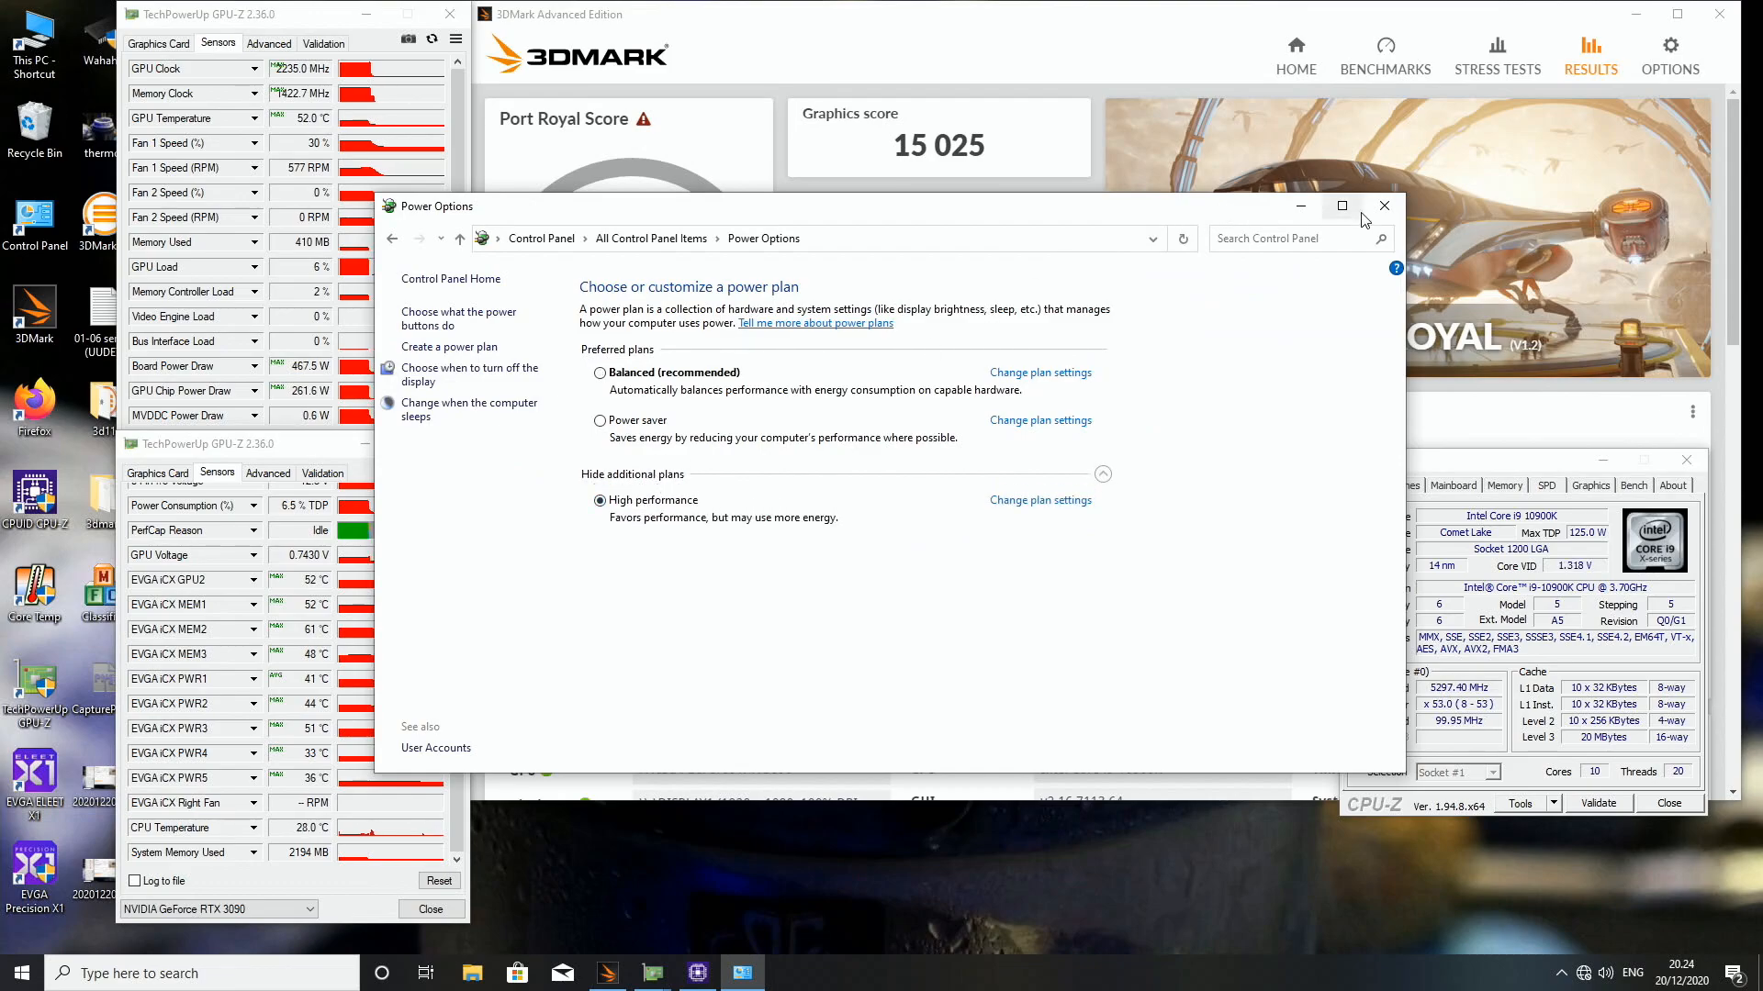
click(1384, 206)
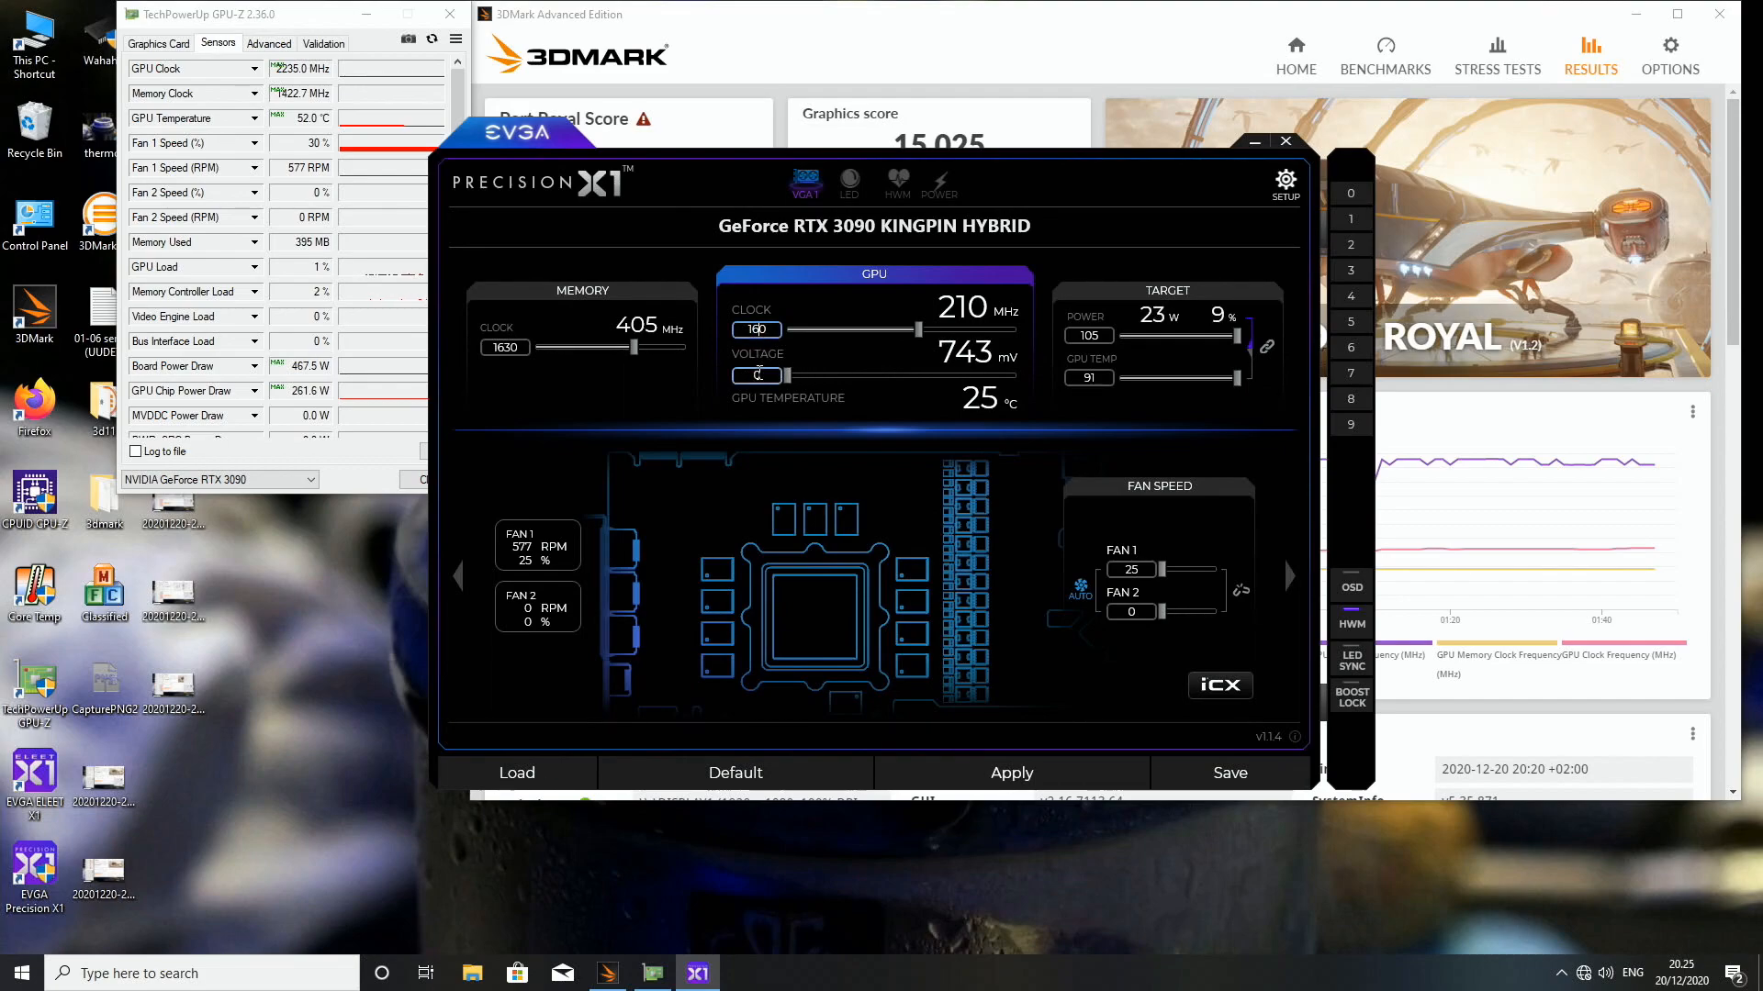
Apply GPU clock 180 in Precision X1 and begin saving the 3DMark result
click(1010, 772)
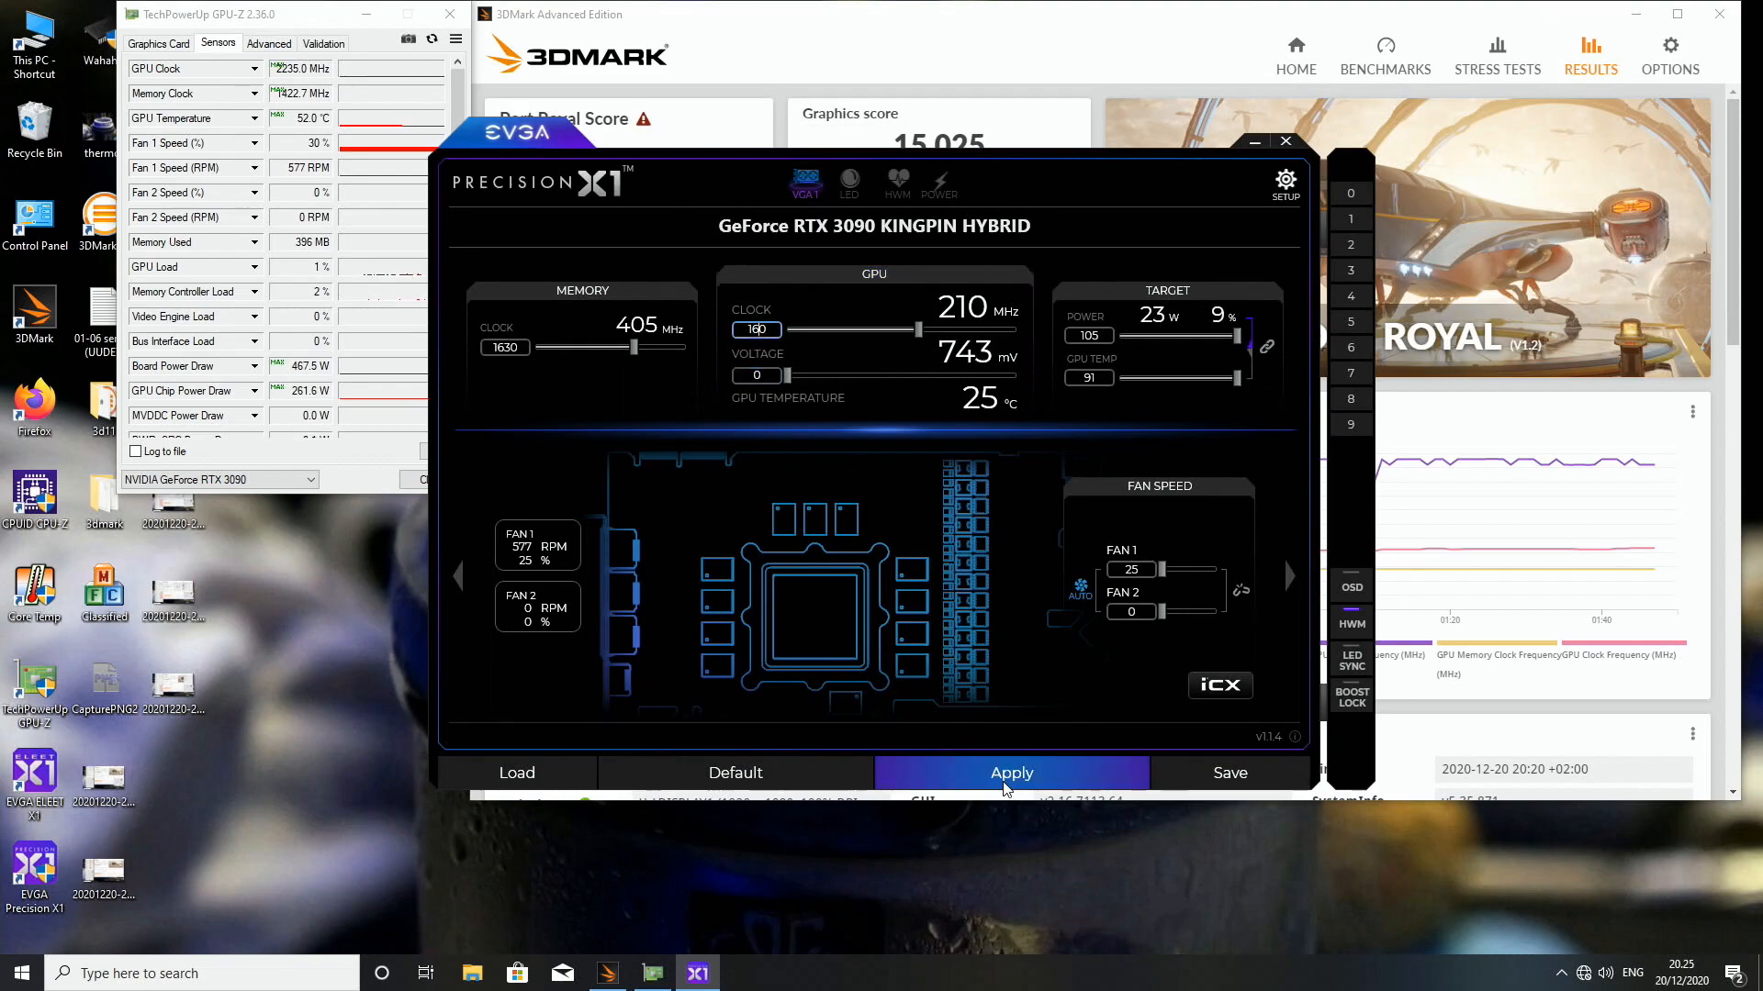
click(1253, 142)
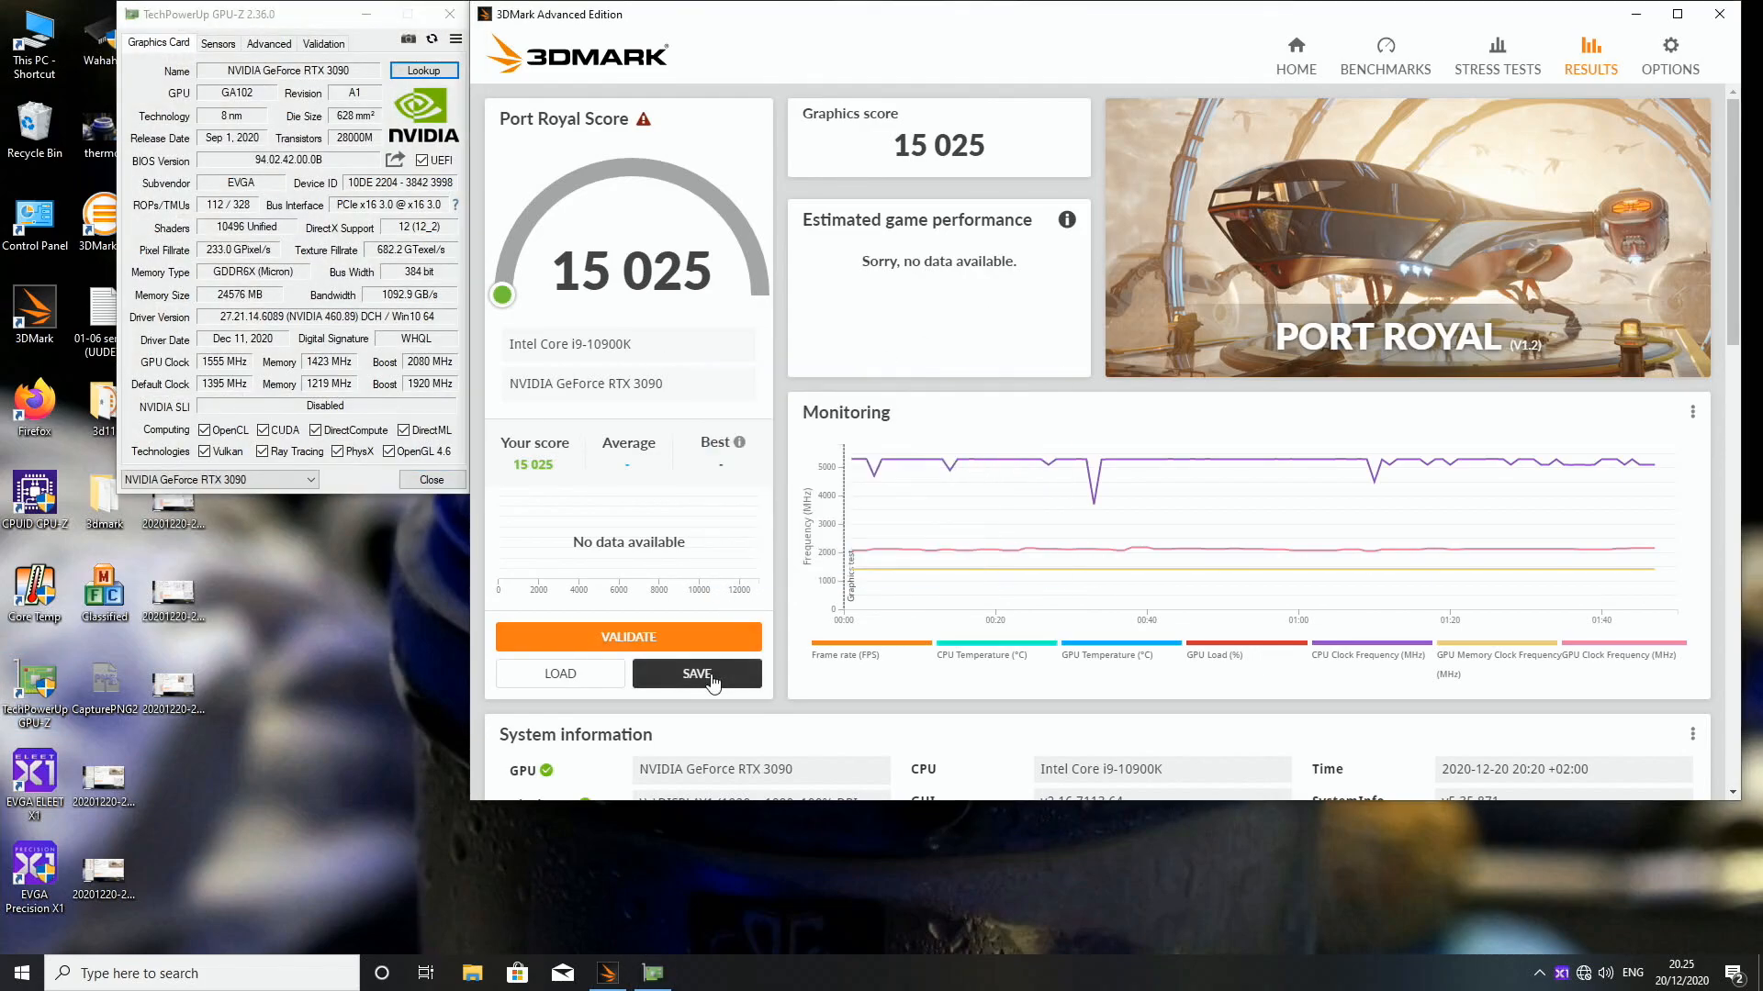
click(696, 673)
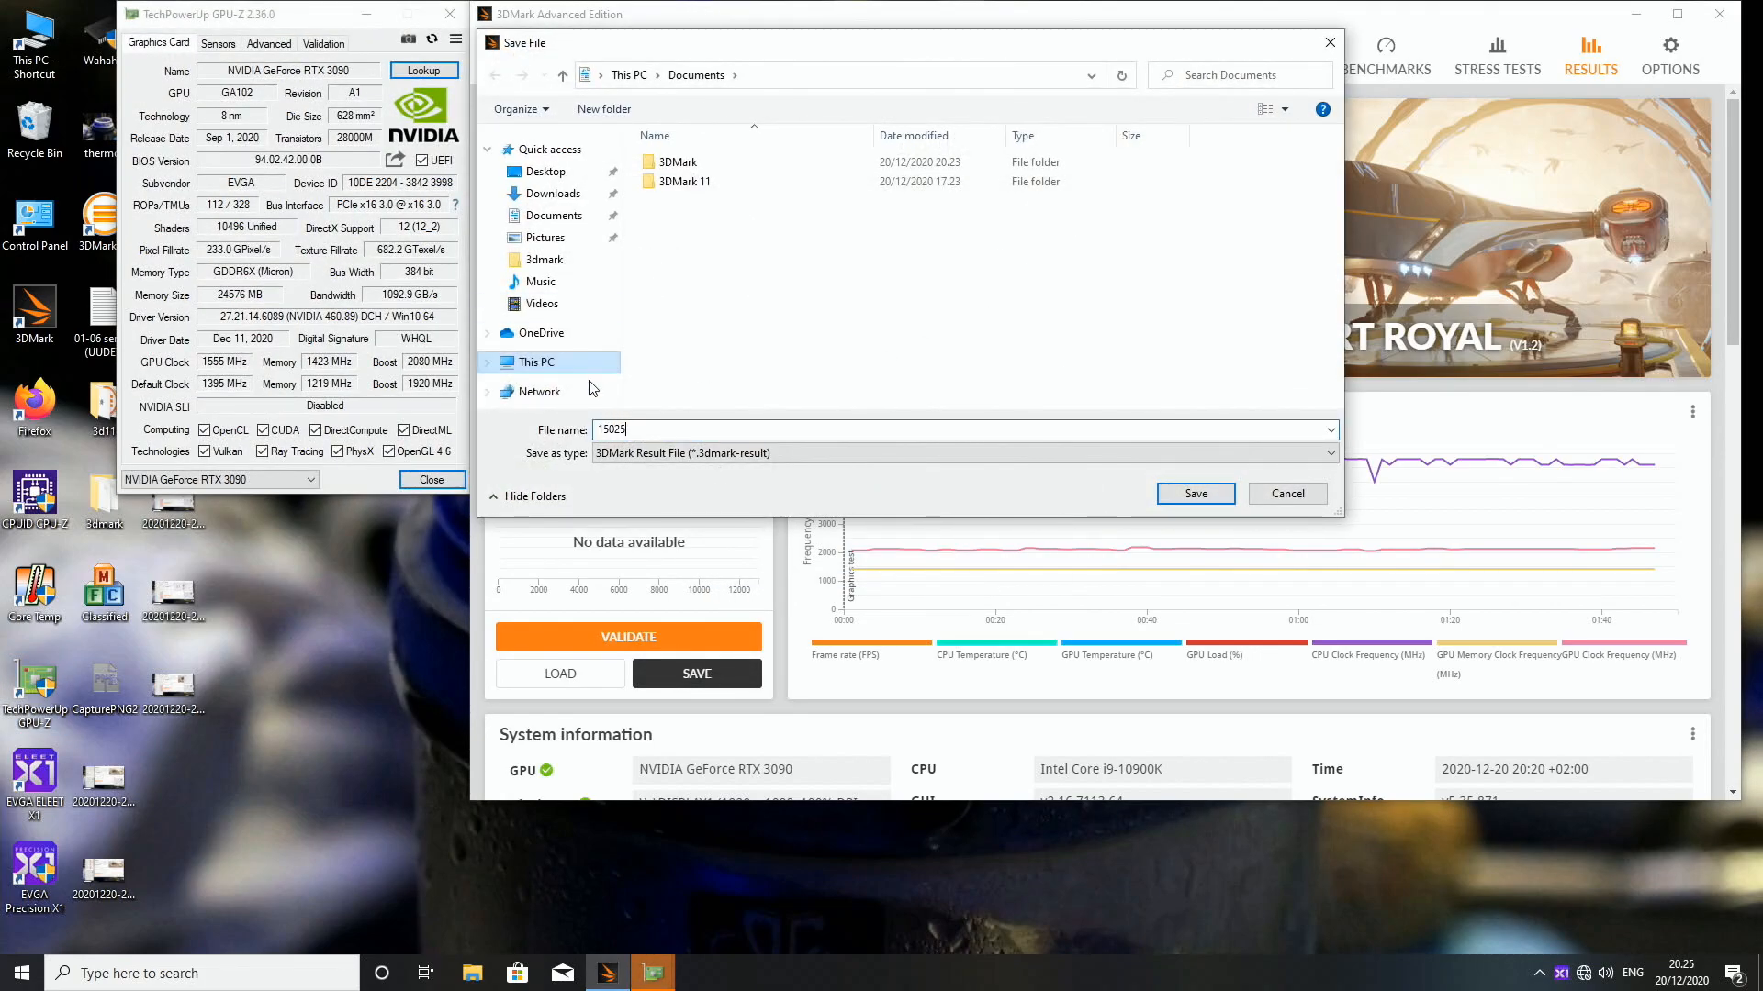
Save the Port Royal result as 15025 on the Desktop
click(545, 171)
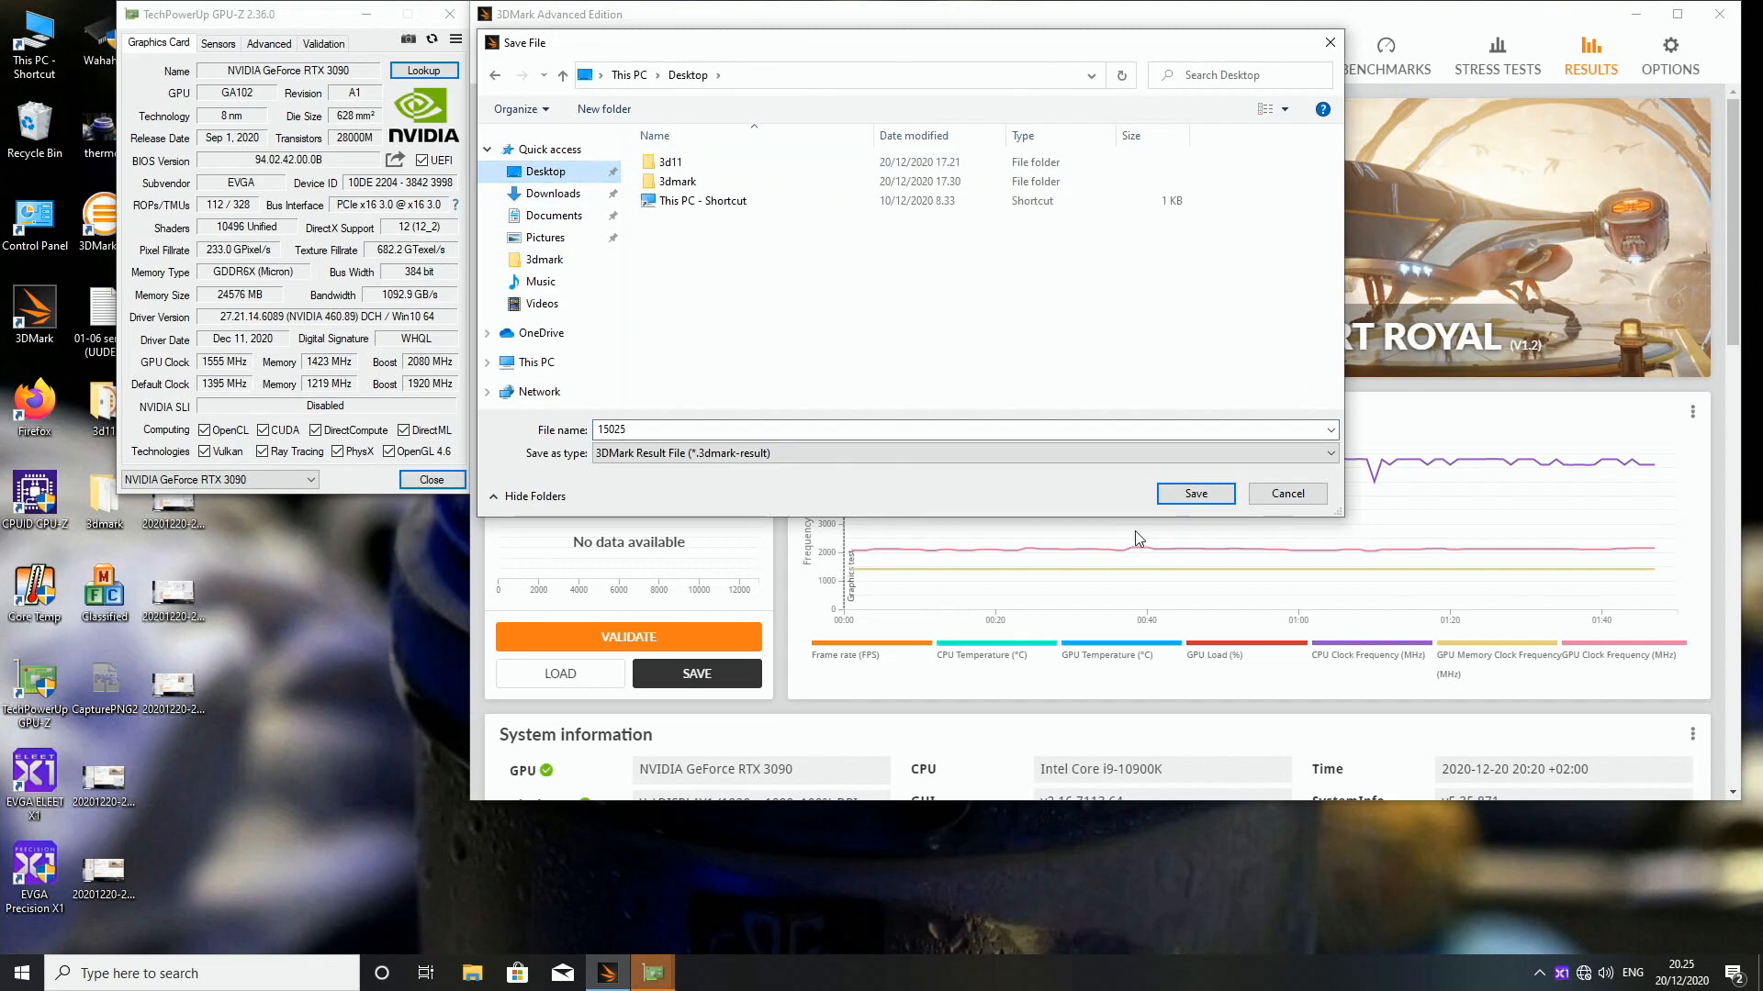
click(1193, 493)
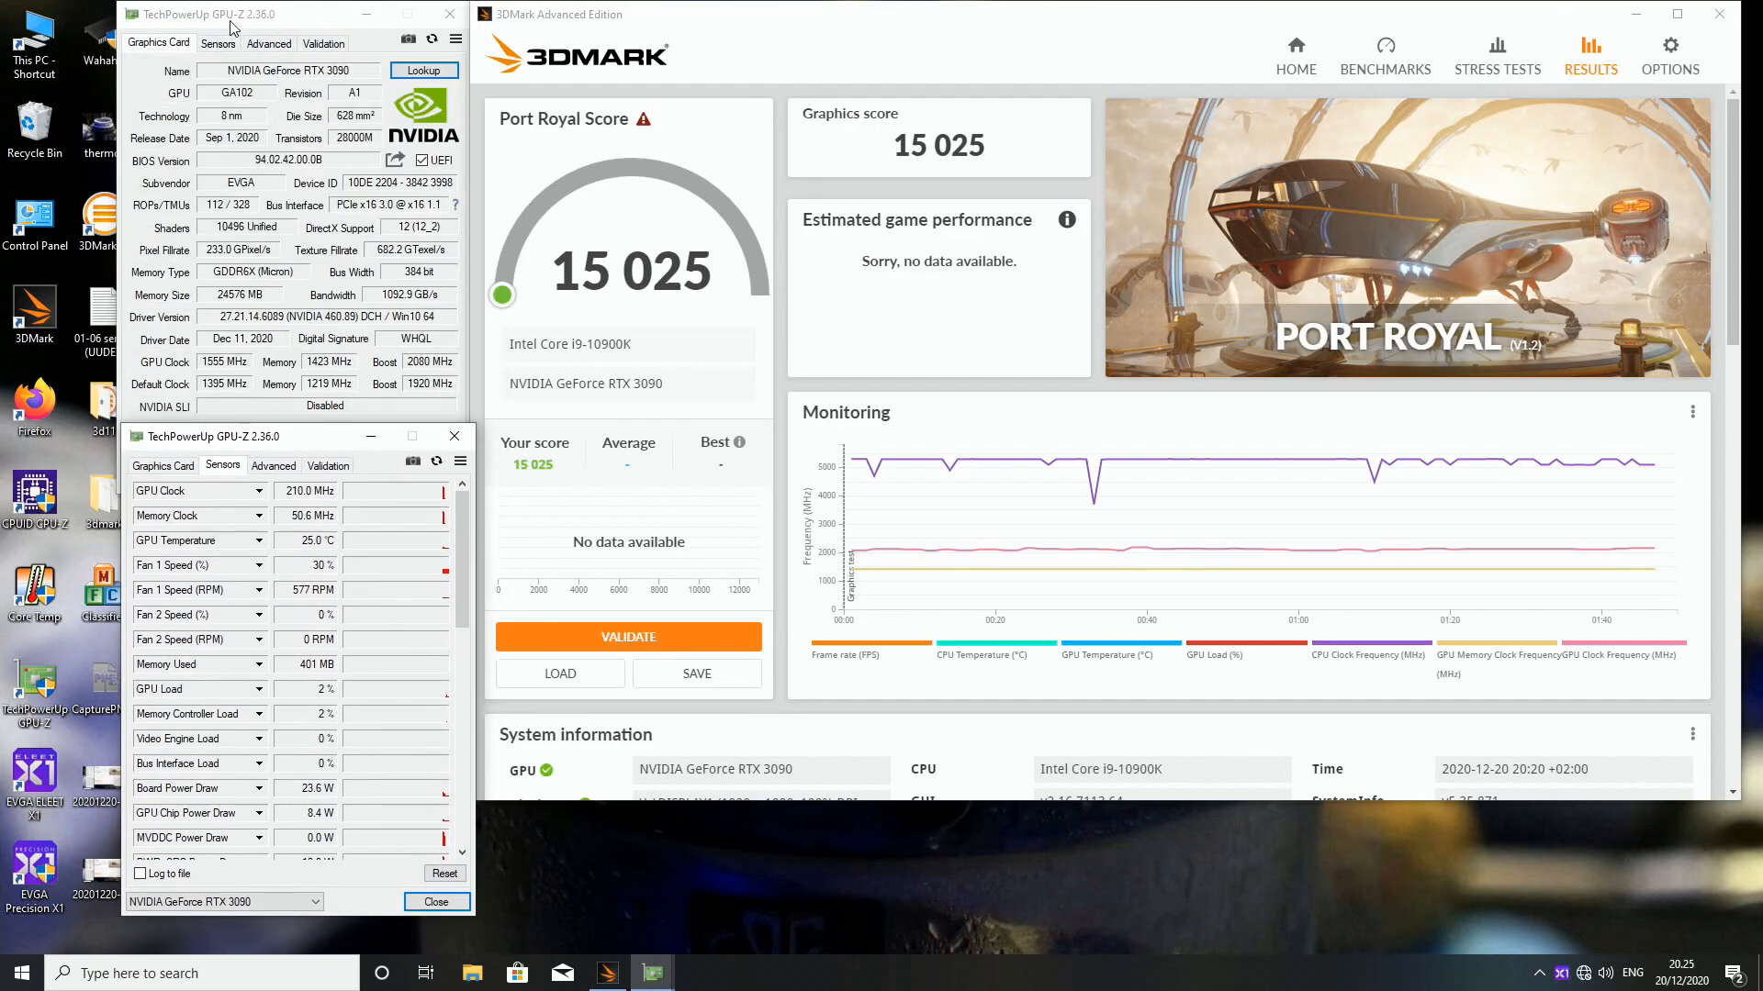
click(1383, 53)
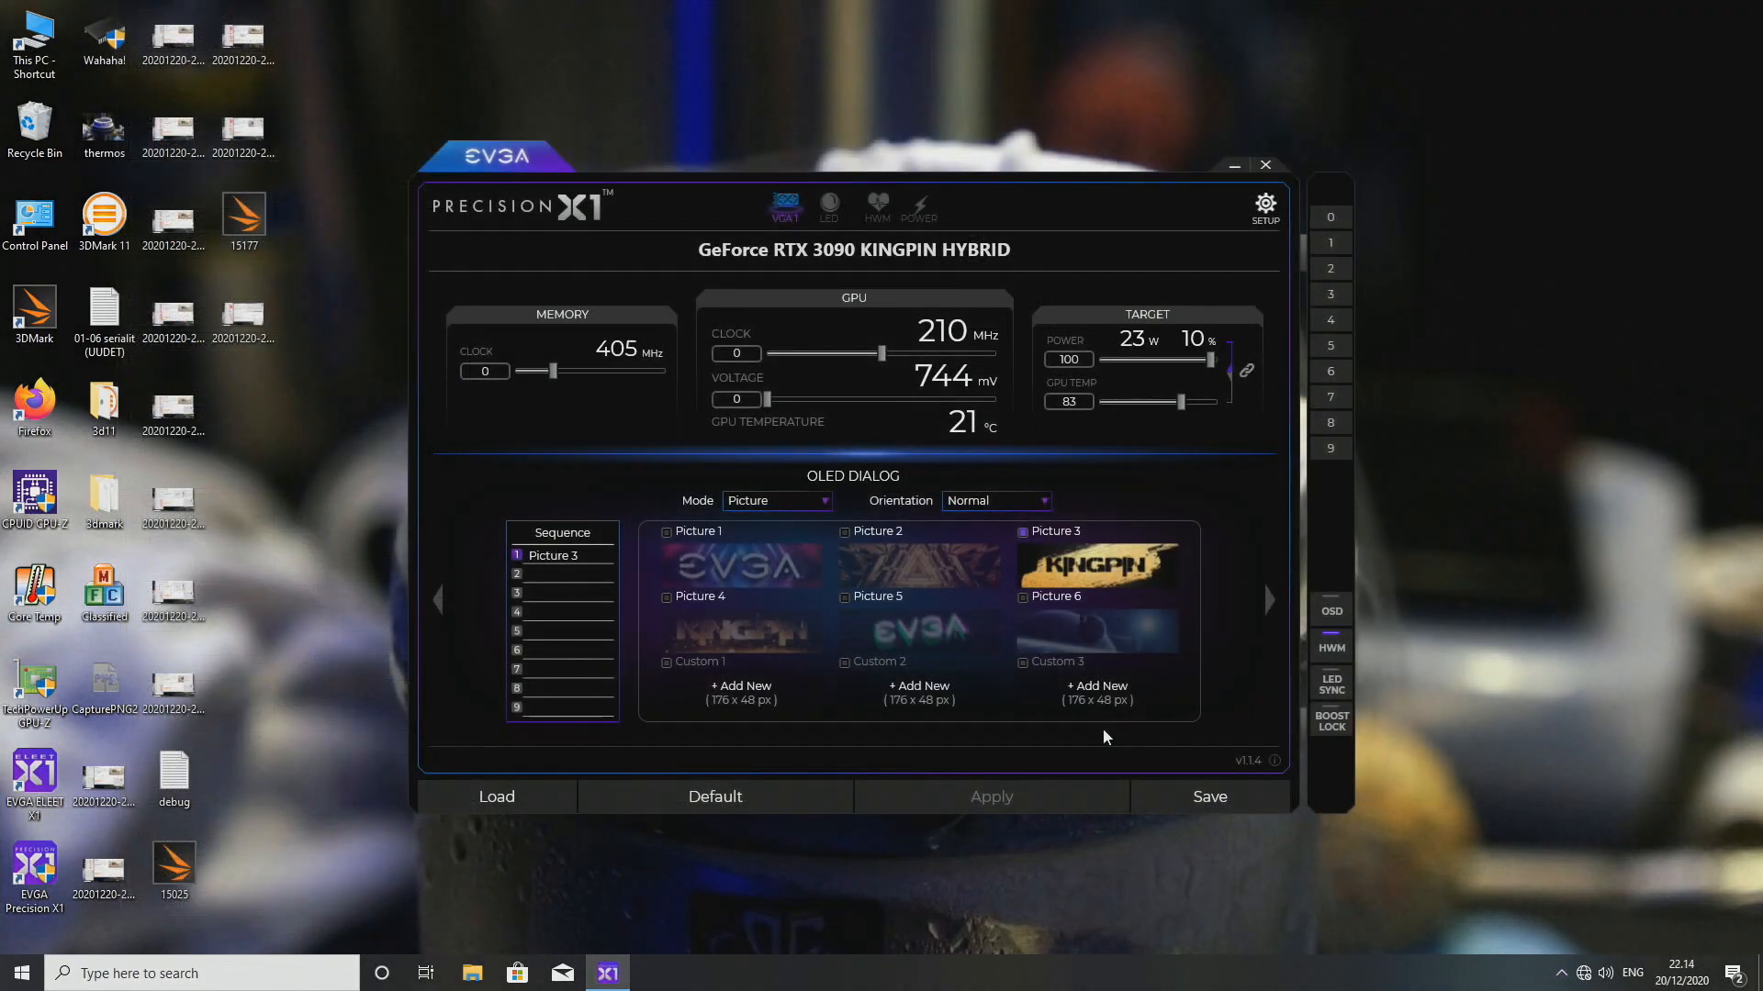
mouse_move(956, 472)
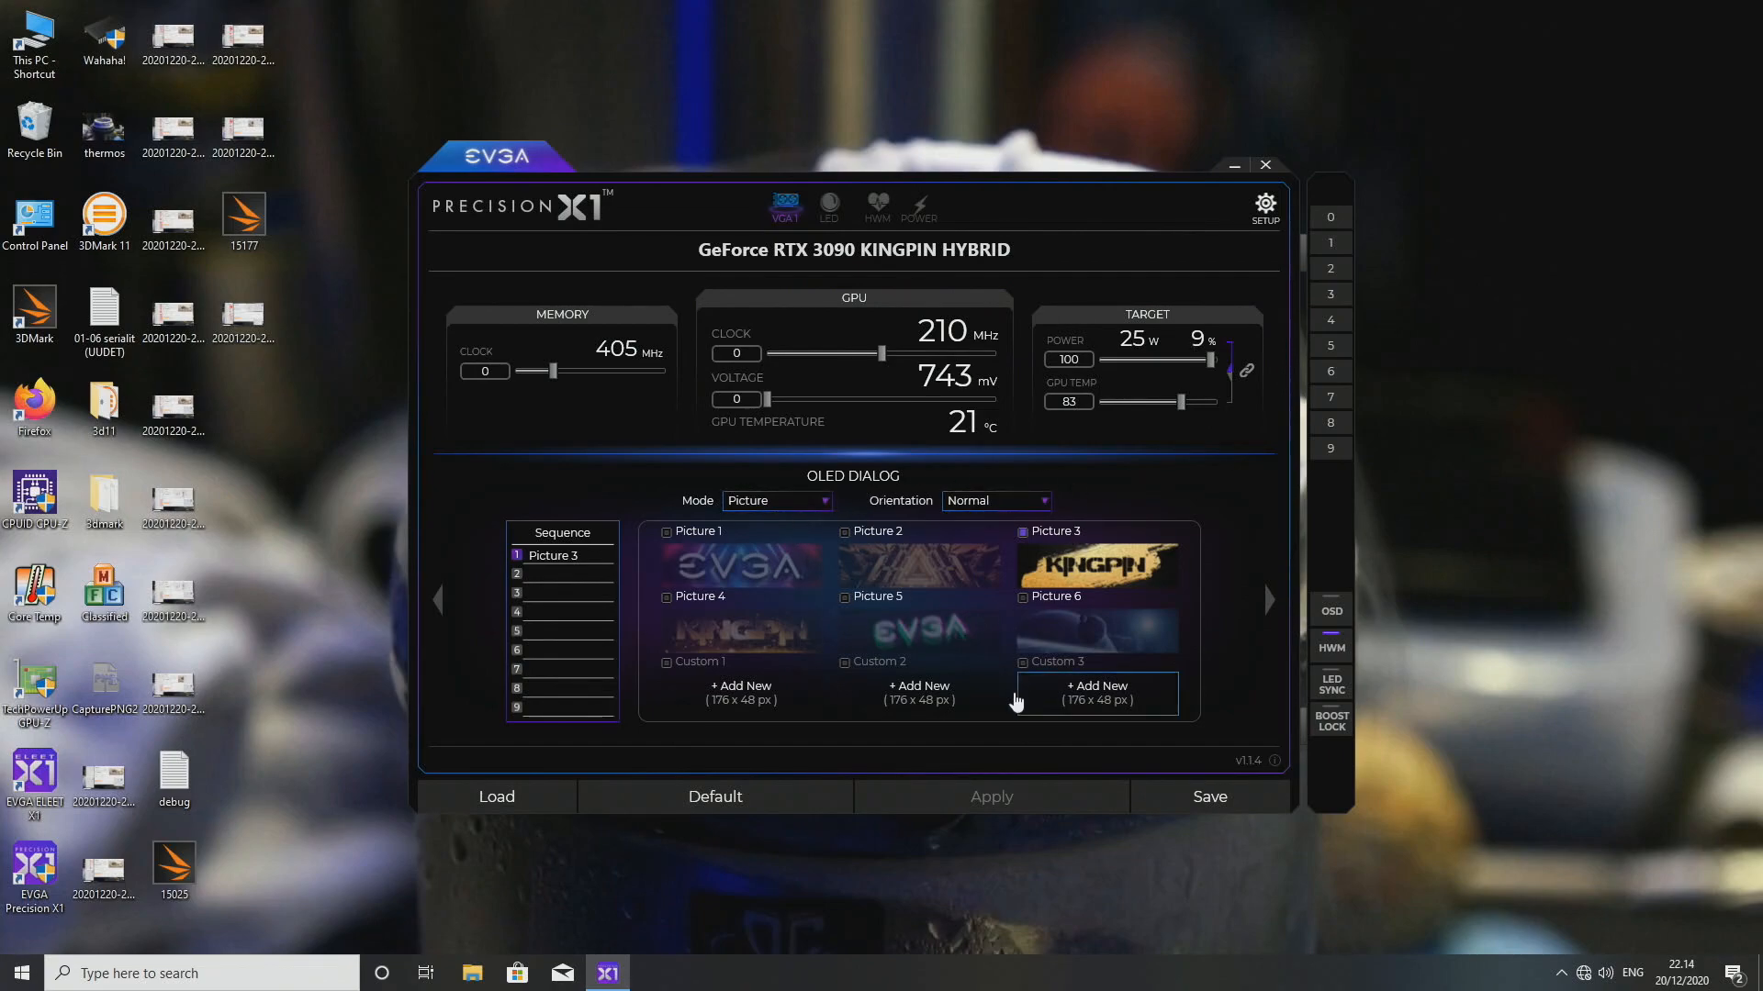
mouse_move(917, 694)
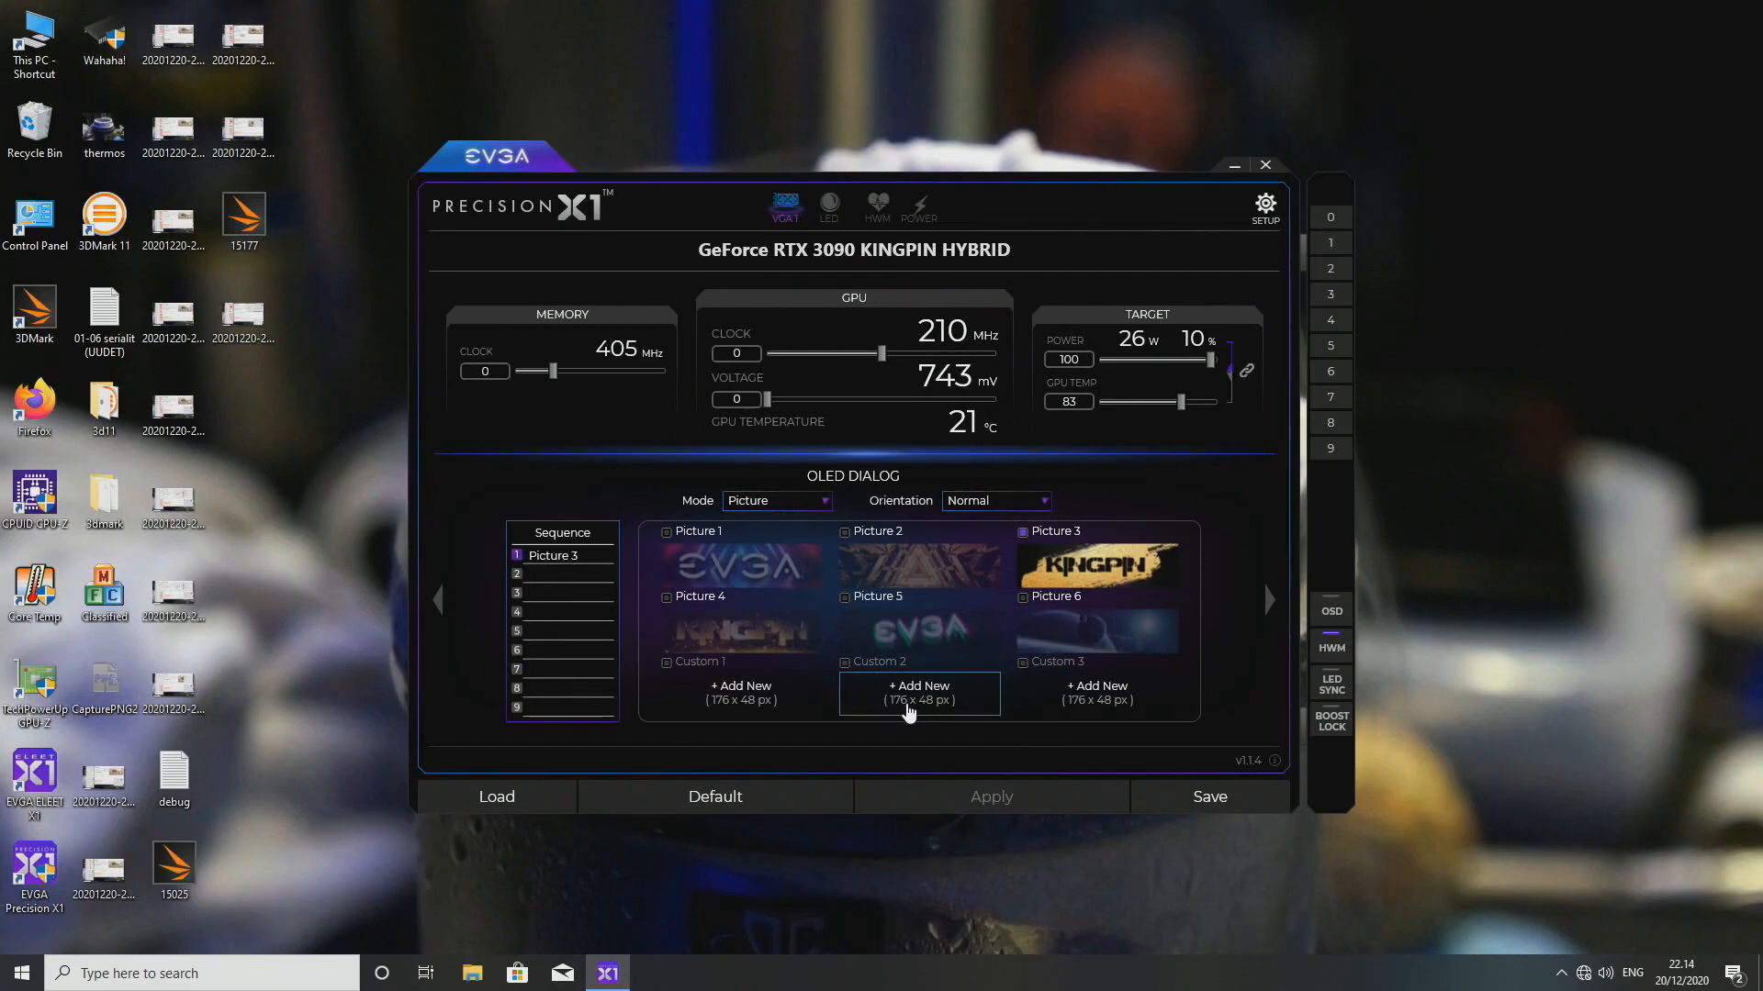
mouse_move(1010, 685)
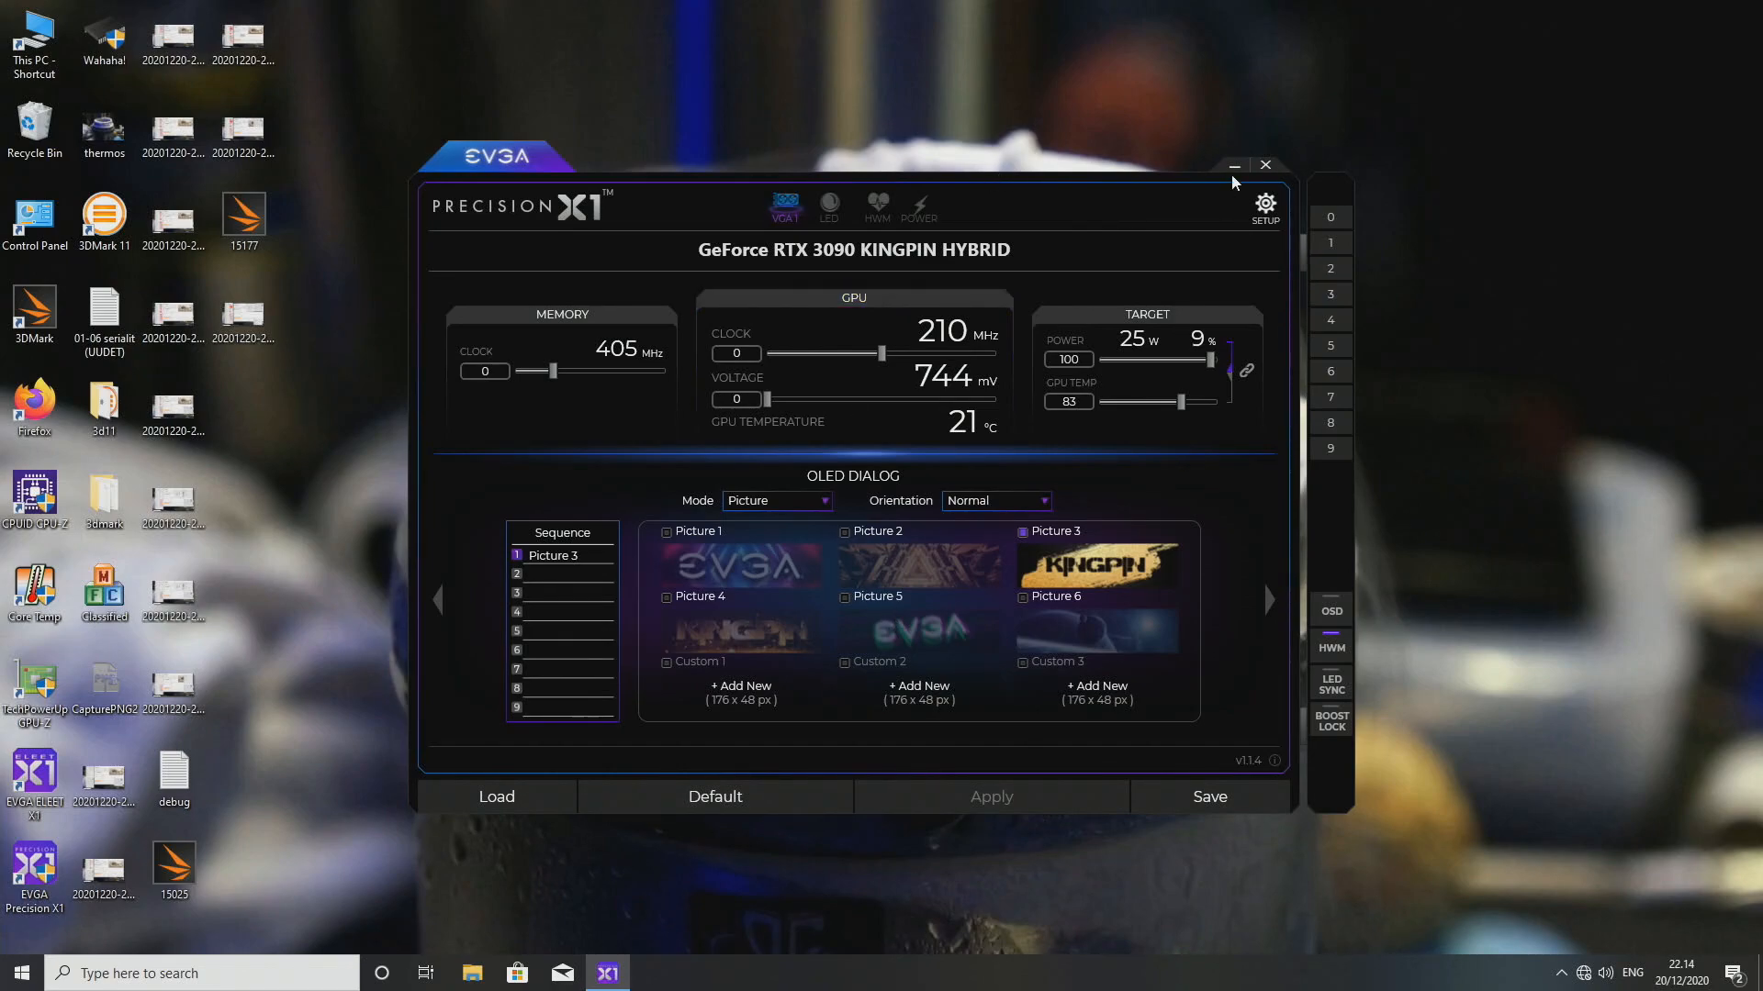
Close EVGA Precision X1, leaving the desktop with the 15025 result file
click(1232, 165)
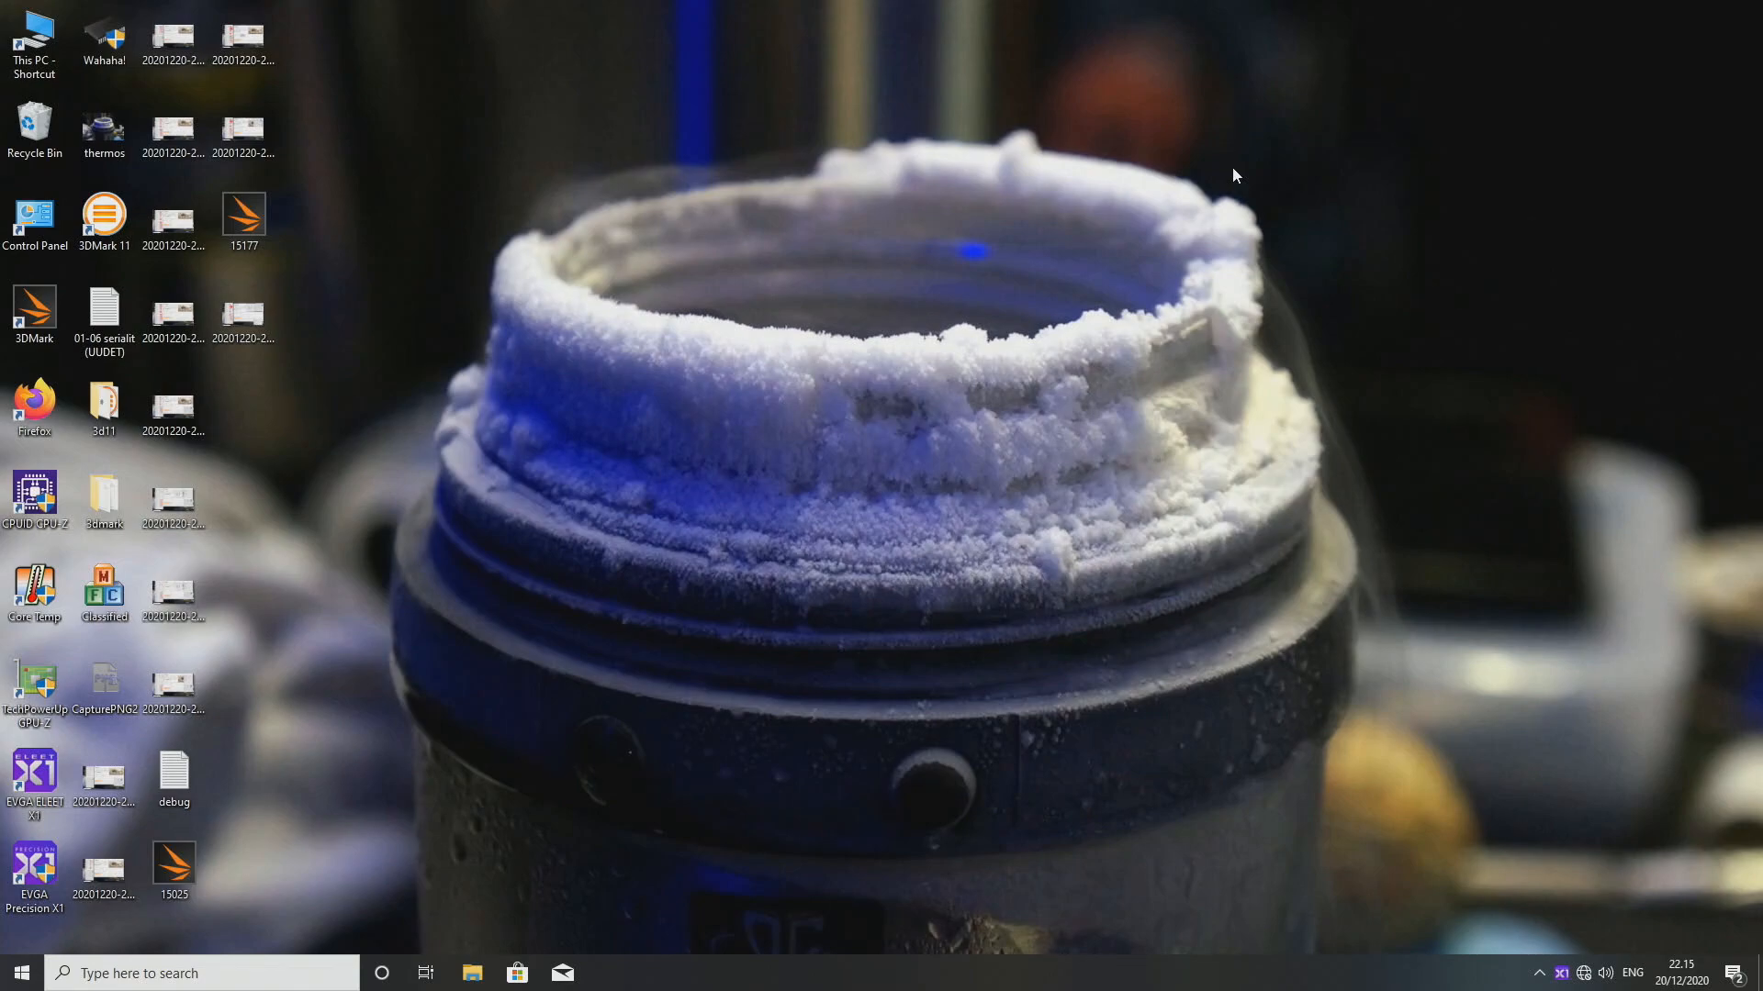
mouse_move(320, 247)
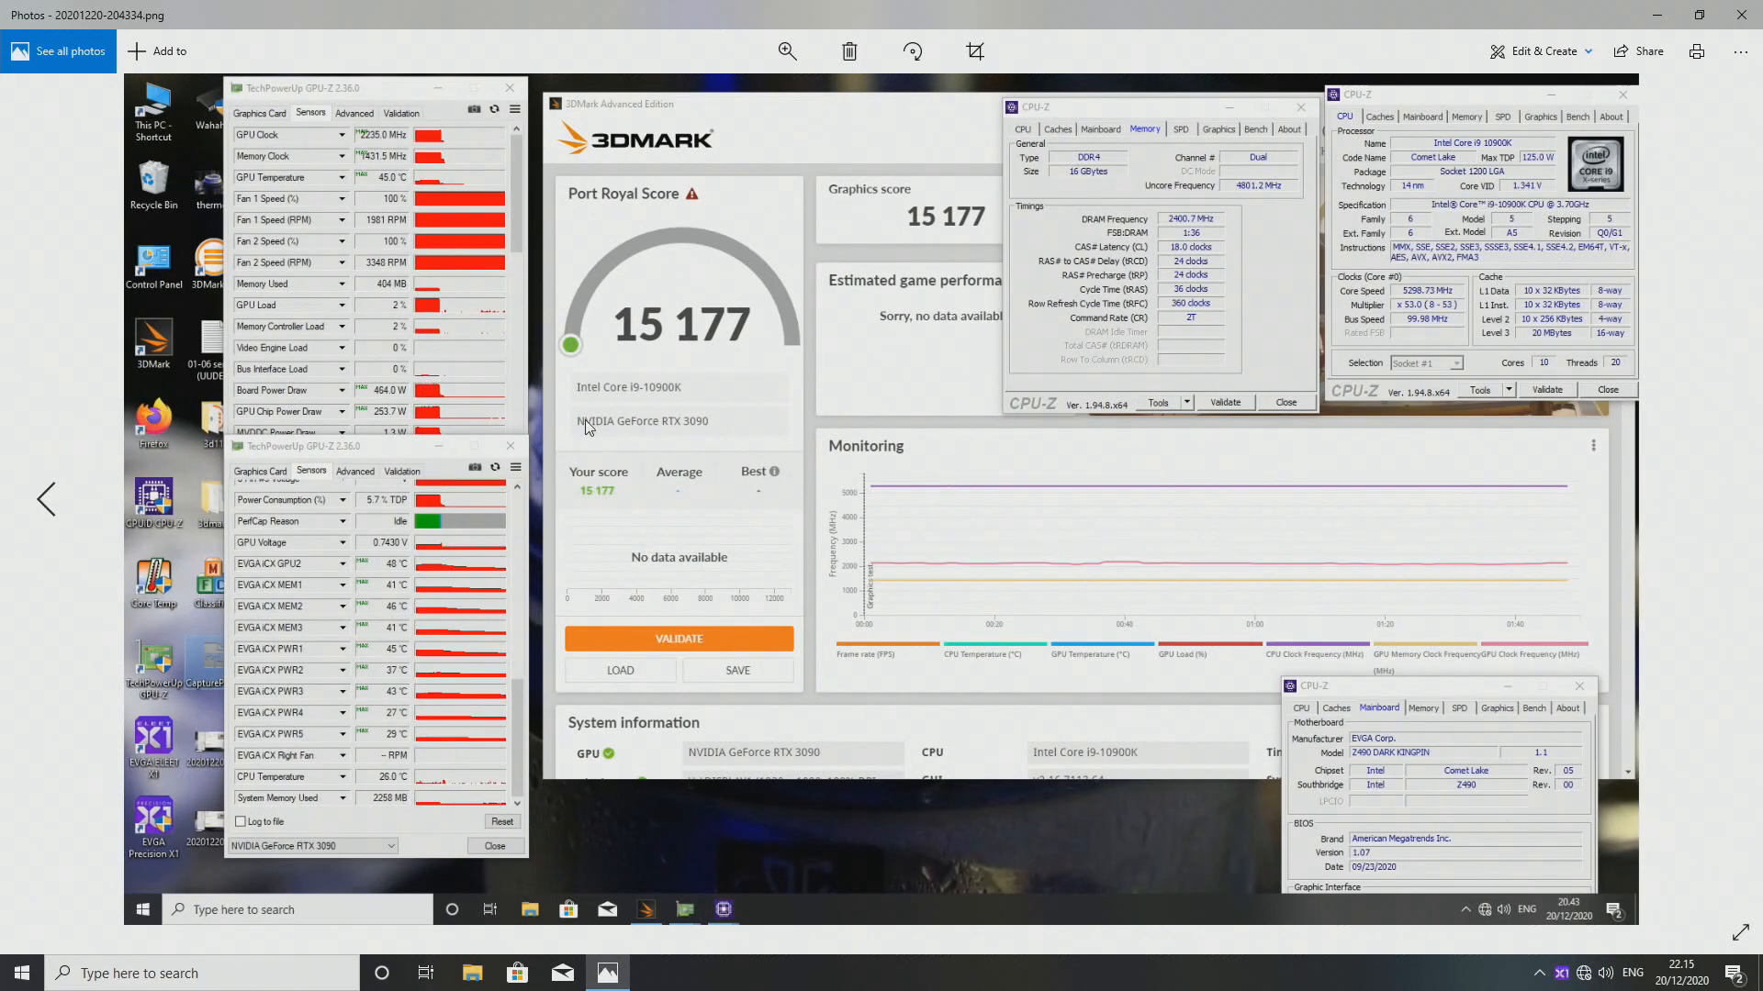
mouse_move(832, 344)
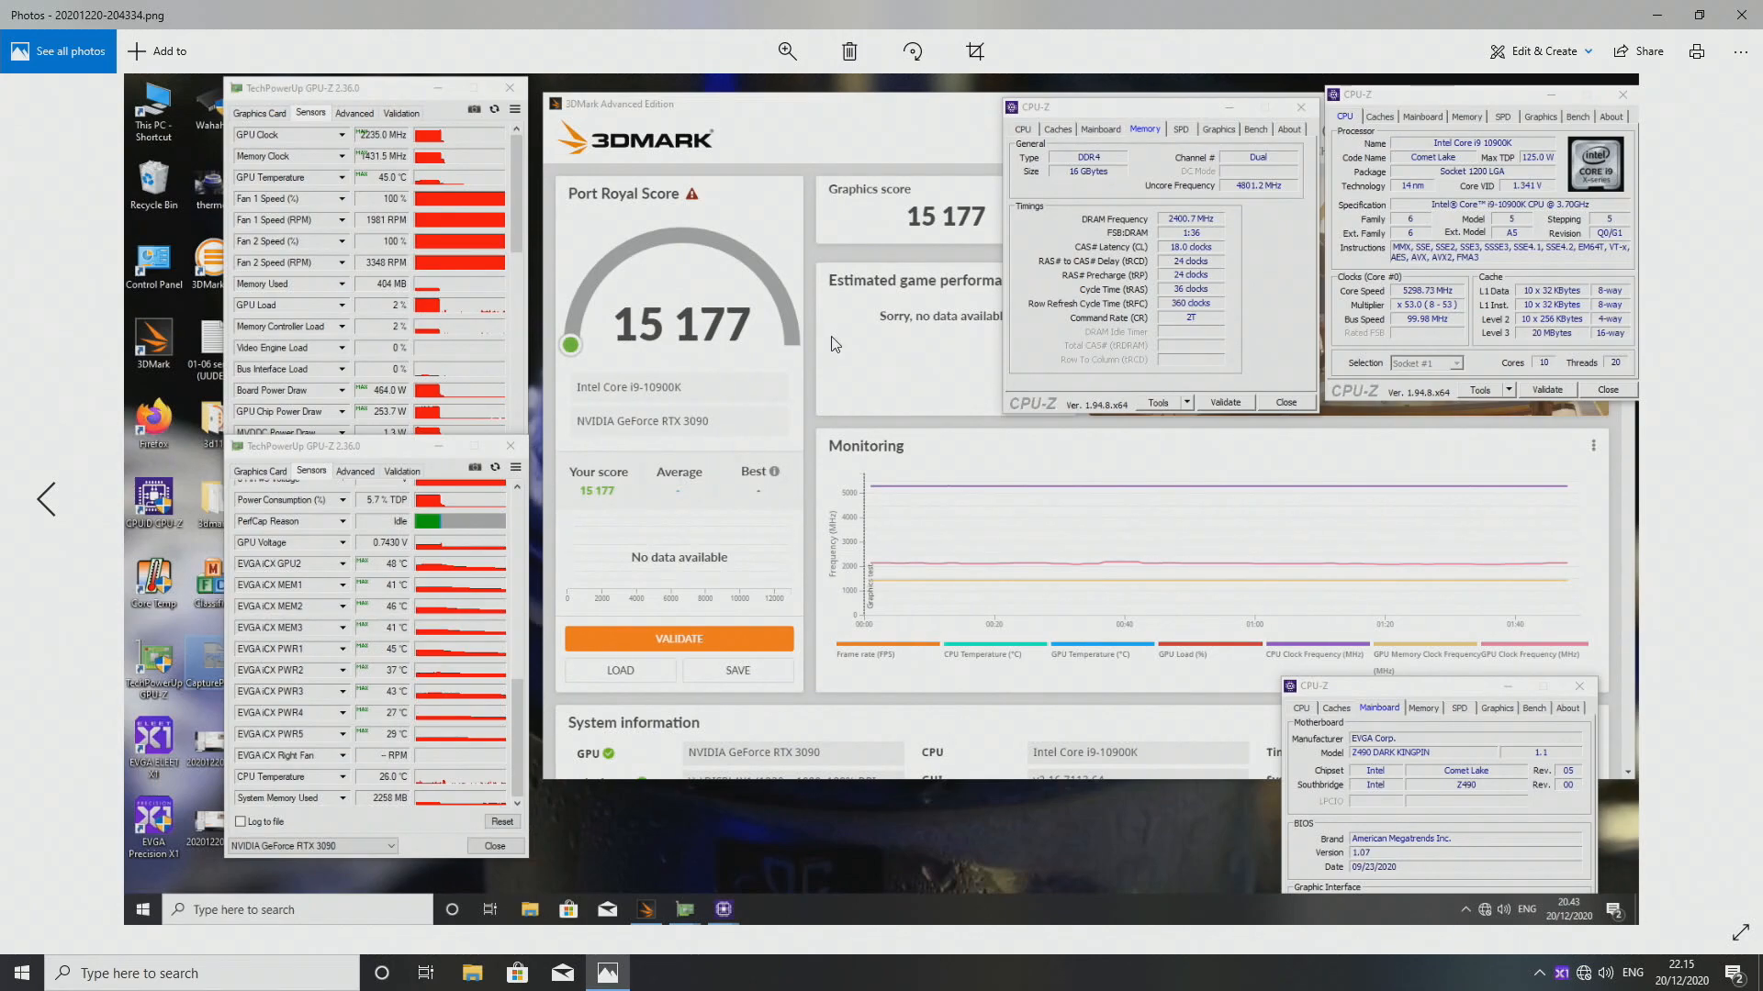
mouse_move(805, 341)
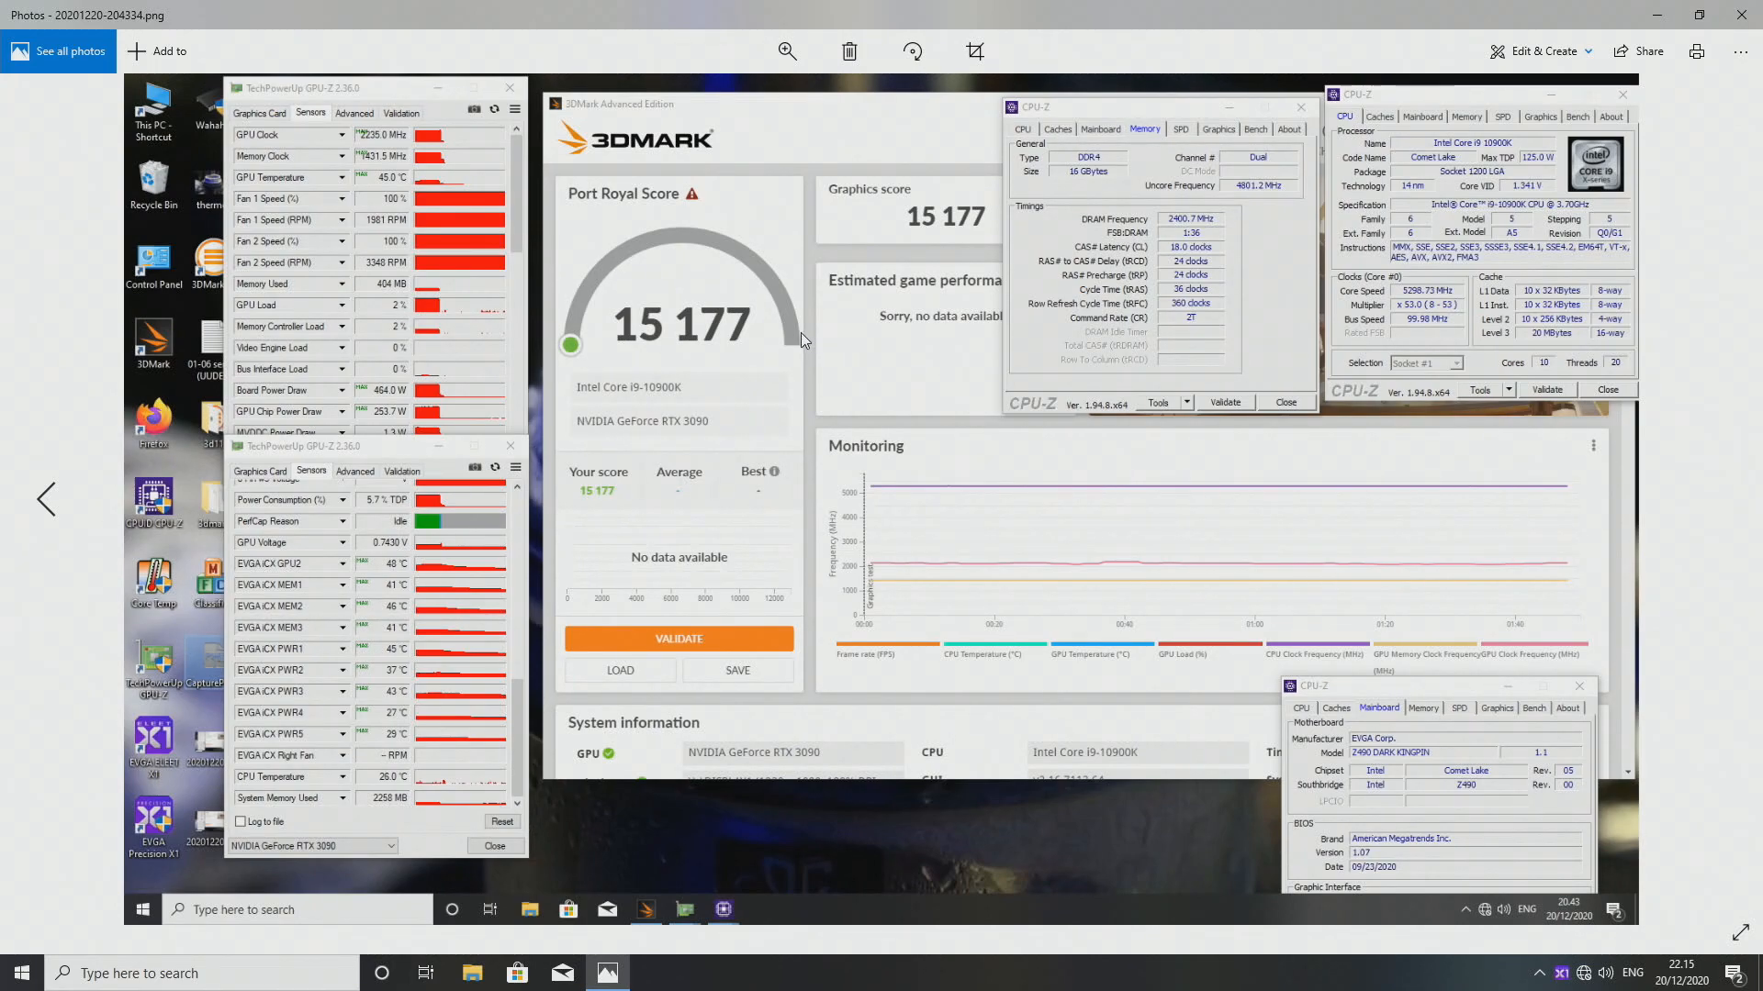
mouse_move(771, 331)
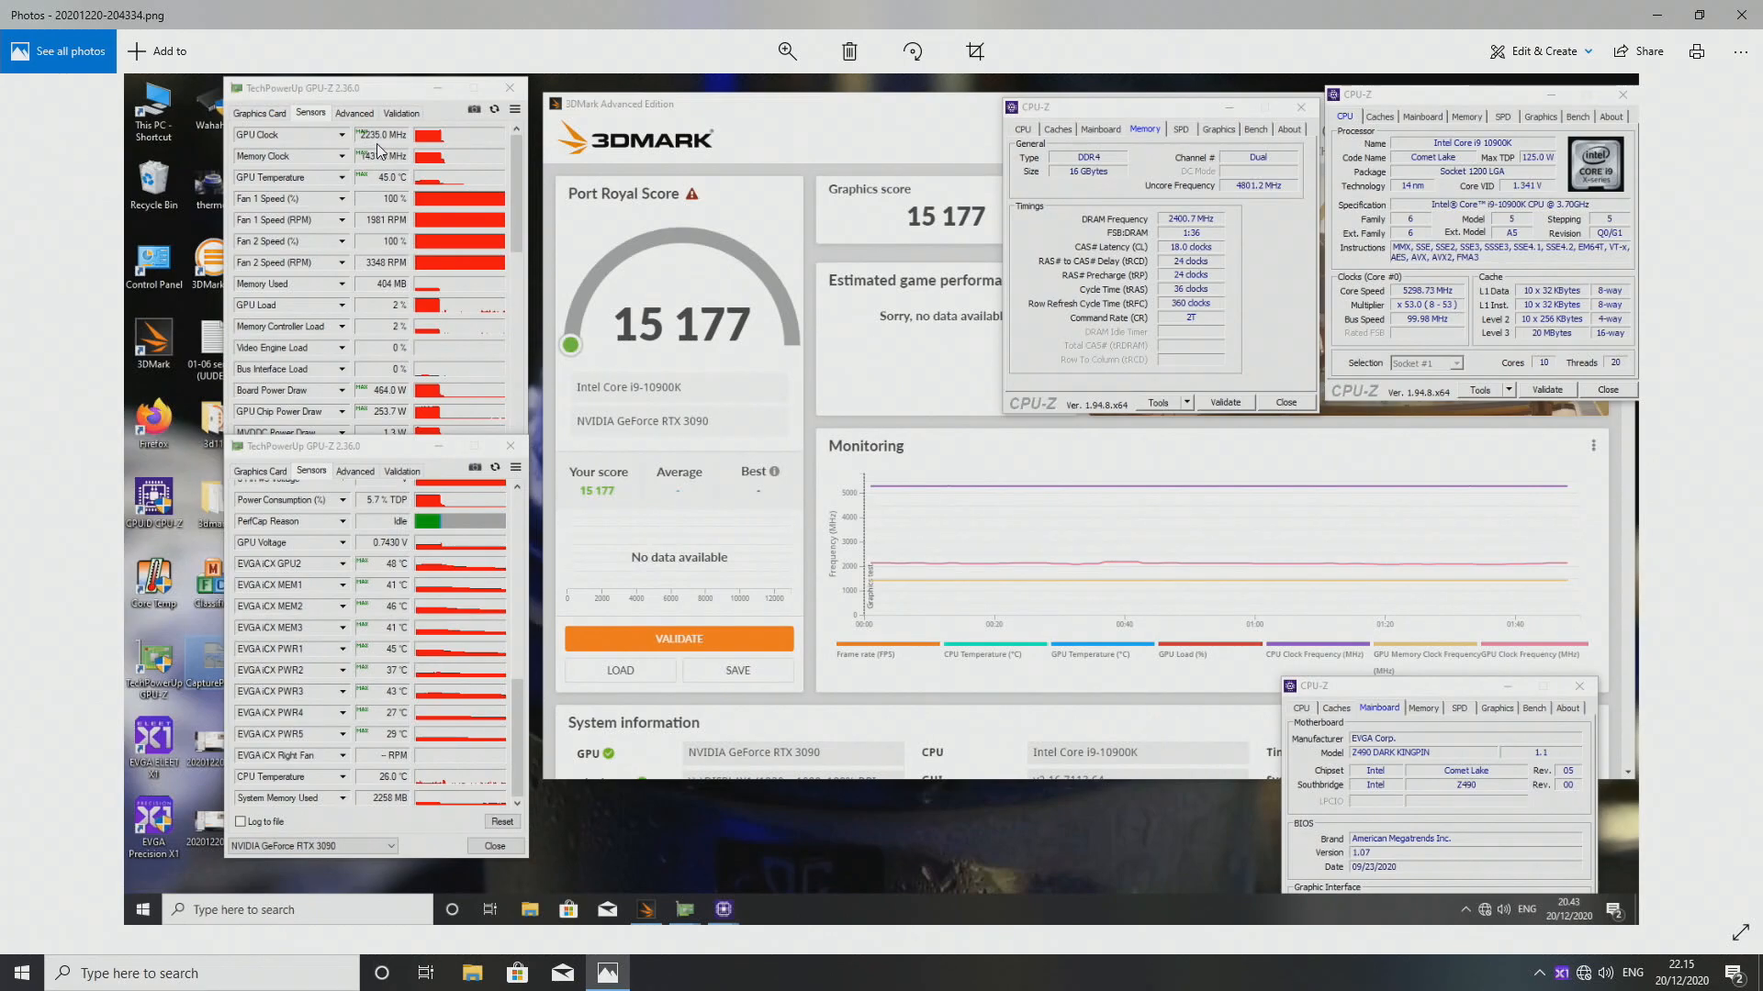
mouse_move(395, 169)
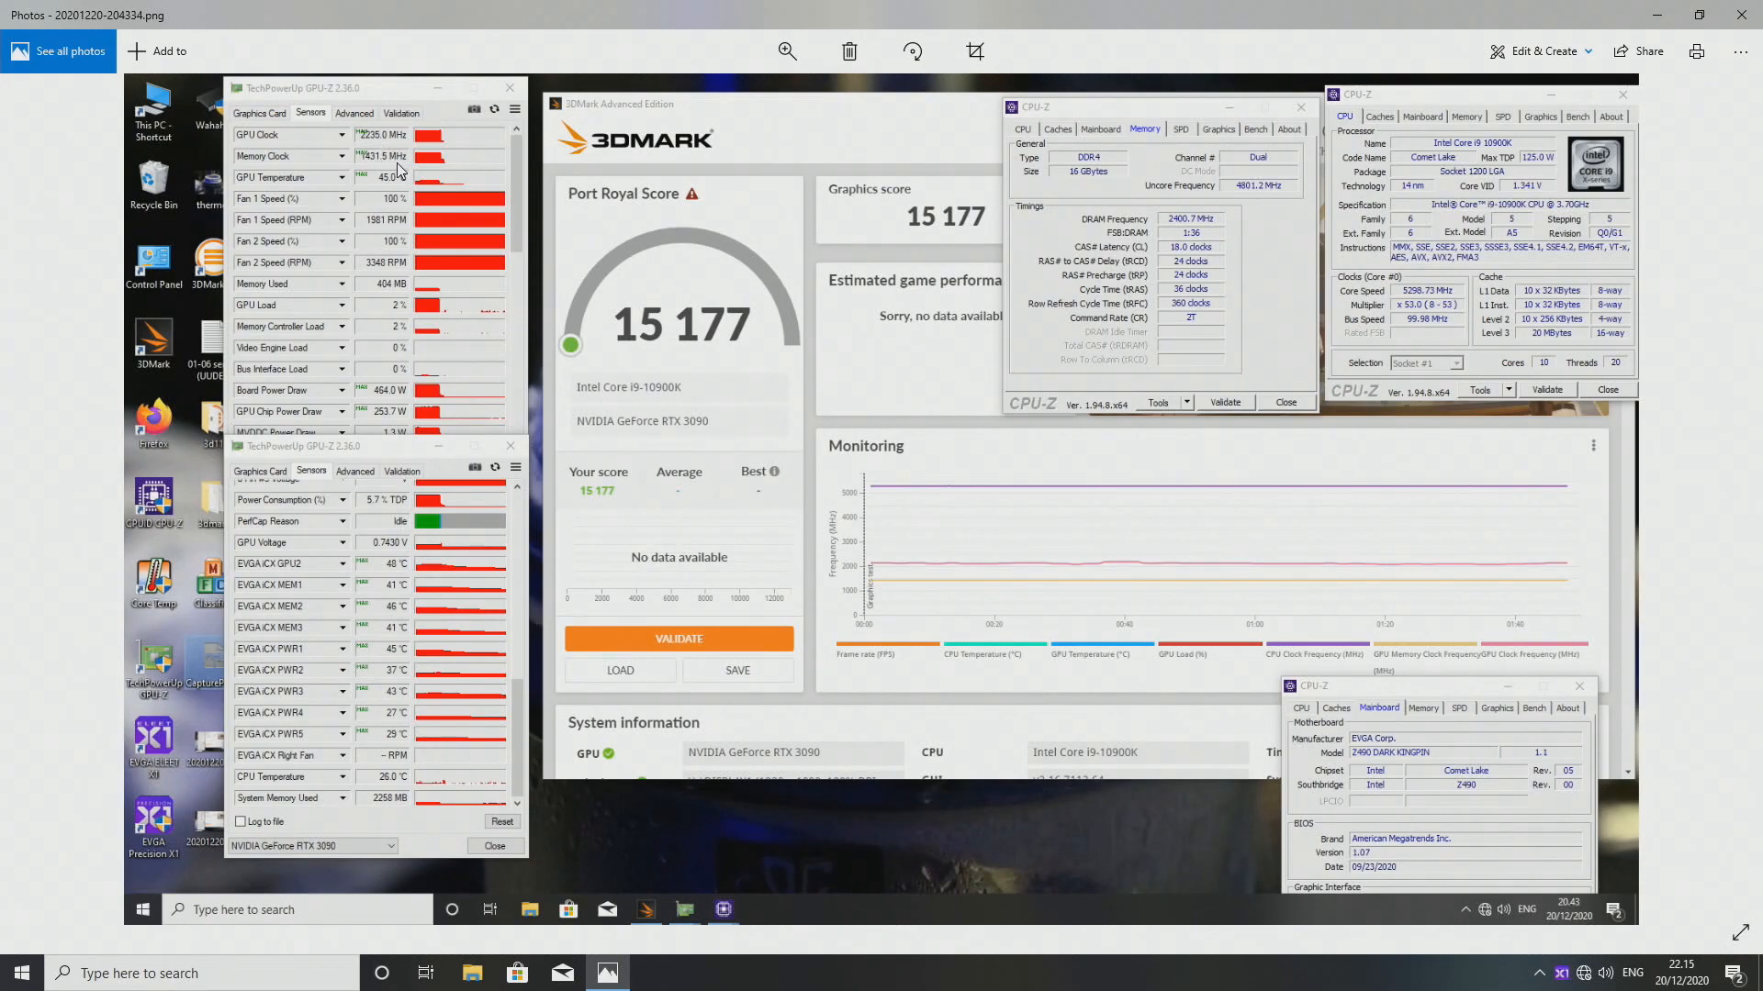
mouse_move(394, 402)
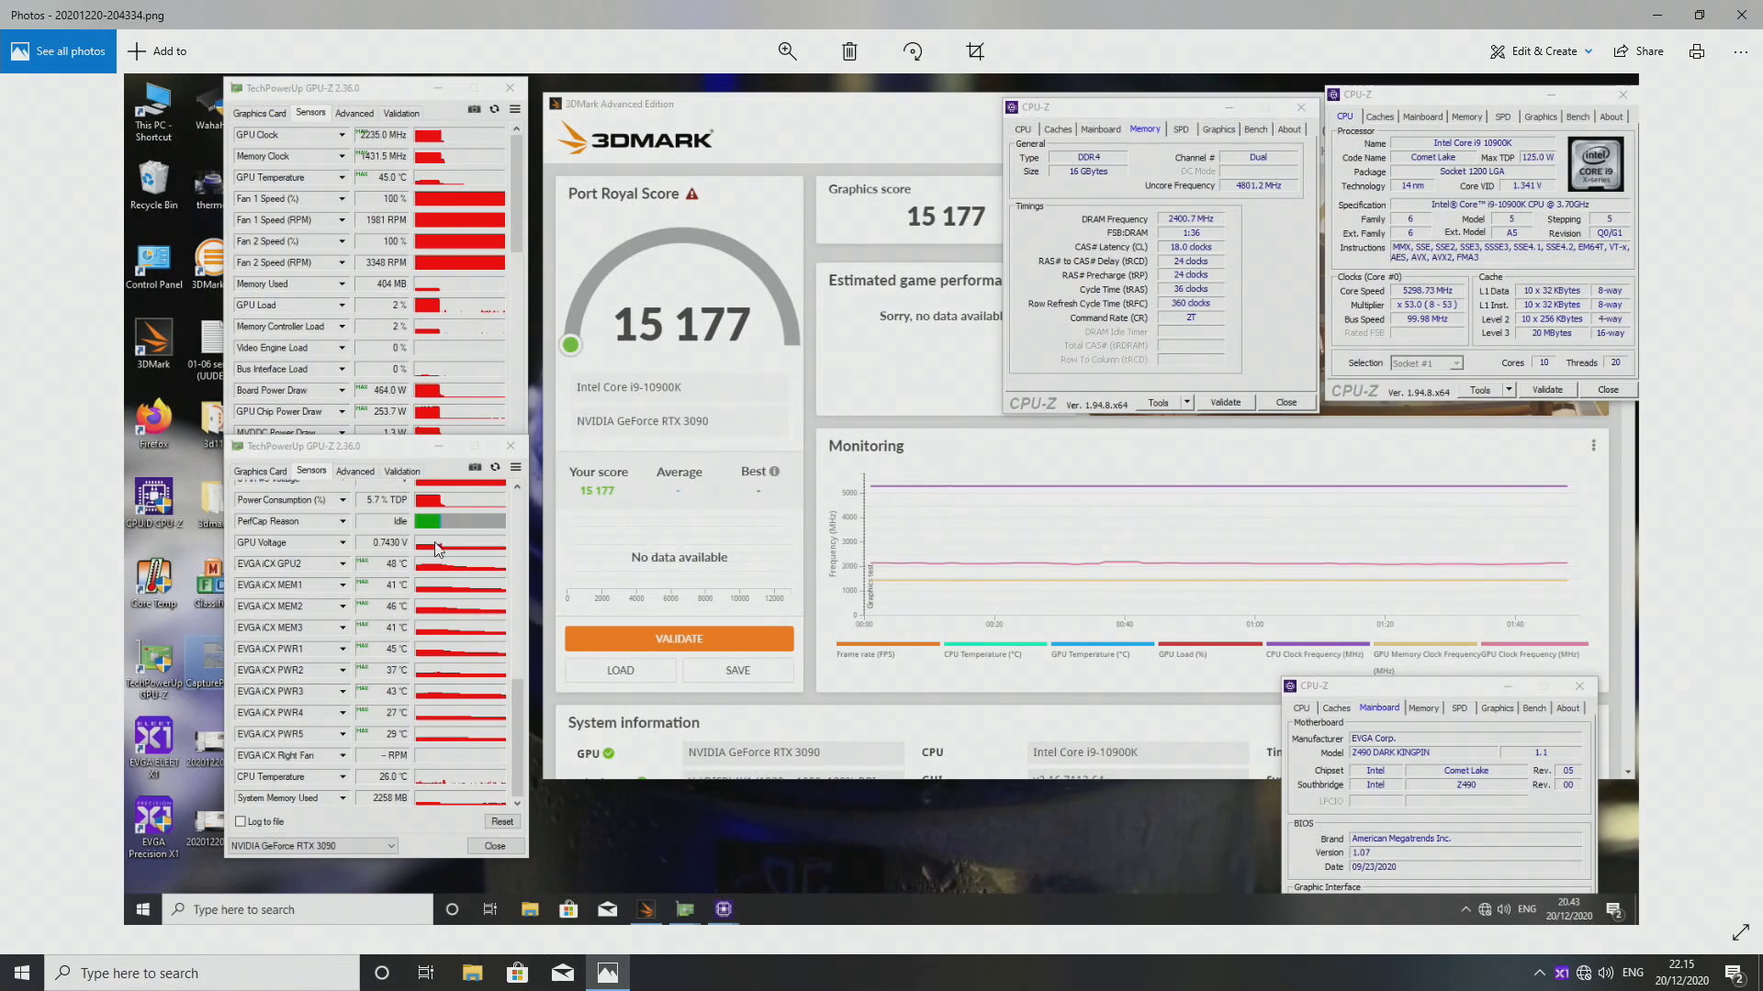
mouse_move(410, 602)
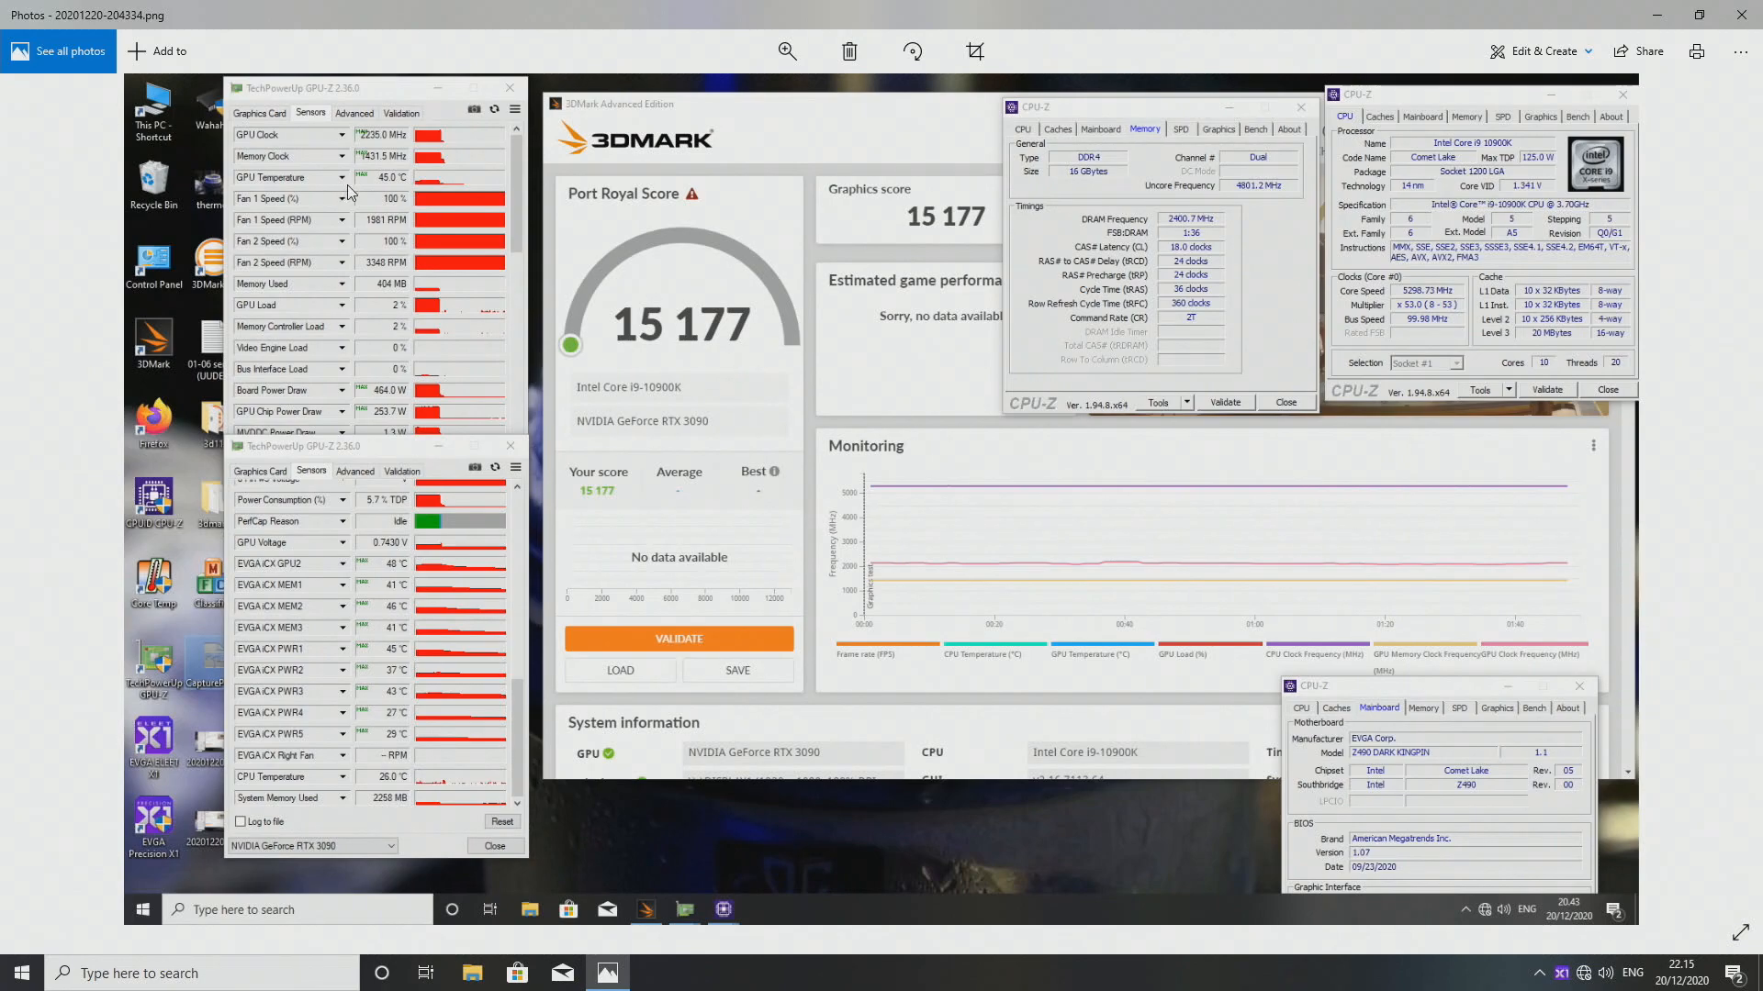
mouse_move(394, 579)
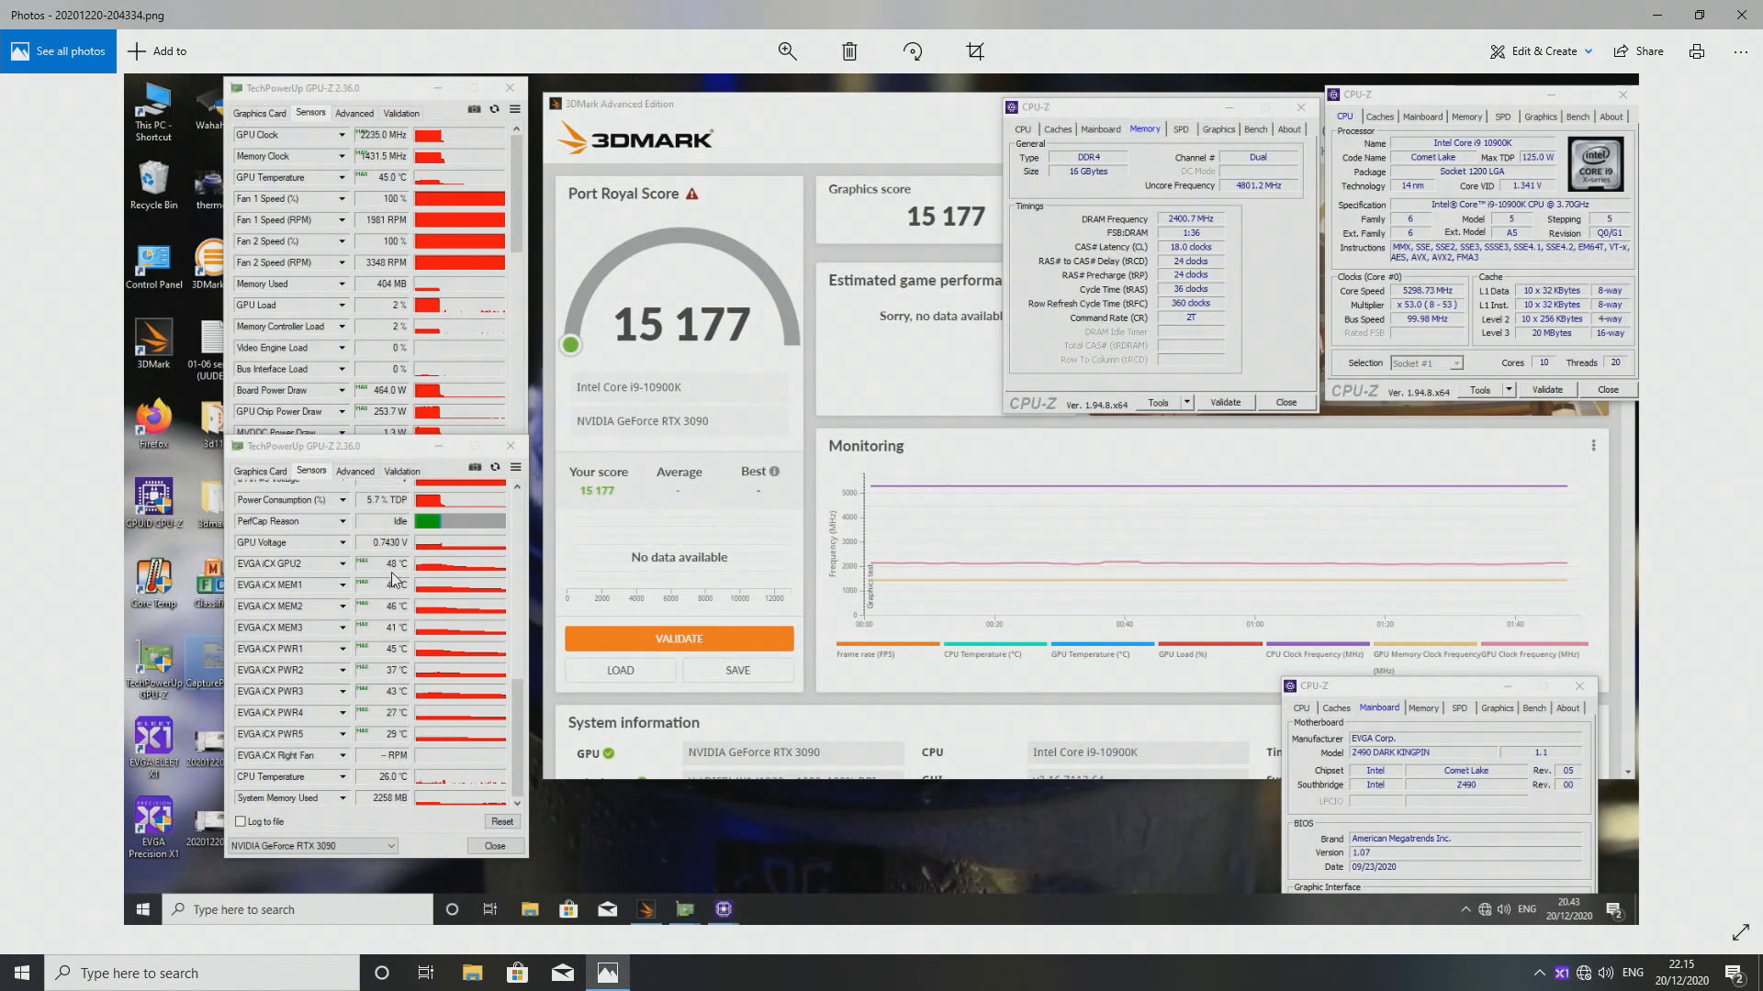
mouse_move(395, 620)
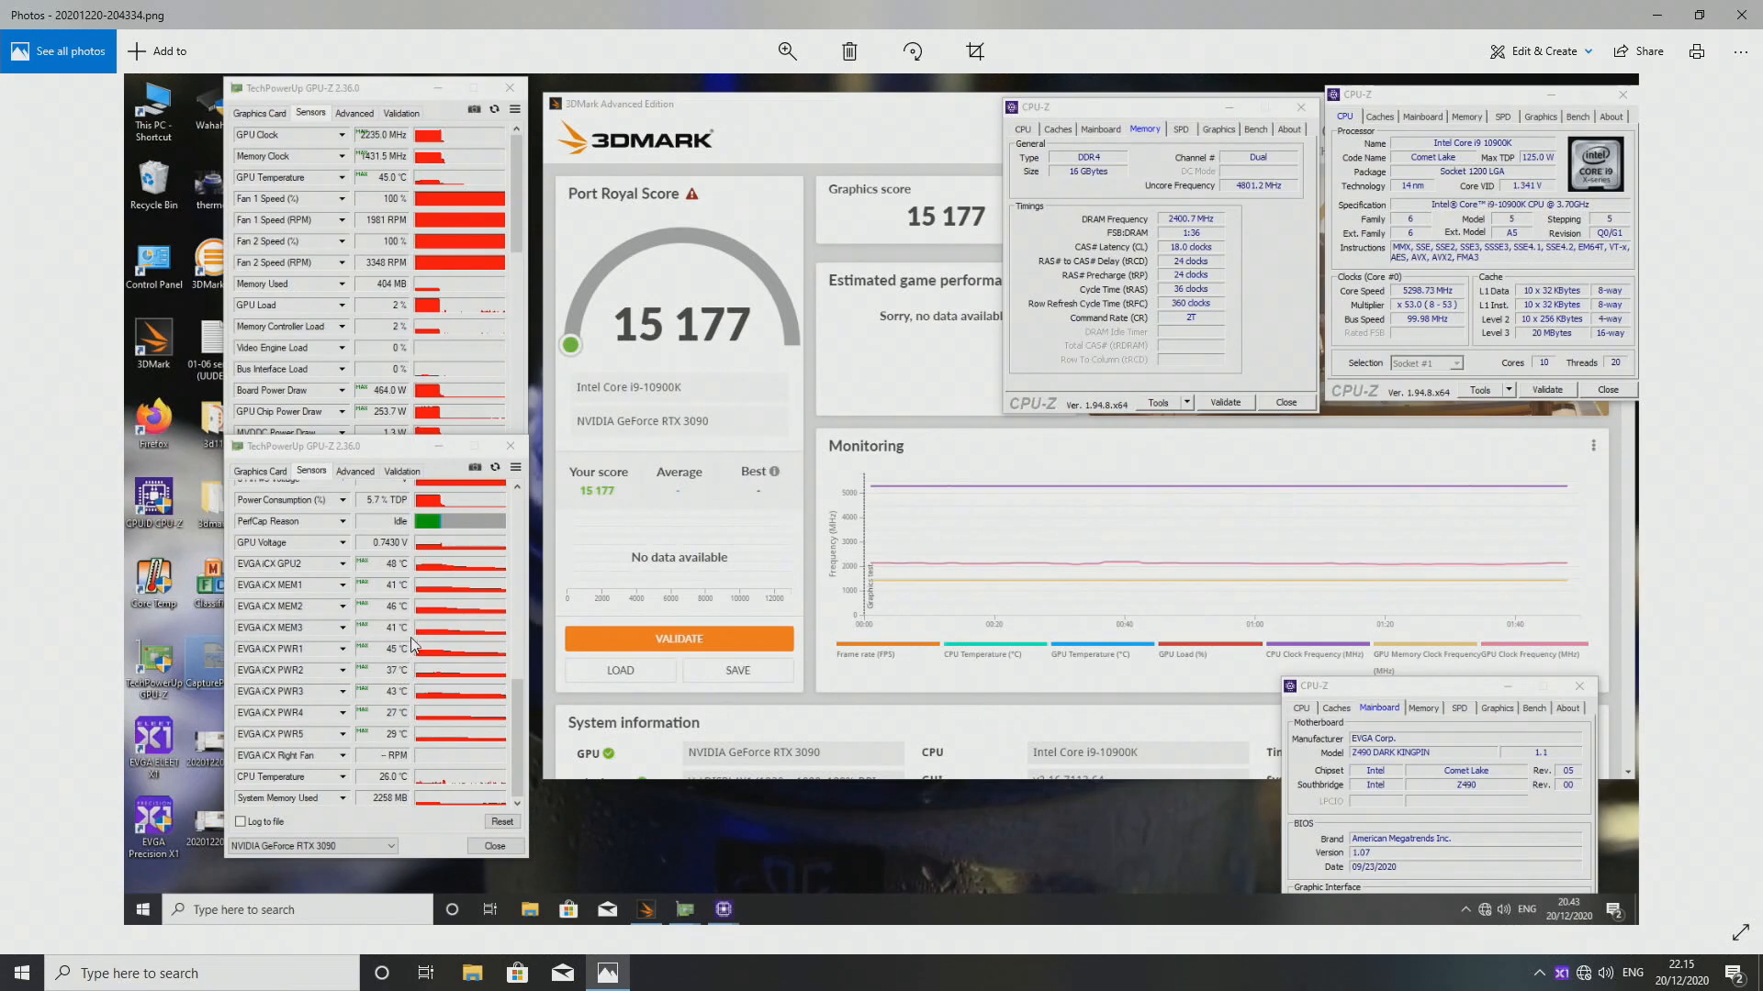
mouse_move(720, 526)
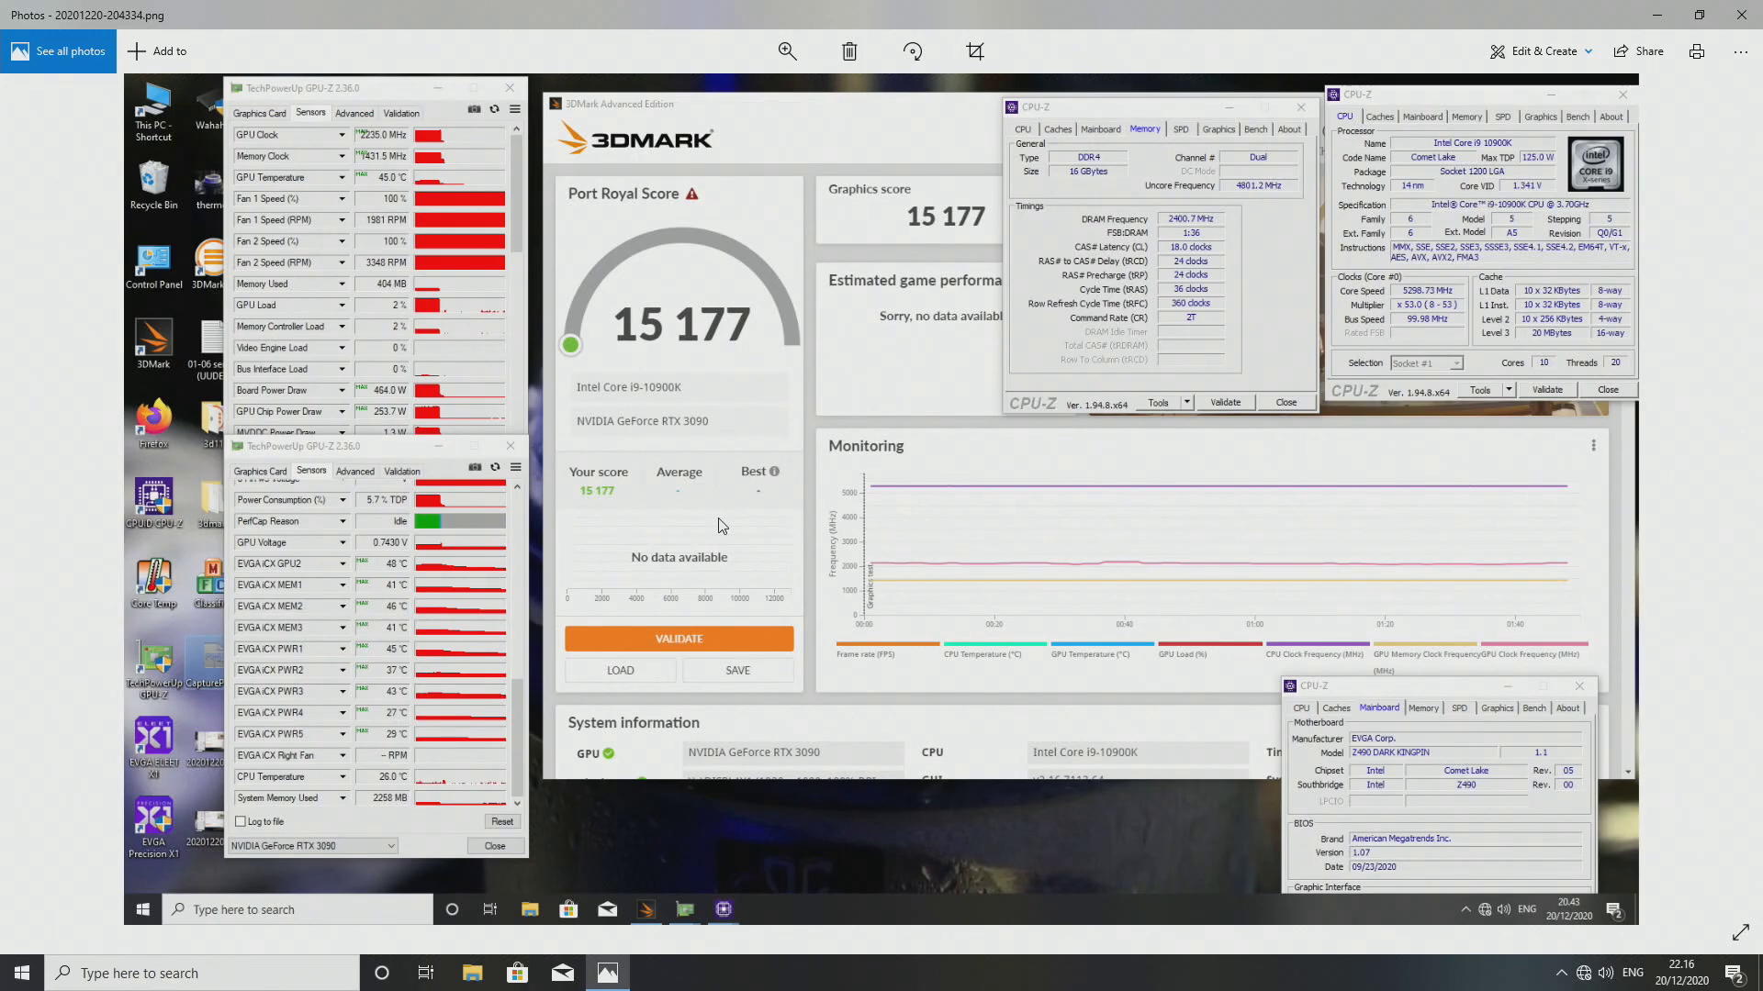
mouse_move(1703, 8)
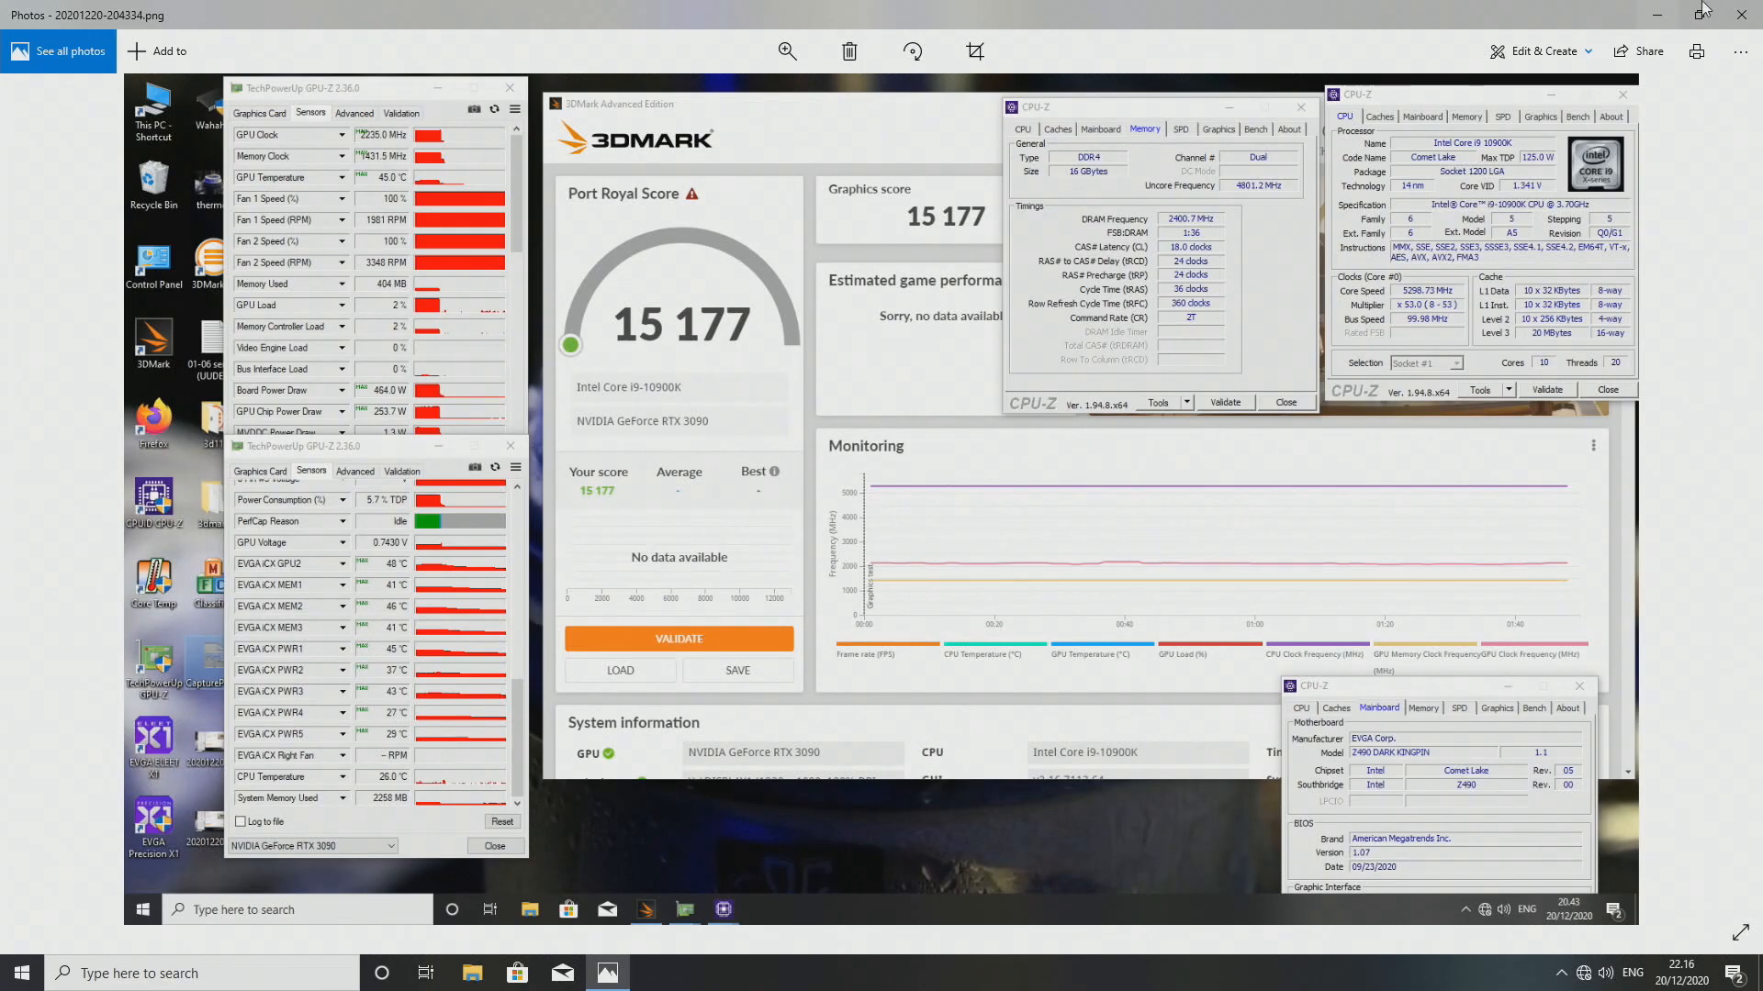